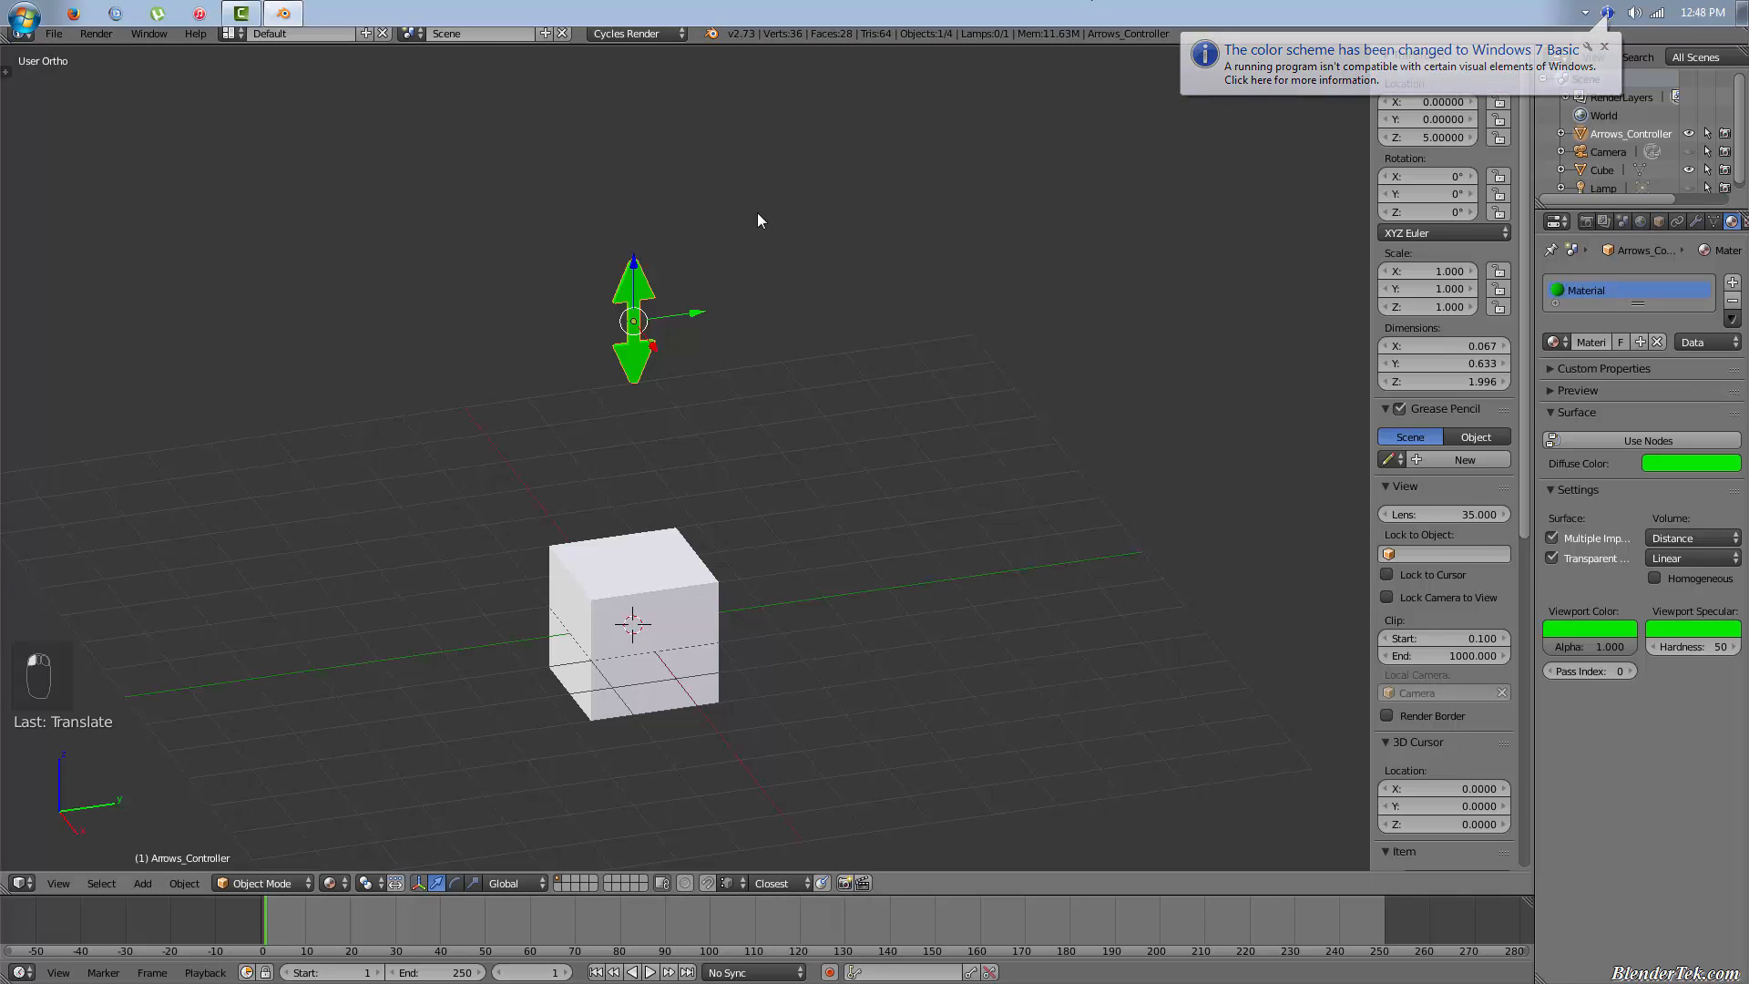
mouse_move(627, 667)
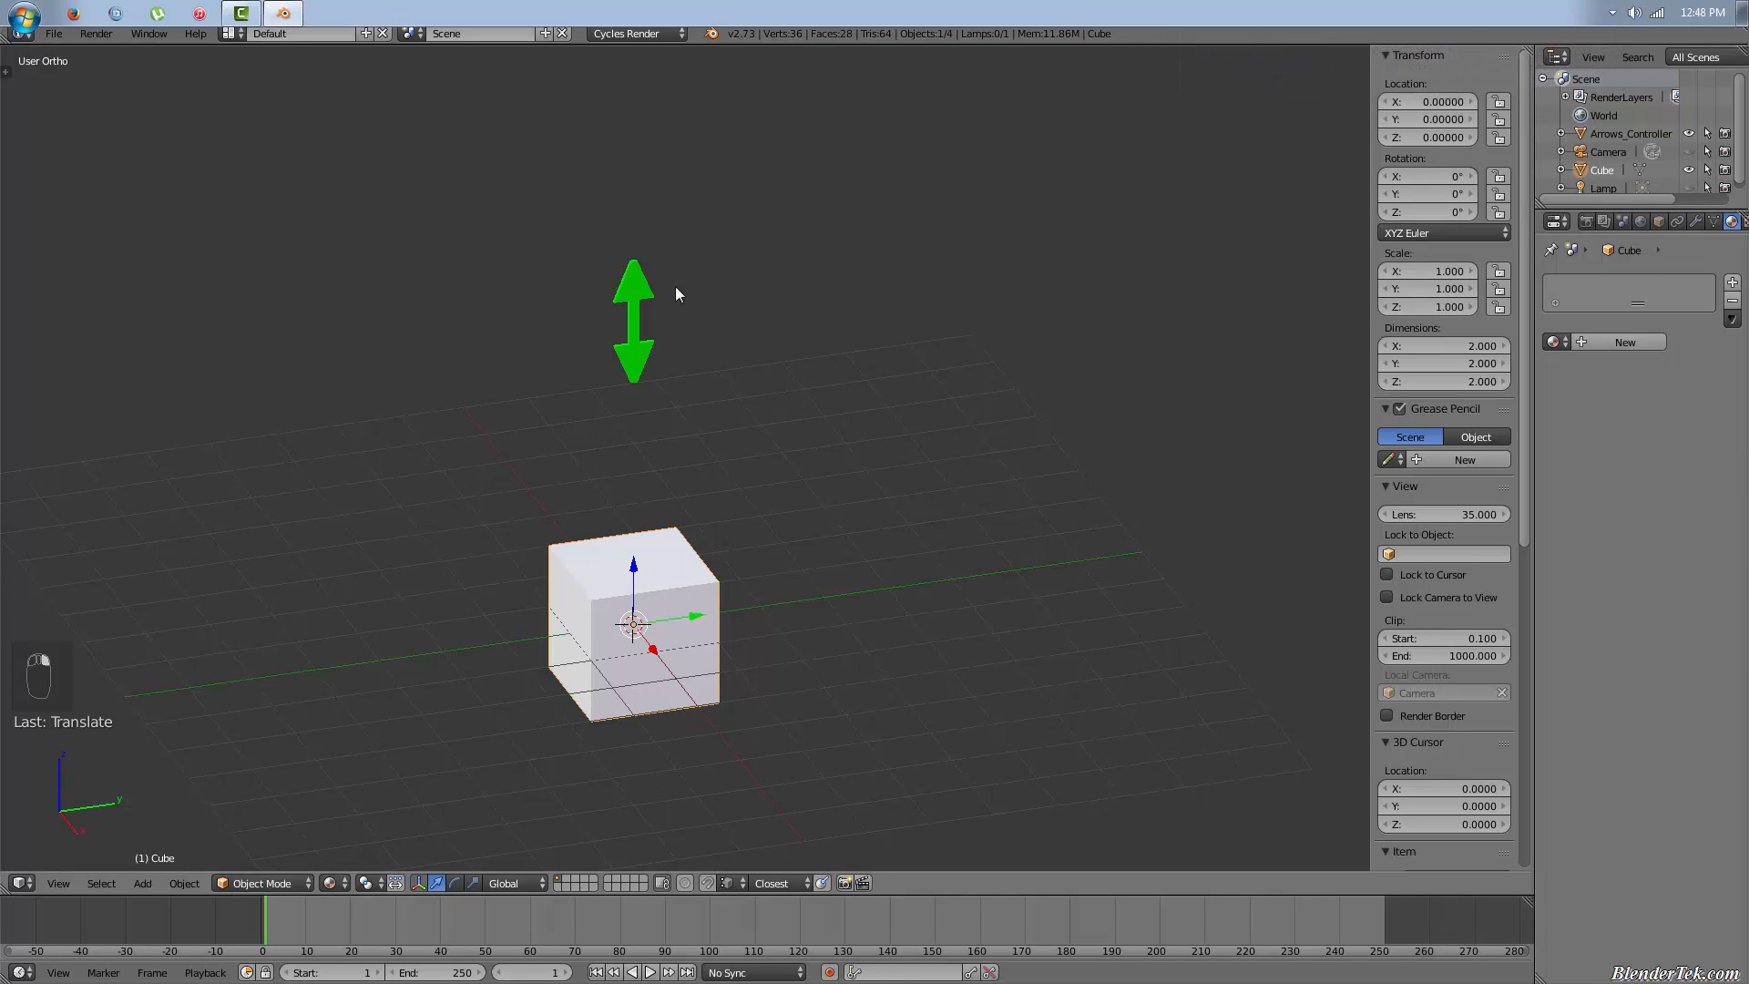
Step: Exit Edit Mode on the arrow controller's mesh
key("Tab")
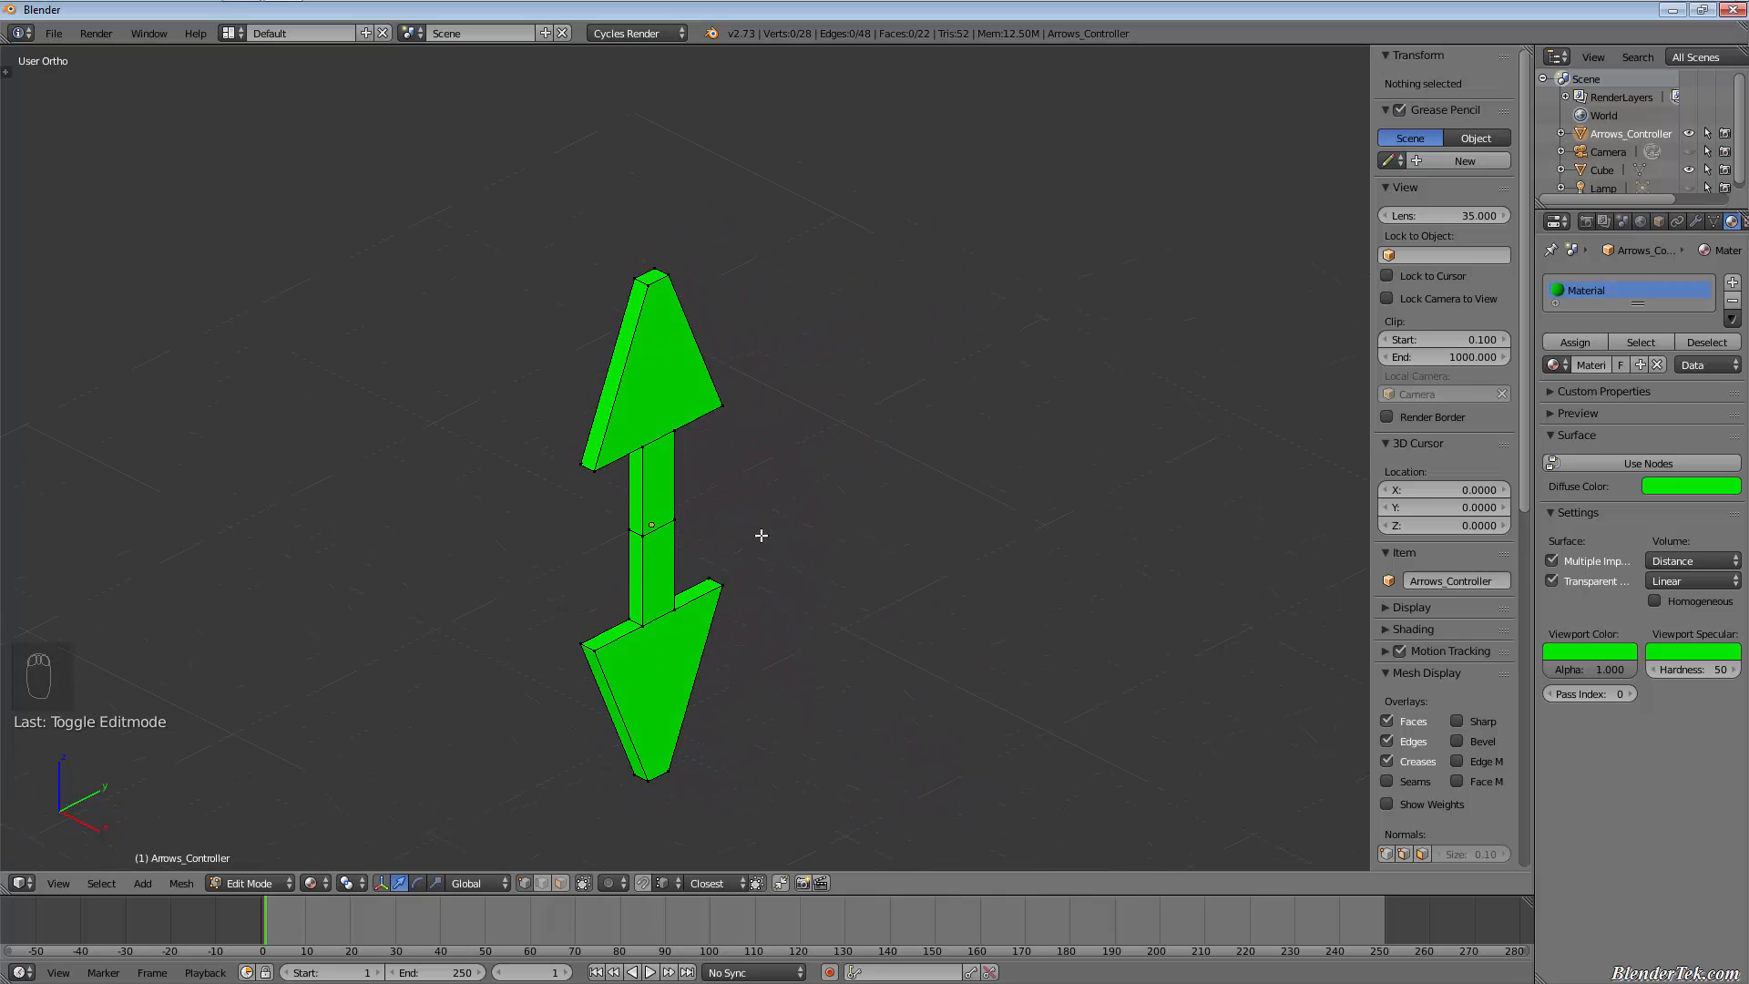
key("Tab")
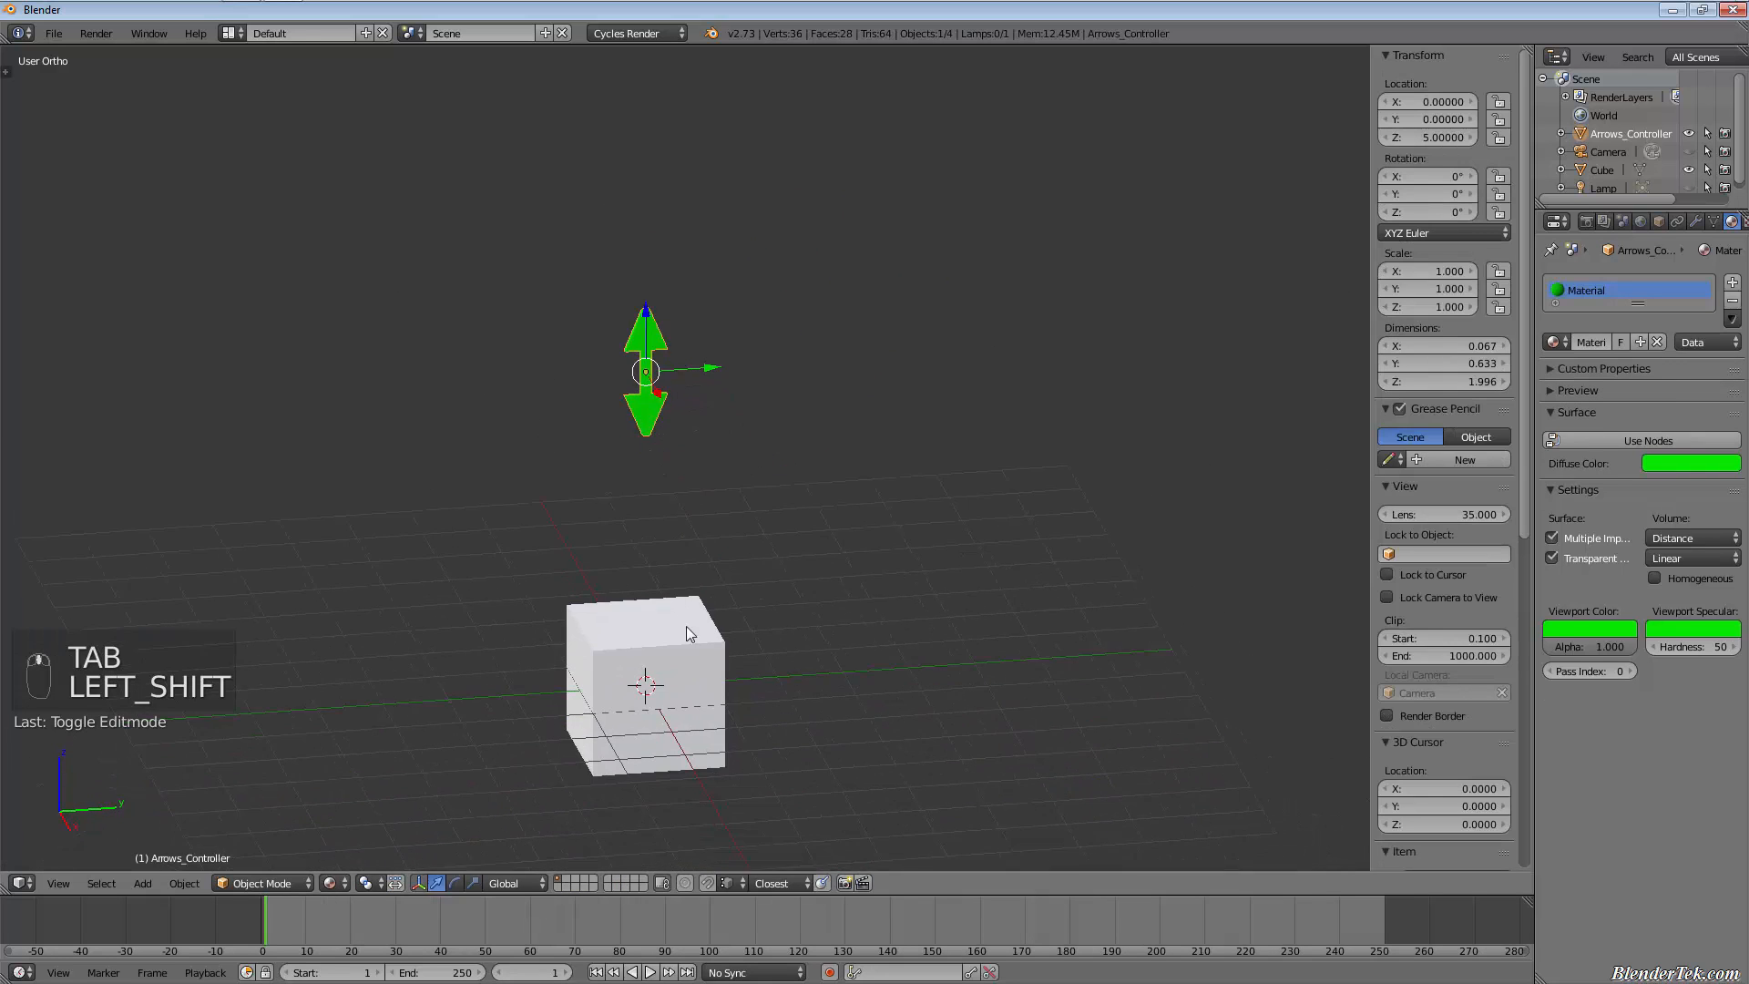
key("Tab")
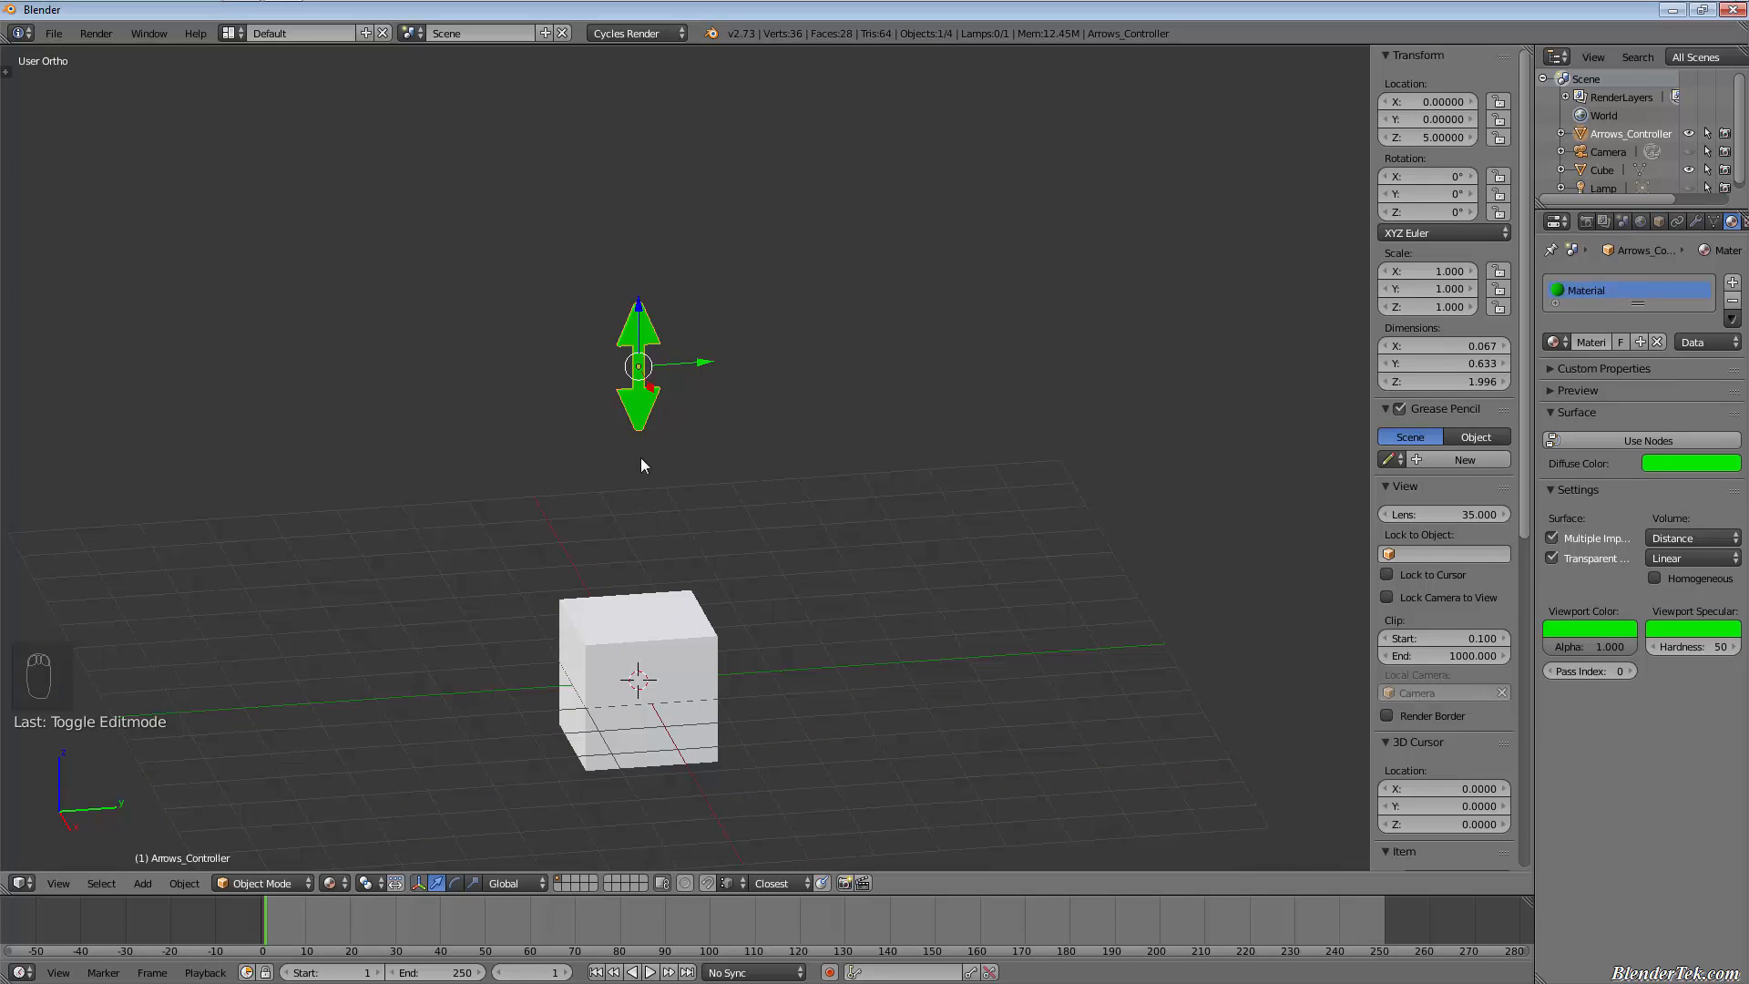
mouse_move(642, 615)
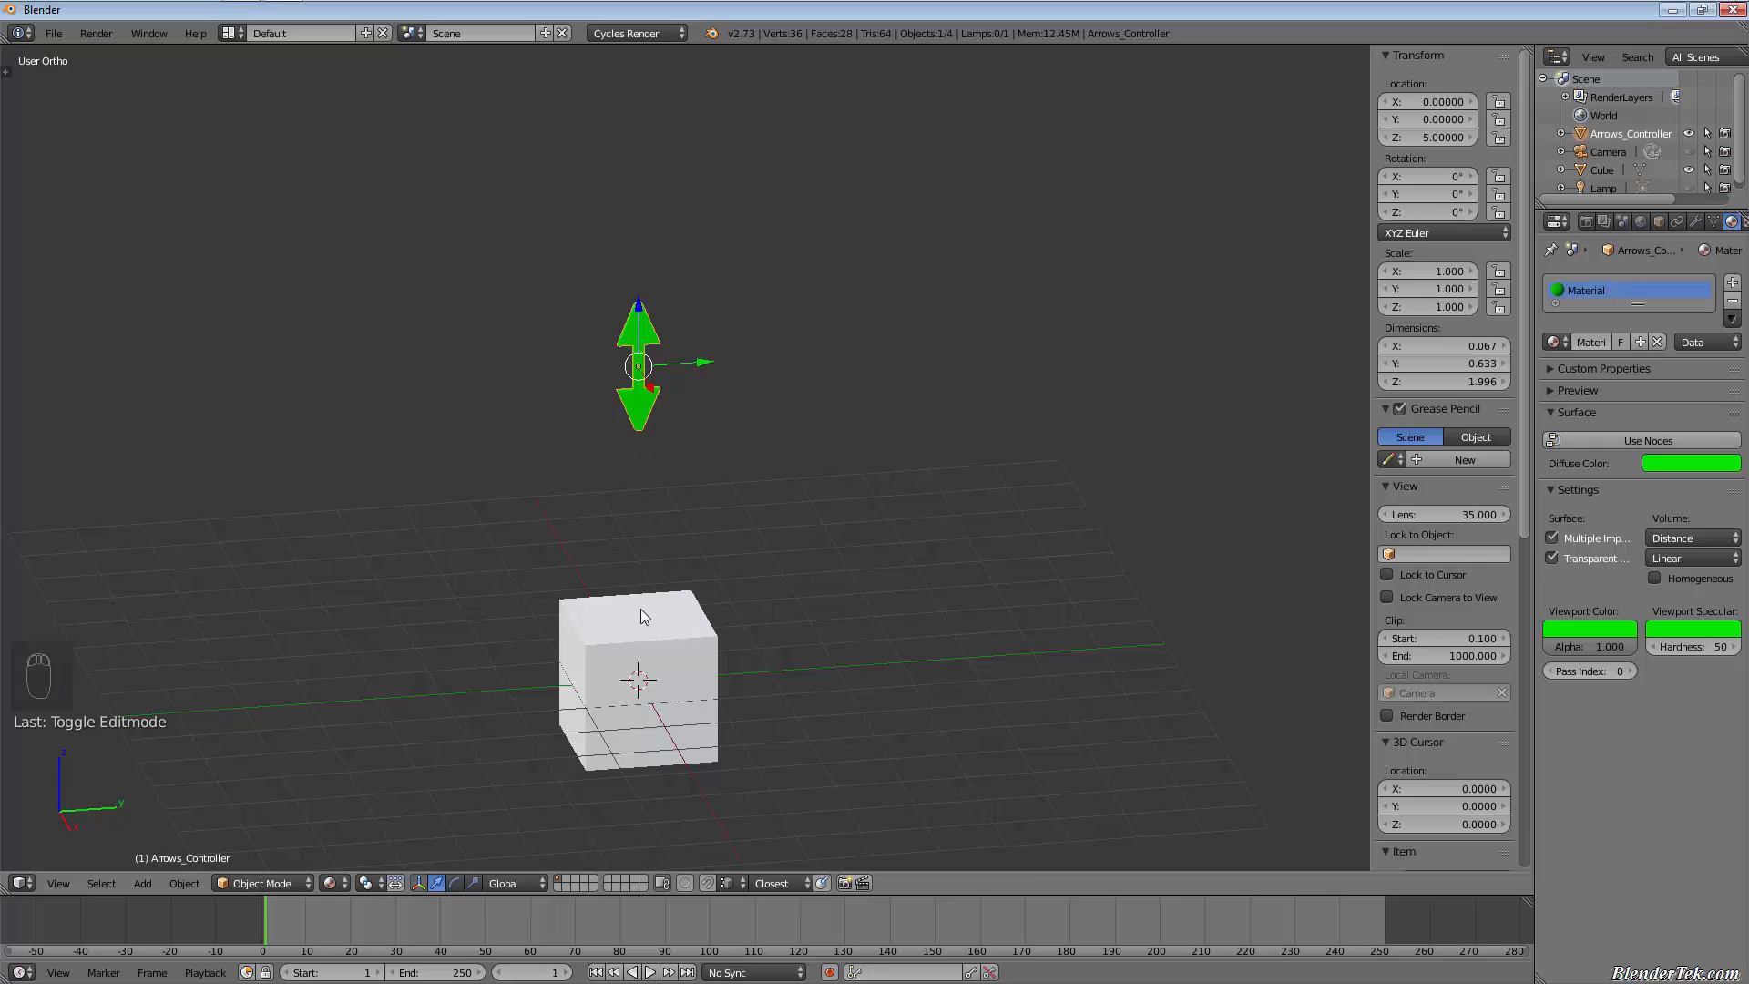
mouse_move(520, 637)
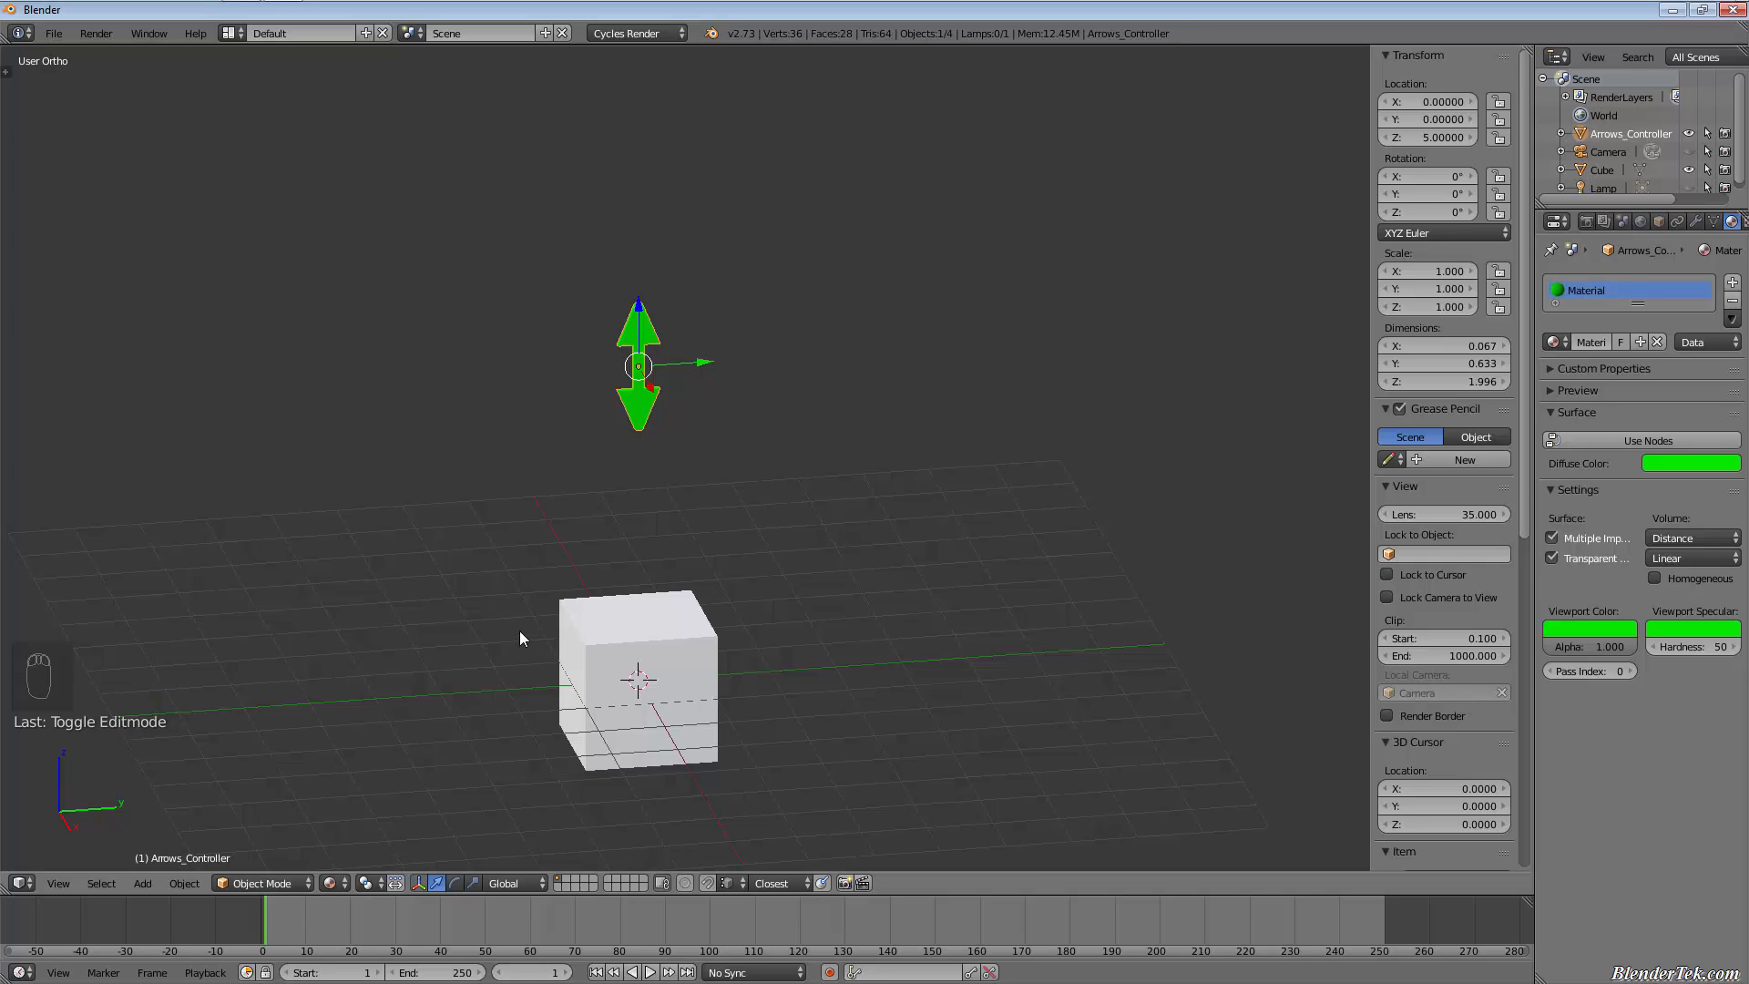
mouse_move(682, 729)
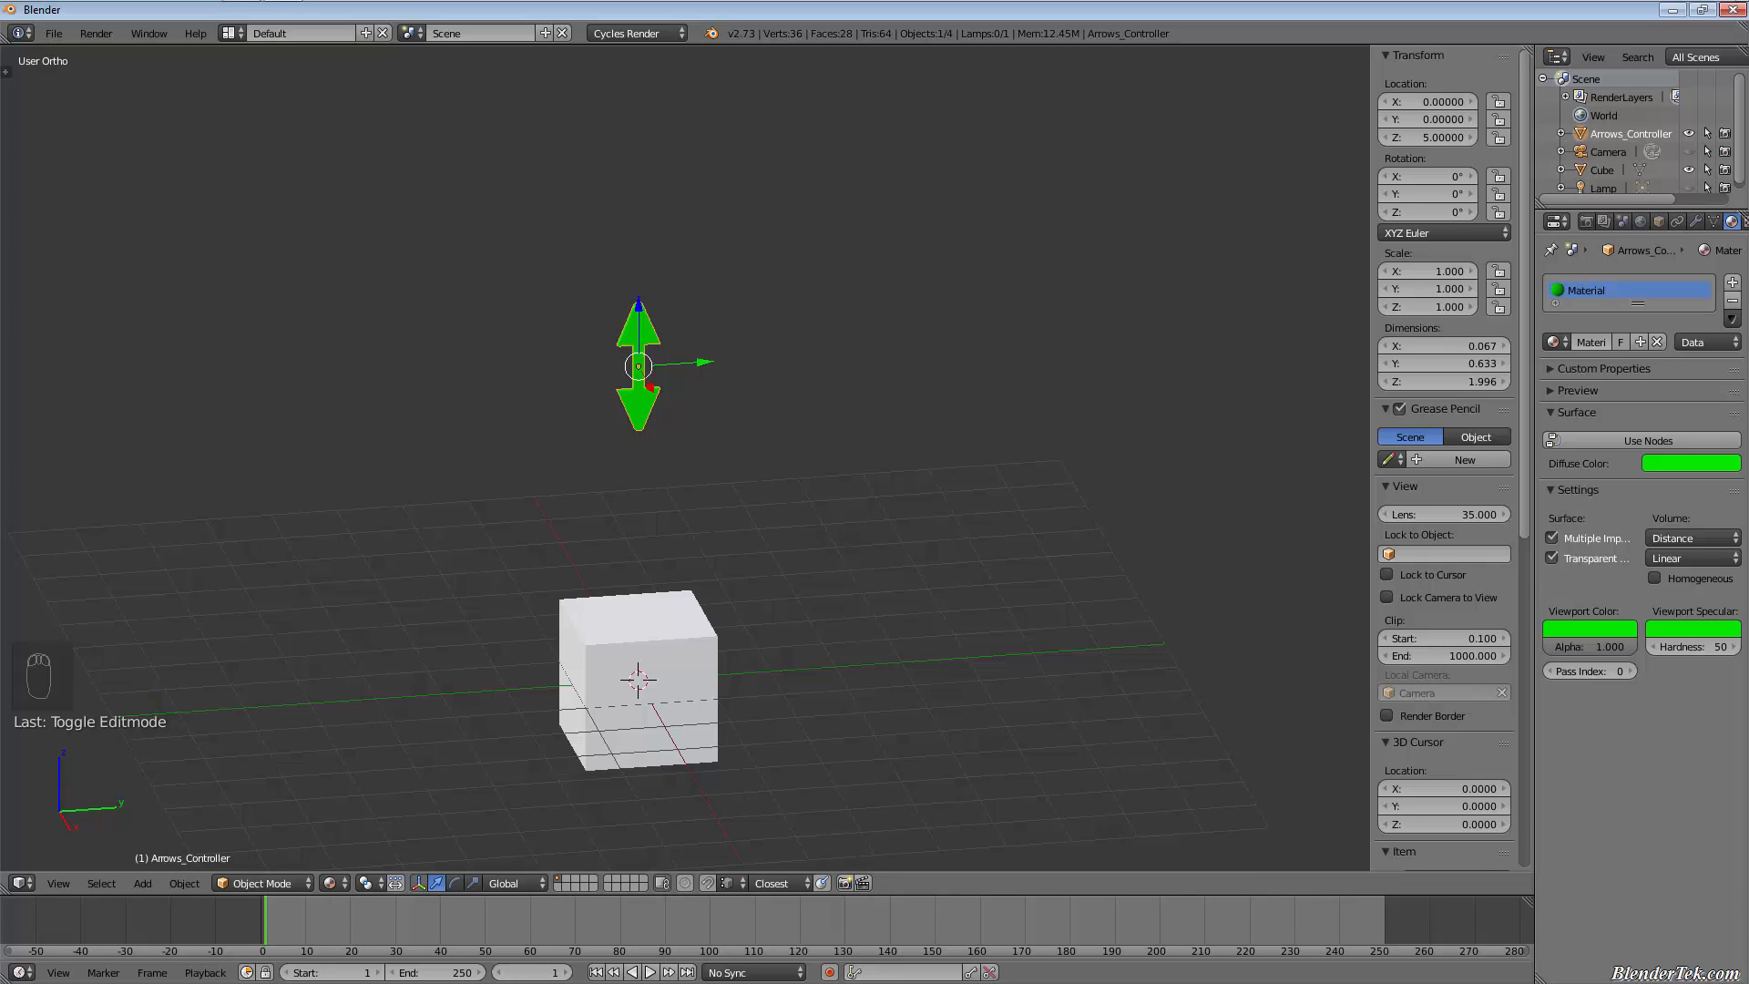
mouse_move(1708, 221)
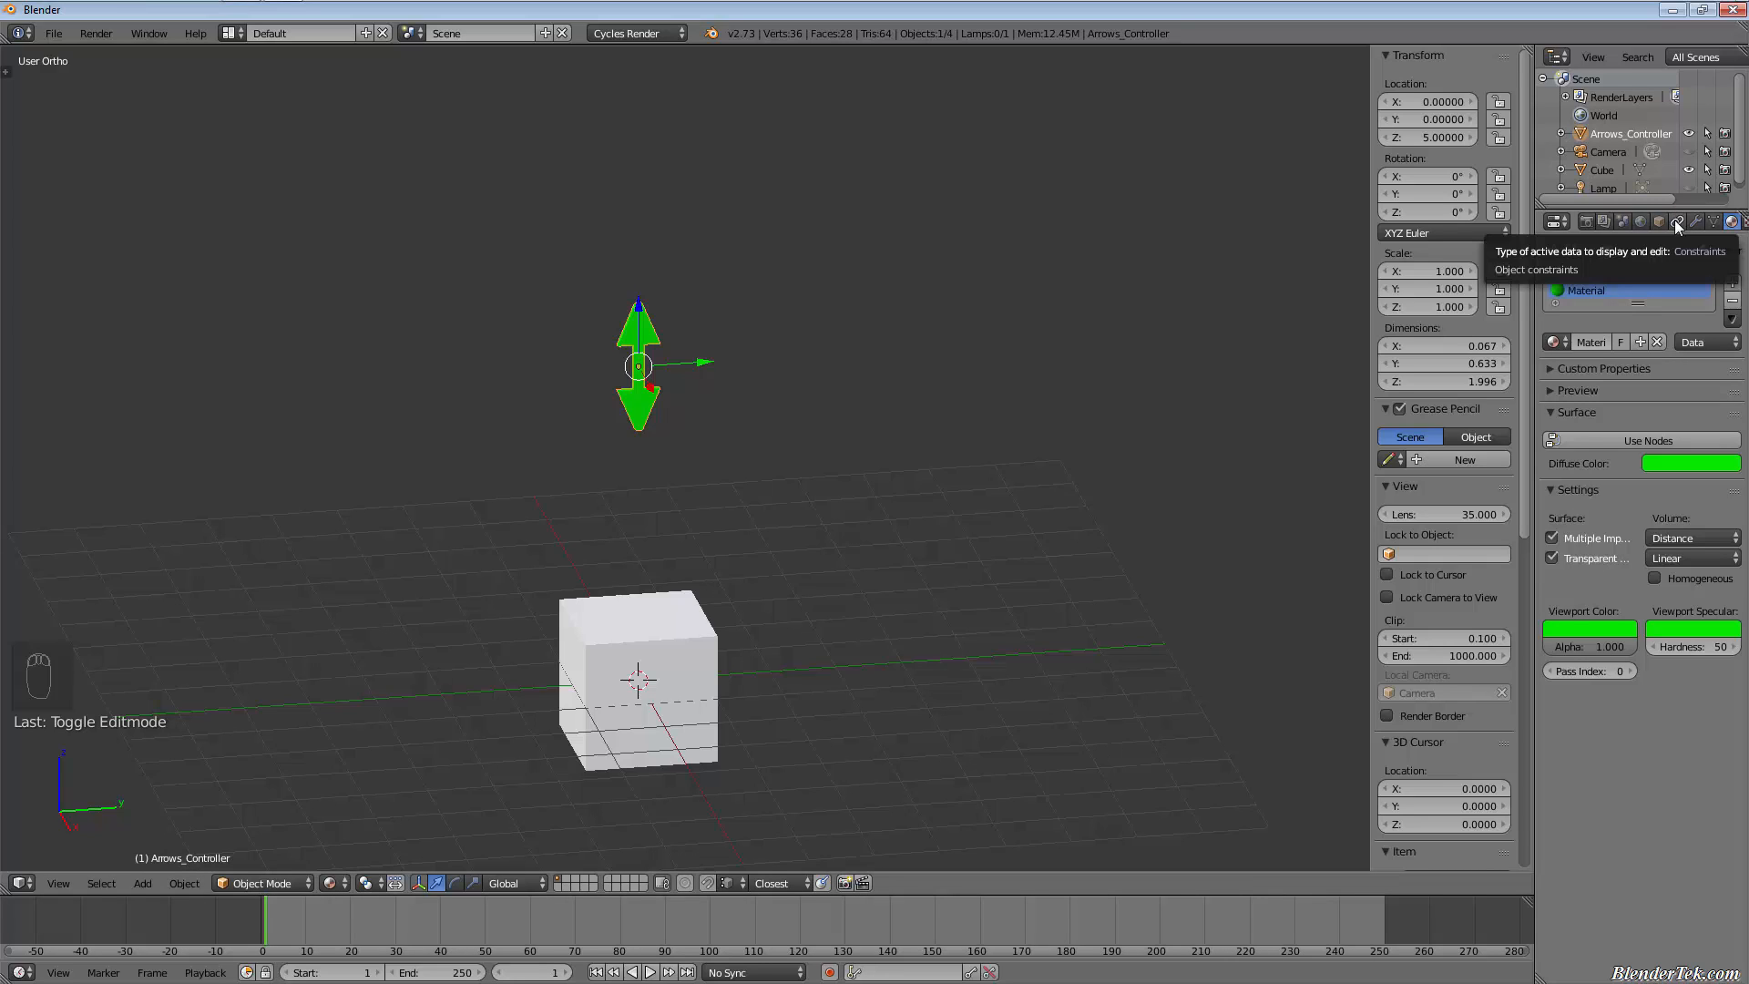
Step: Show Arrows_Controller's Object Constraints tab, briefly checking the Modifiers tab
left_click(1676, 221)
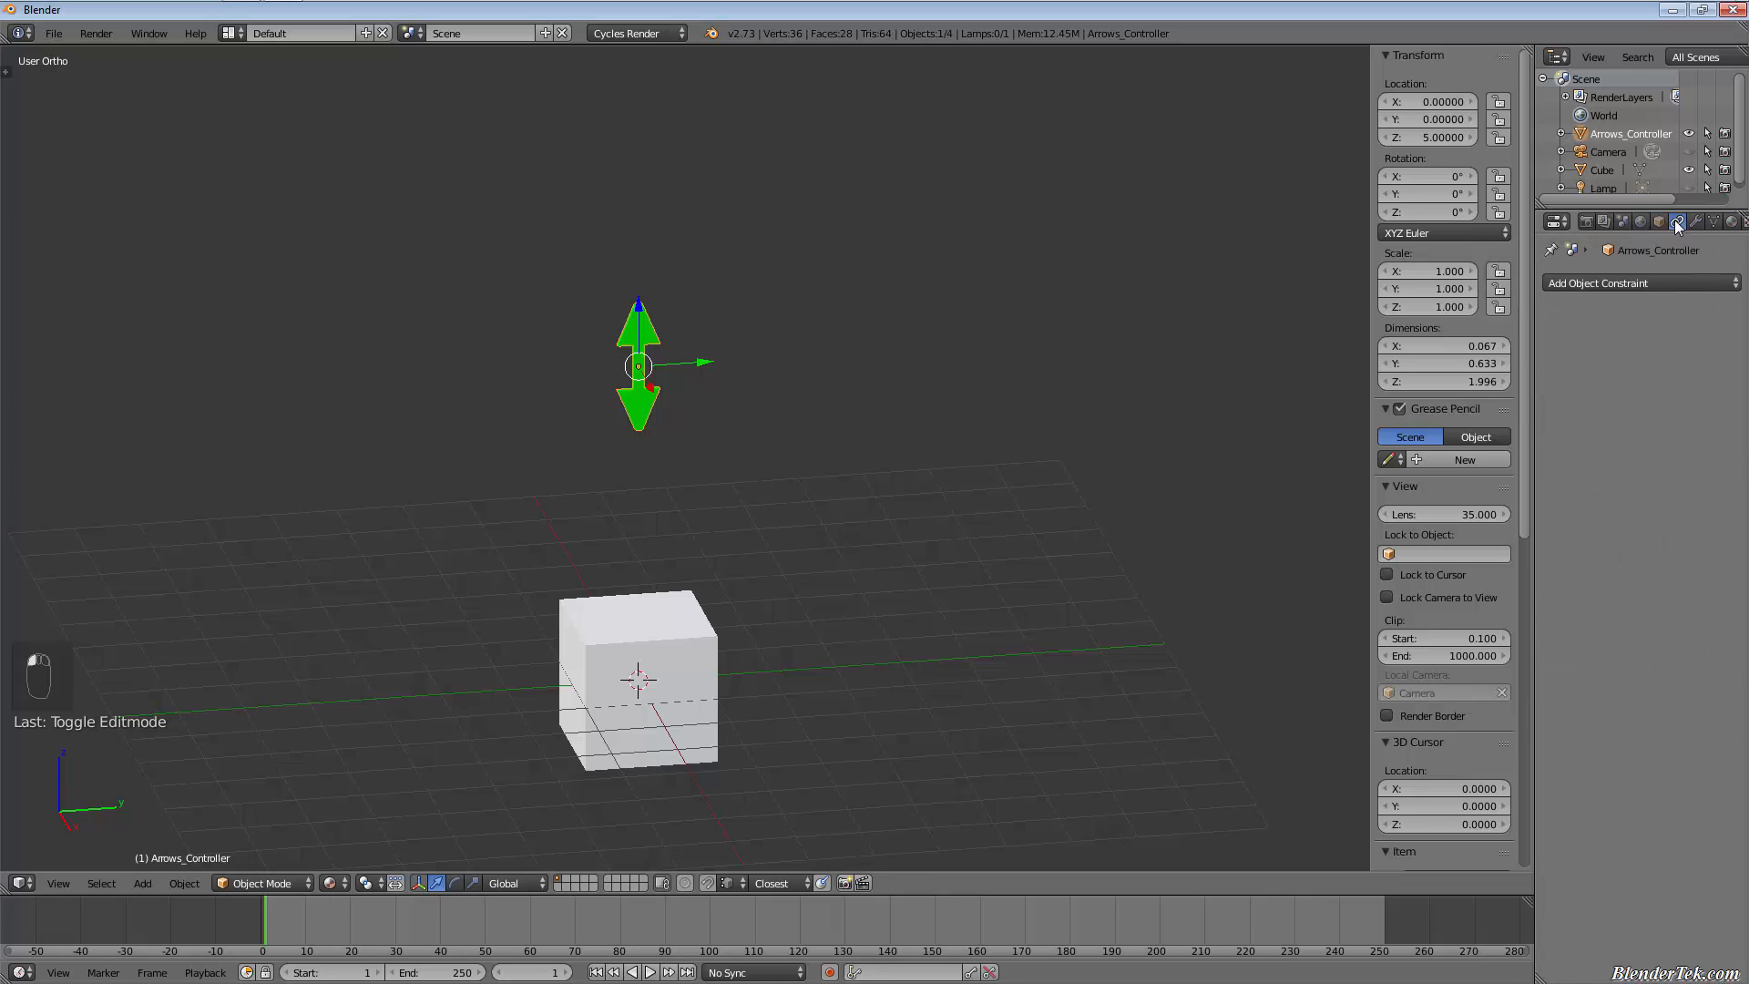
left_click(1675, 220)
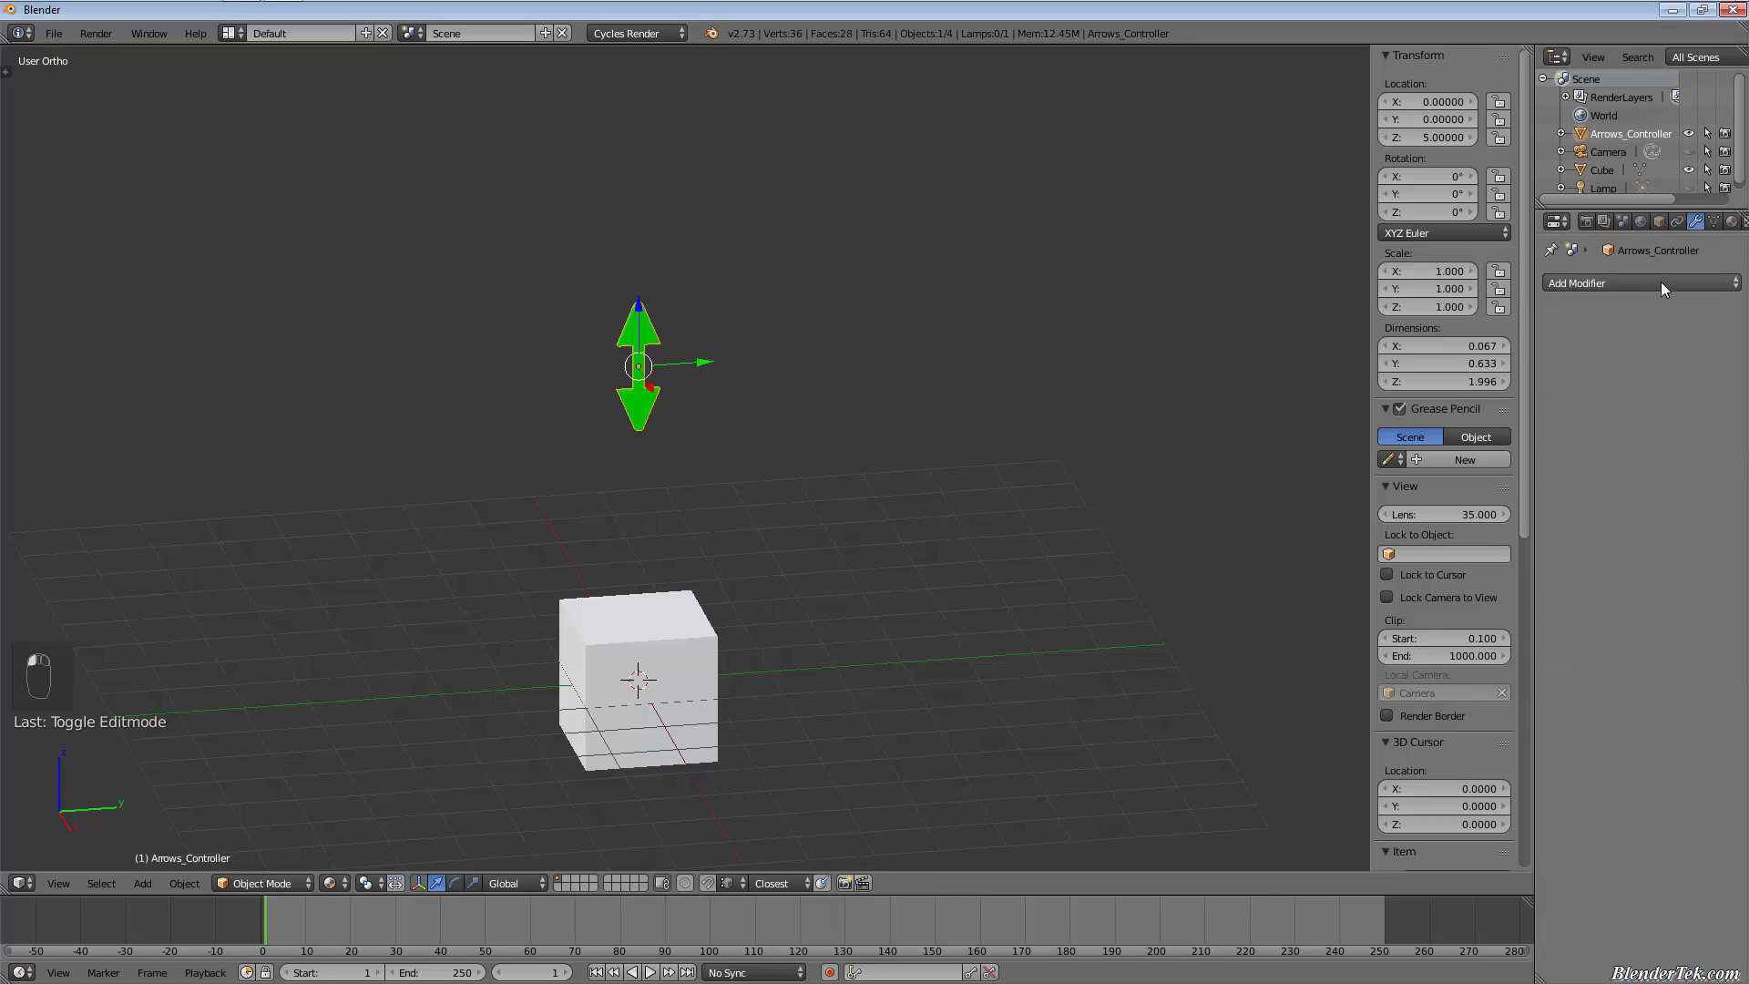
left_click(1636, 283)
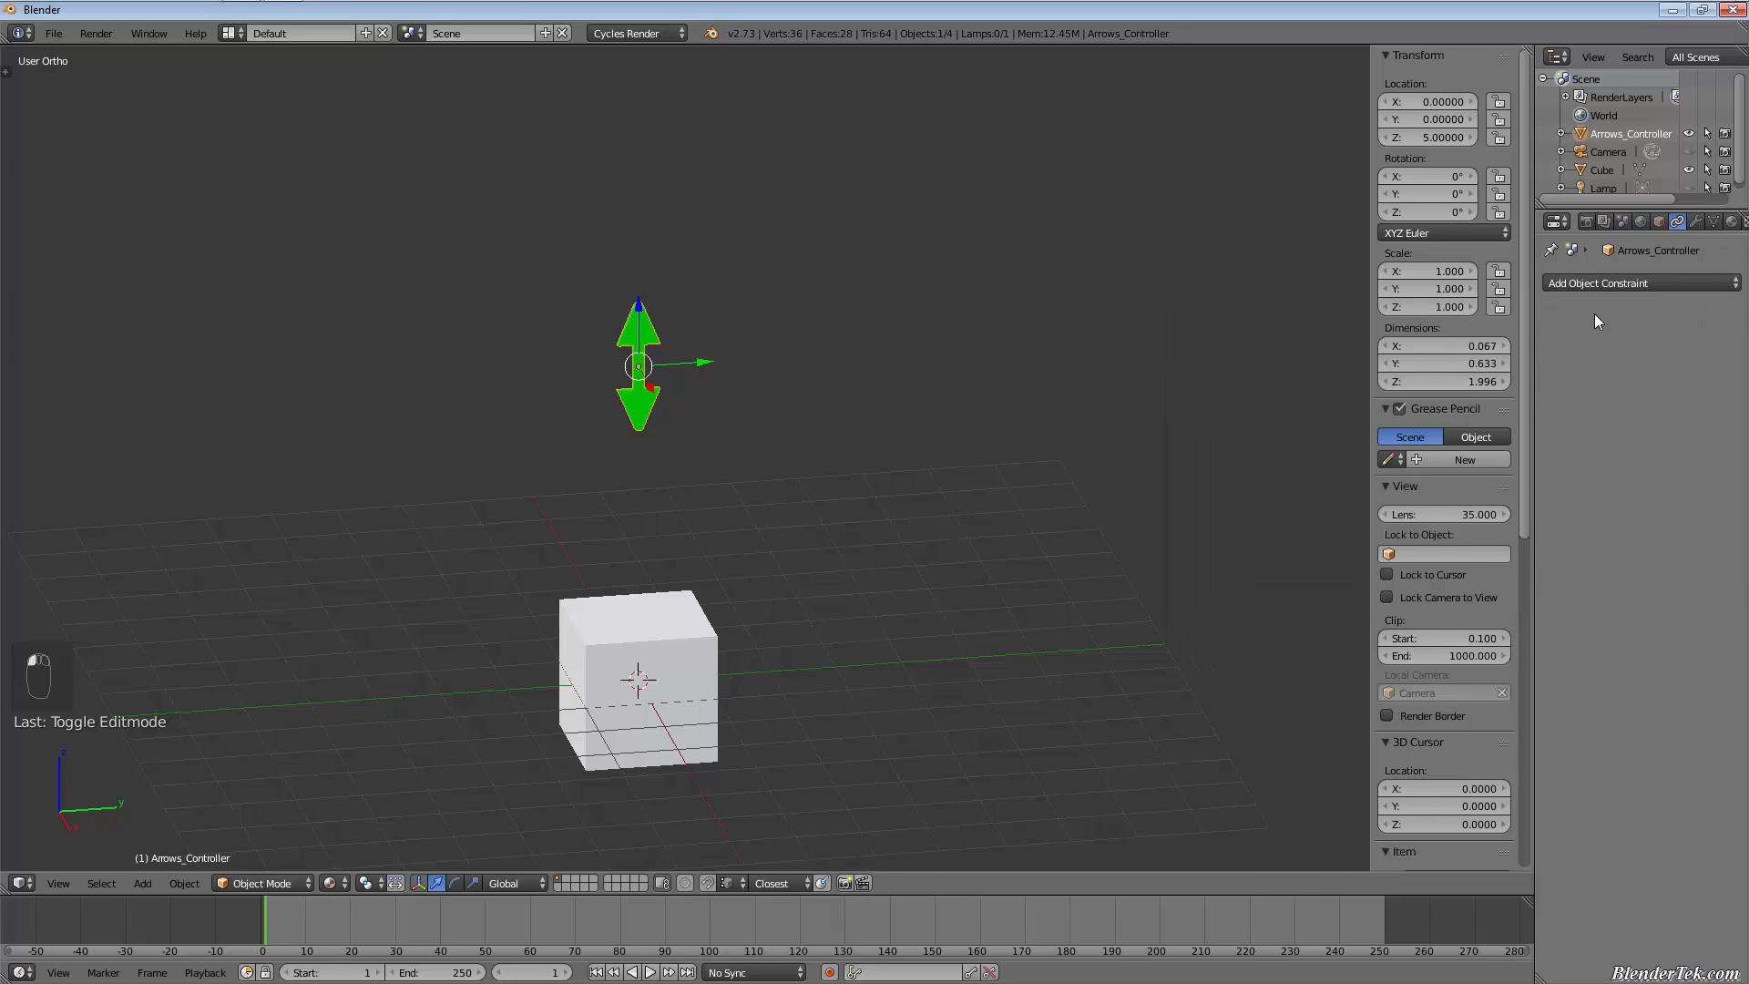
left_click(1596, 282)
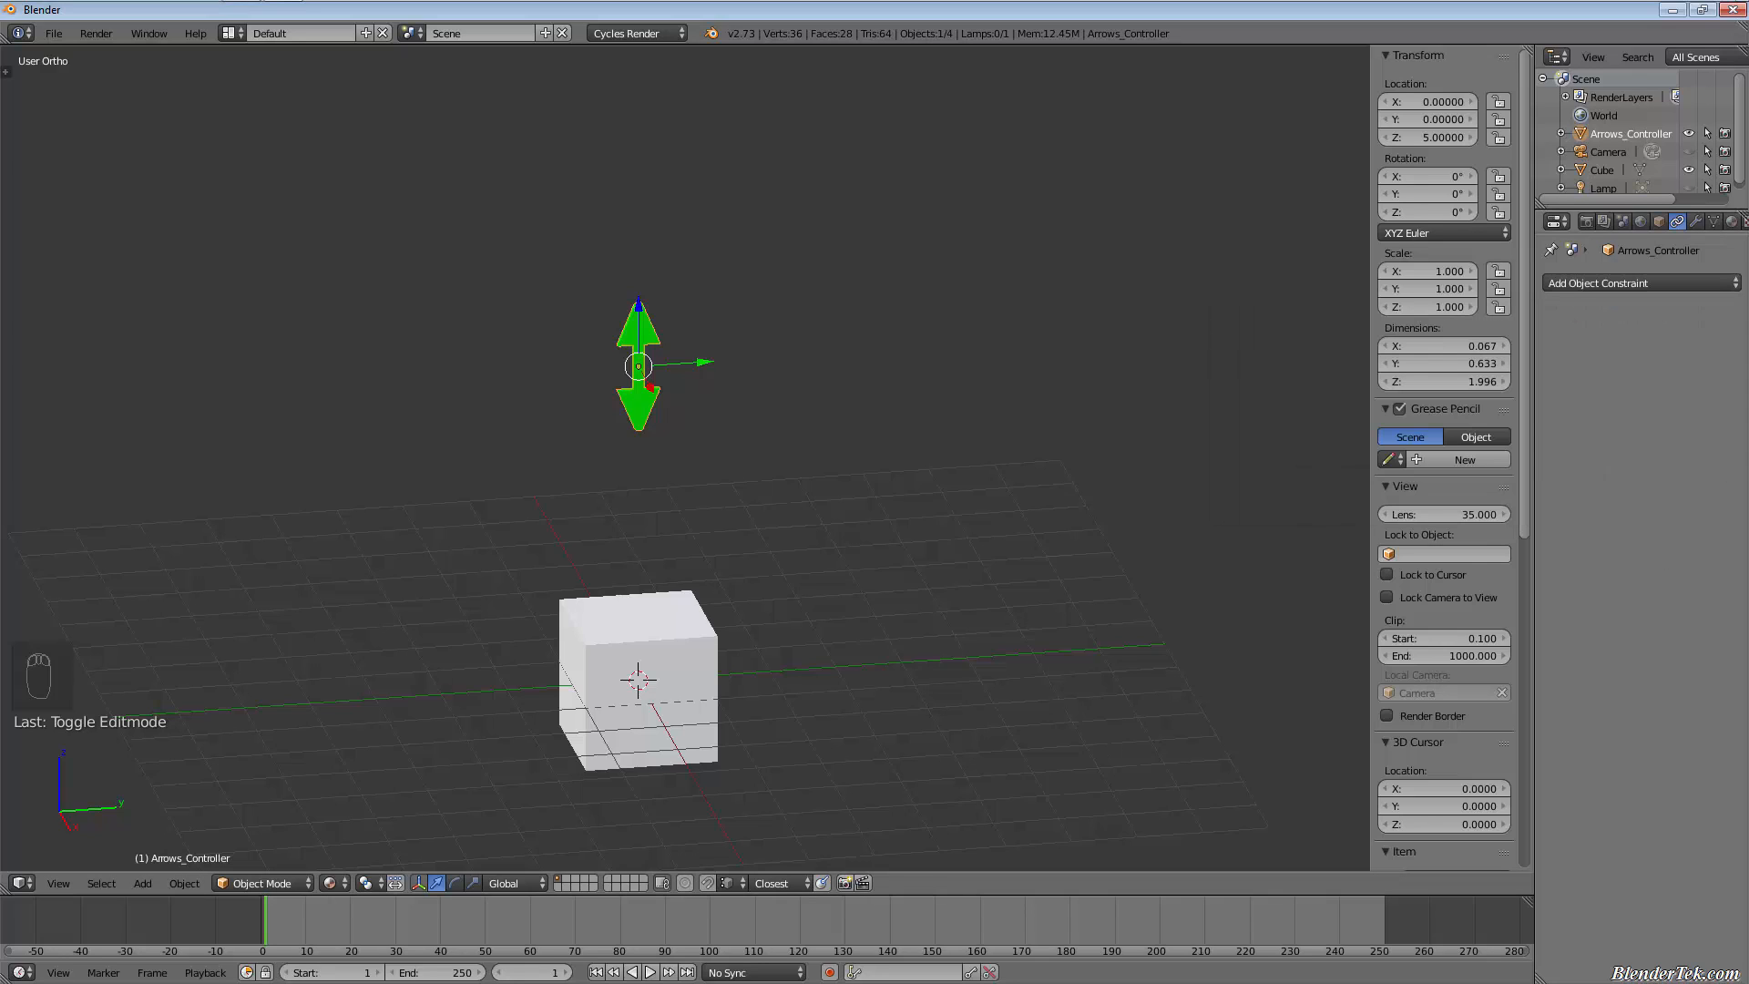
mouse_move(854, 623)
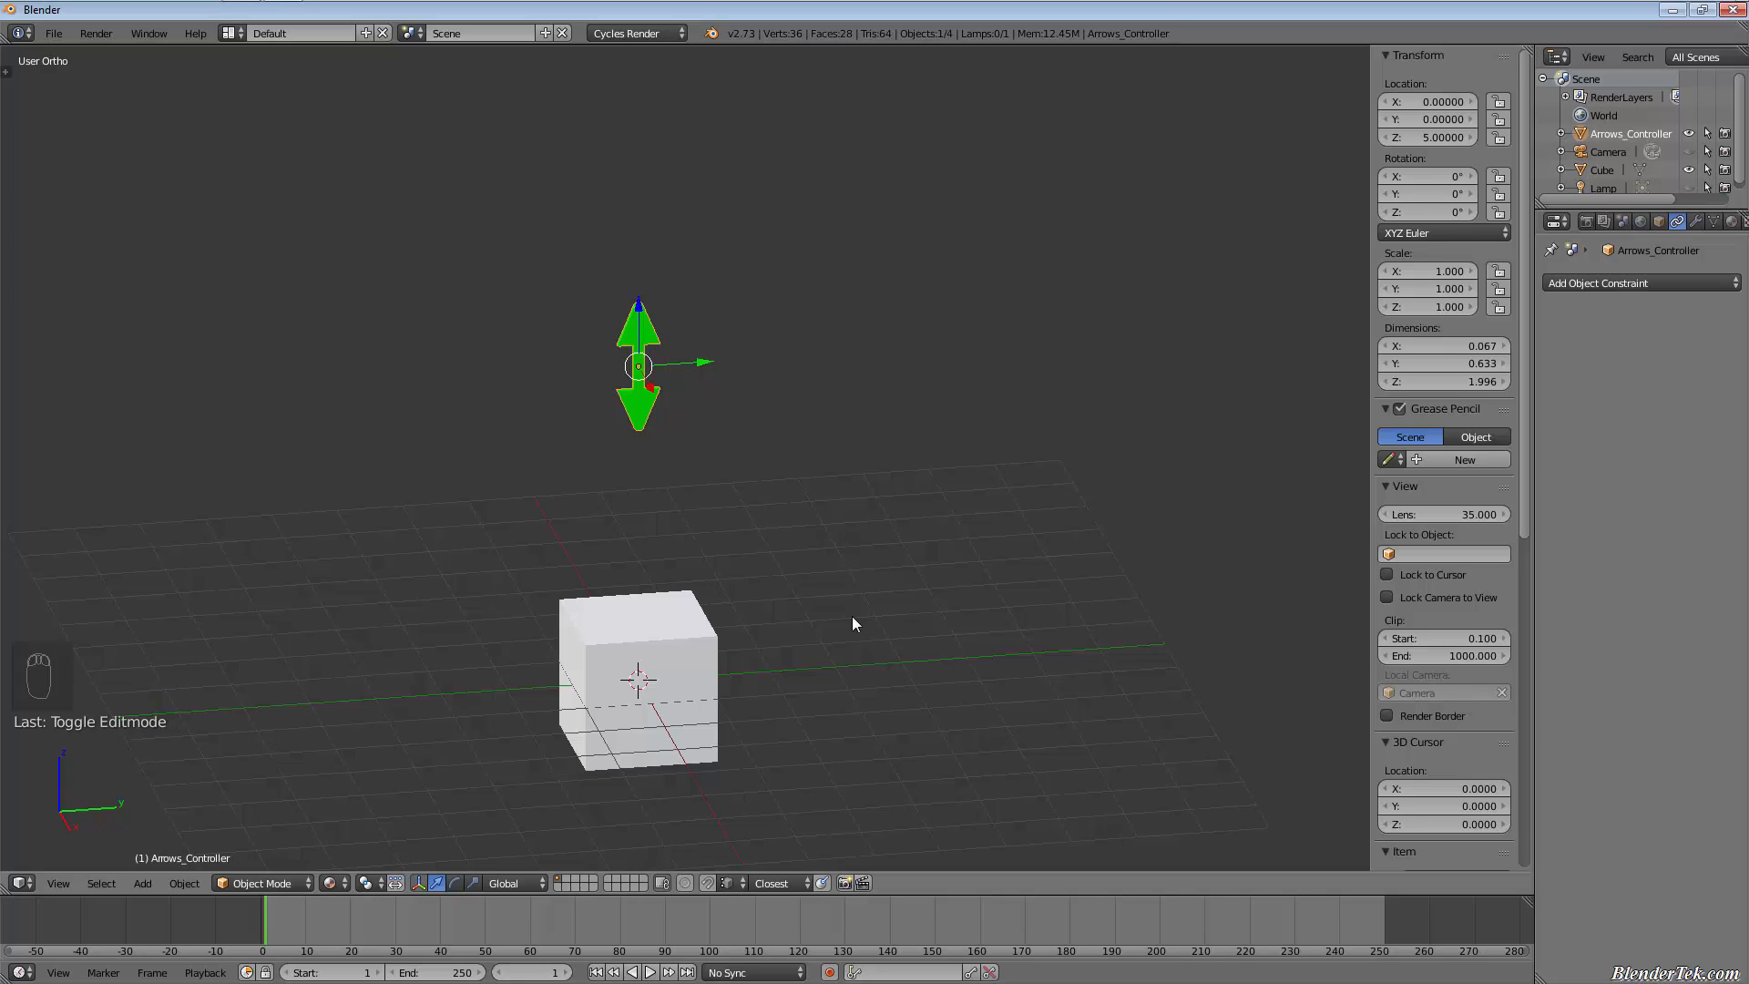
mouse_move(914, 560)
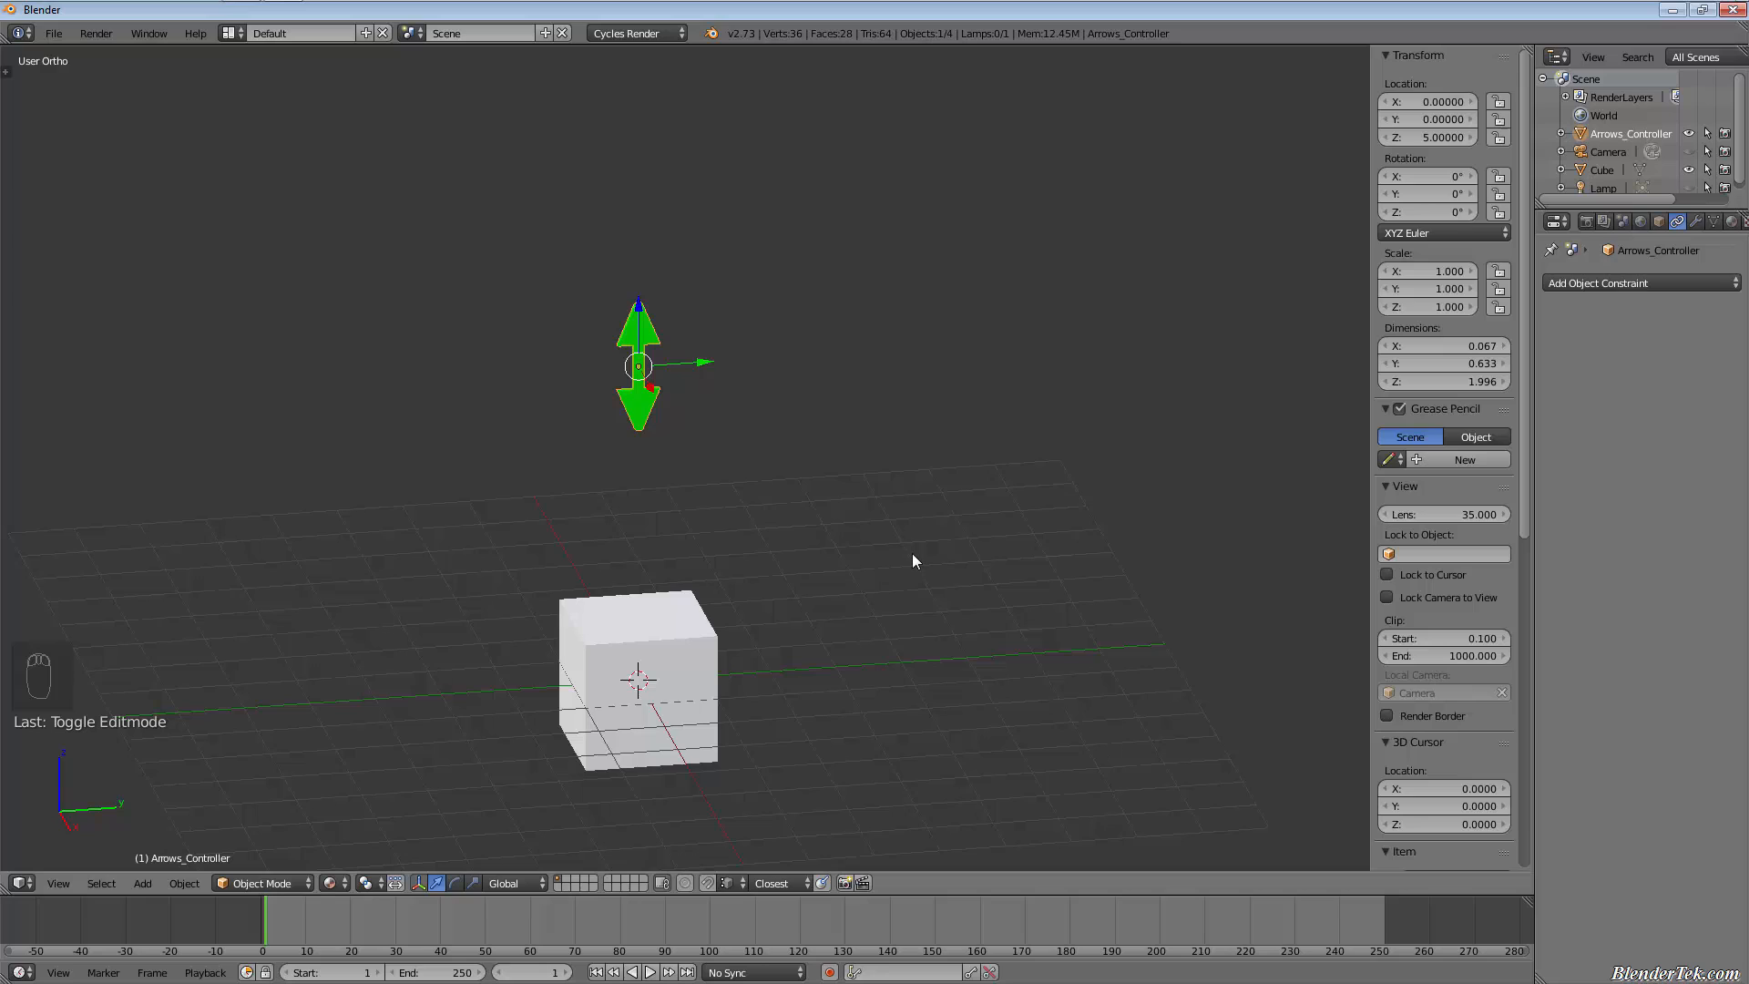
mouse_move(909, 607)
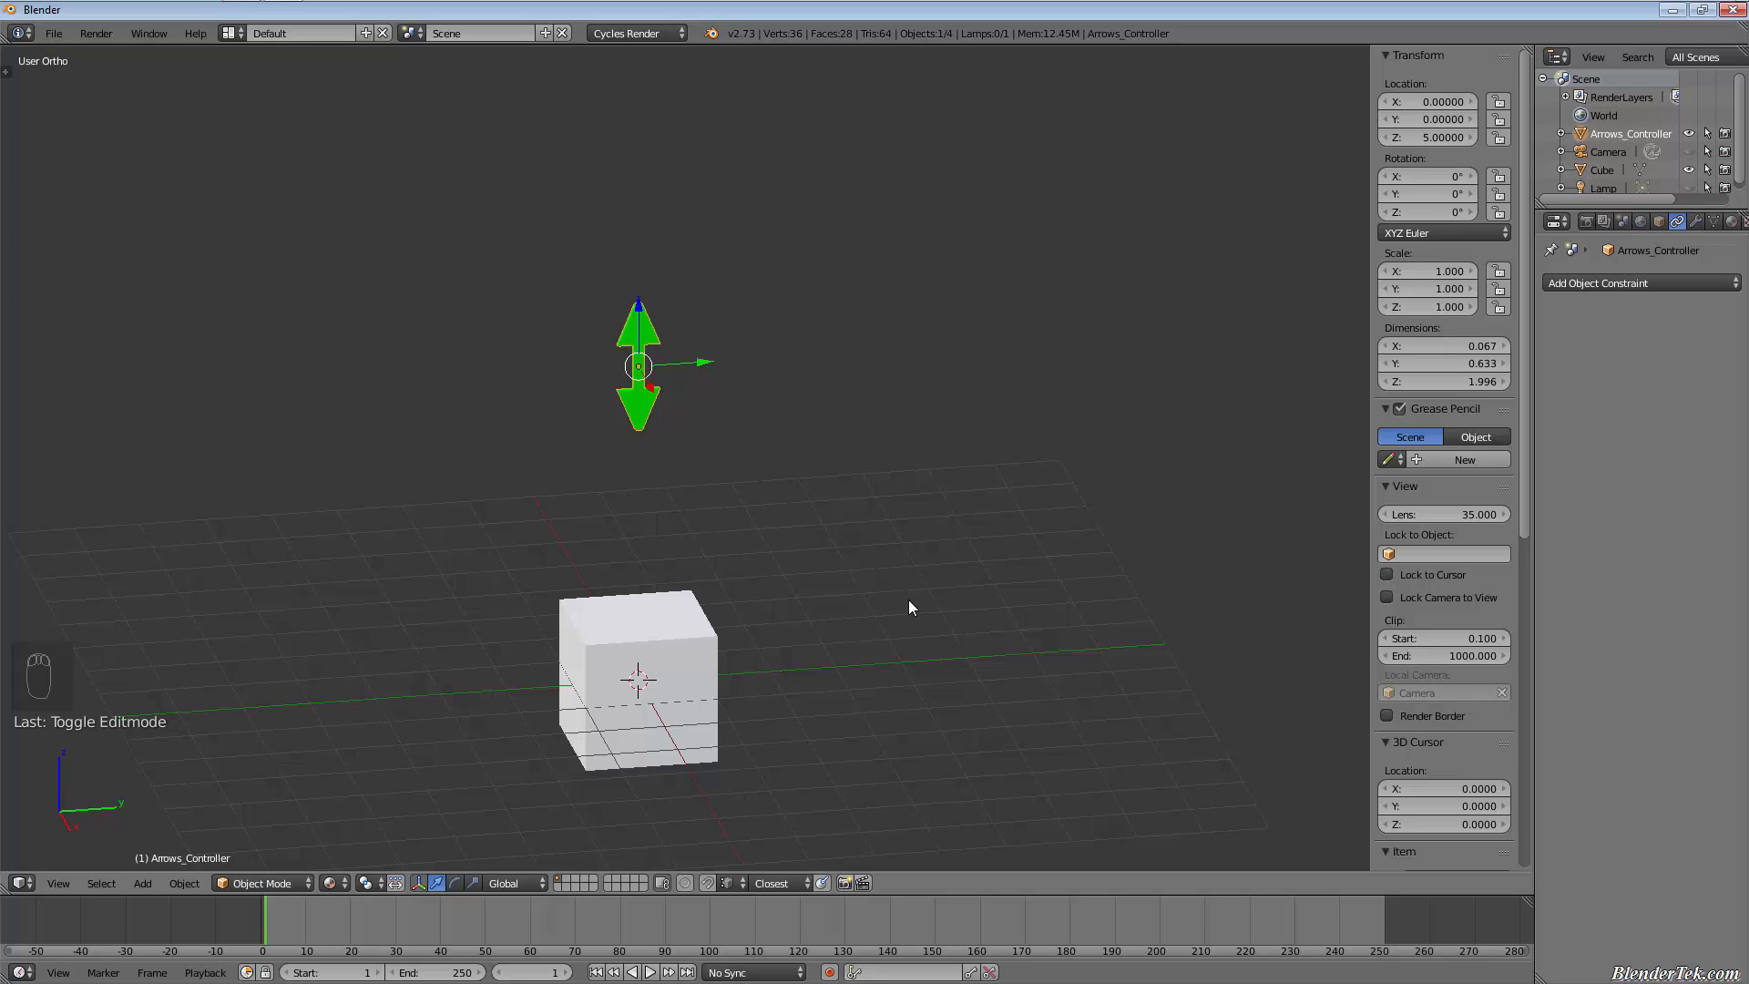
mouse_move(915, 622)
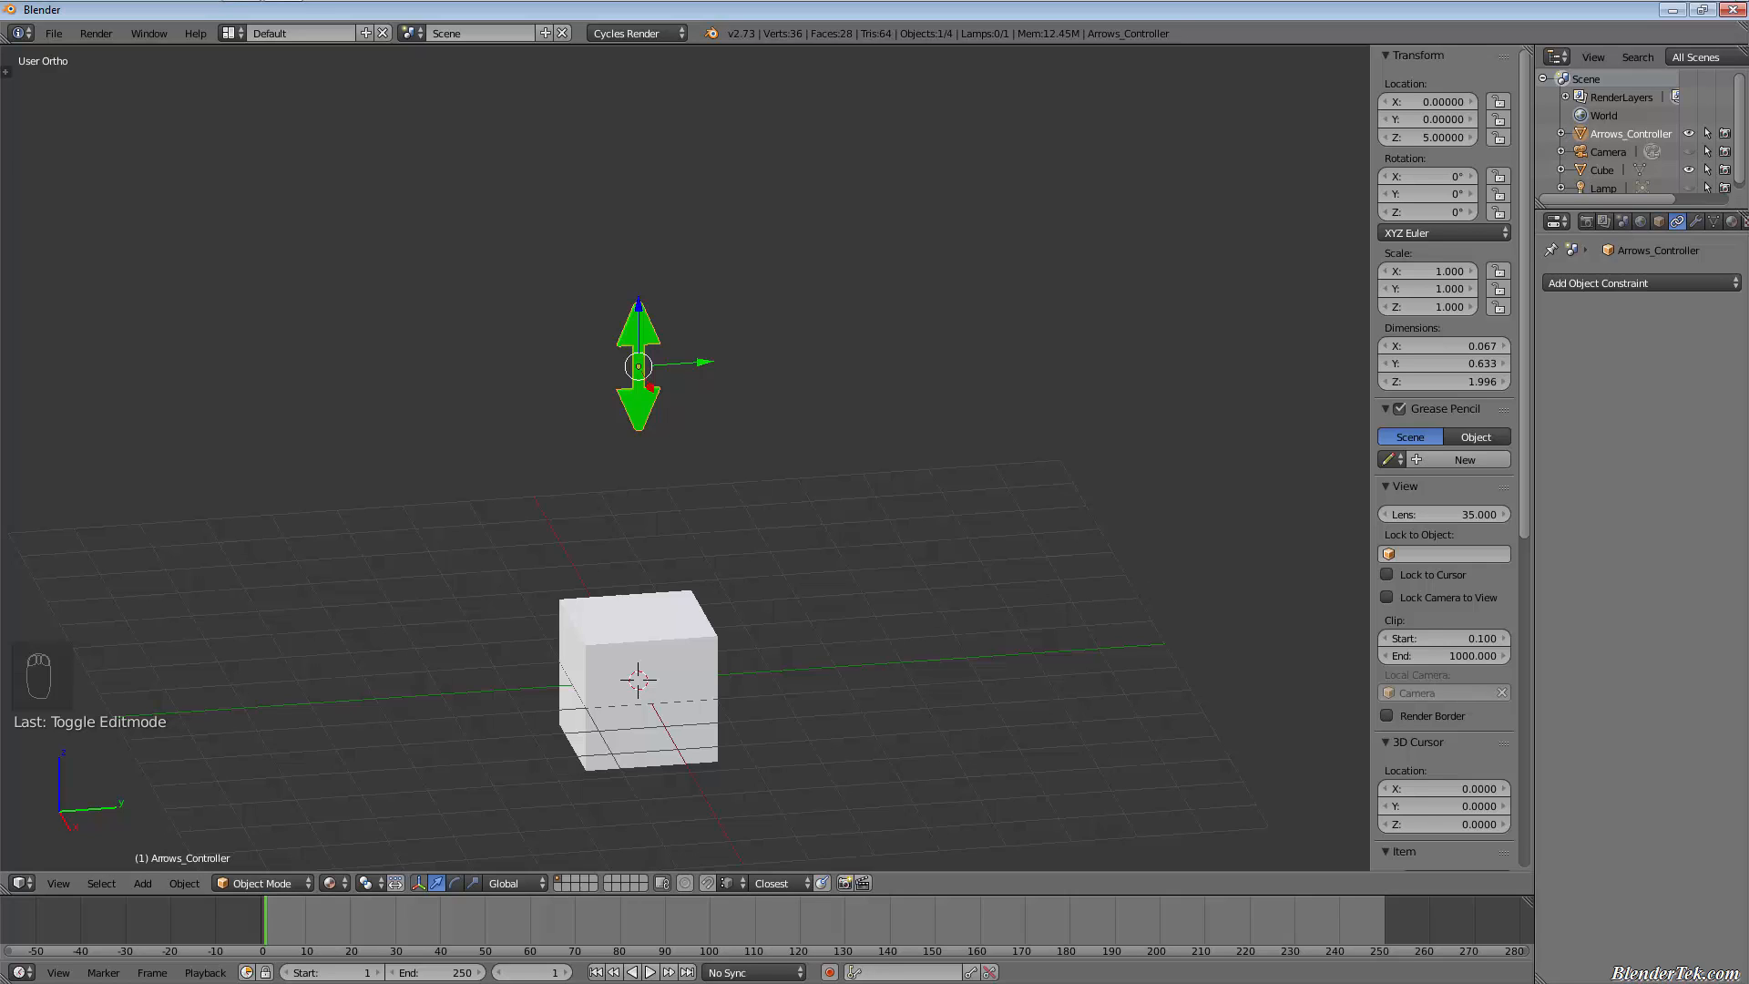
Step: Parent the cube to Arrows_Controller with Ctrl+P > Object
left_click(637, 680)
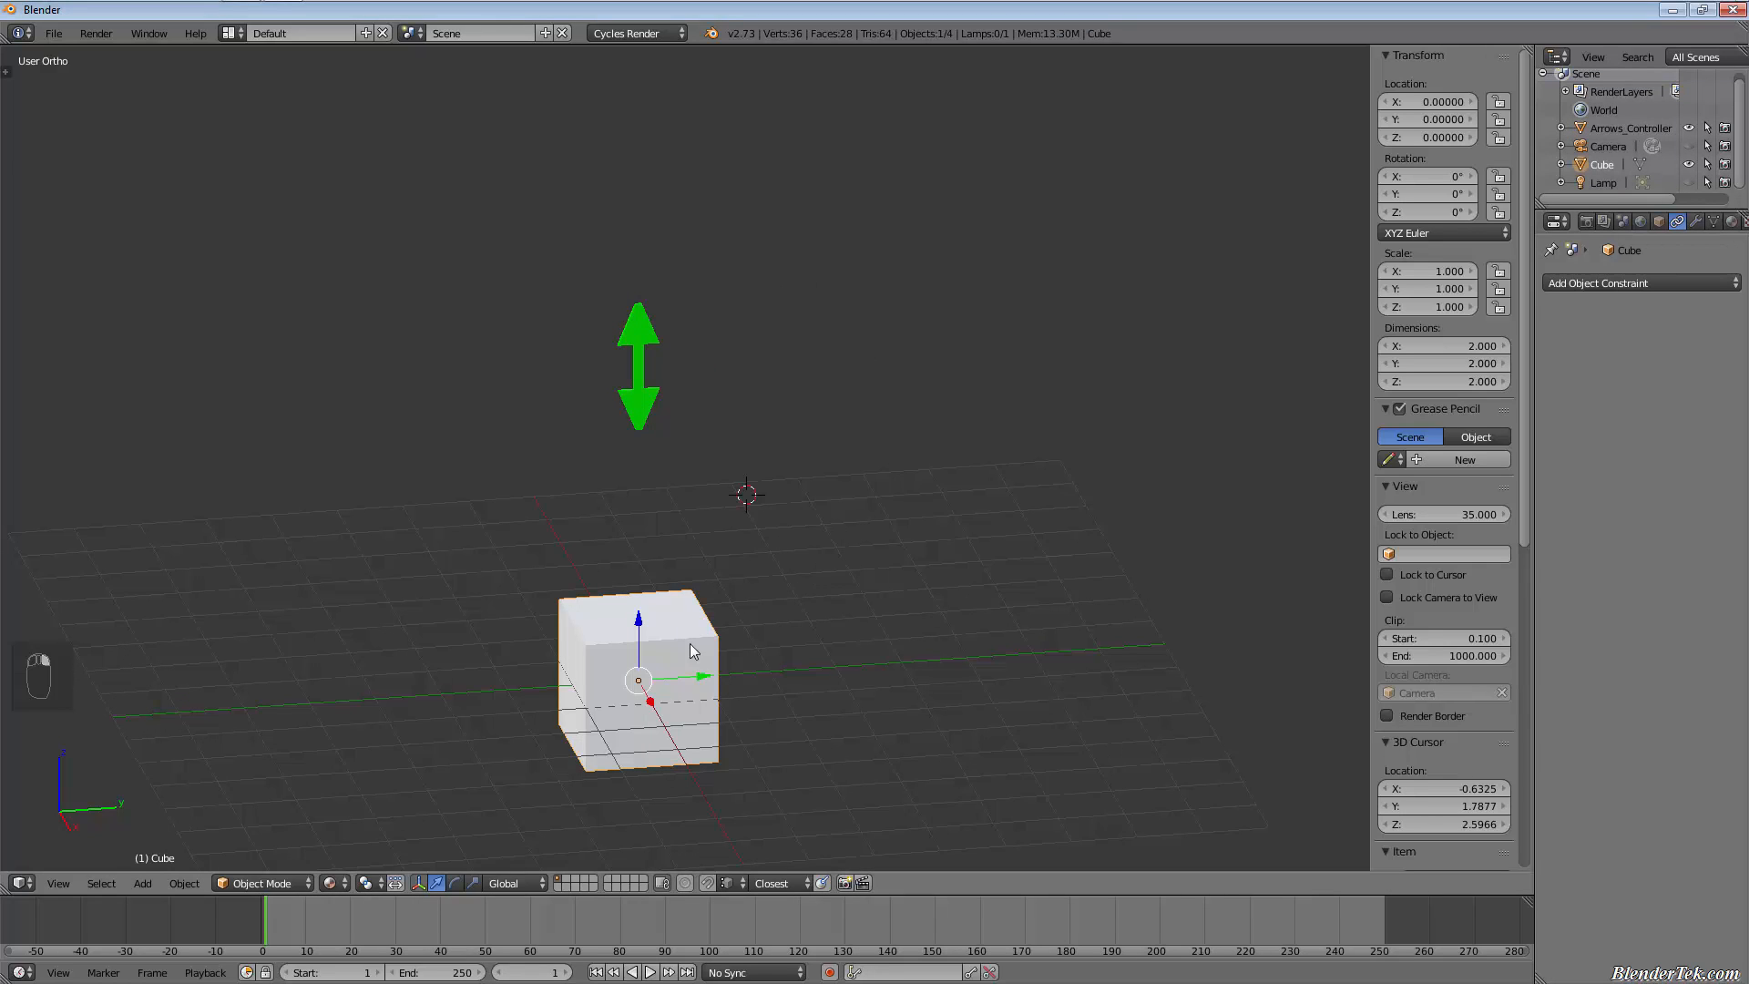
mouse_move(641, 320)
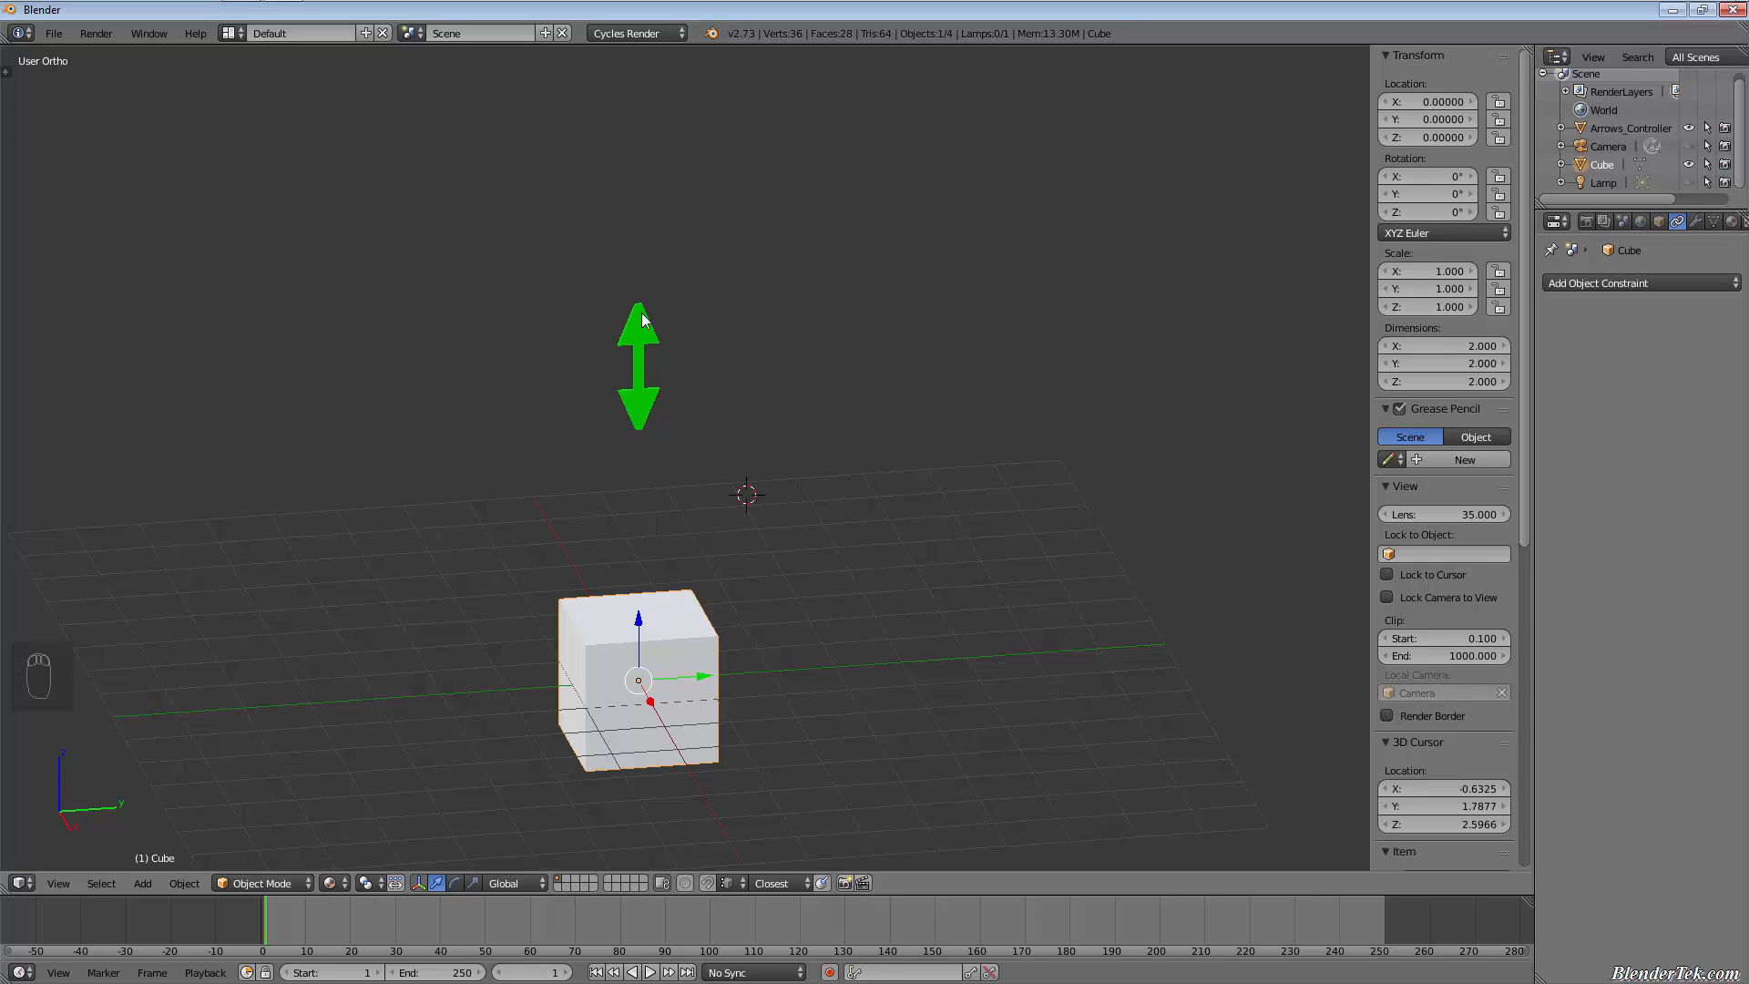
mouse_move(672, 667)
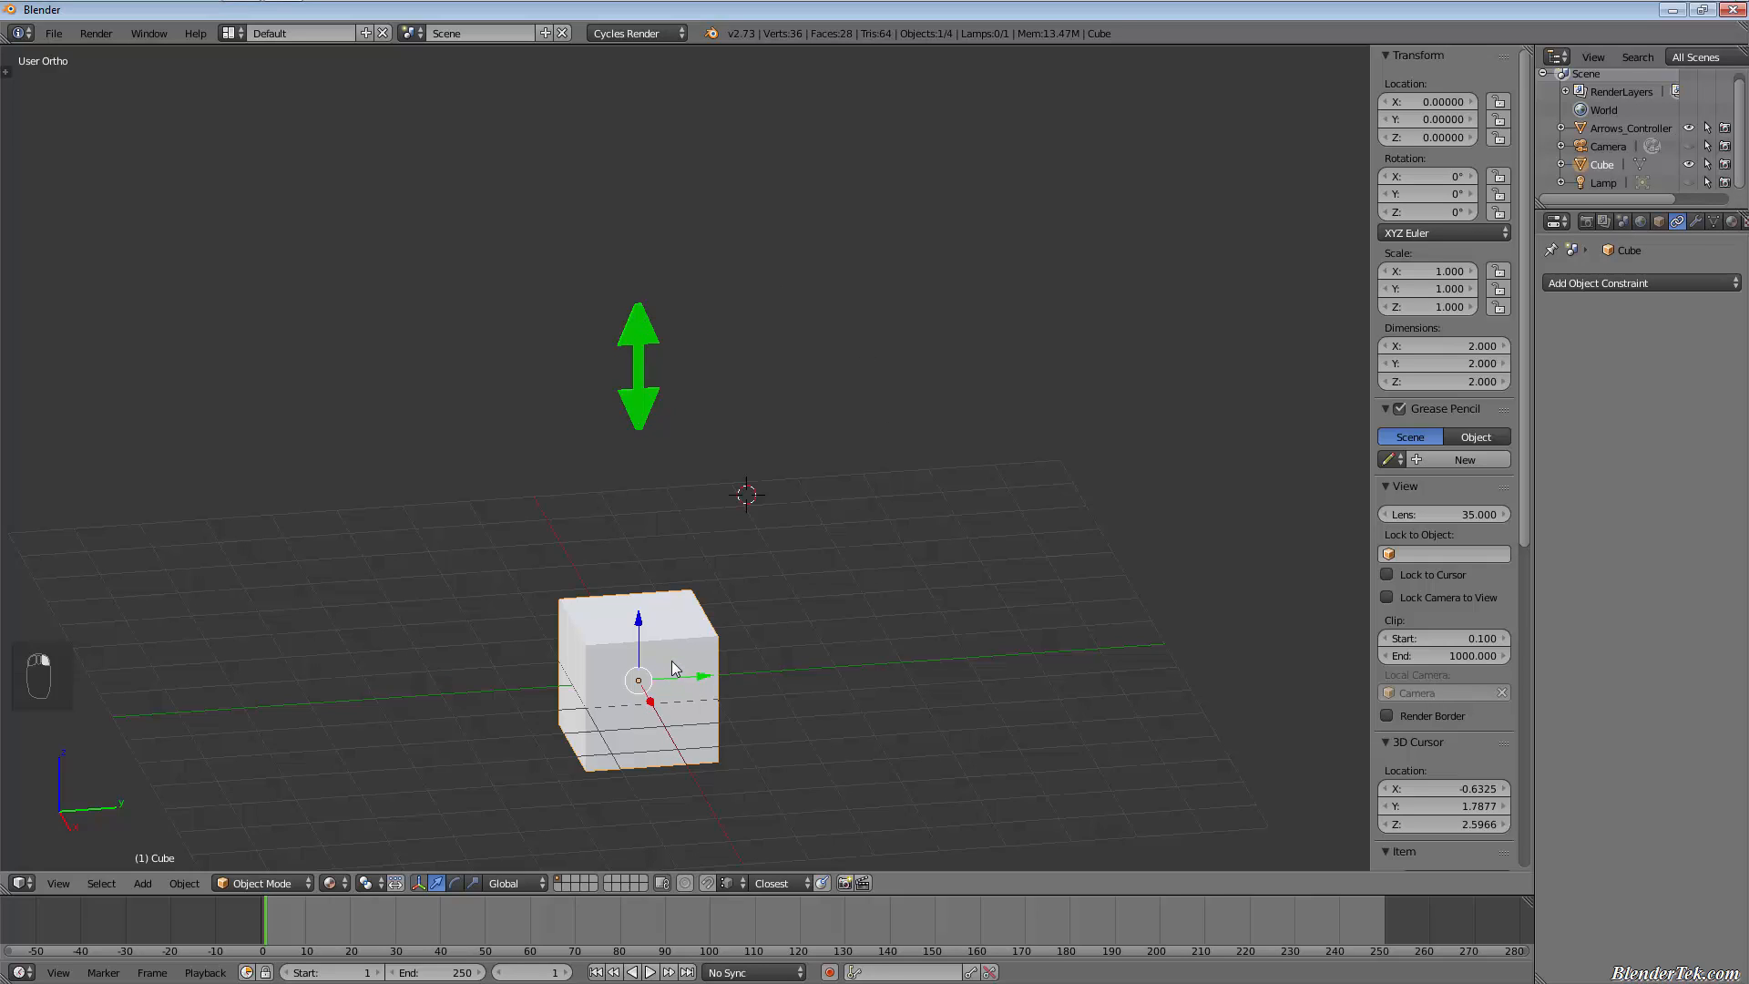
key("shift")
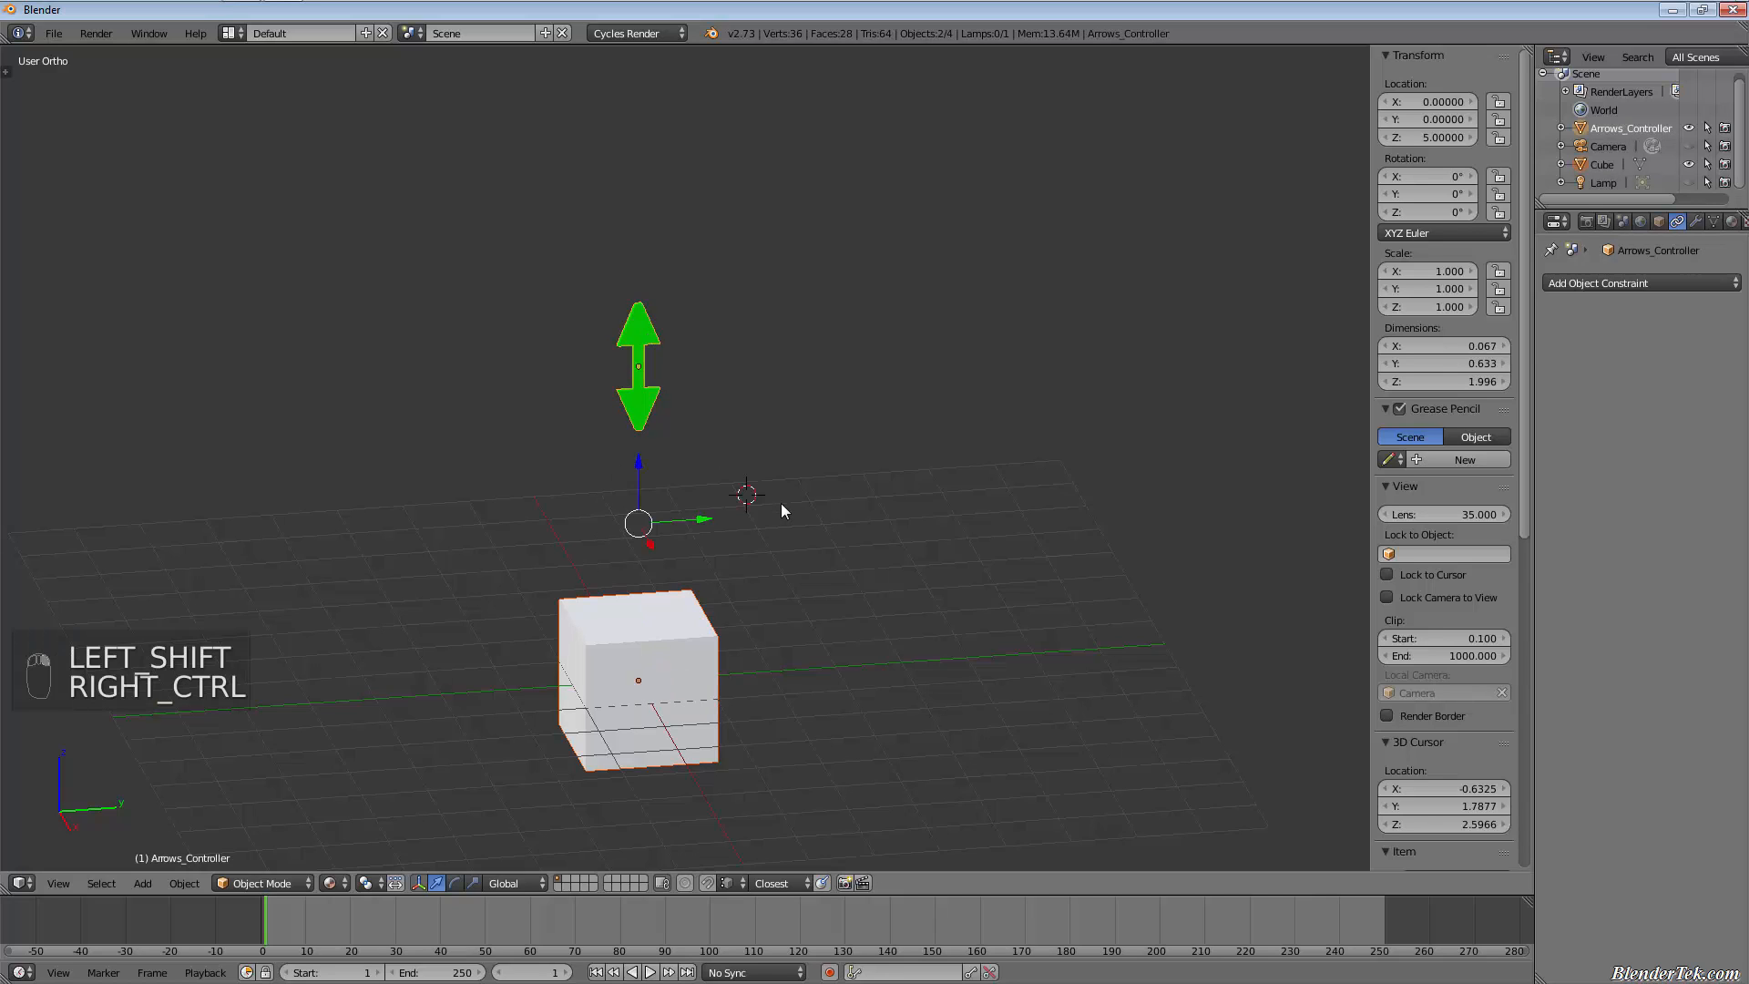
key("ctrl+p")
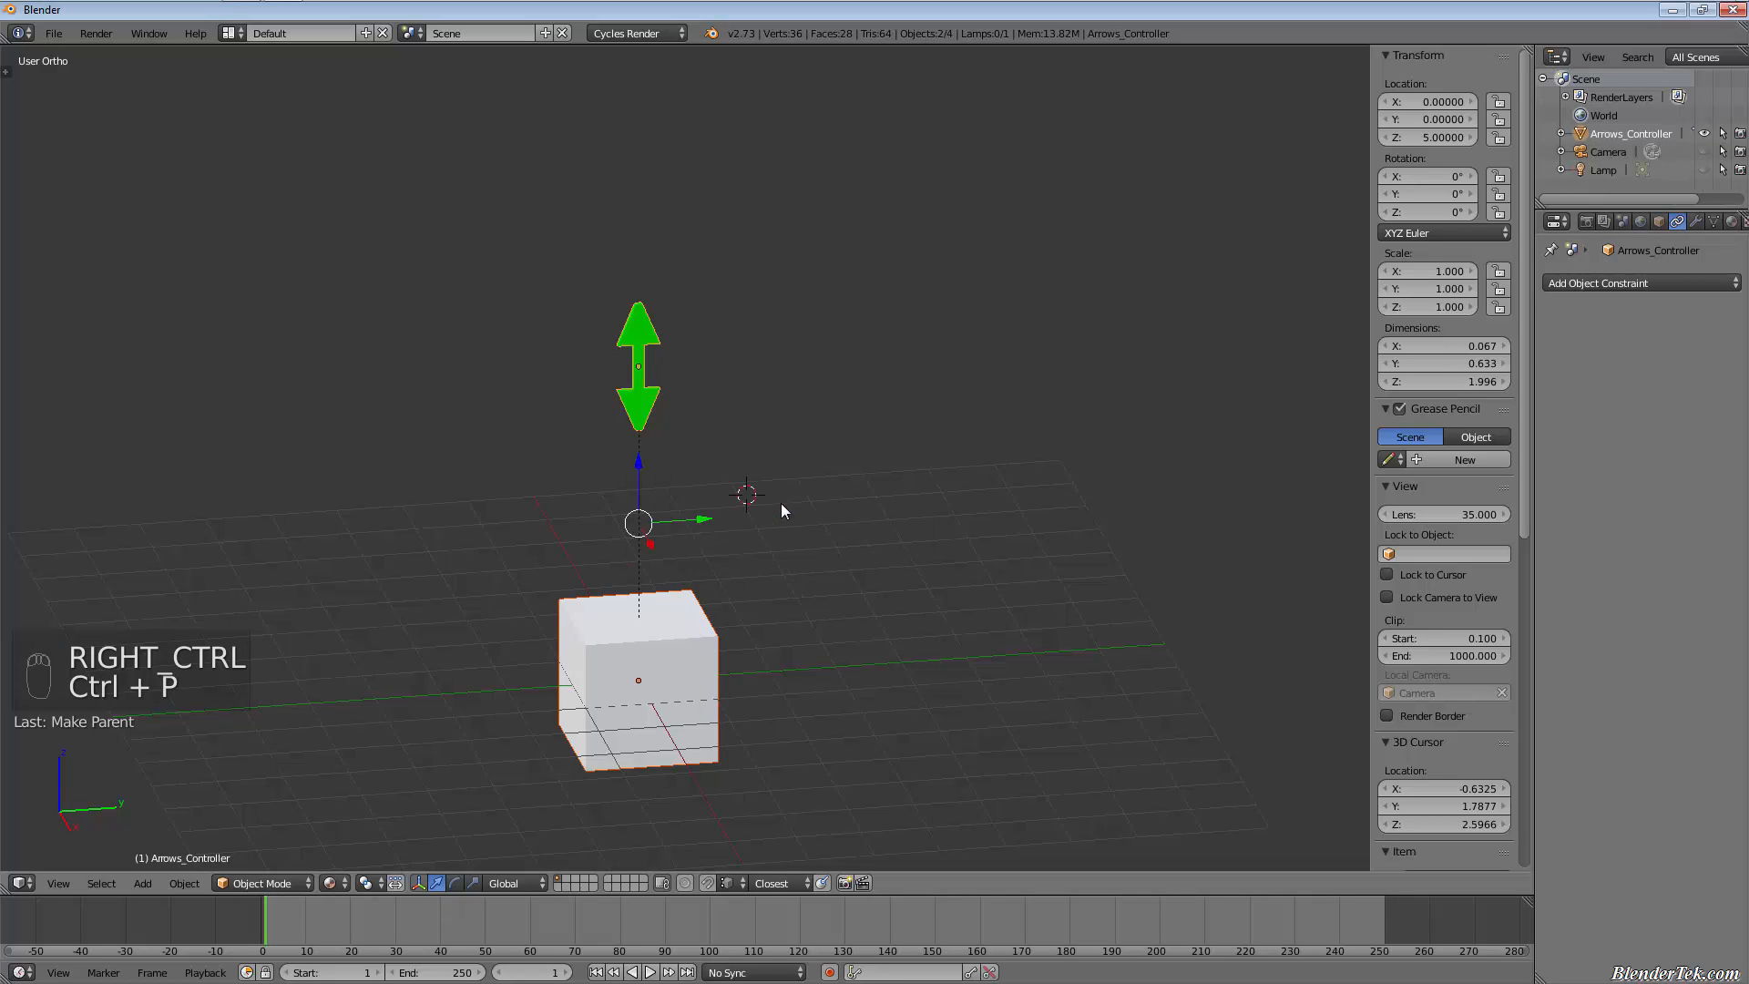
mouse_move(636, 322)
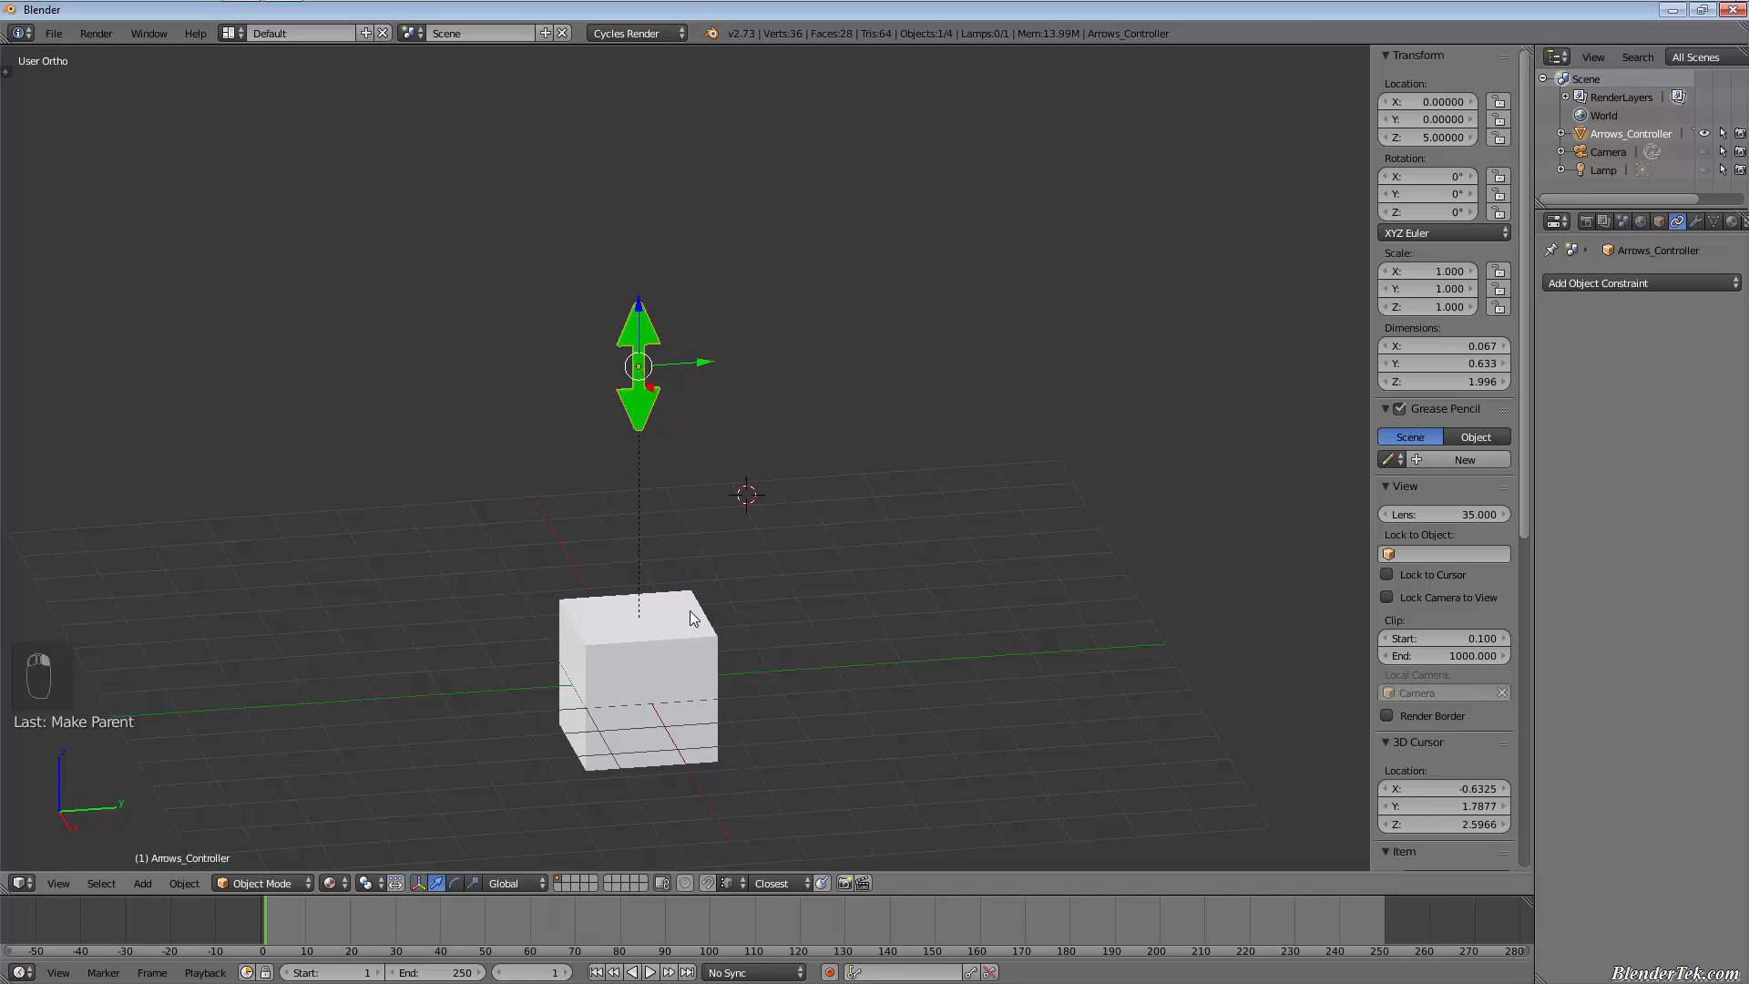
Step: Expand Arrows_Controller in the Outliner to confirm the cube is nested under it
left_click(636, 680)
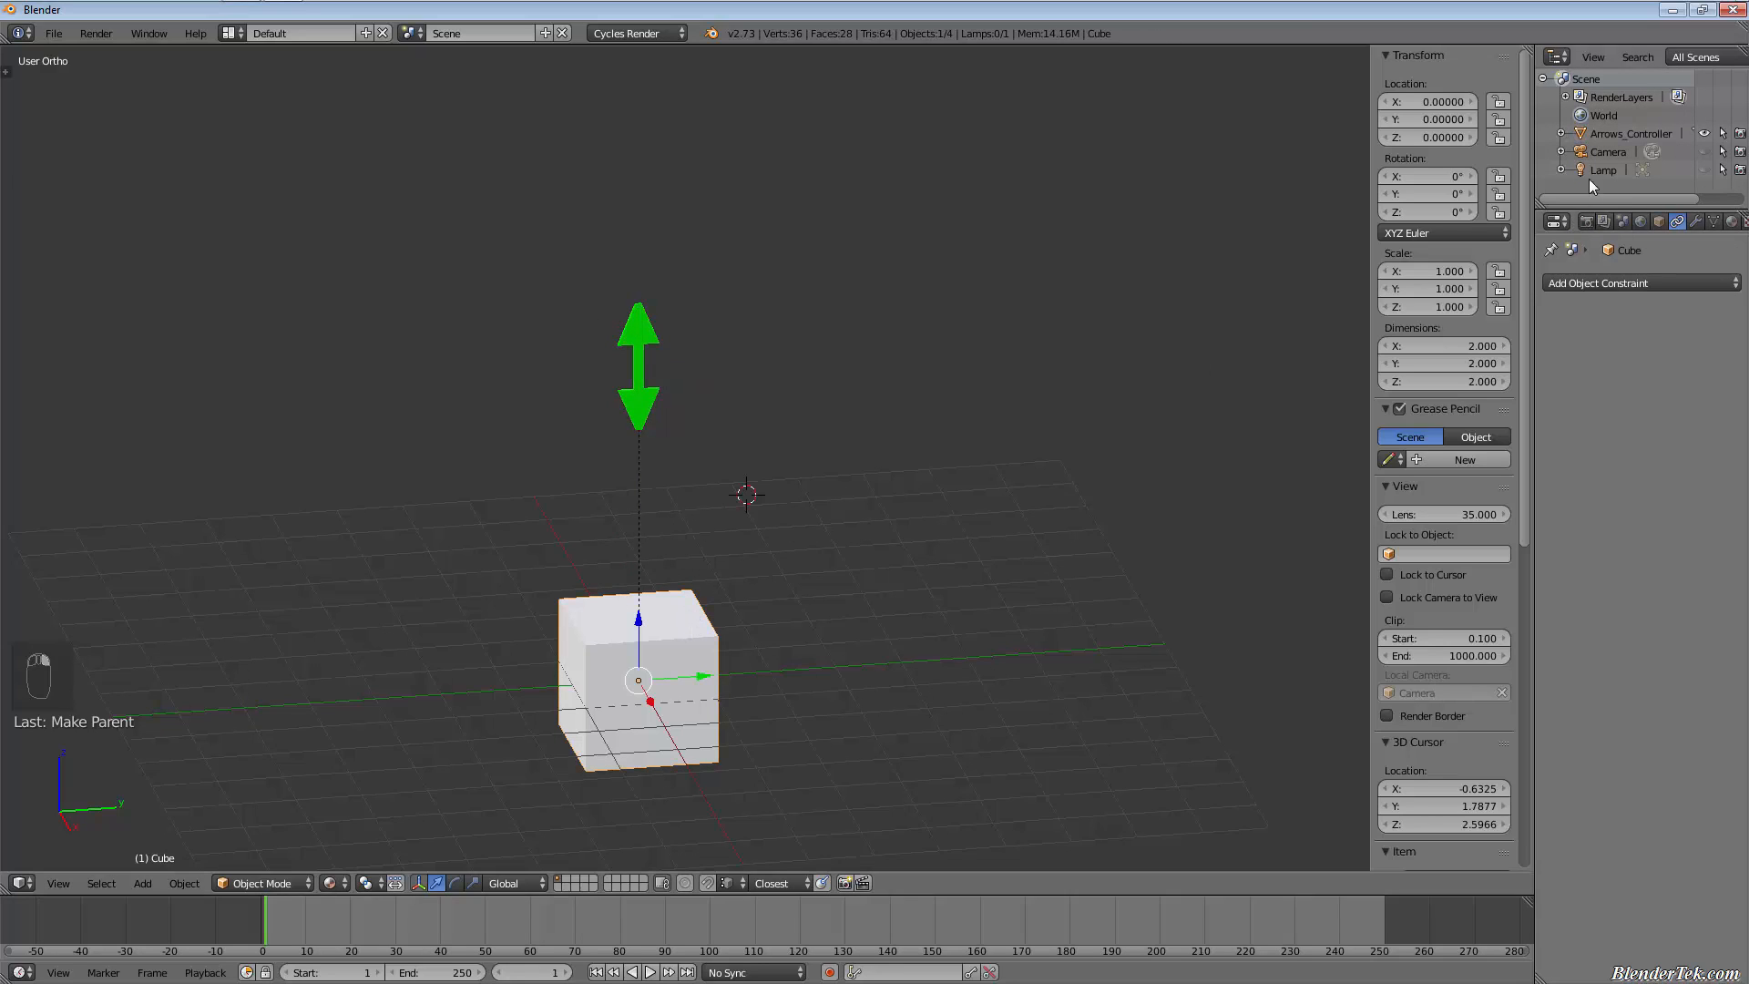
left_click(1568, 133)
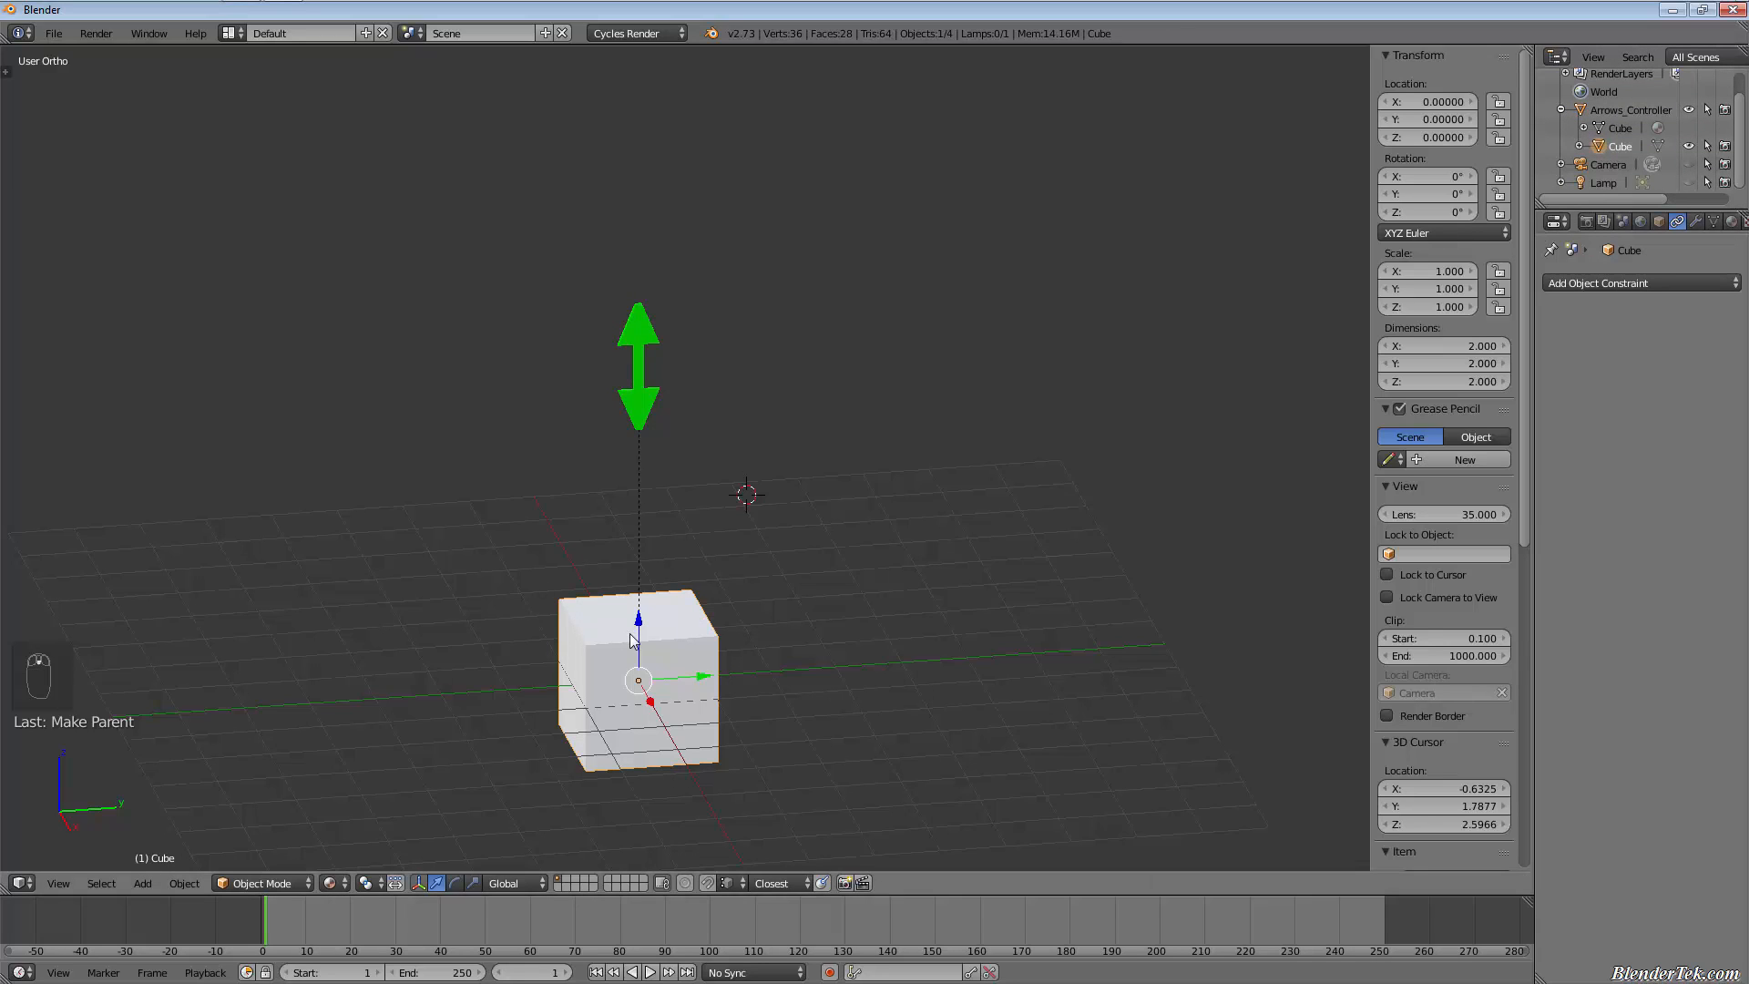
mouse_move(891, 247)
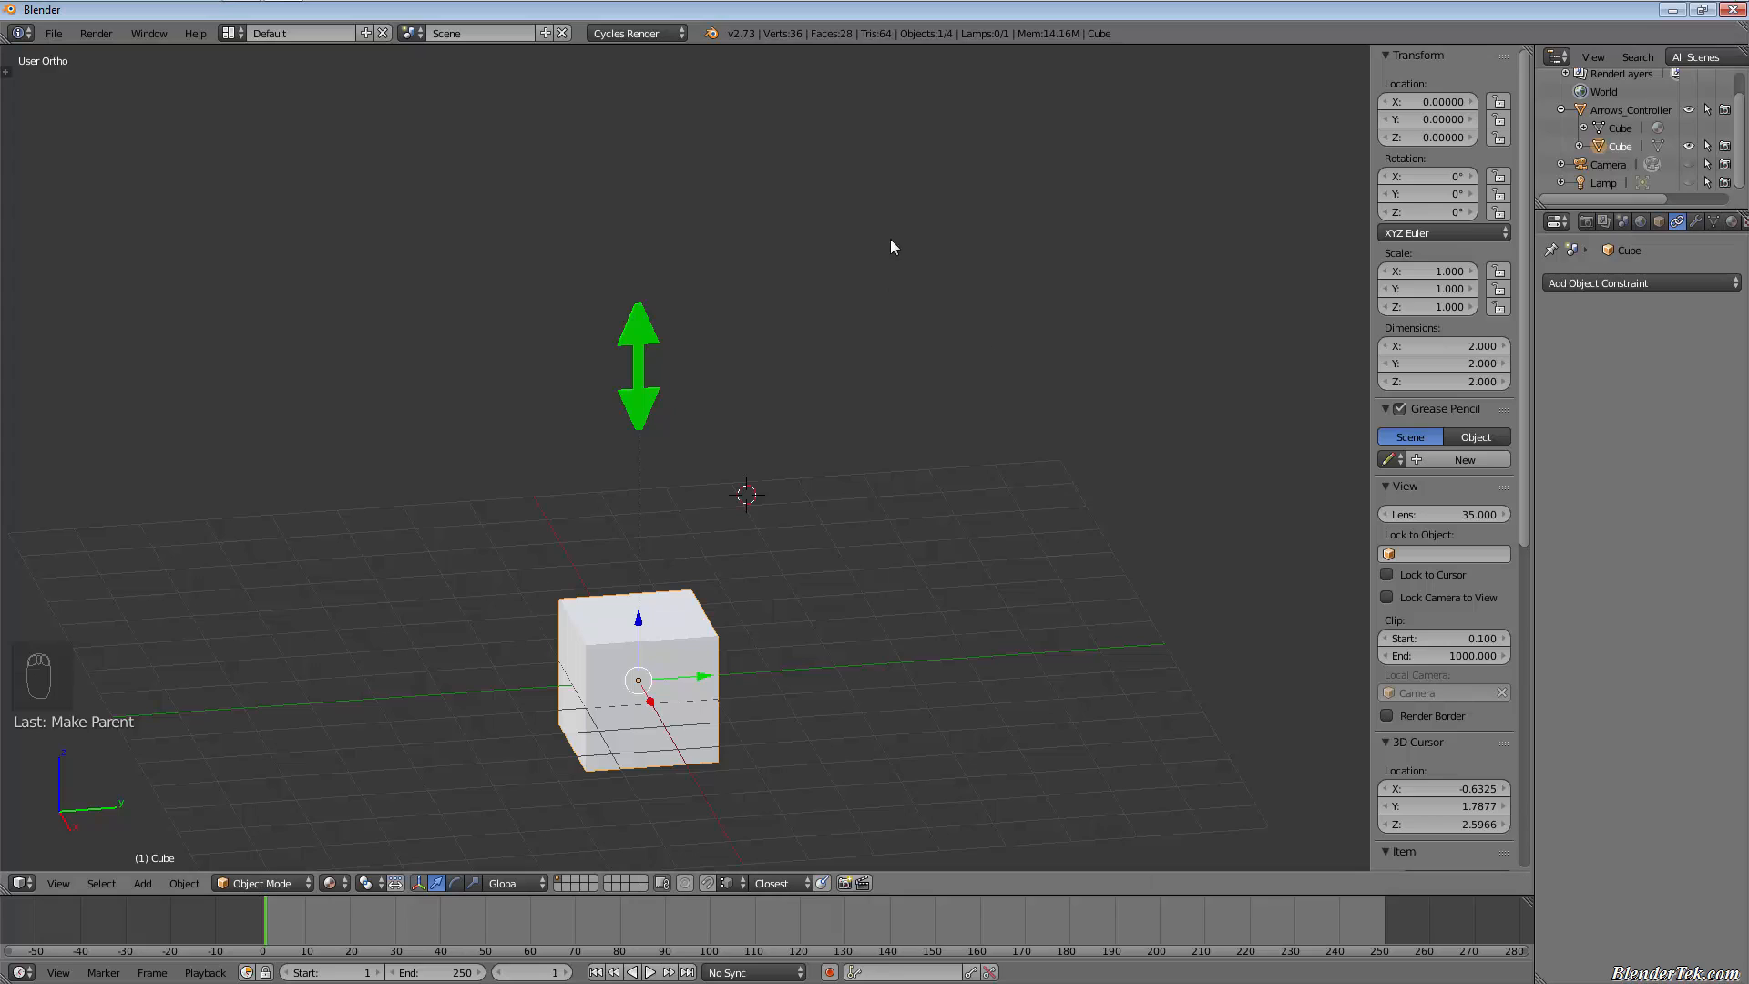
left_click(638, 363)
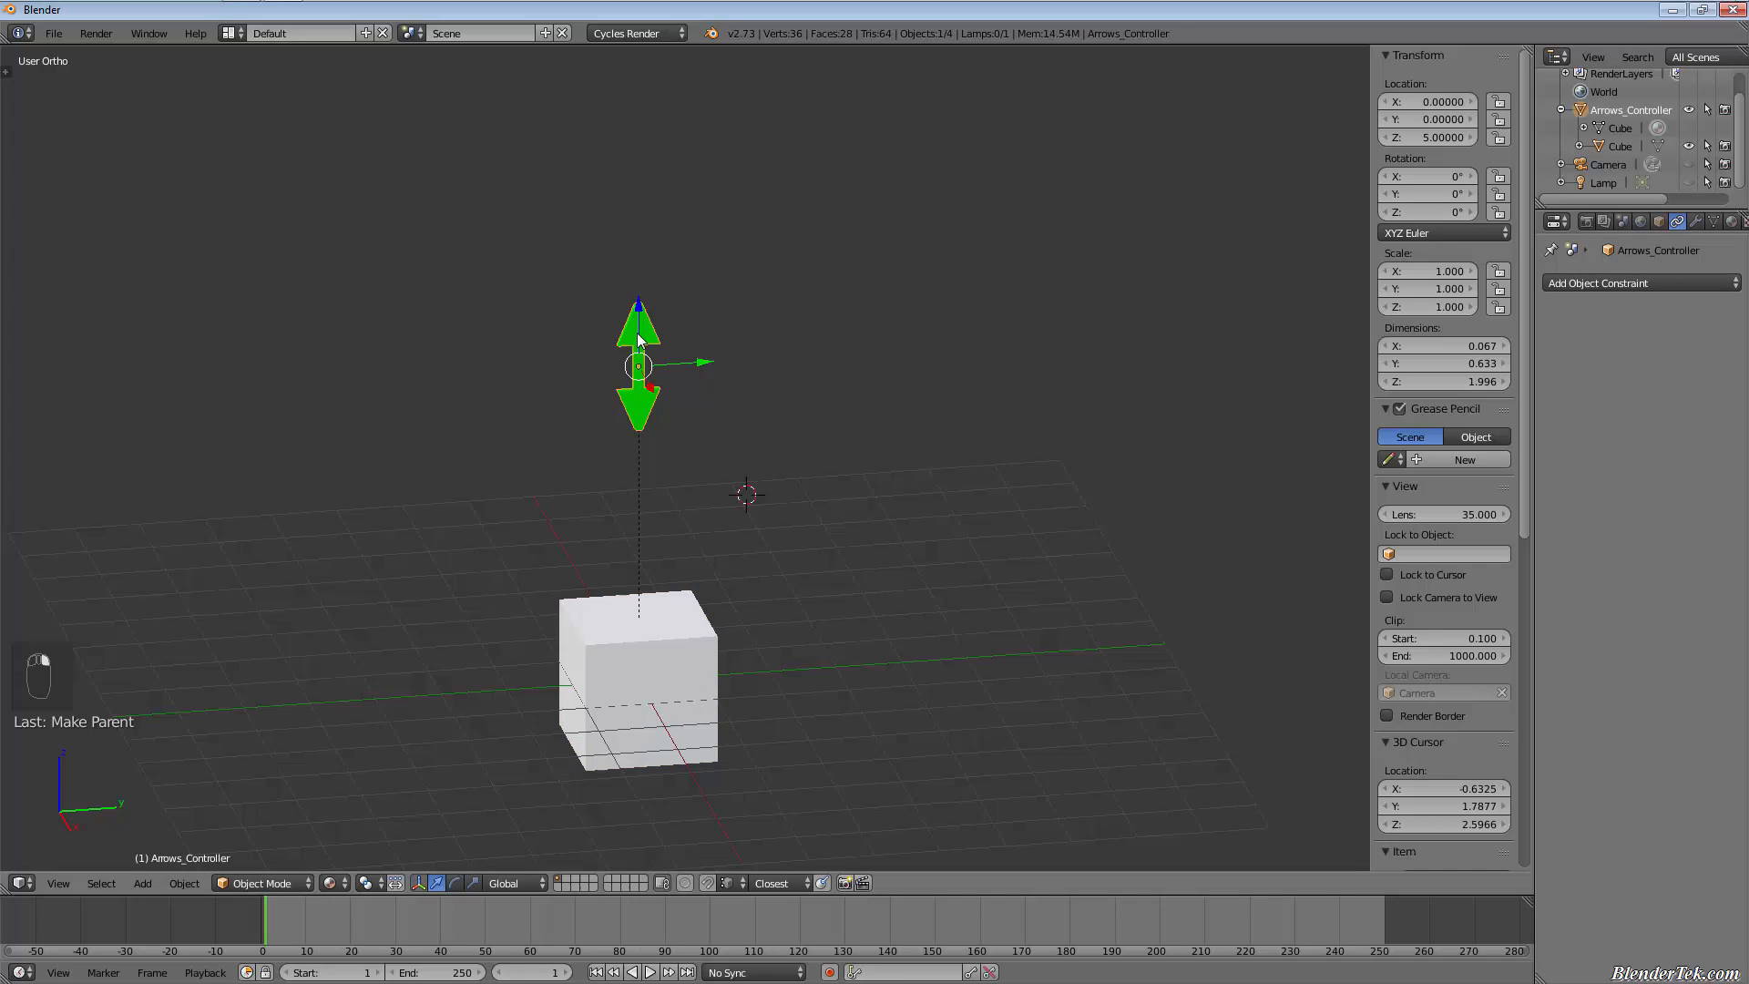
left_click(636, 680)
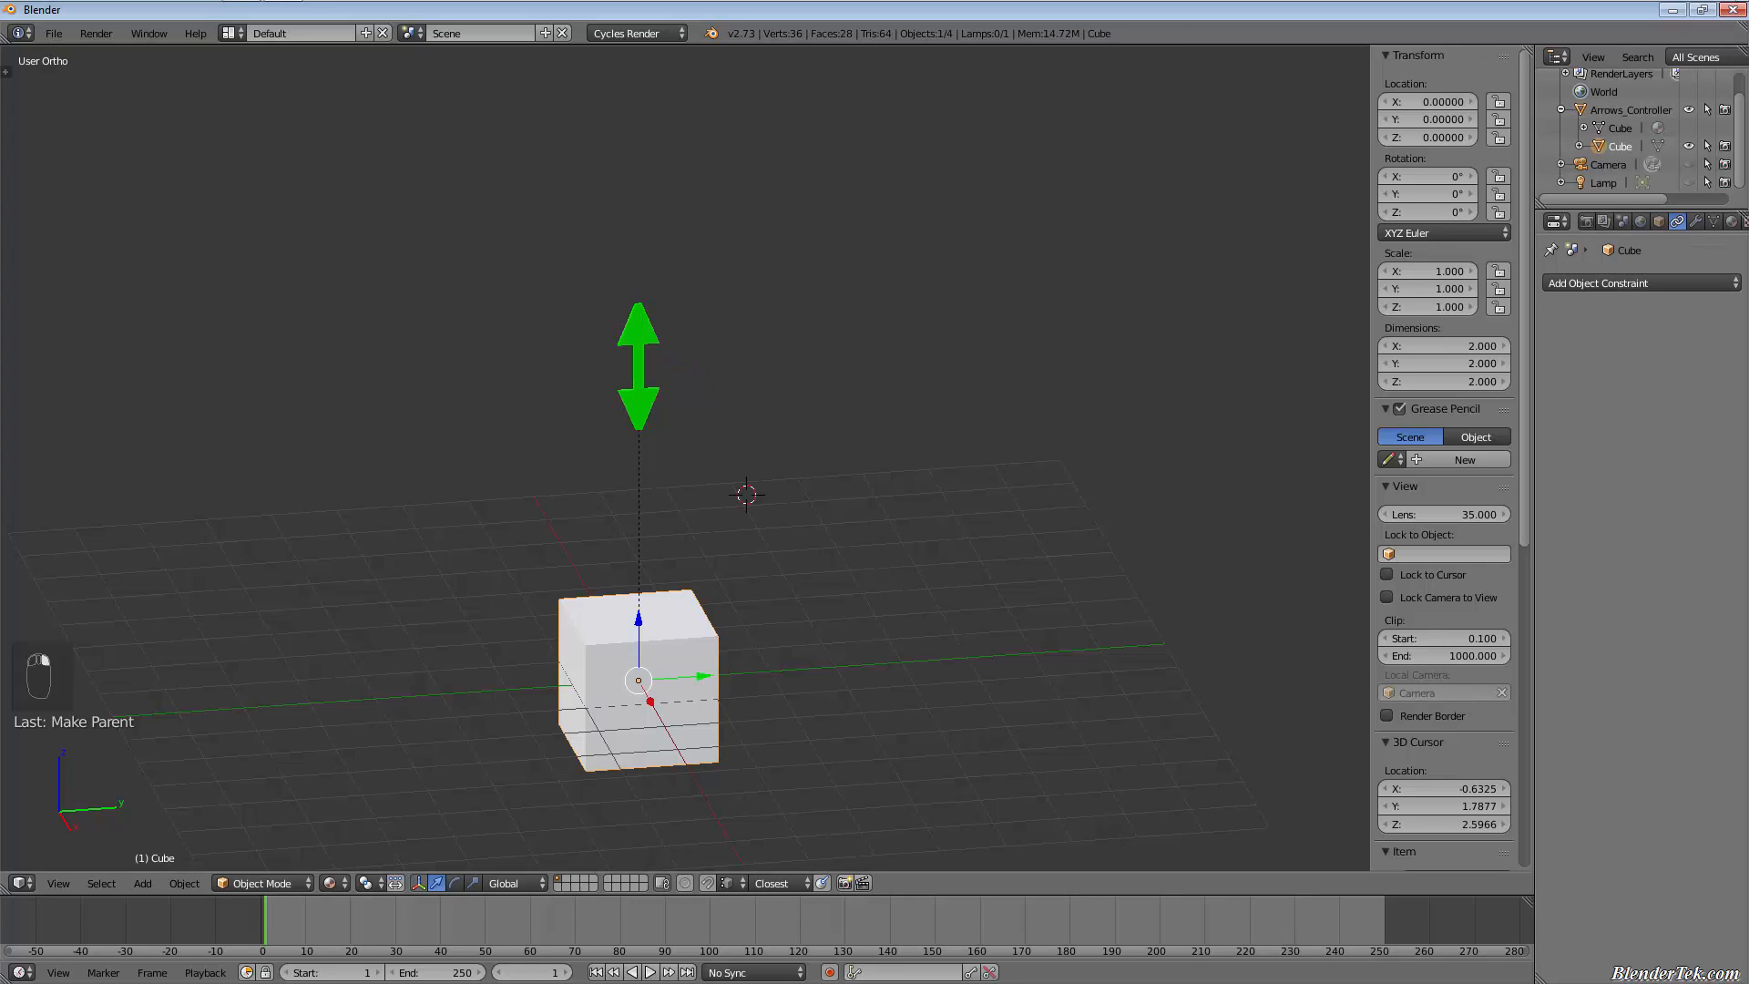
mouse_move(1650, 316)
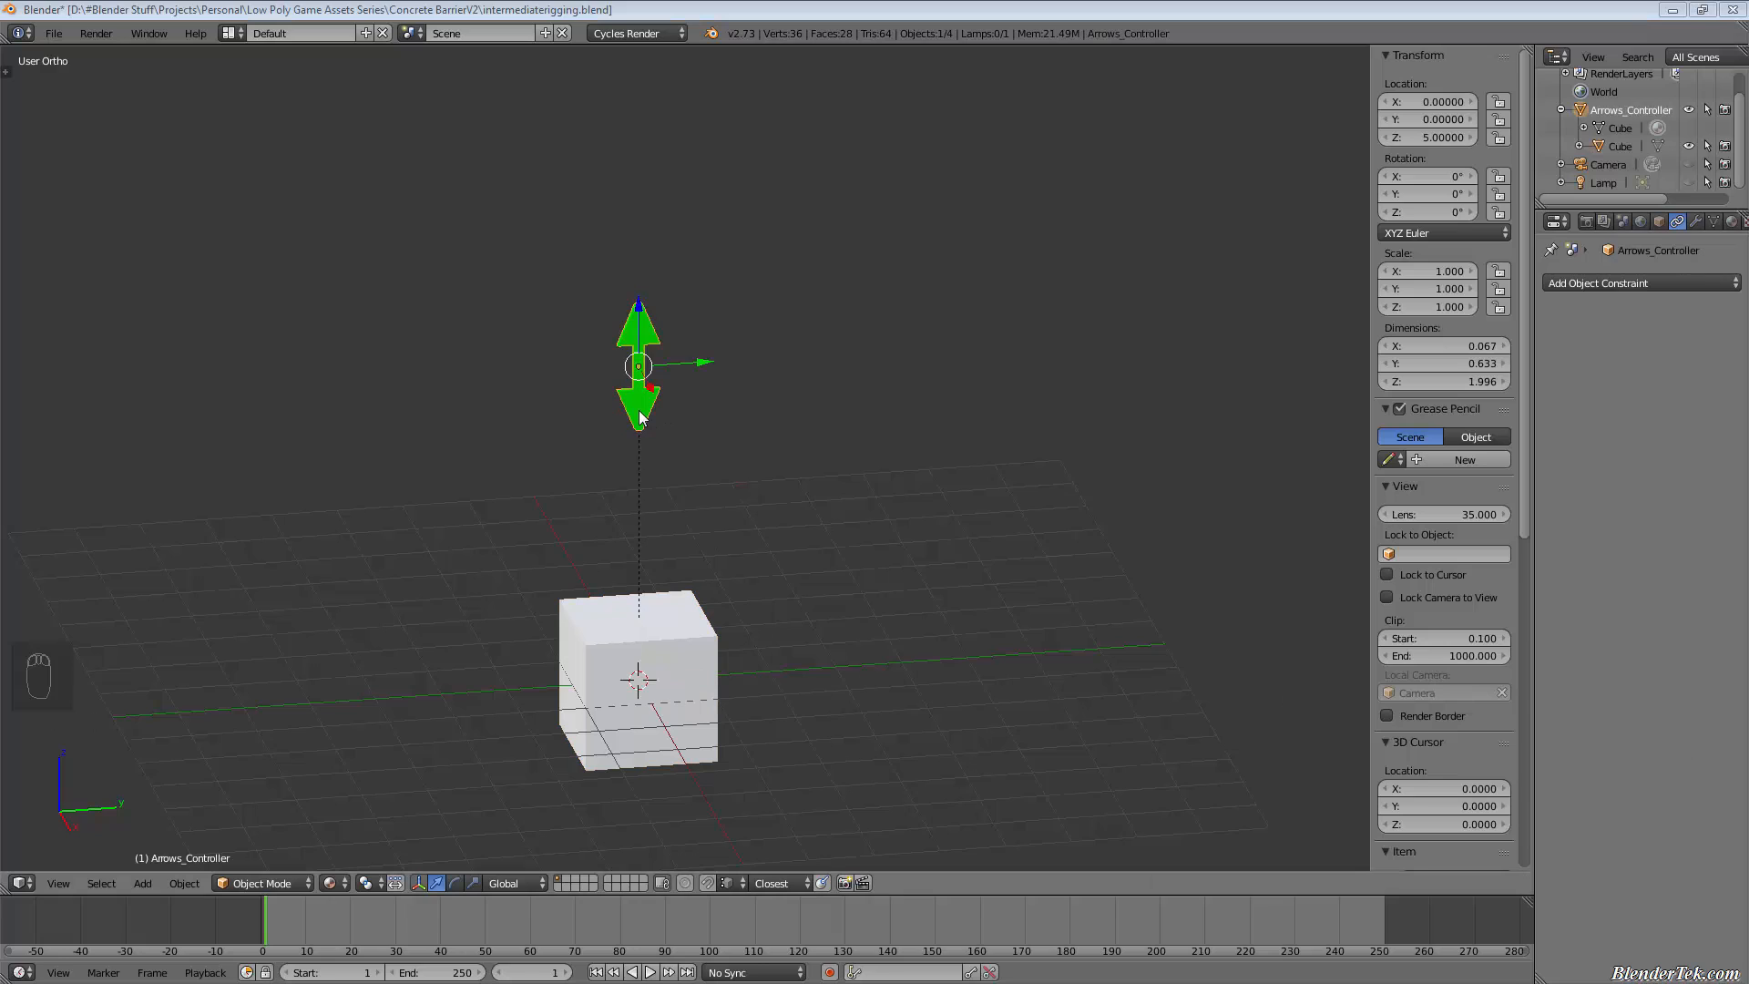
mouse_move(691, 537)
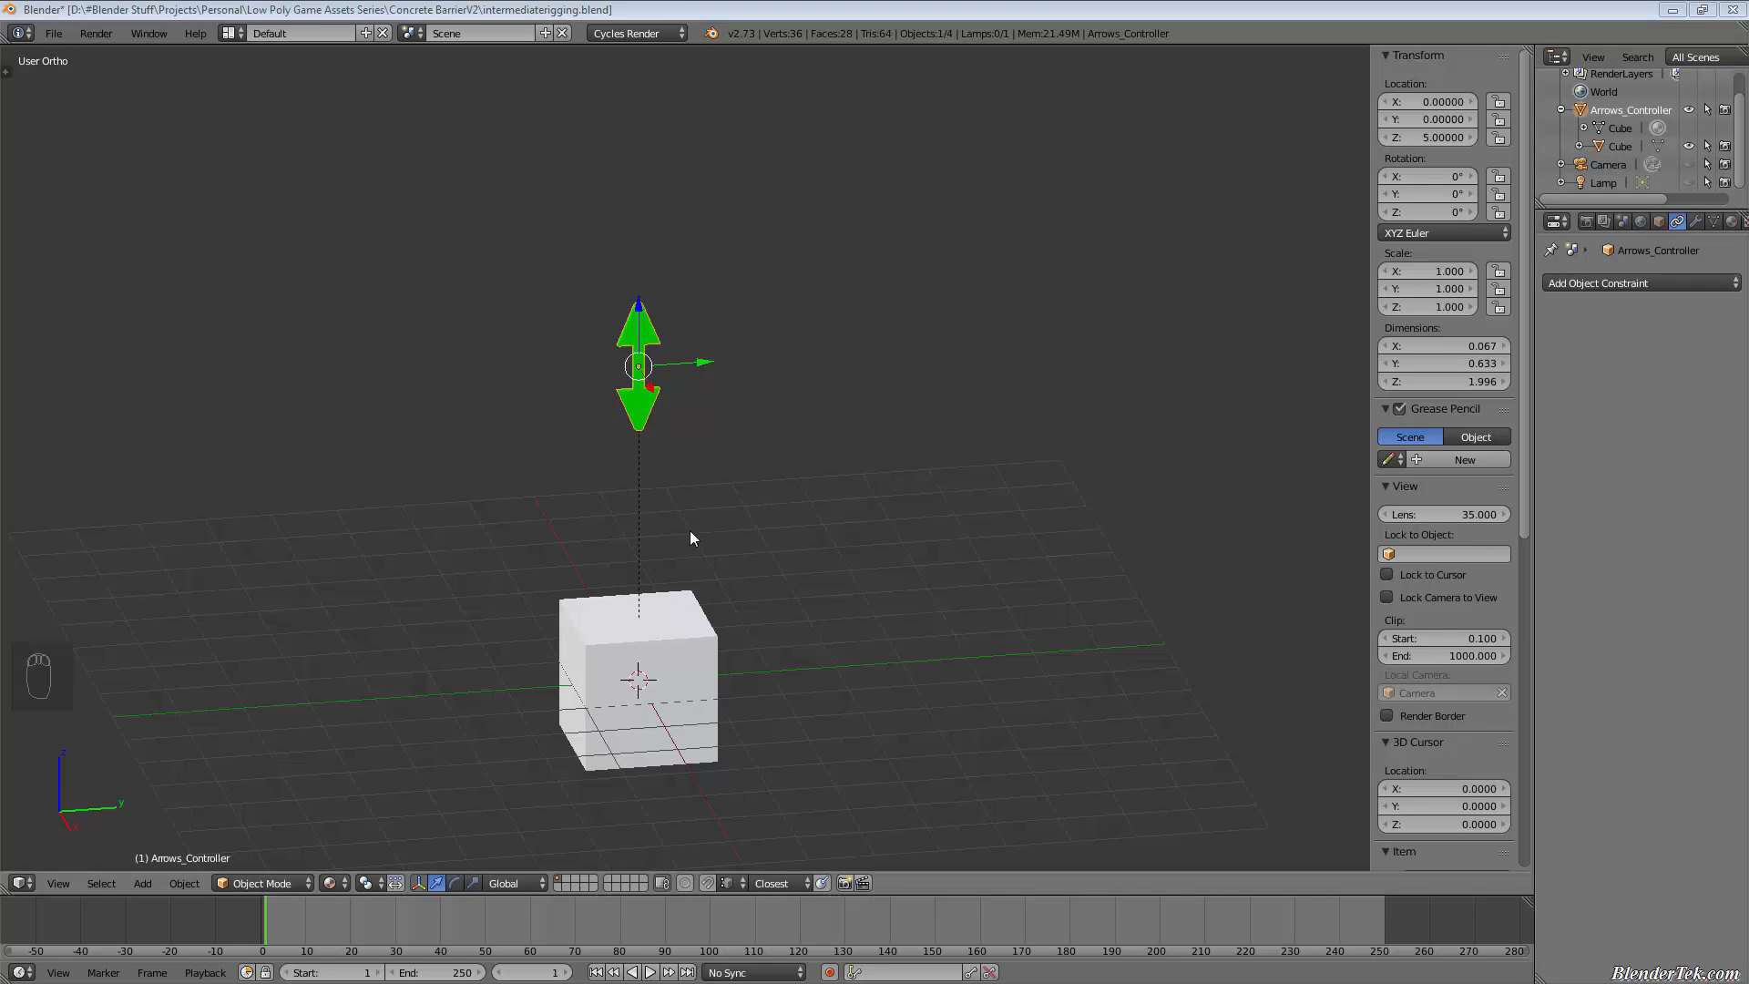
Step: Snap the 3D cursor to world centre and set Arrows_Controller's origin to the cursor
left_click(640, 681)
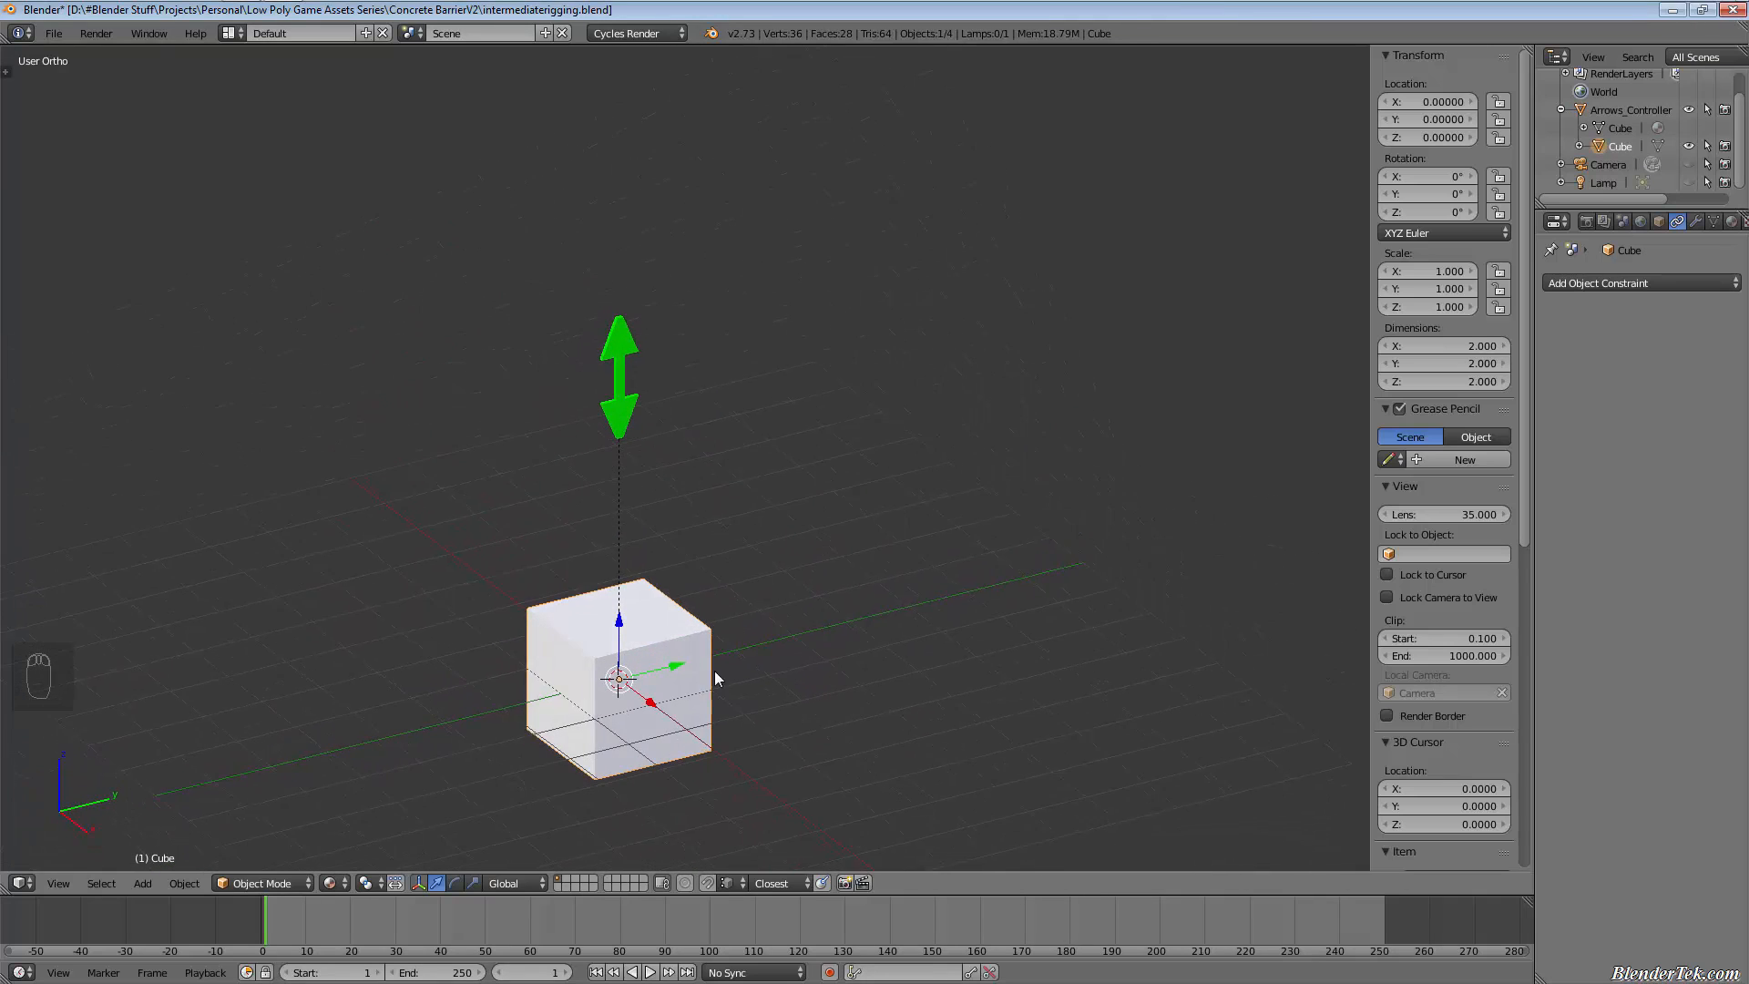
key("shift+s")
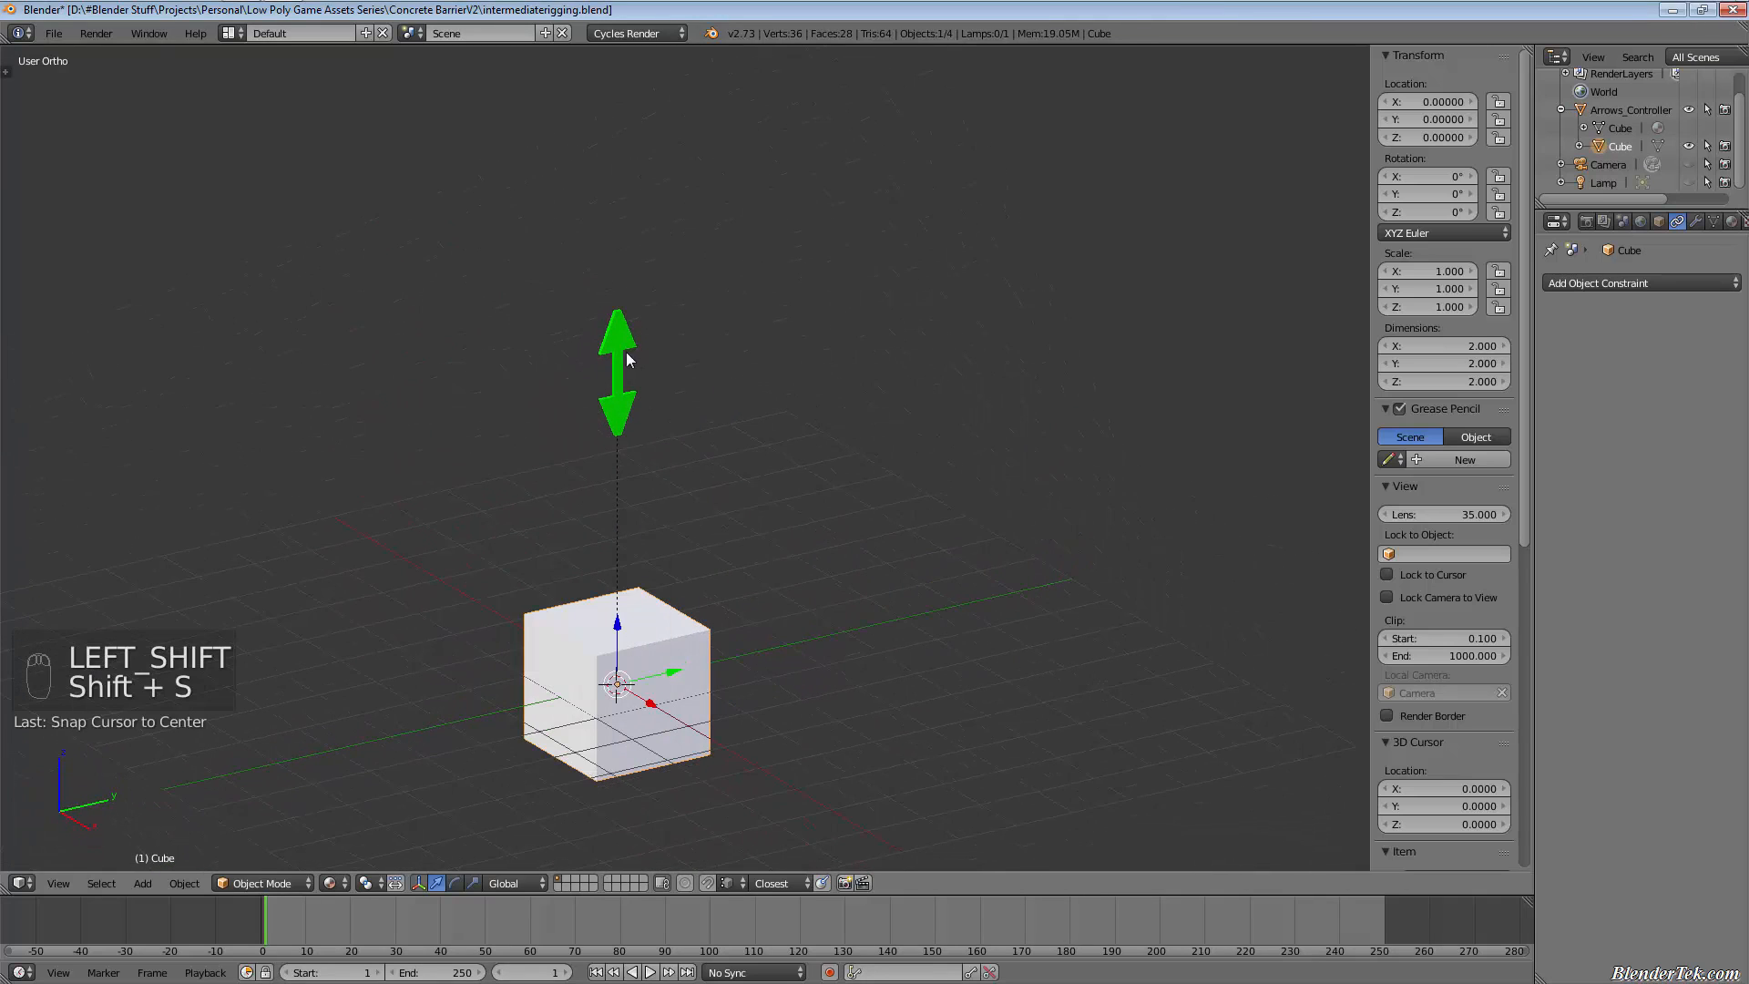
left_click(617, 371)
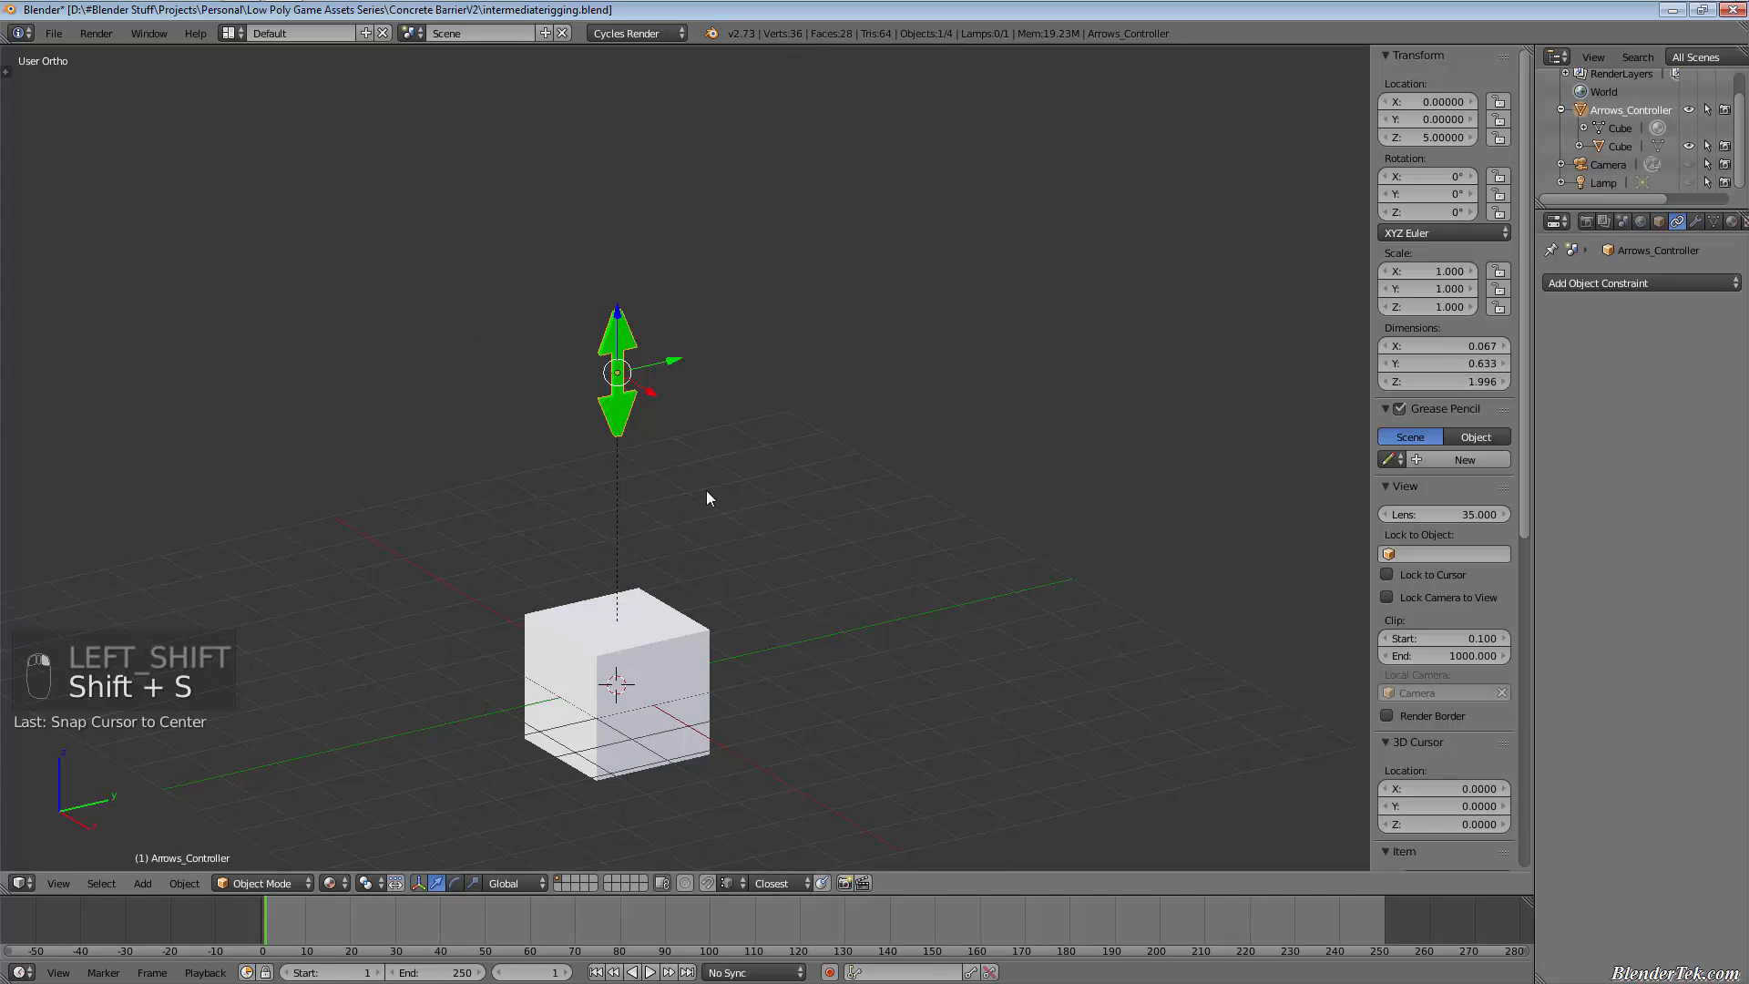
key("ctrl+alt+shift+c")
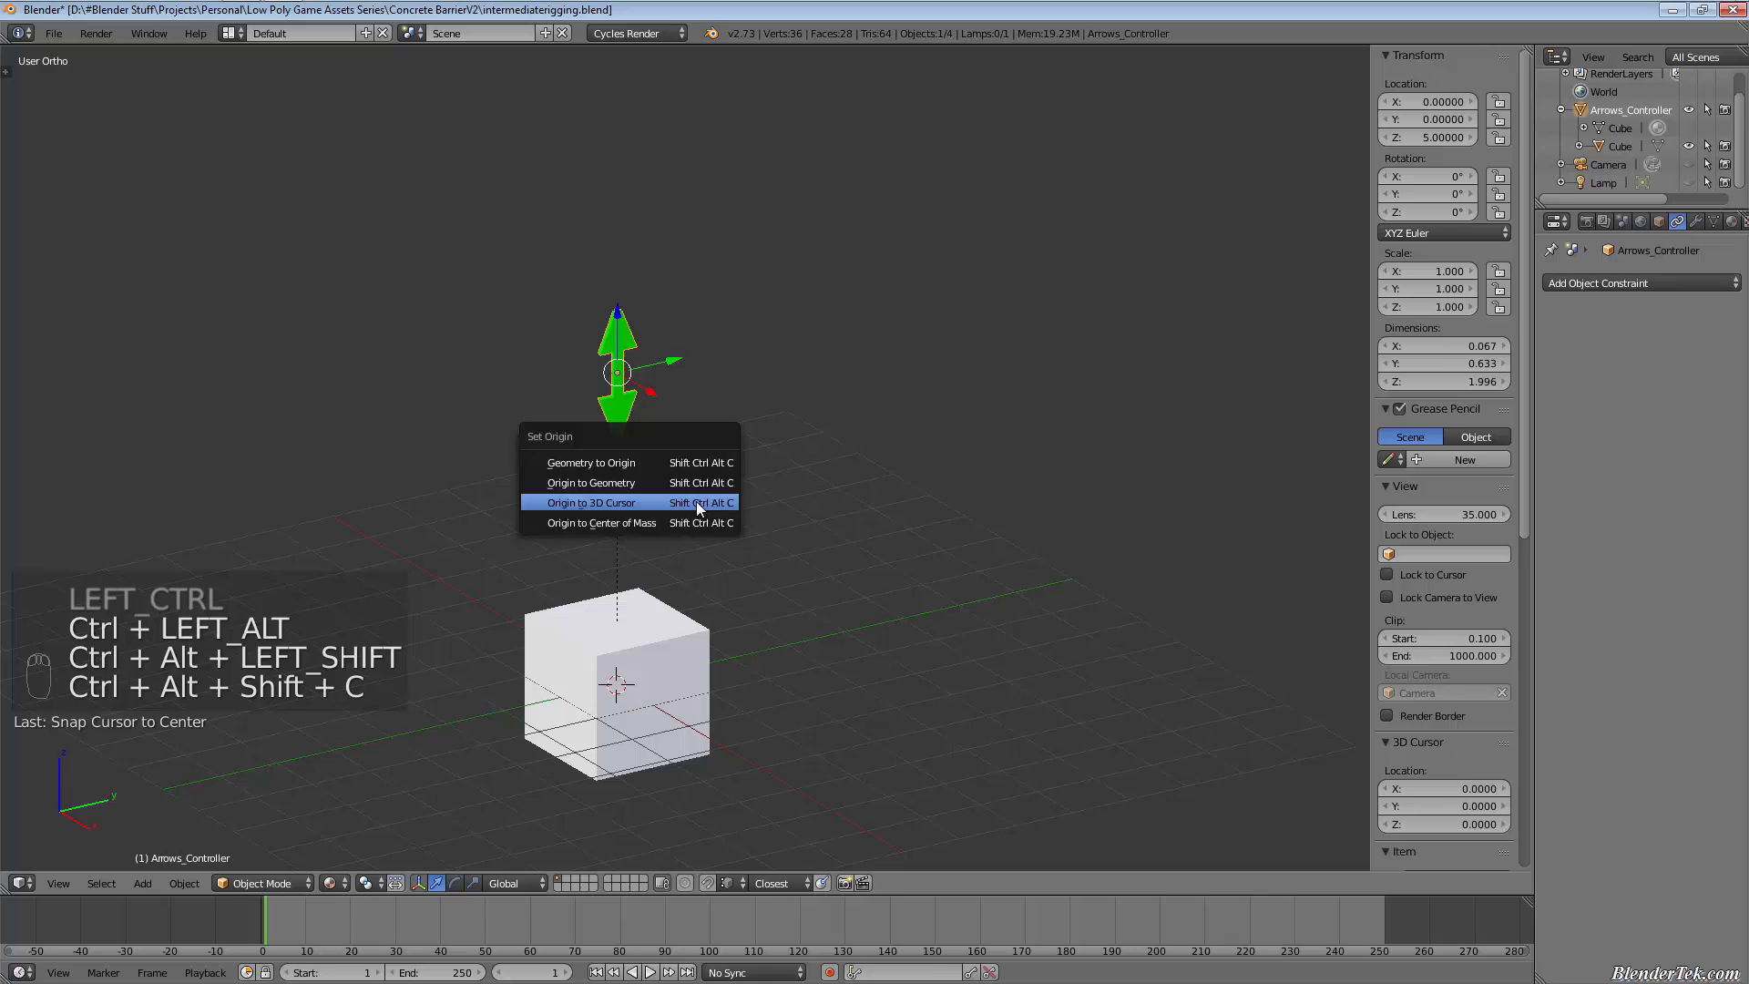
left_click(591, 502)
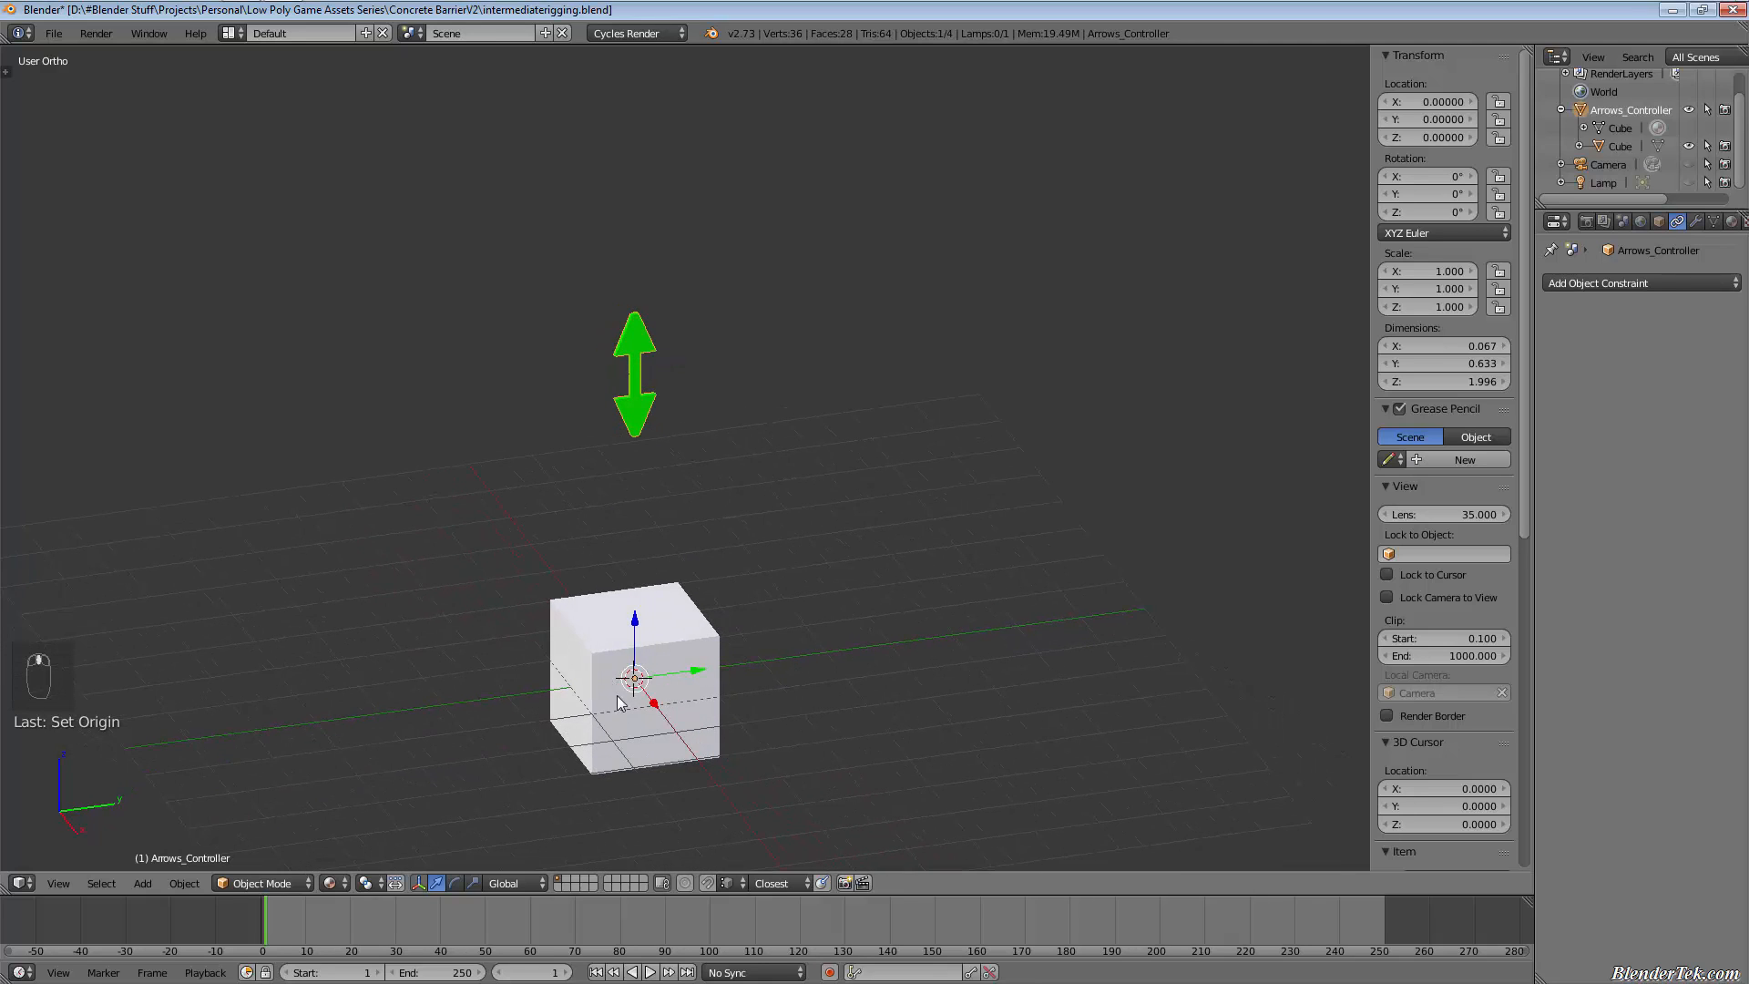
mouse_move(652, 610)
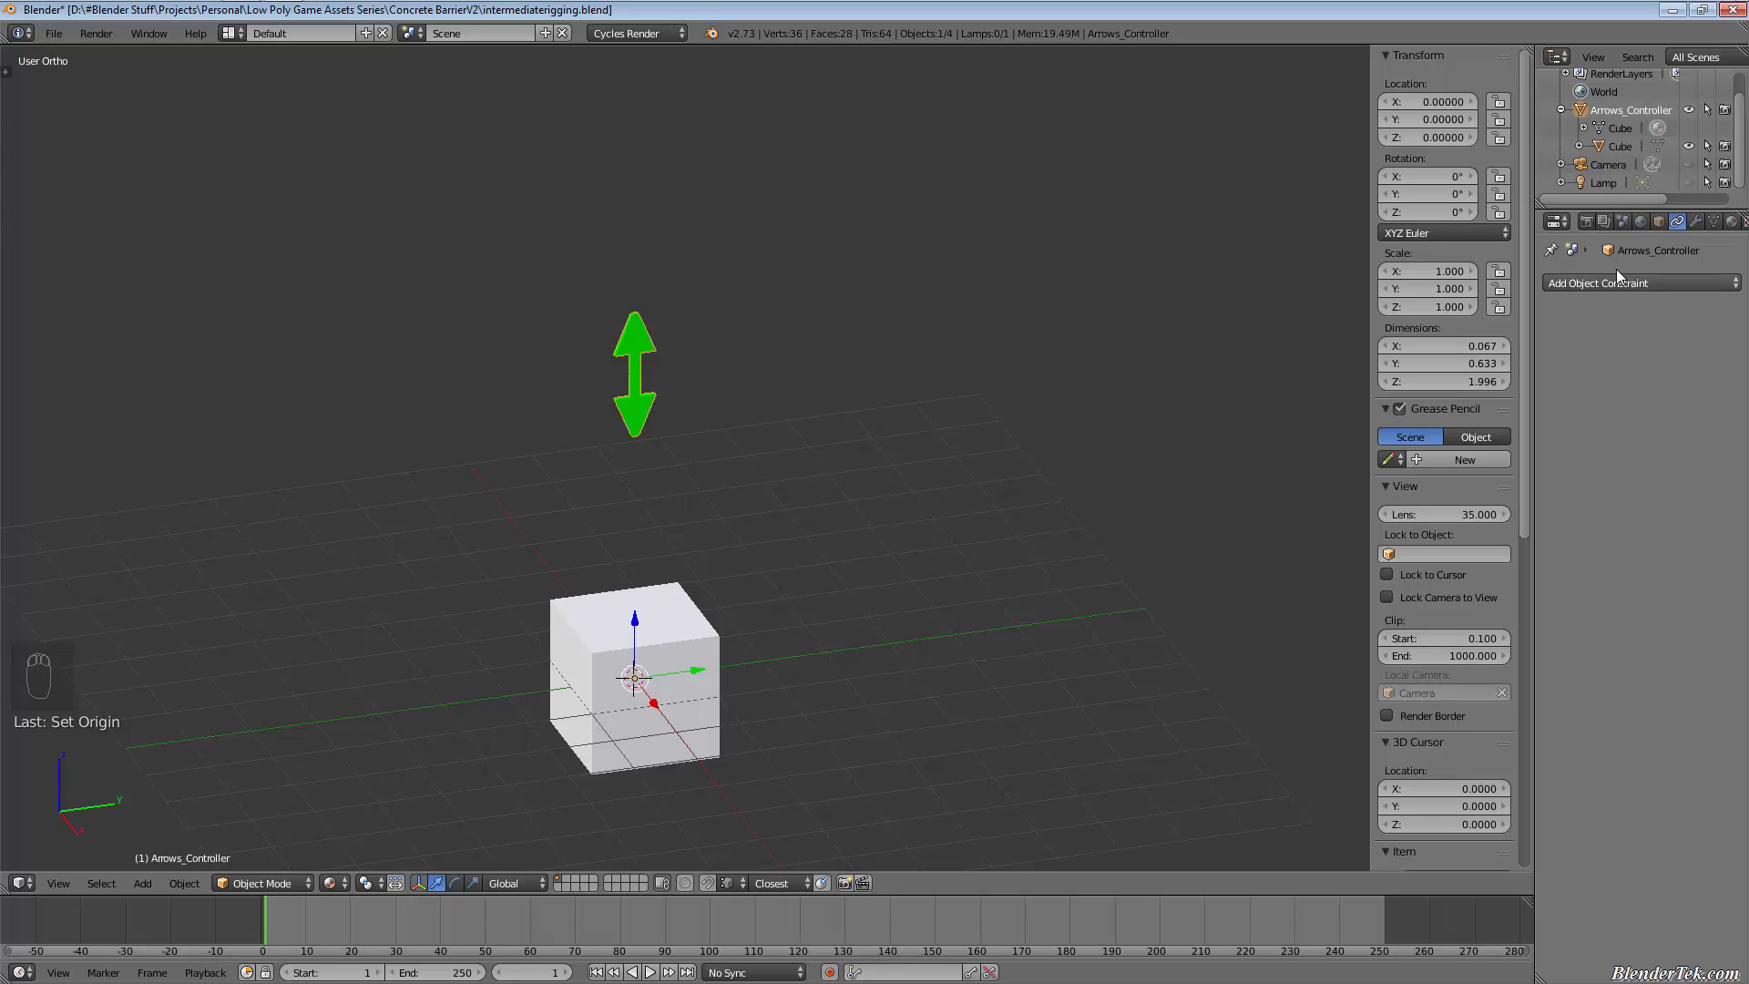
Step: Add a Copy Location constraint to the cube targeting Arrows_Controller, with X and Y unchecked
left_click(1639, 282)
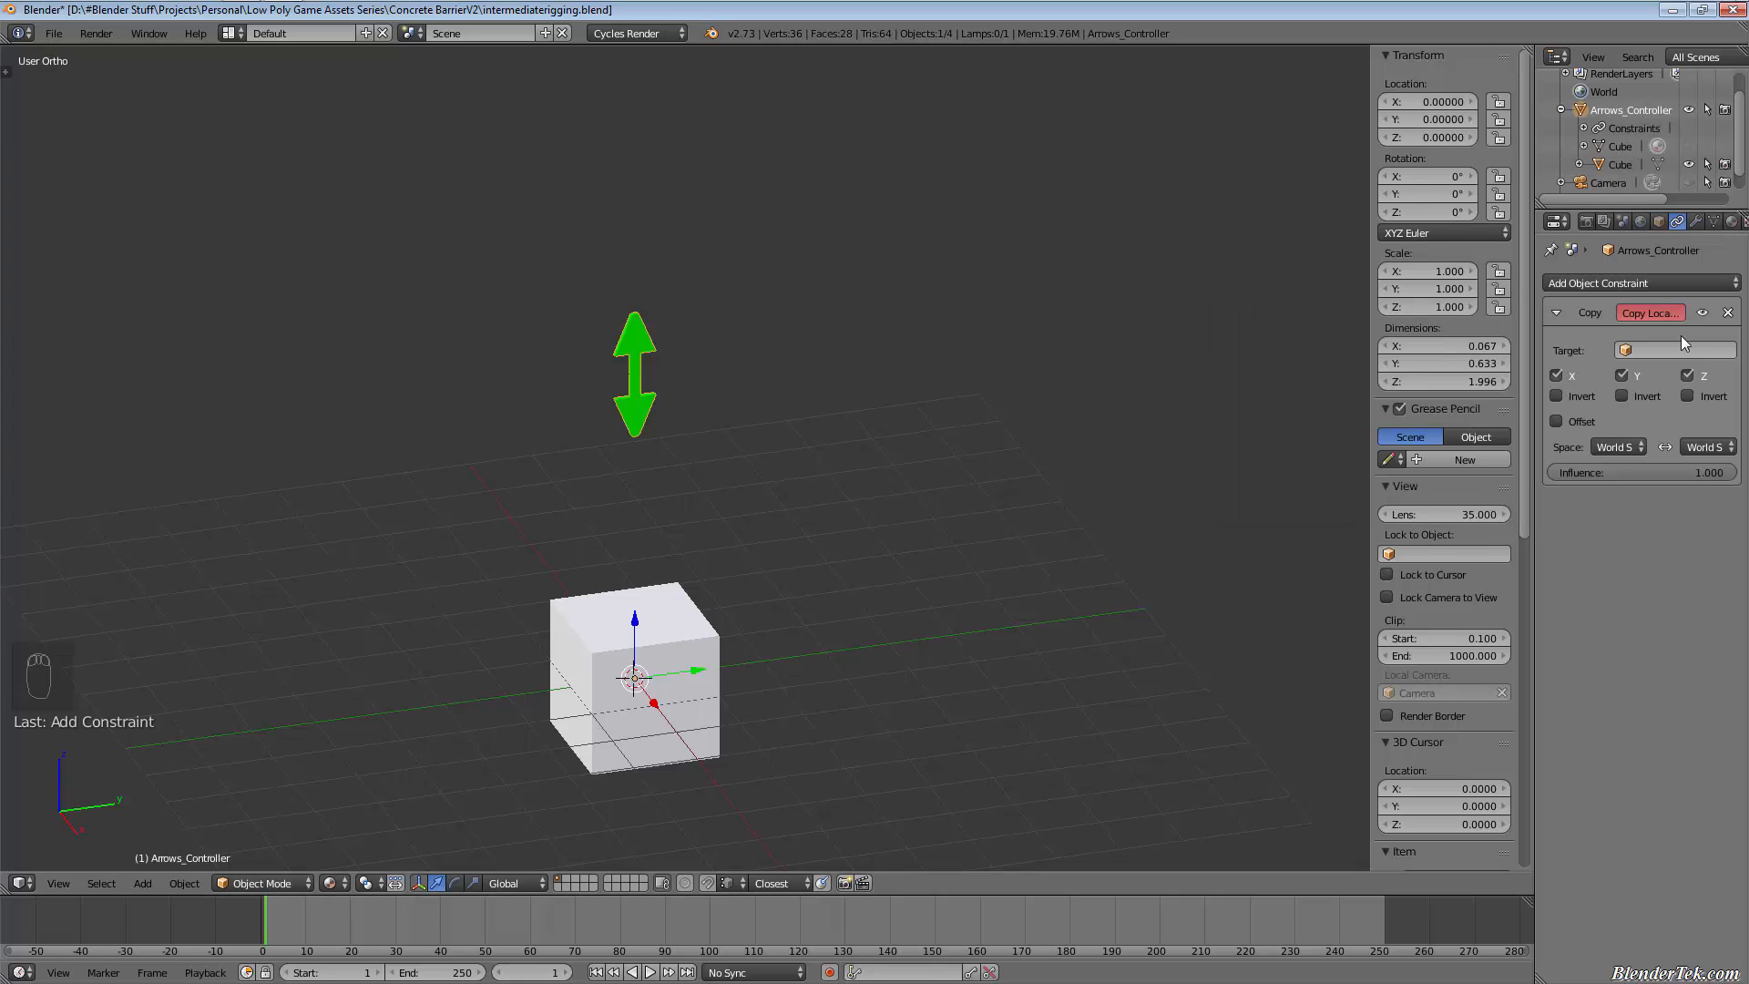
left_click(1674, 349)
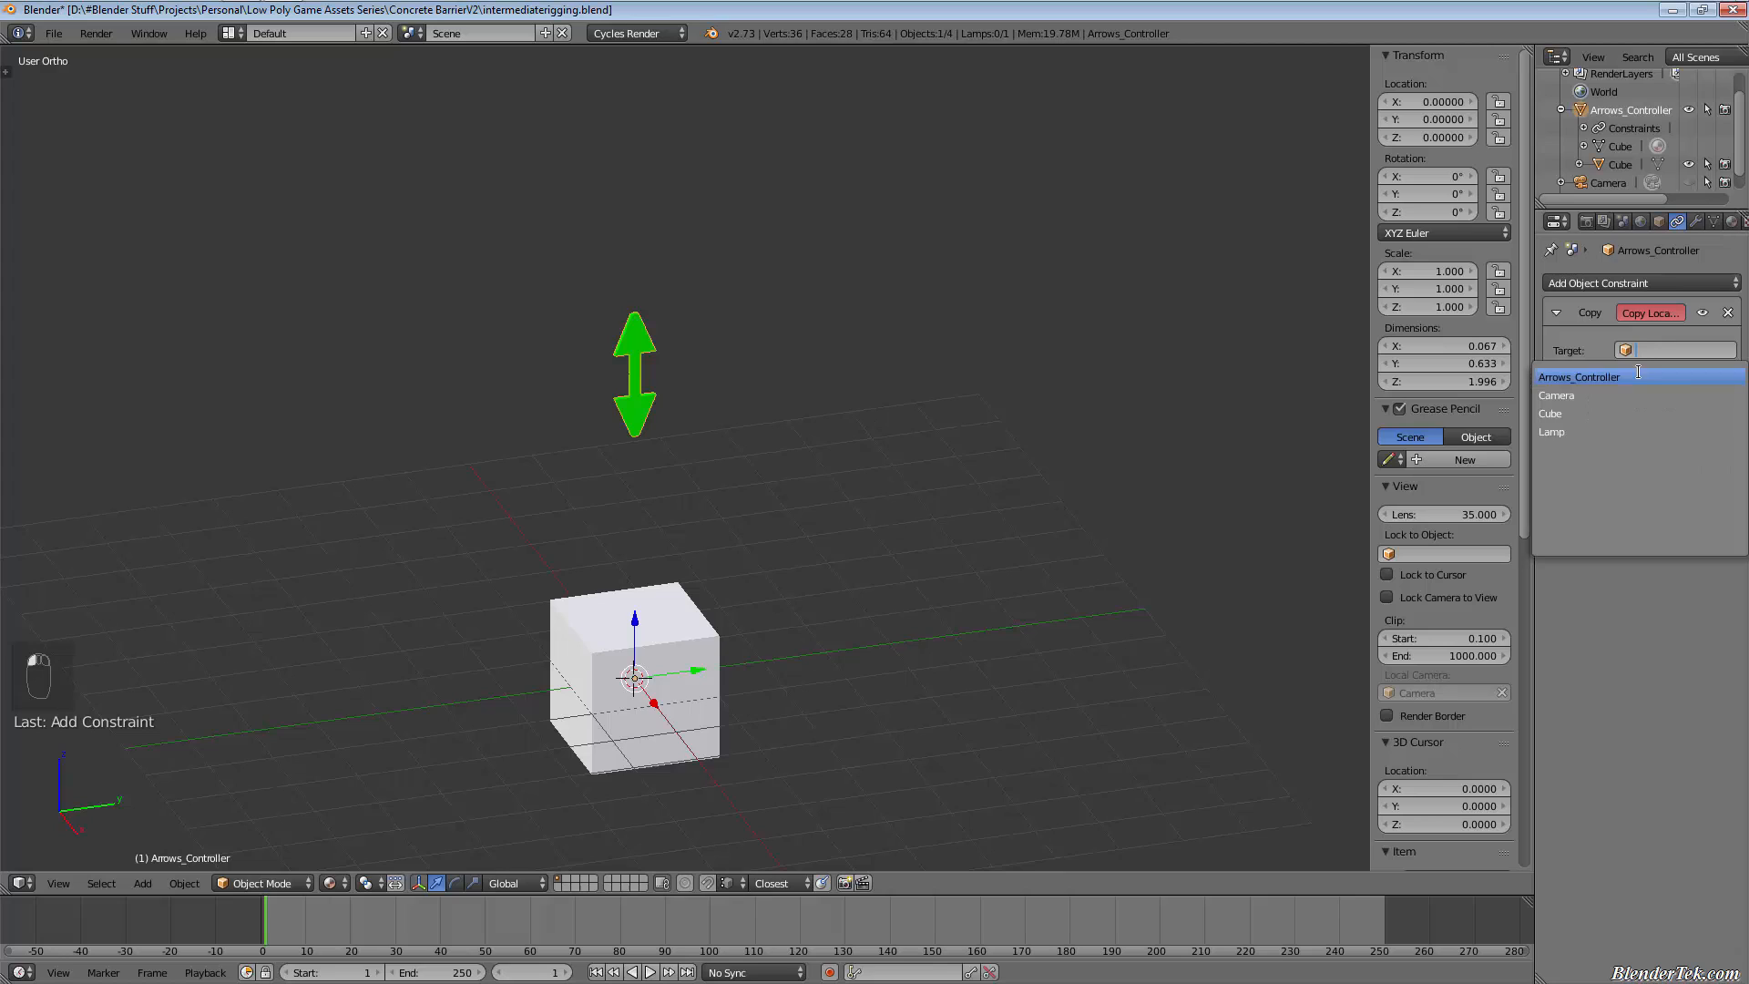
left_click(1577, 376)
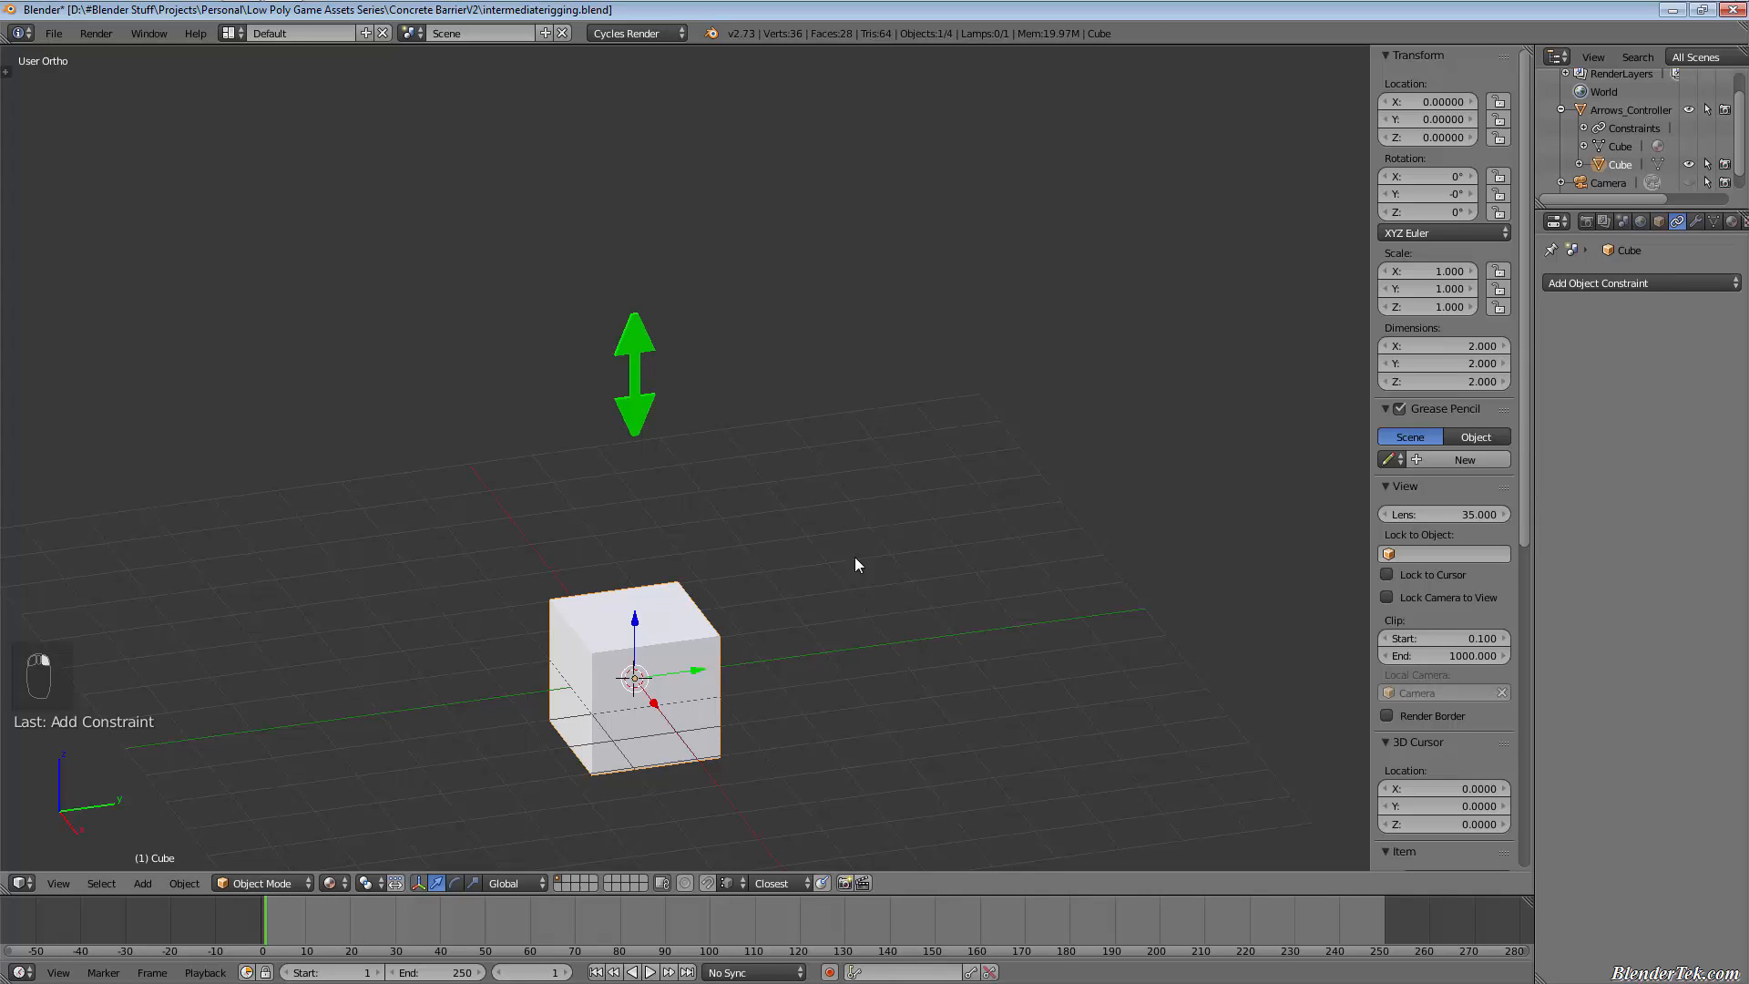
left_click(1640, 283)
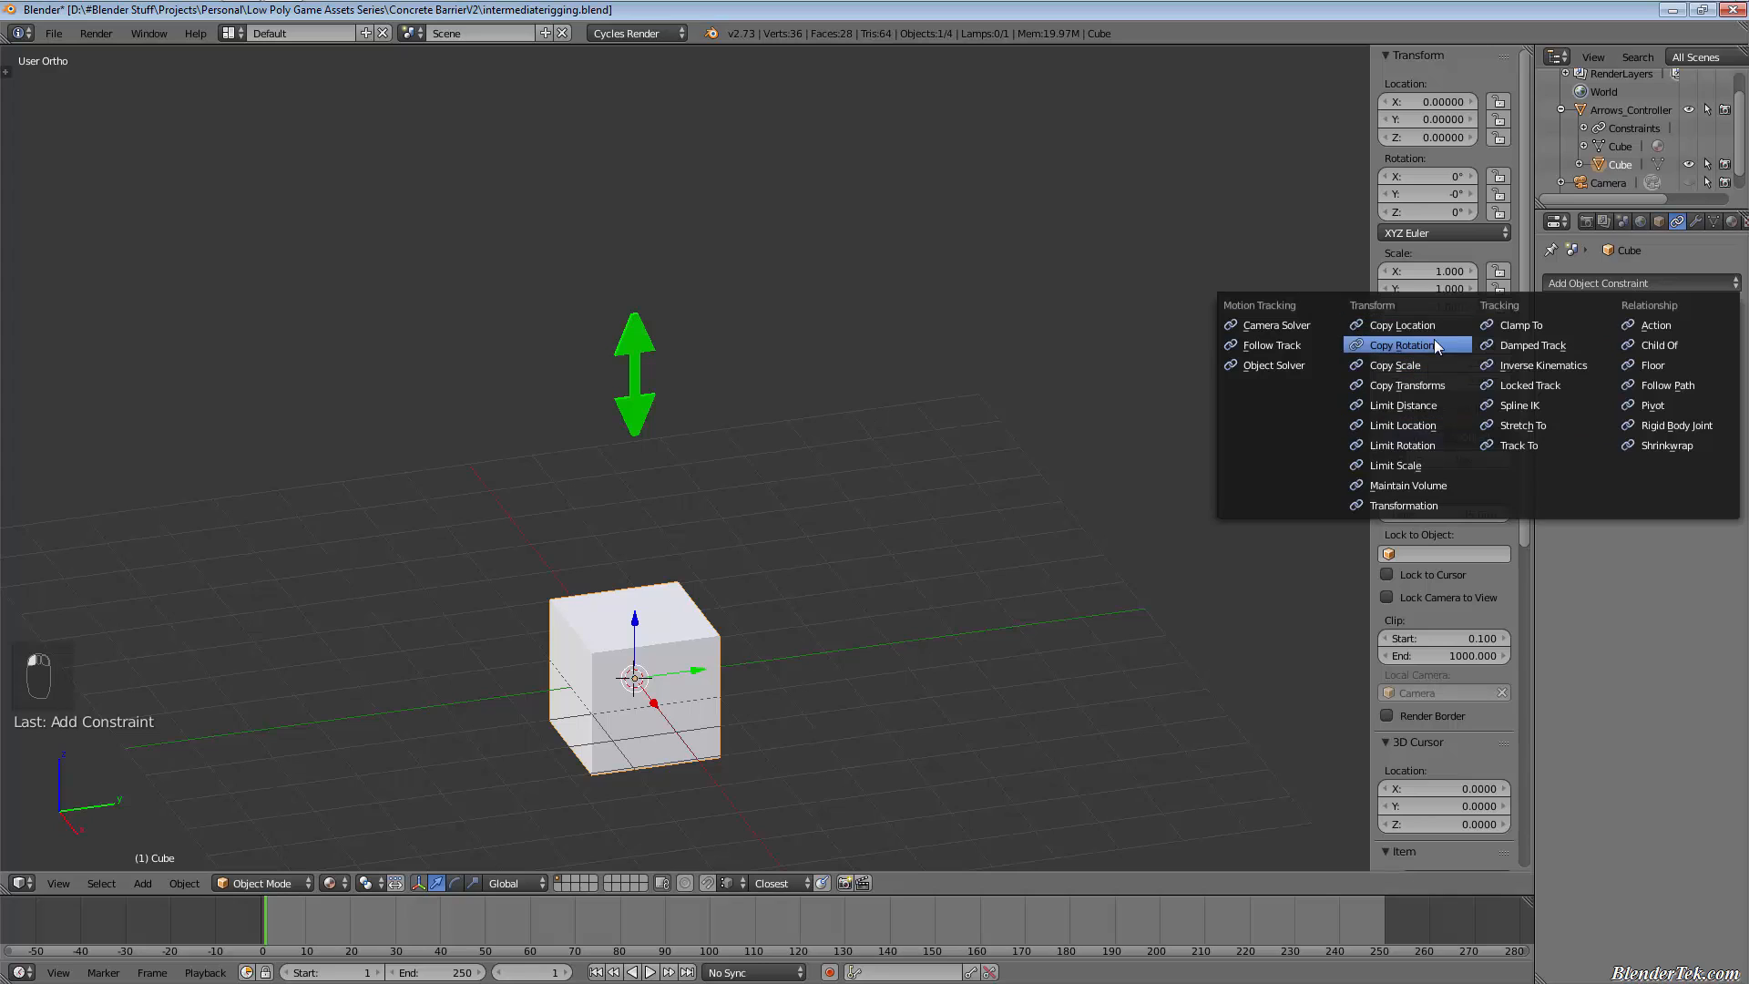
left_click(1407, 324)
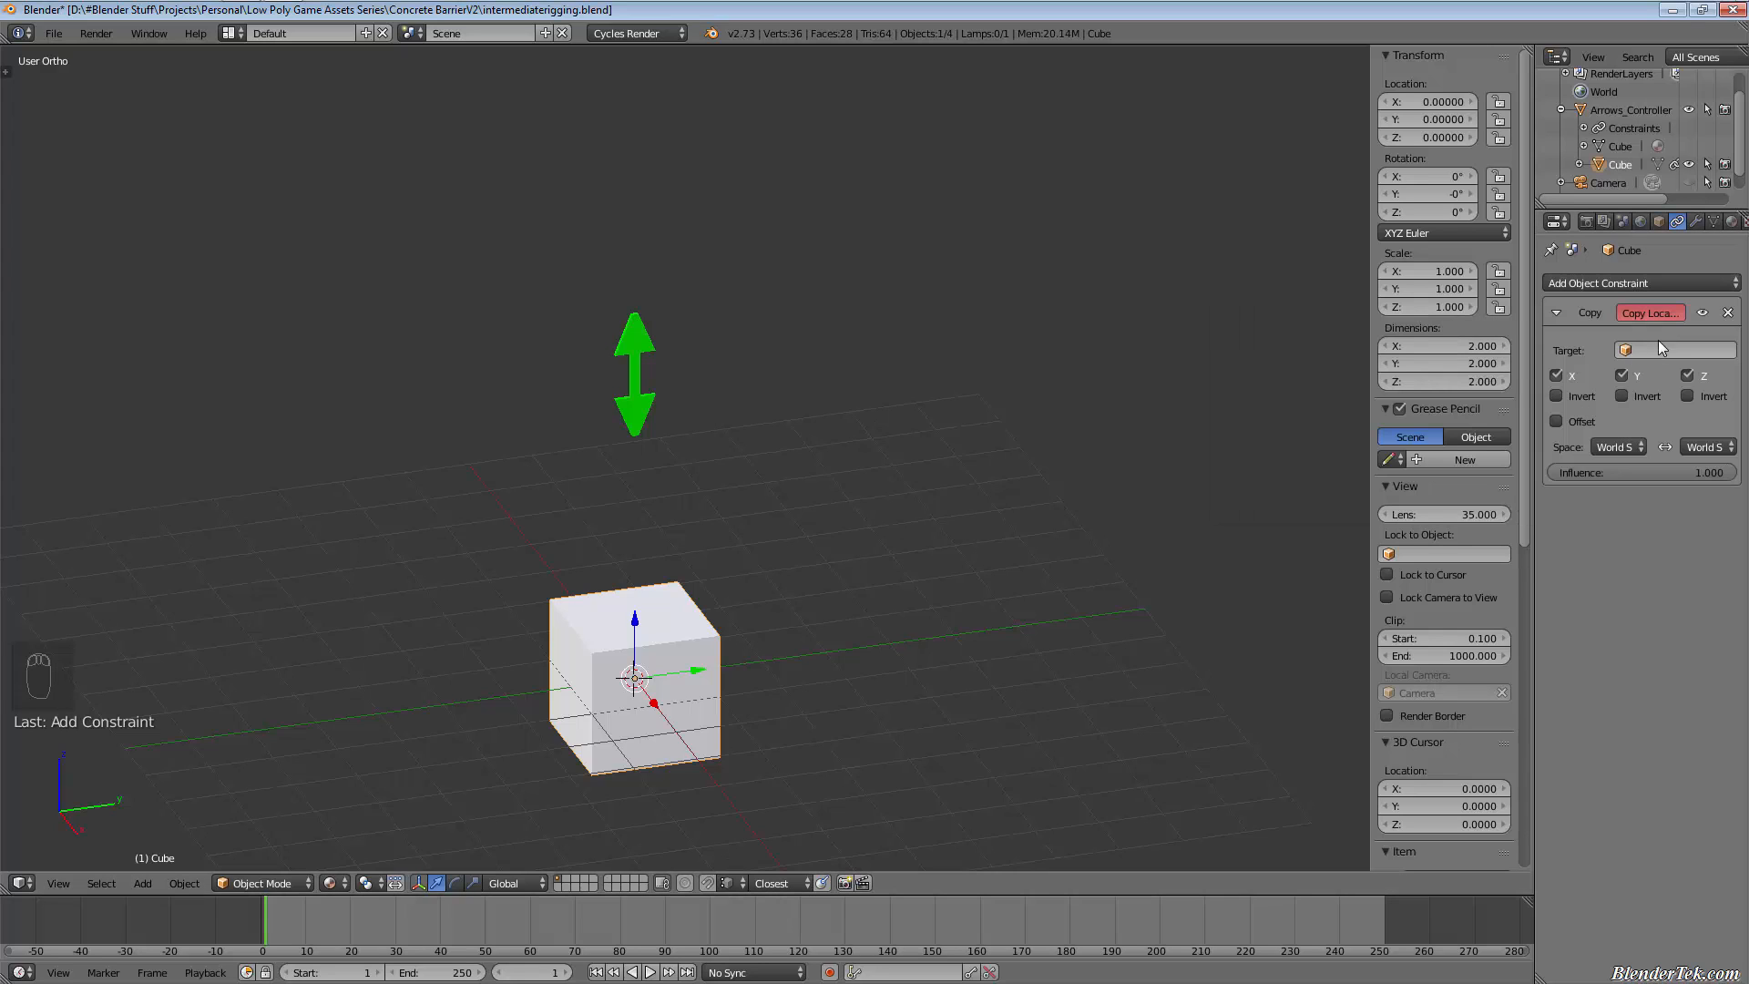
left_click(1670, 349)
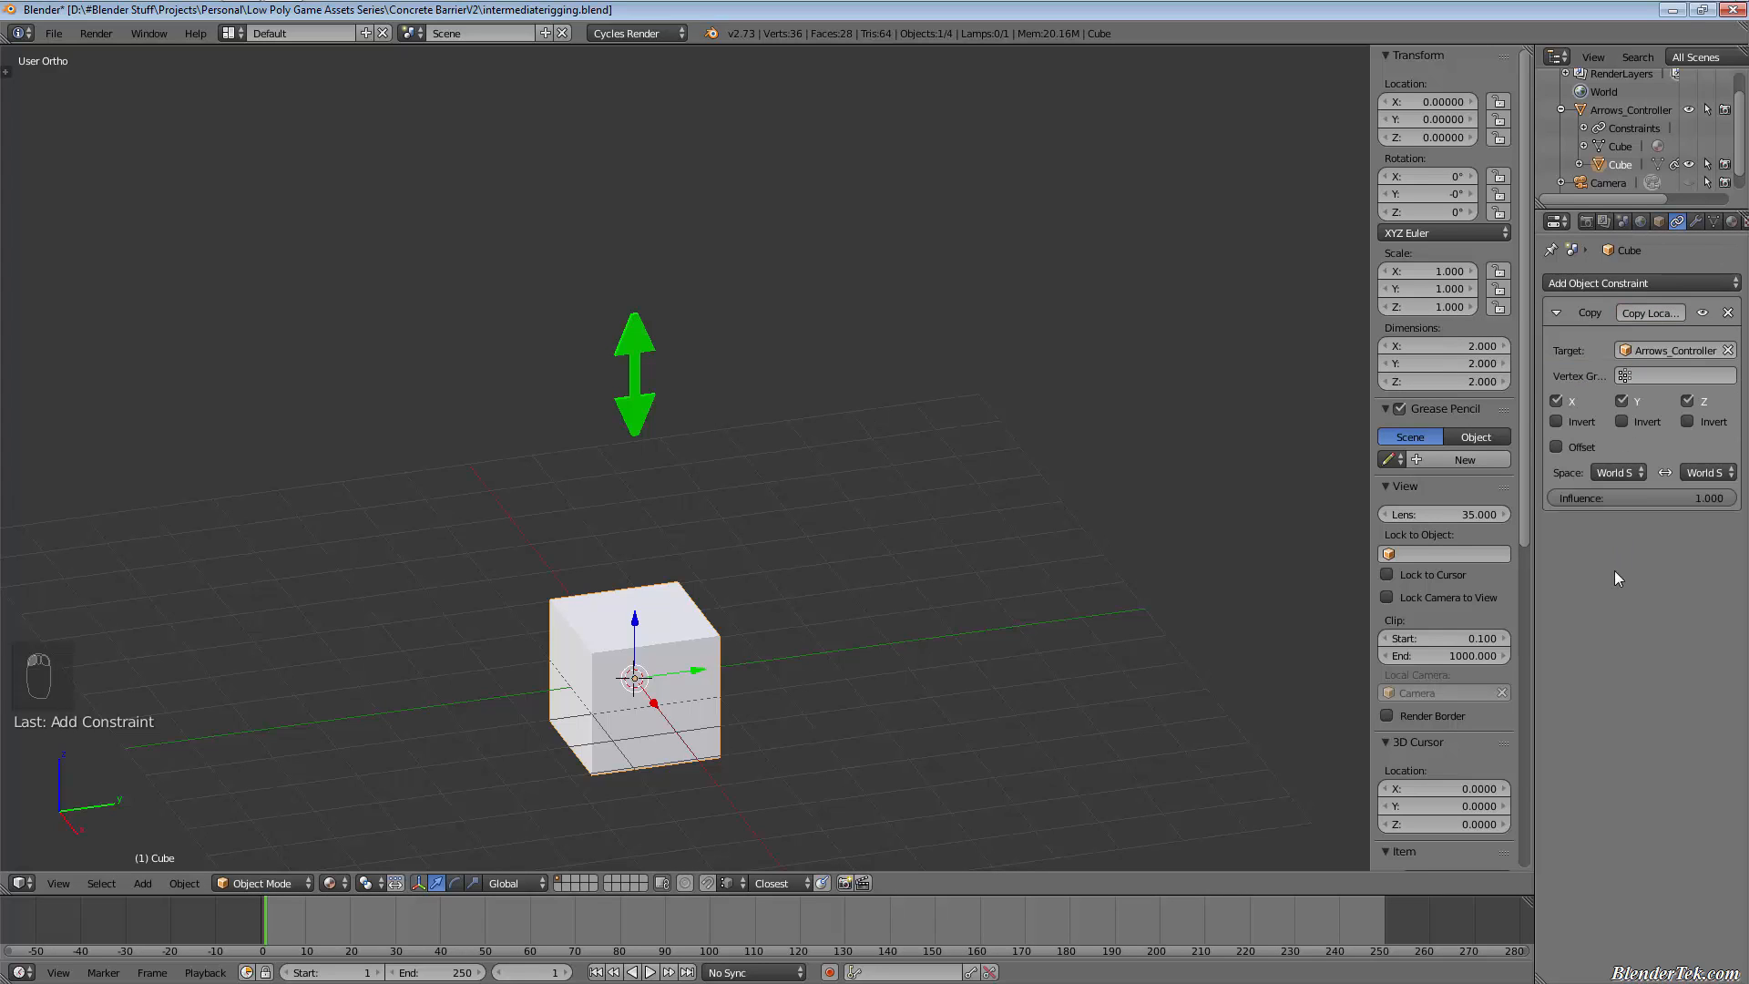
left_click(1559, 399)
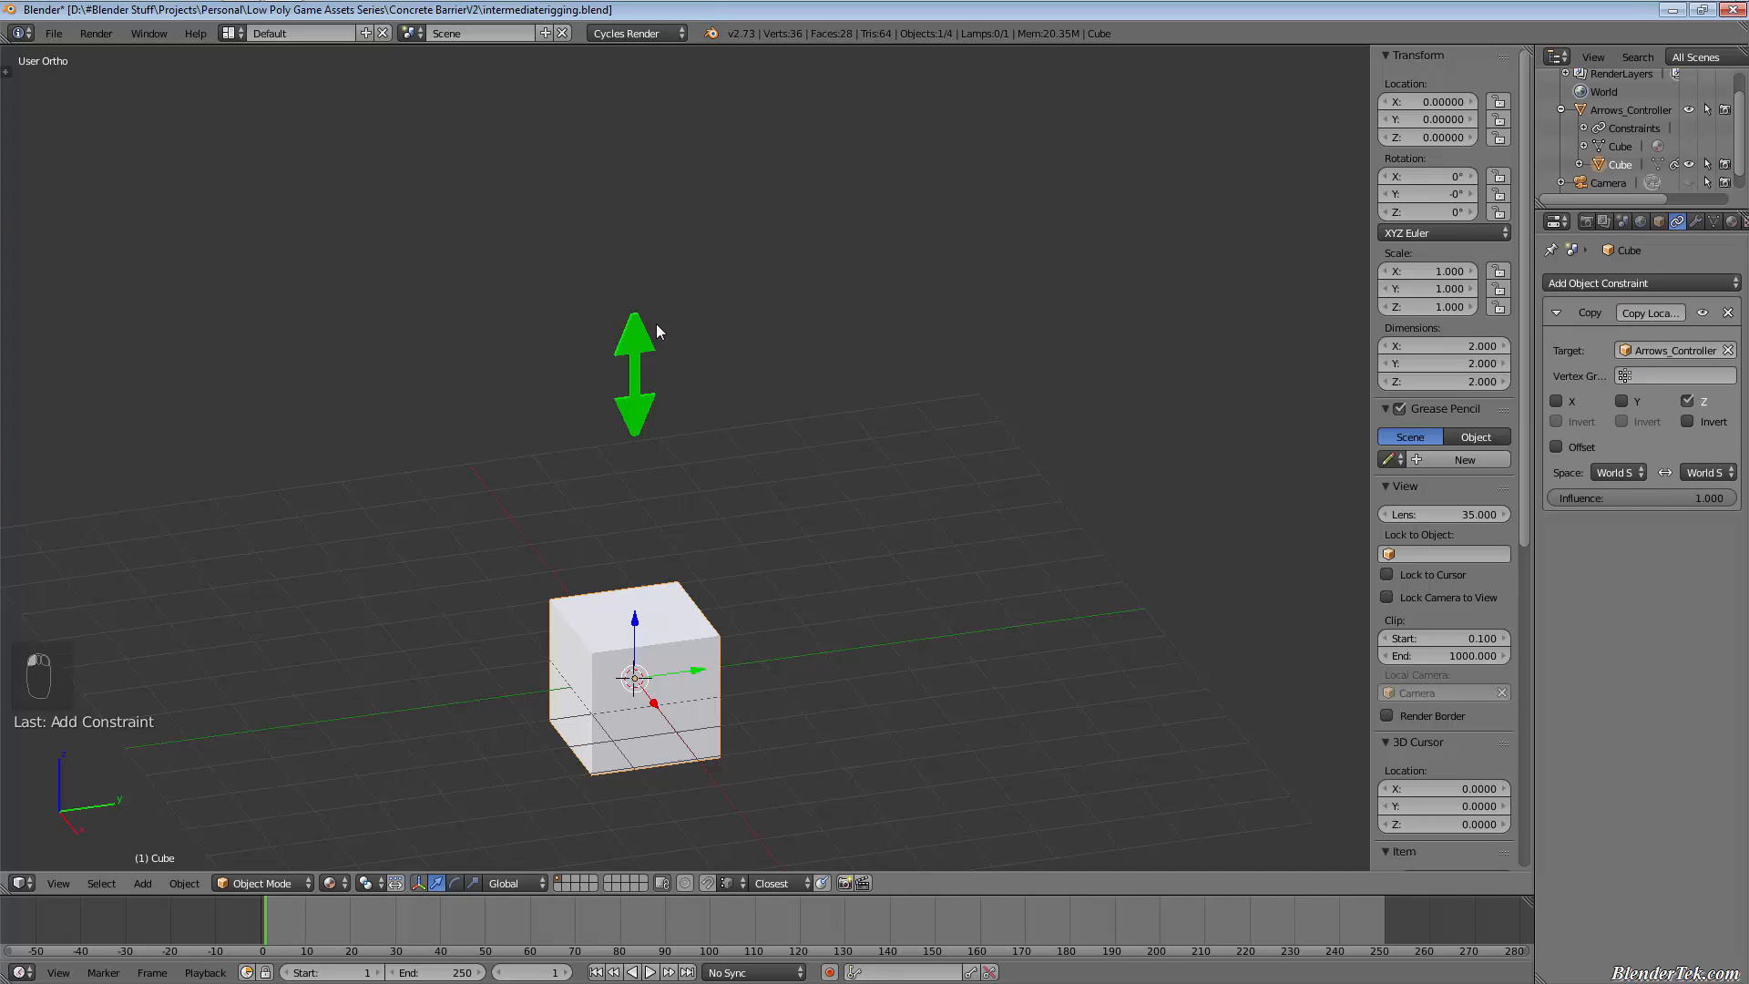
mouse_move(715, 652)
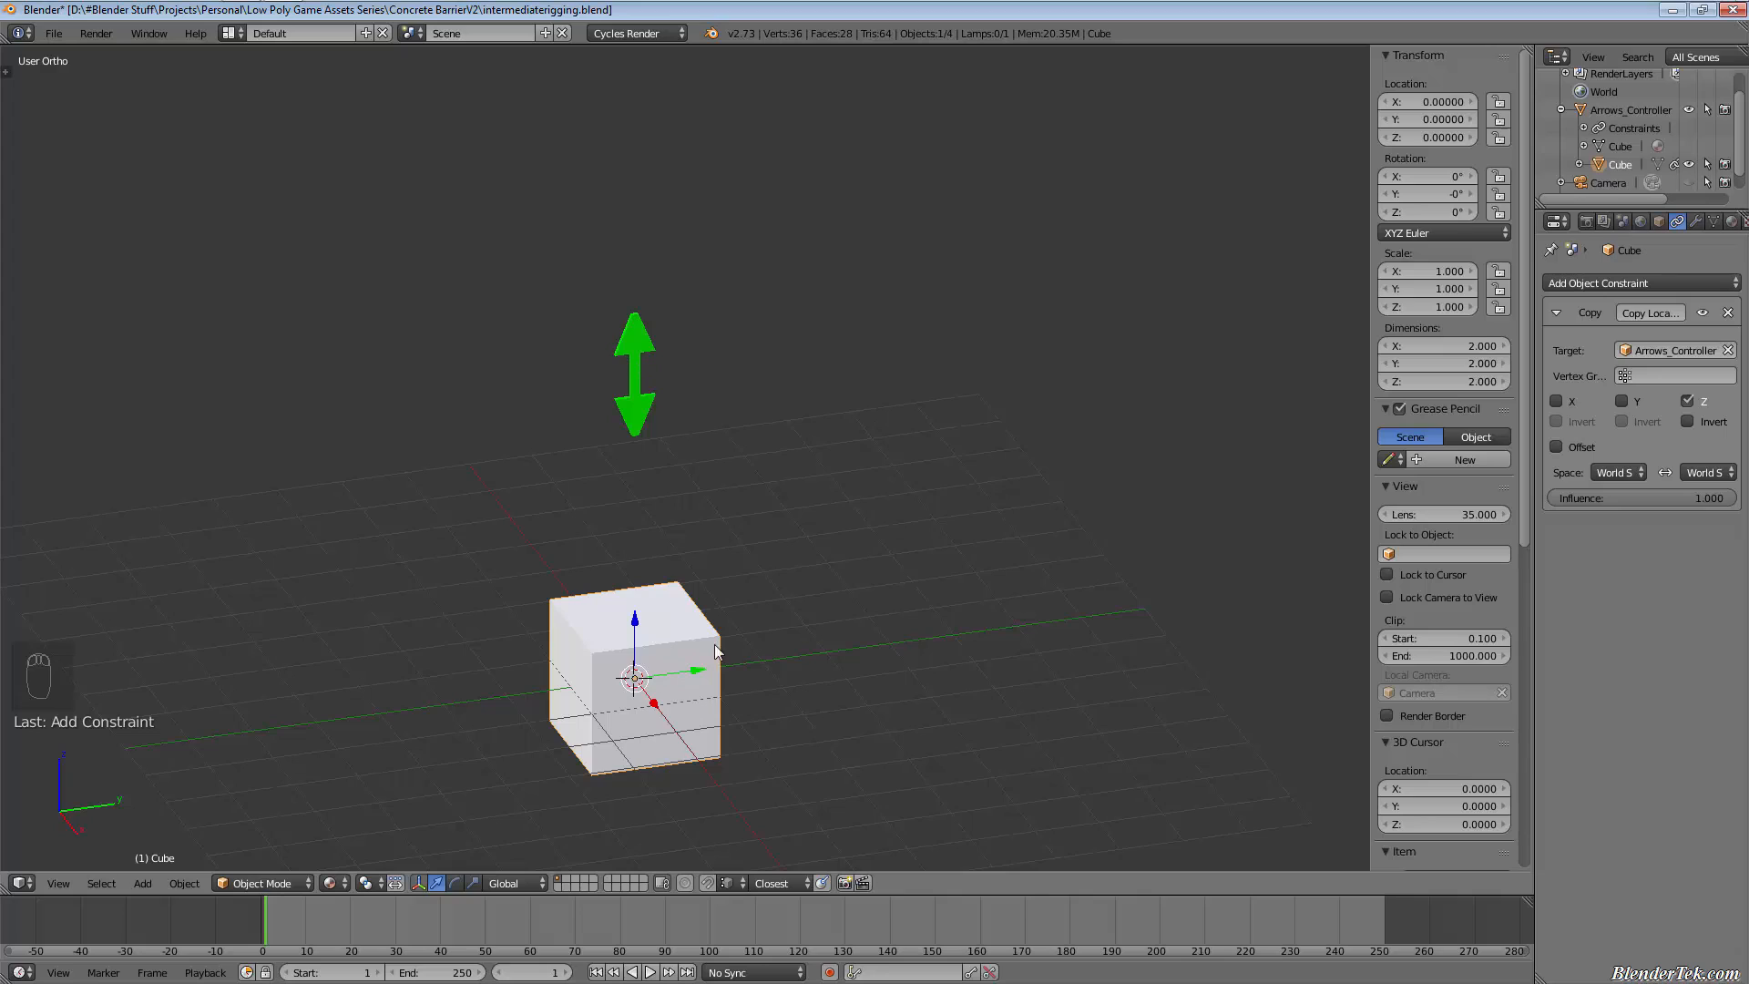
mouse_move(641, 440)
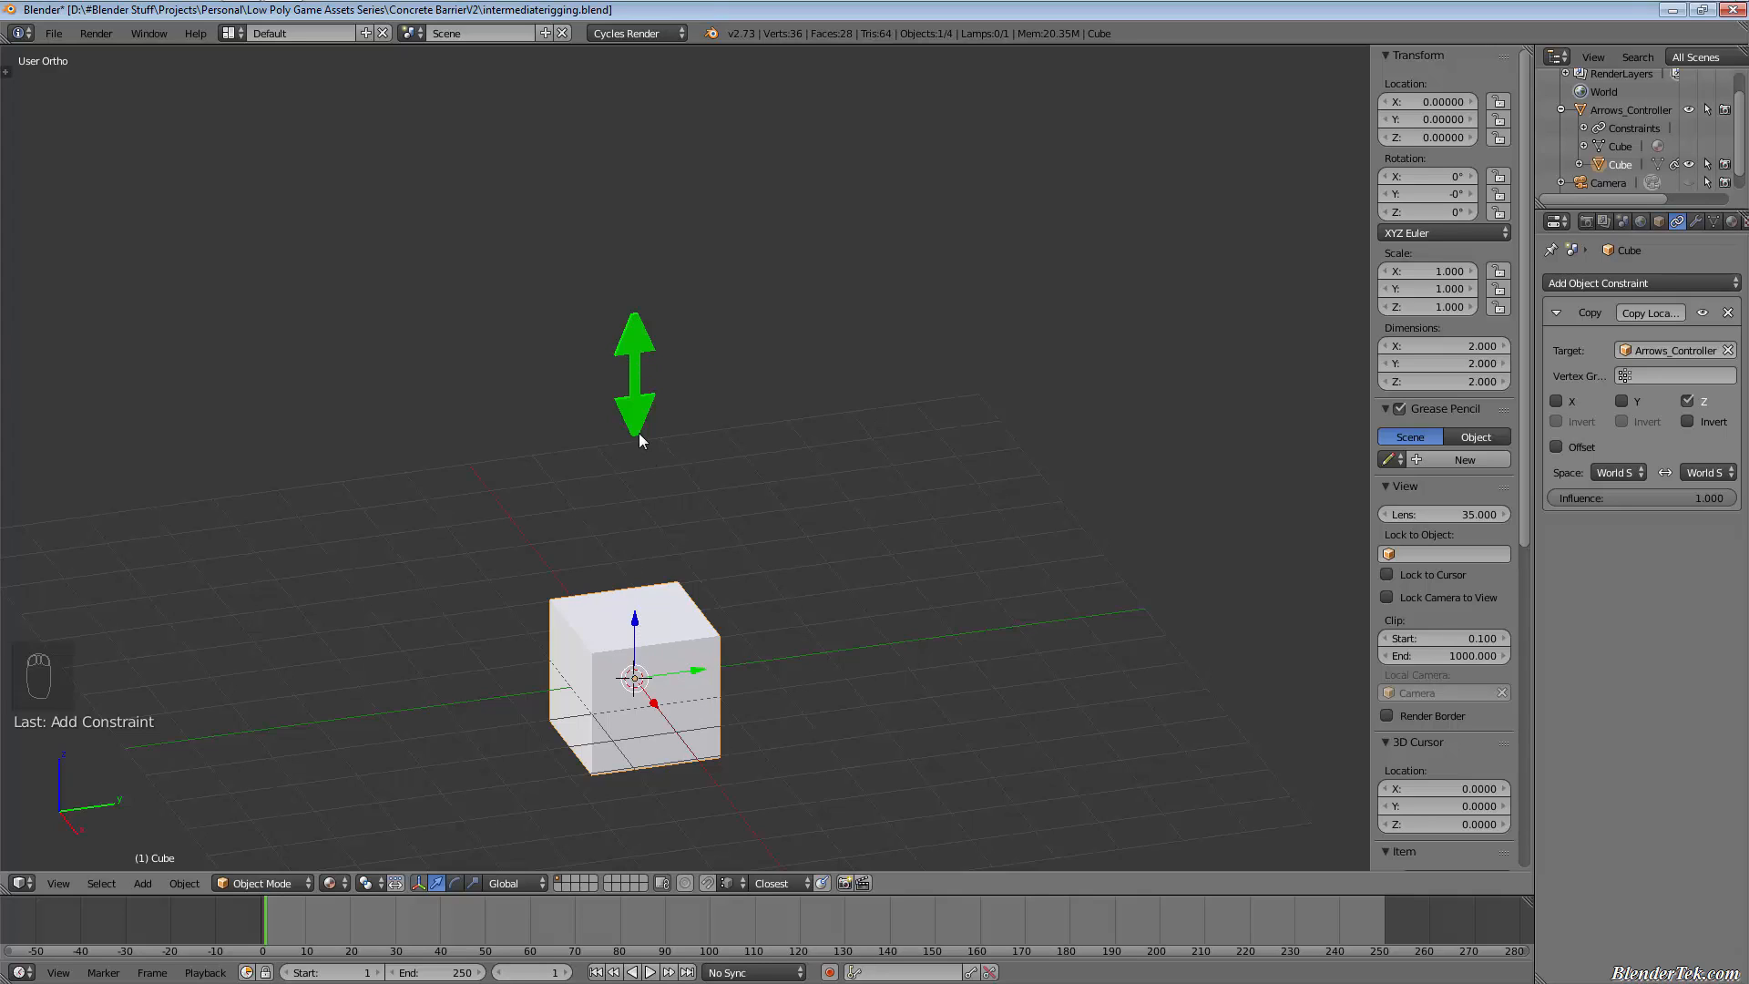
mouse_move(681, 685)
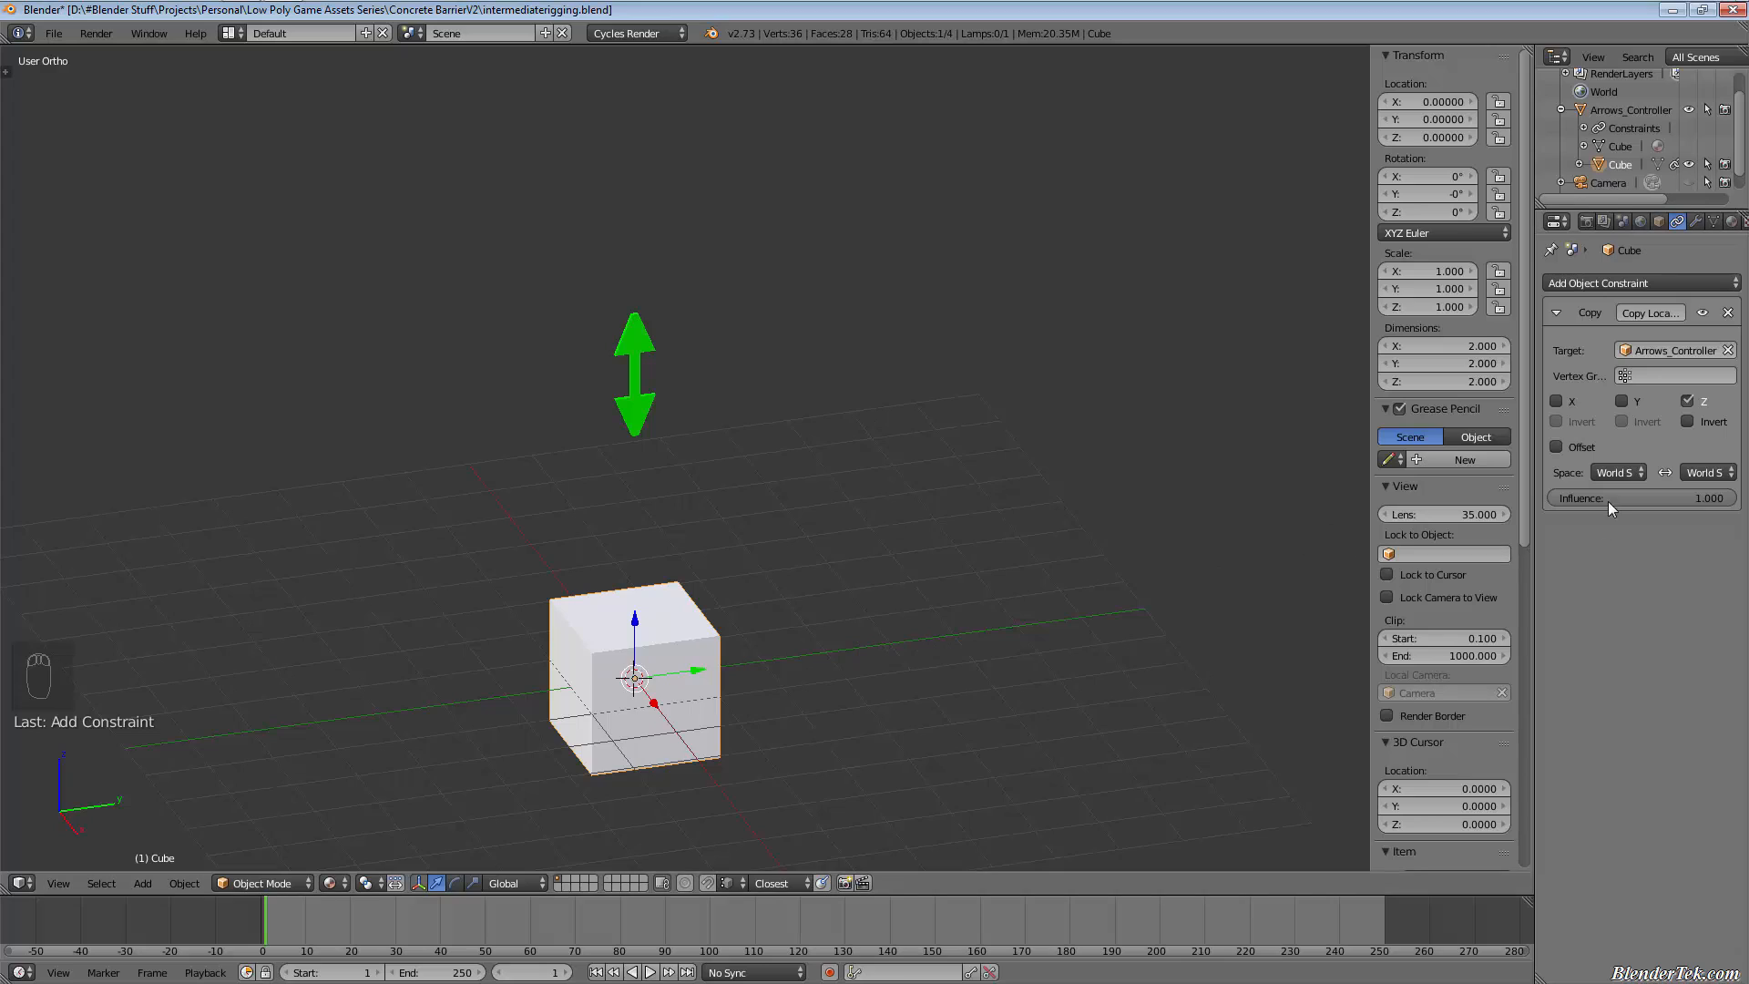
mouse_move(856, 573)
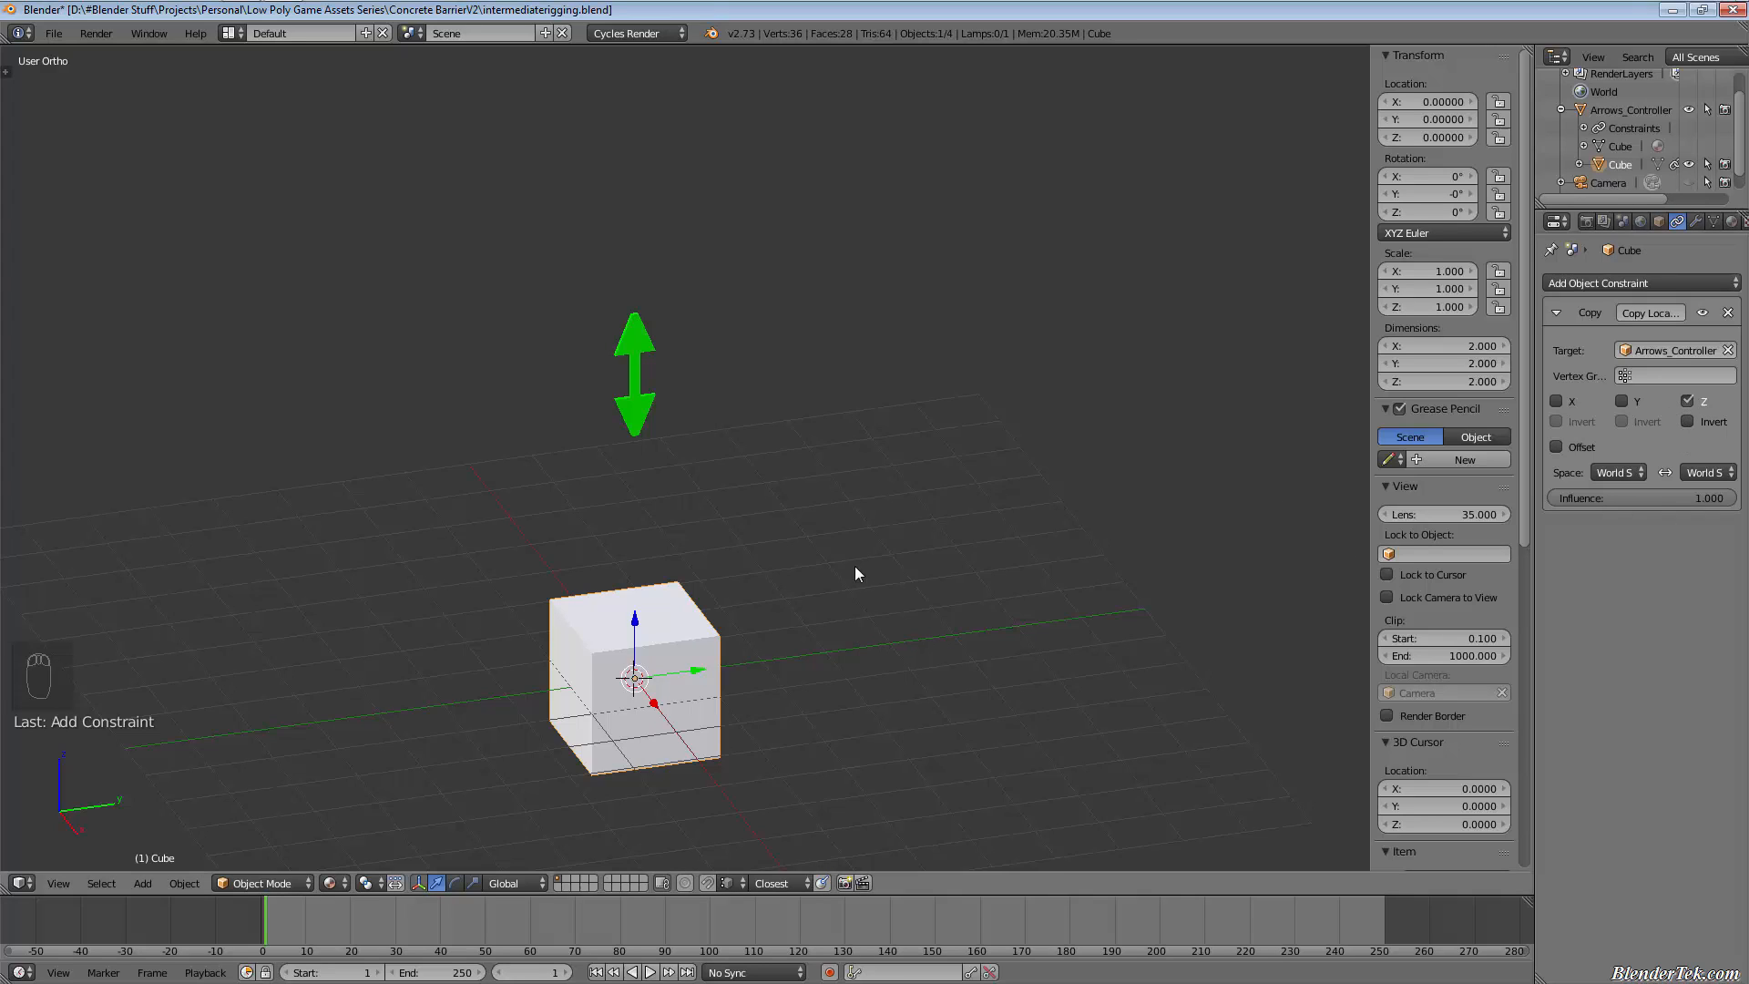
mouse_move(694, 399)
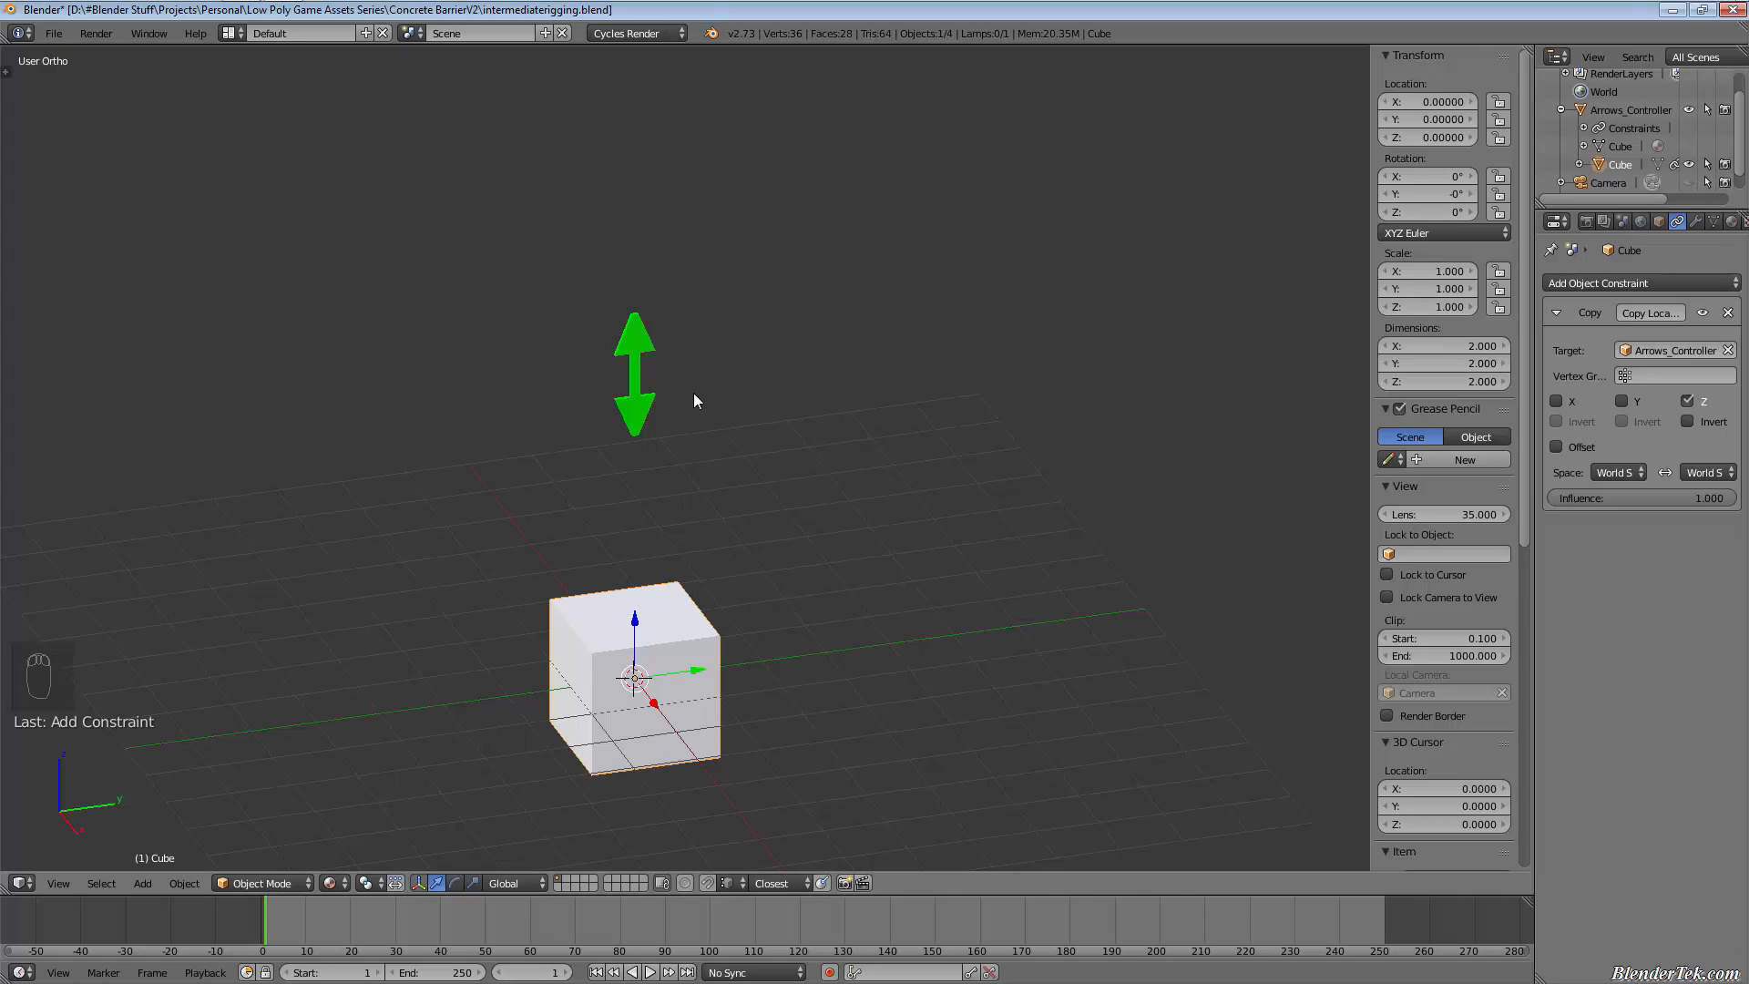
Step: Delete Arrows_Controller's stray Copy Location constraint, then test-move it and cancel
left_click(634, 373)
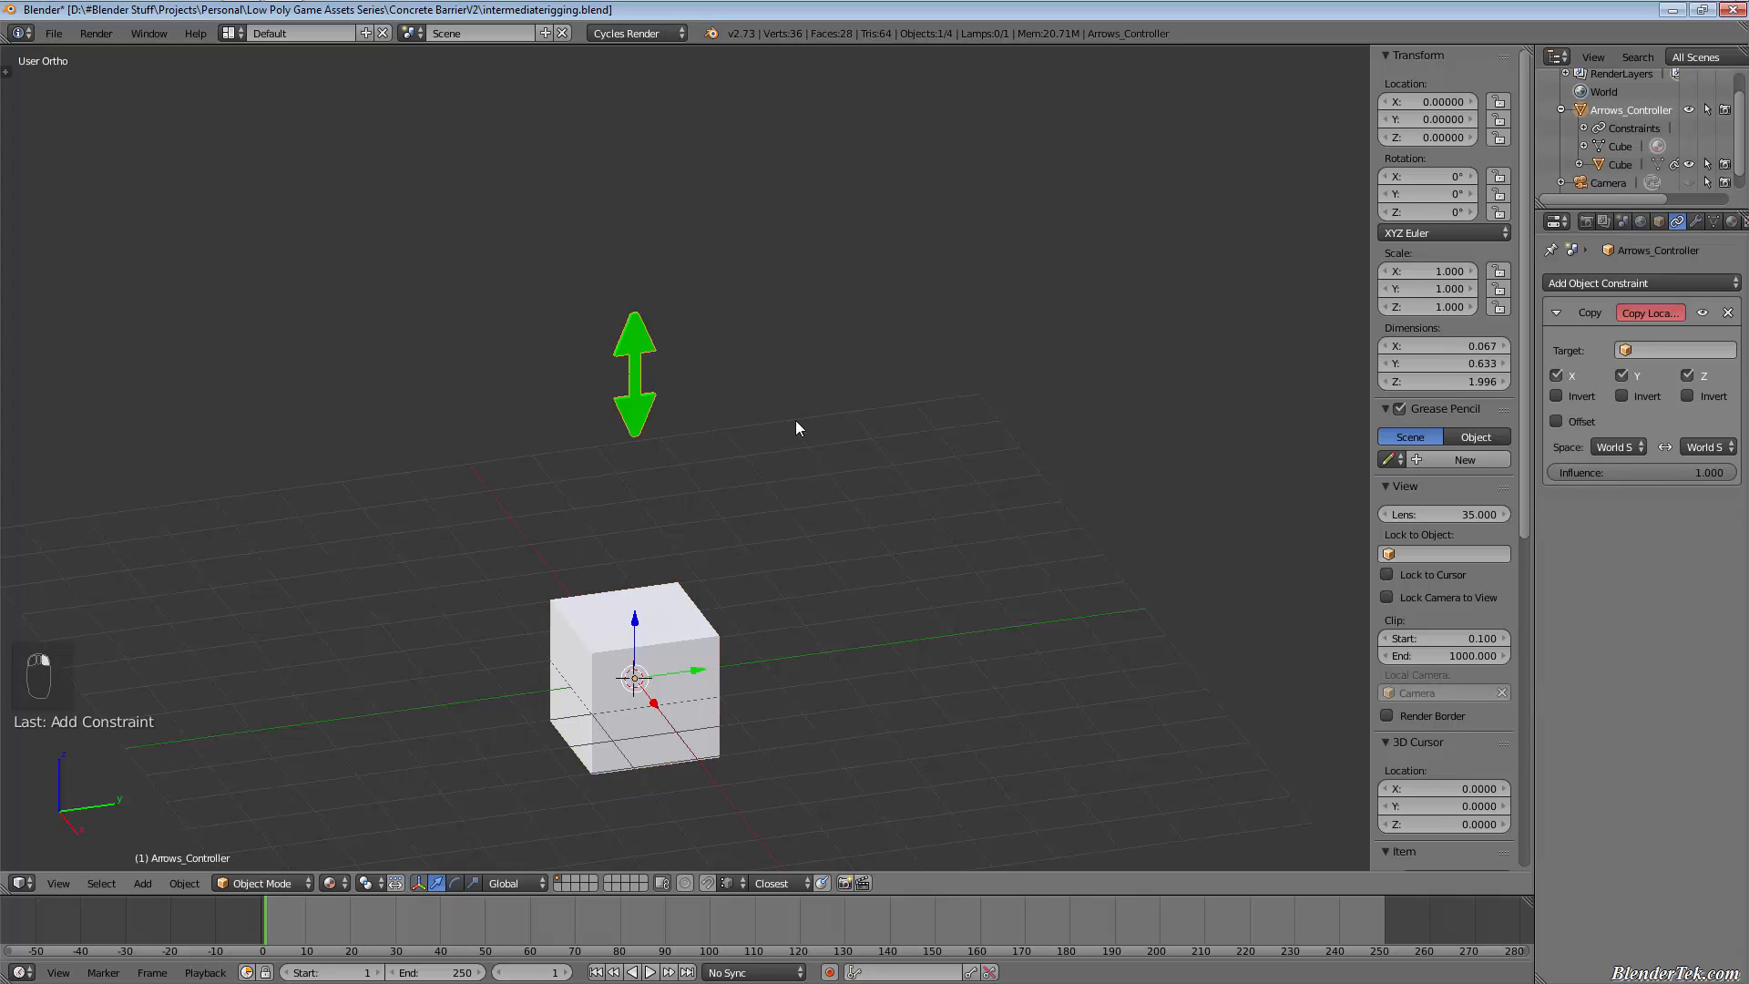
left_click(1728, 313)
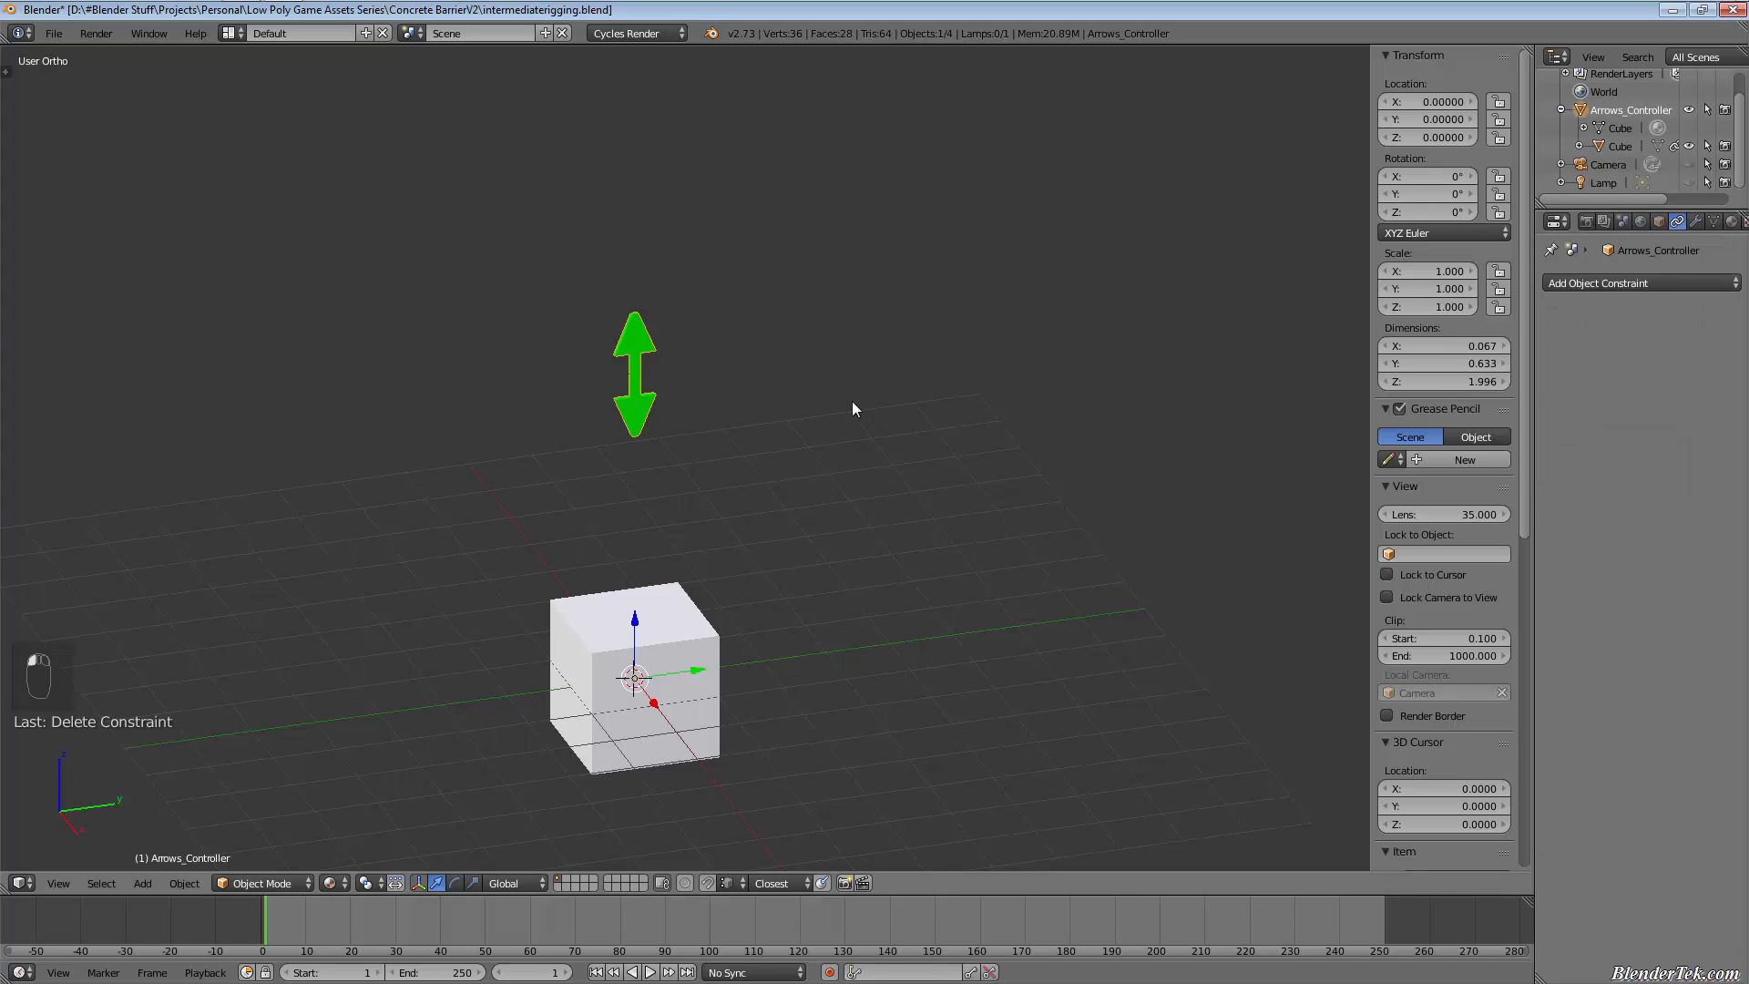
mouse_move(764, 433)
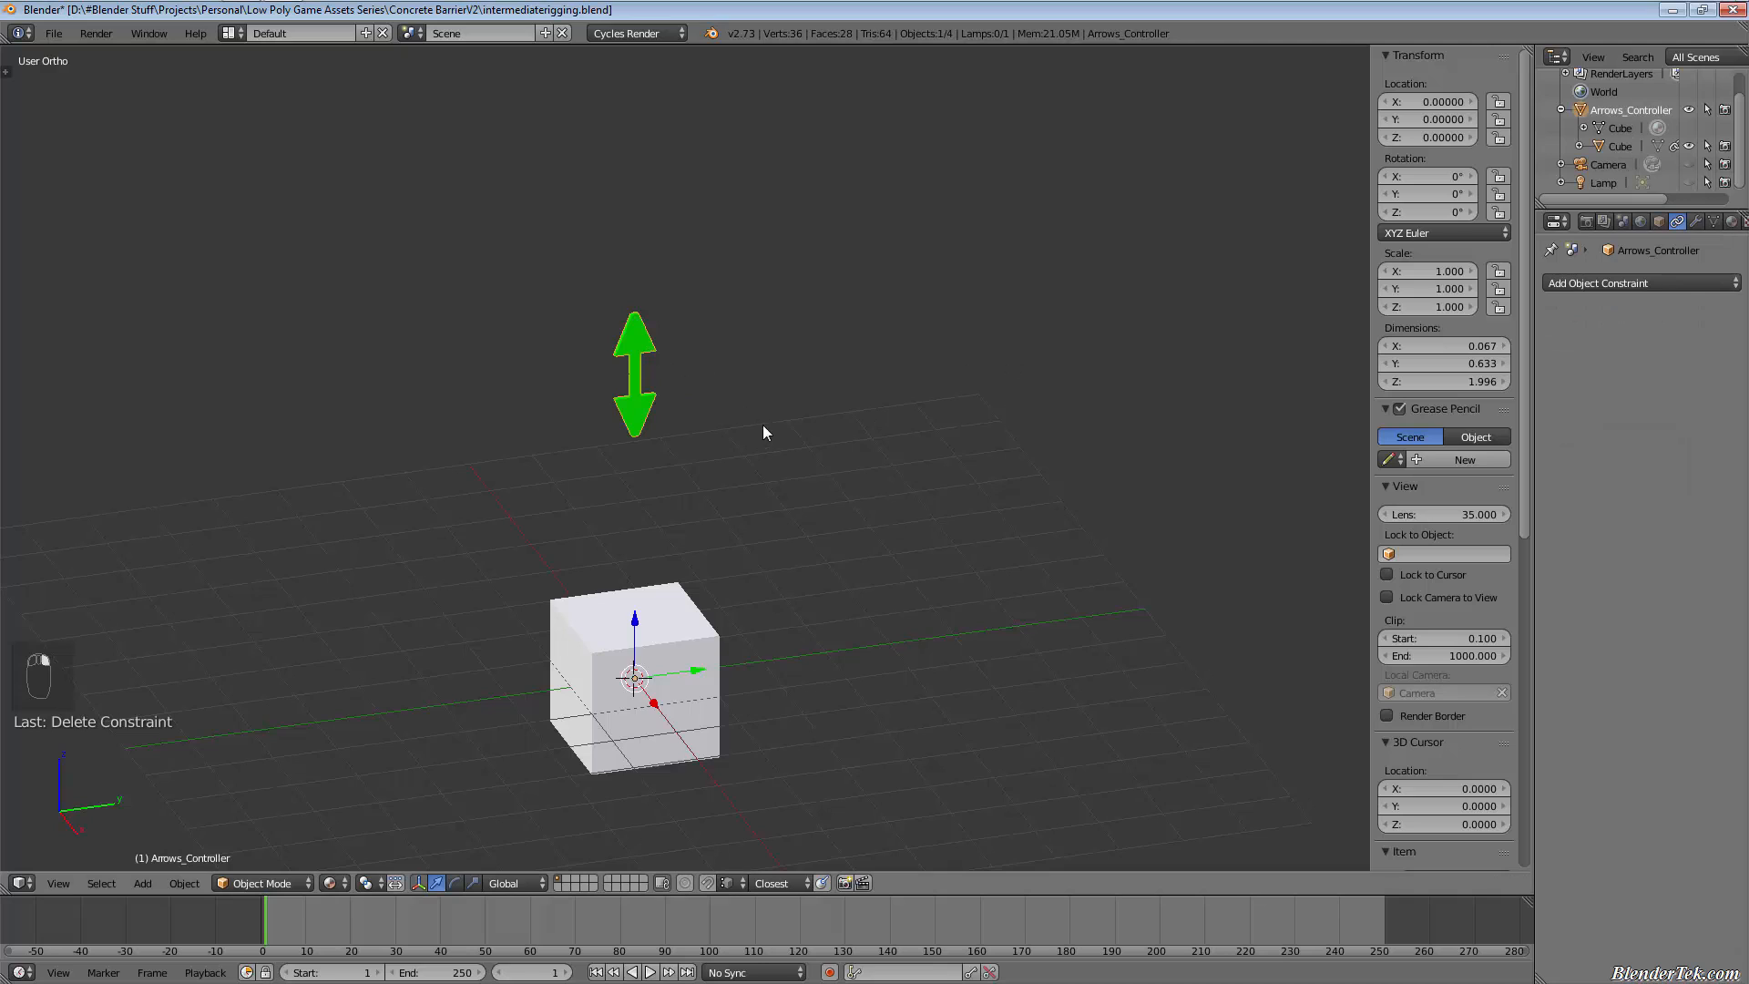
key("g")
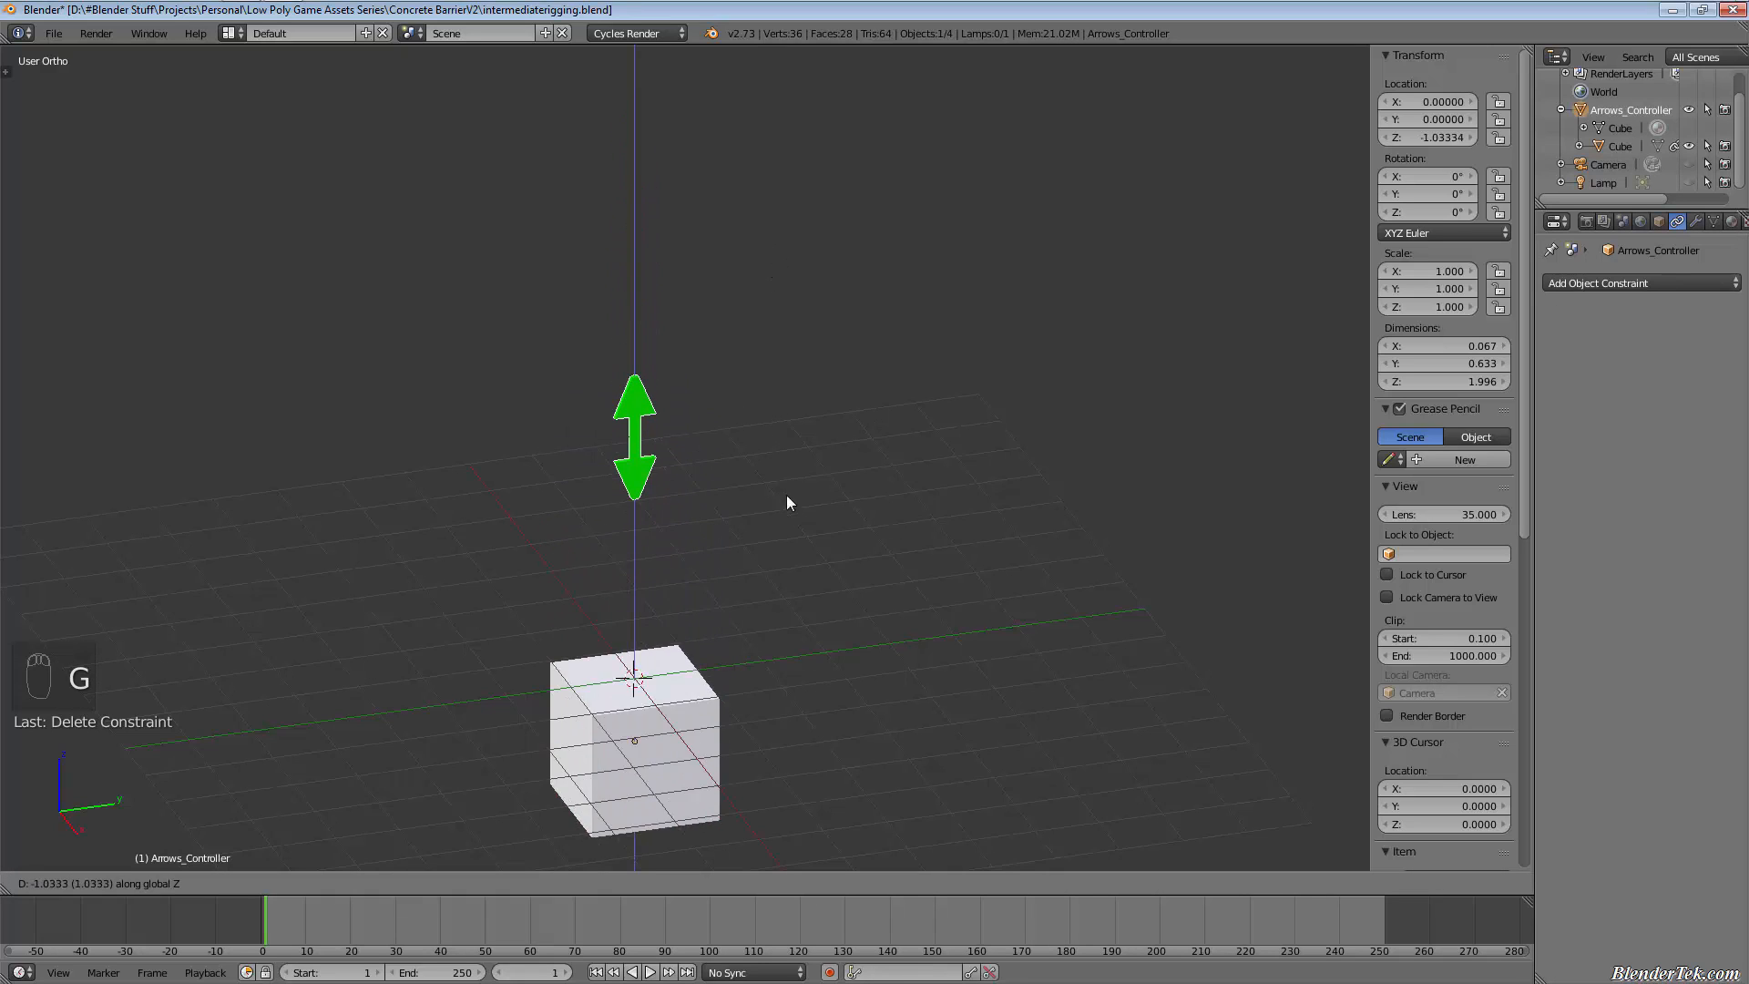
left_click(792, 406)
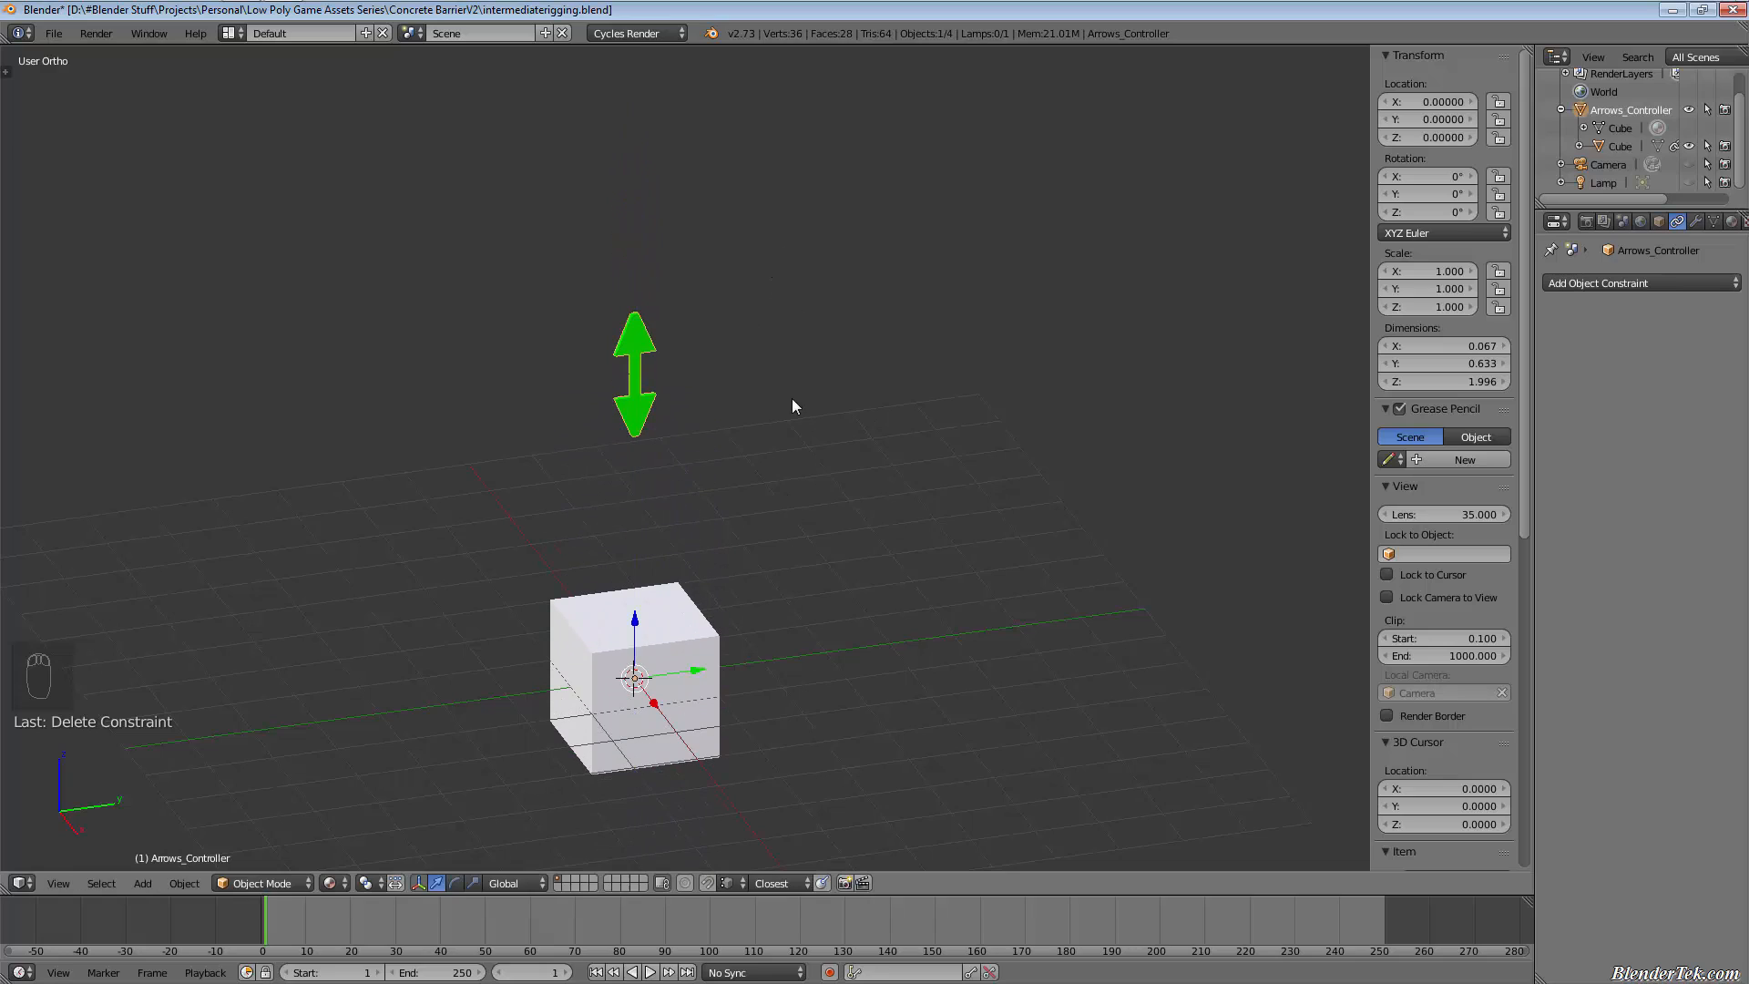
mouse_move(759, 483)
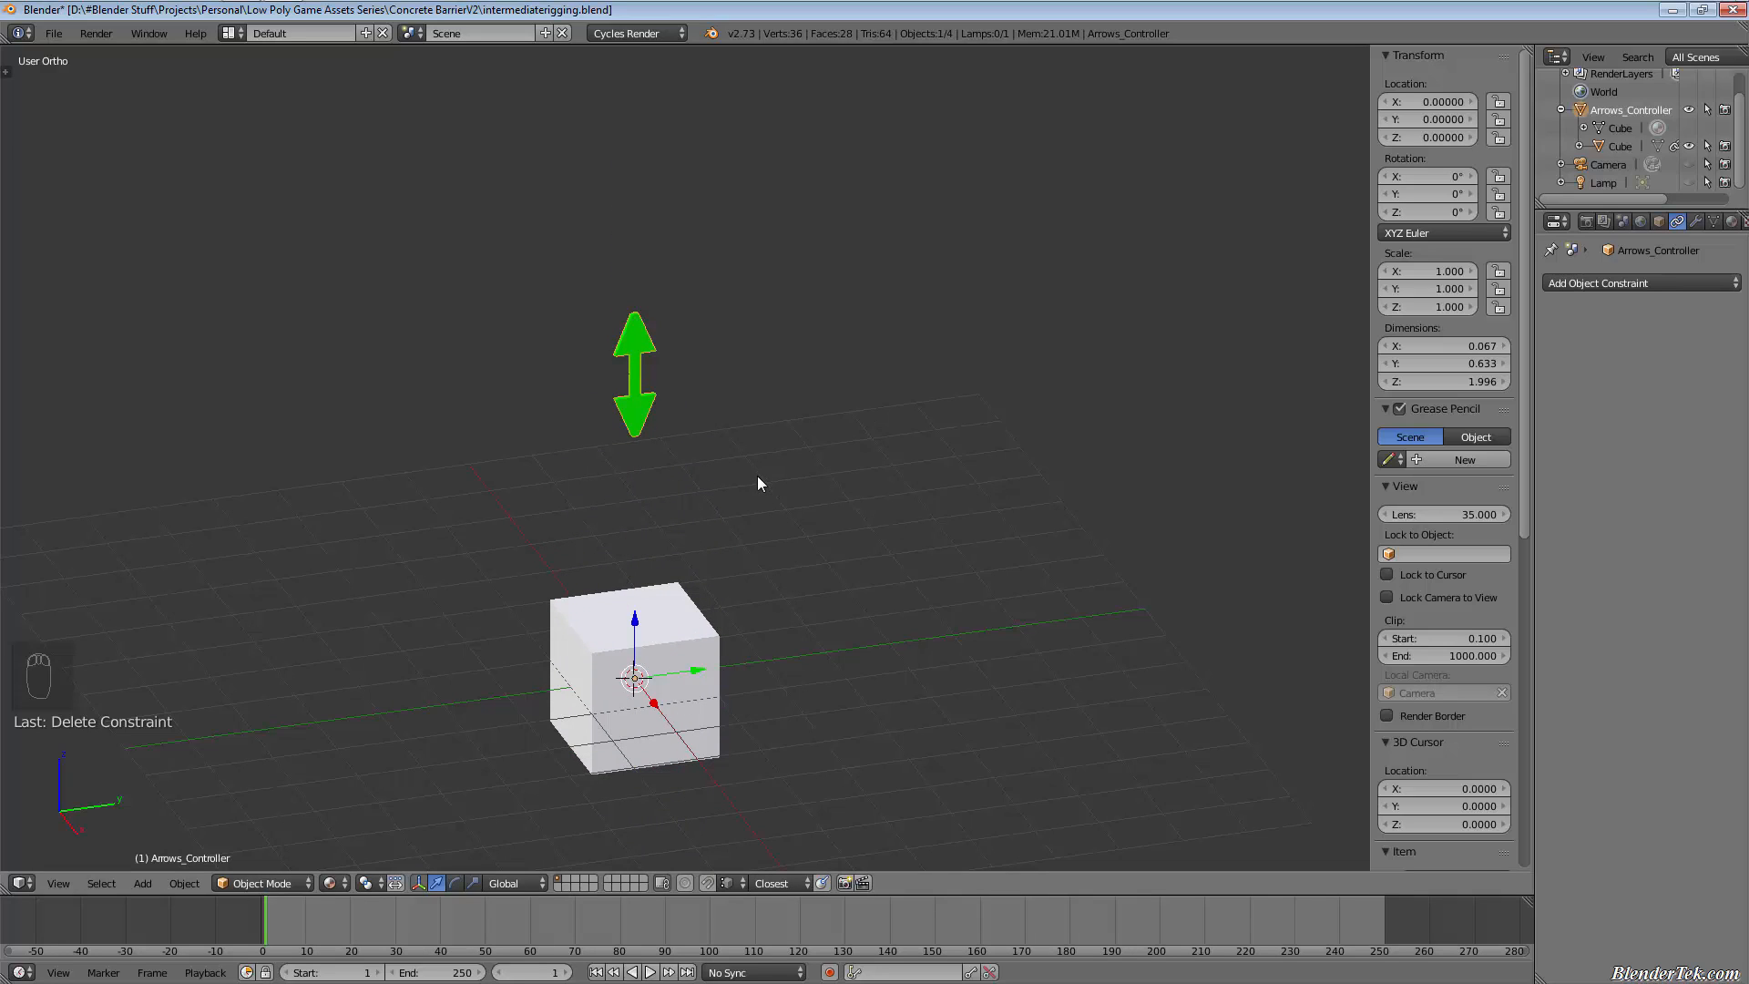
mouse_move(924, 447)
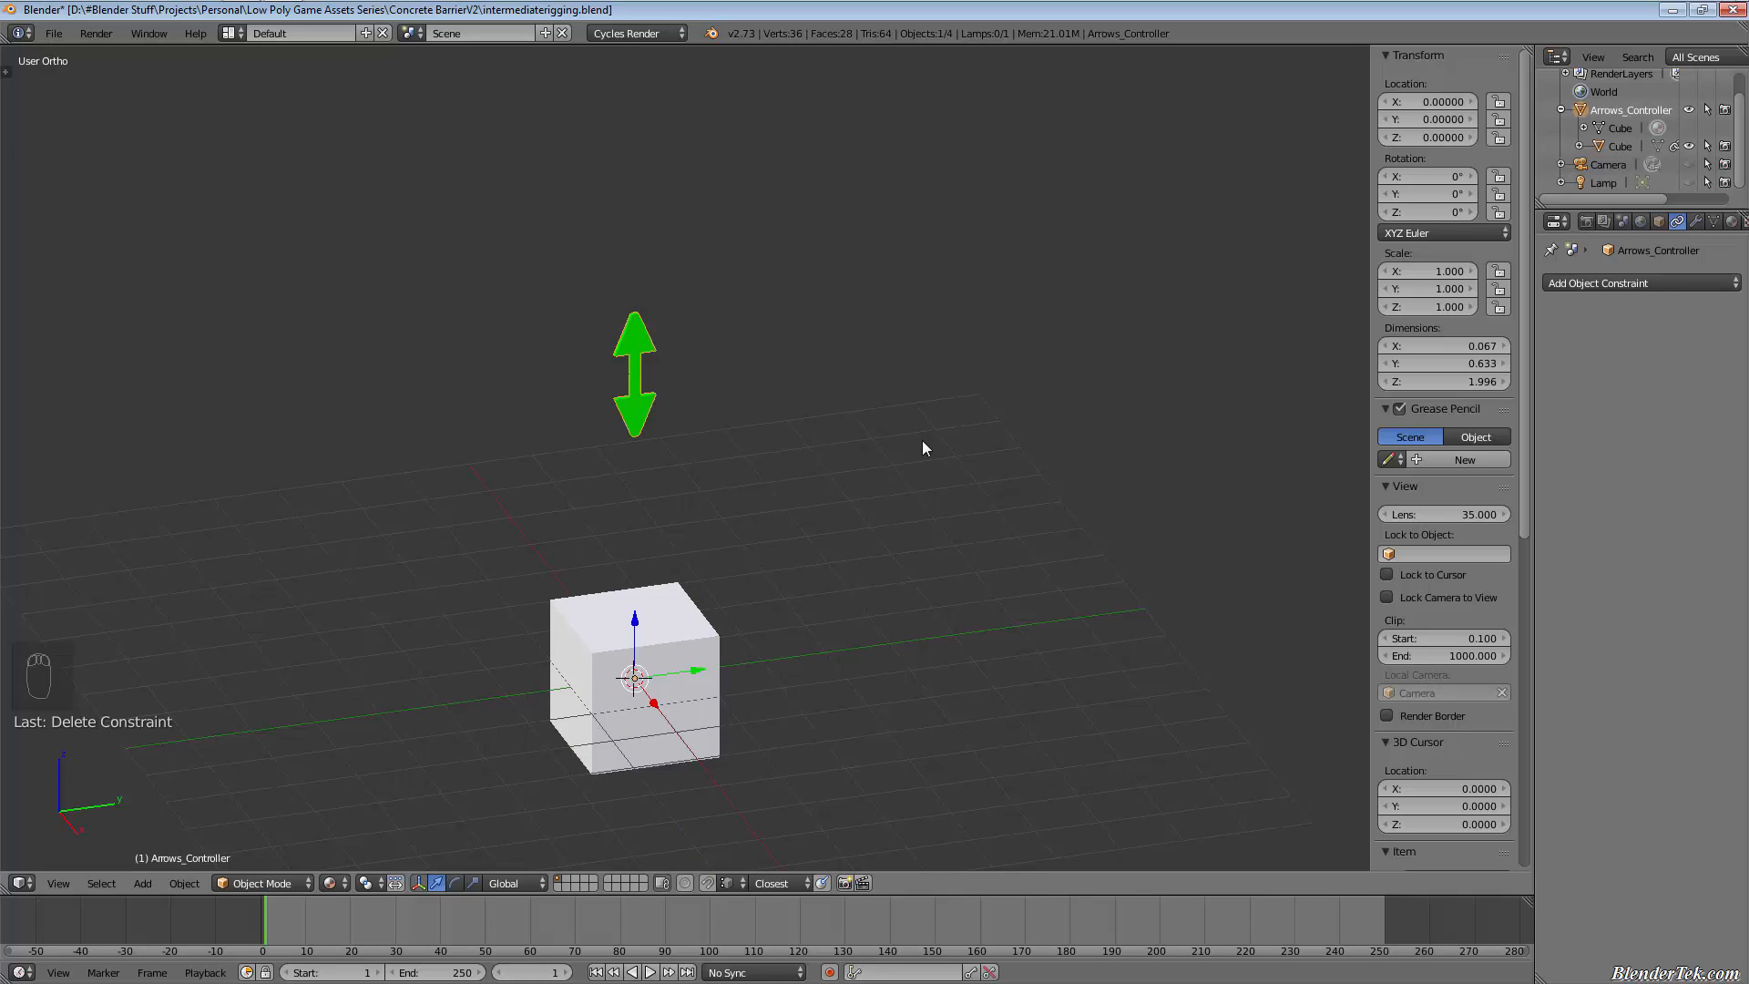
mouse_move(818, 448)
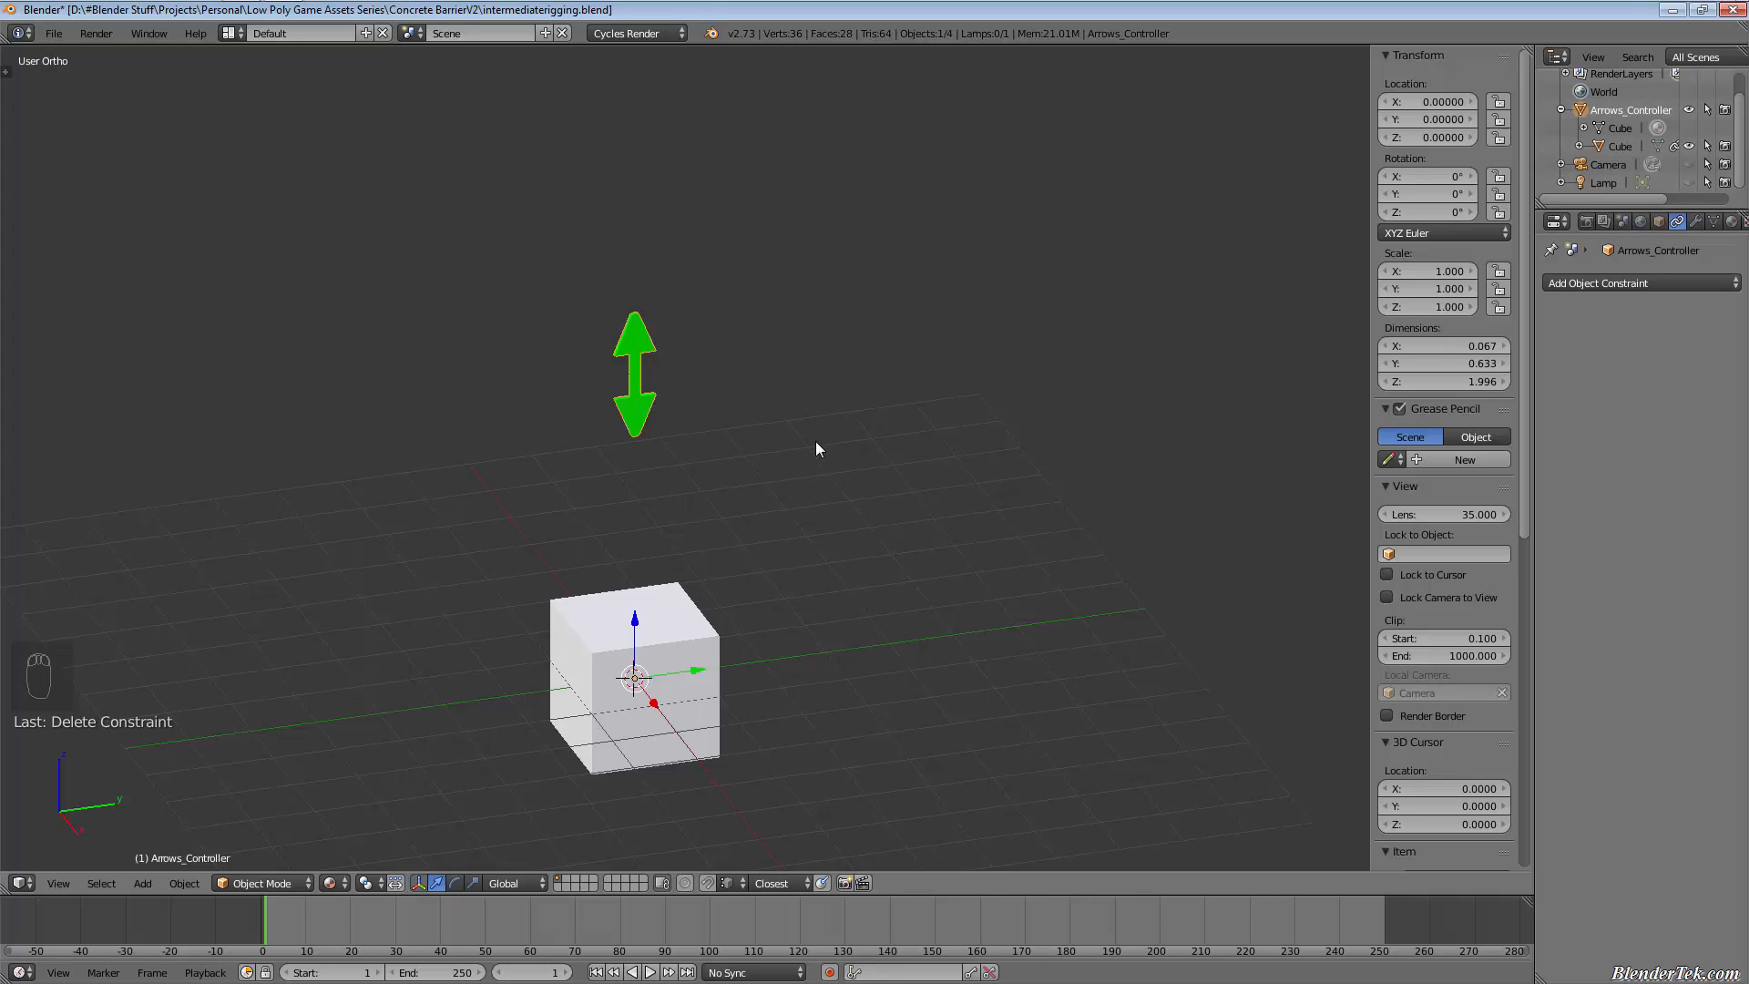
mouse_move(642, 368)
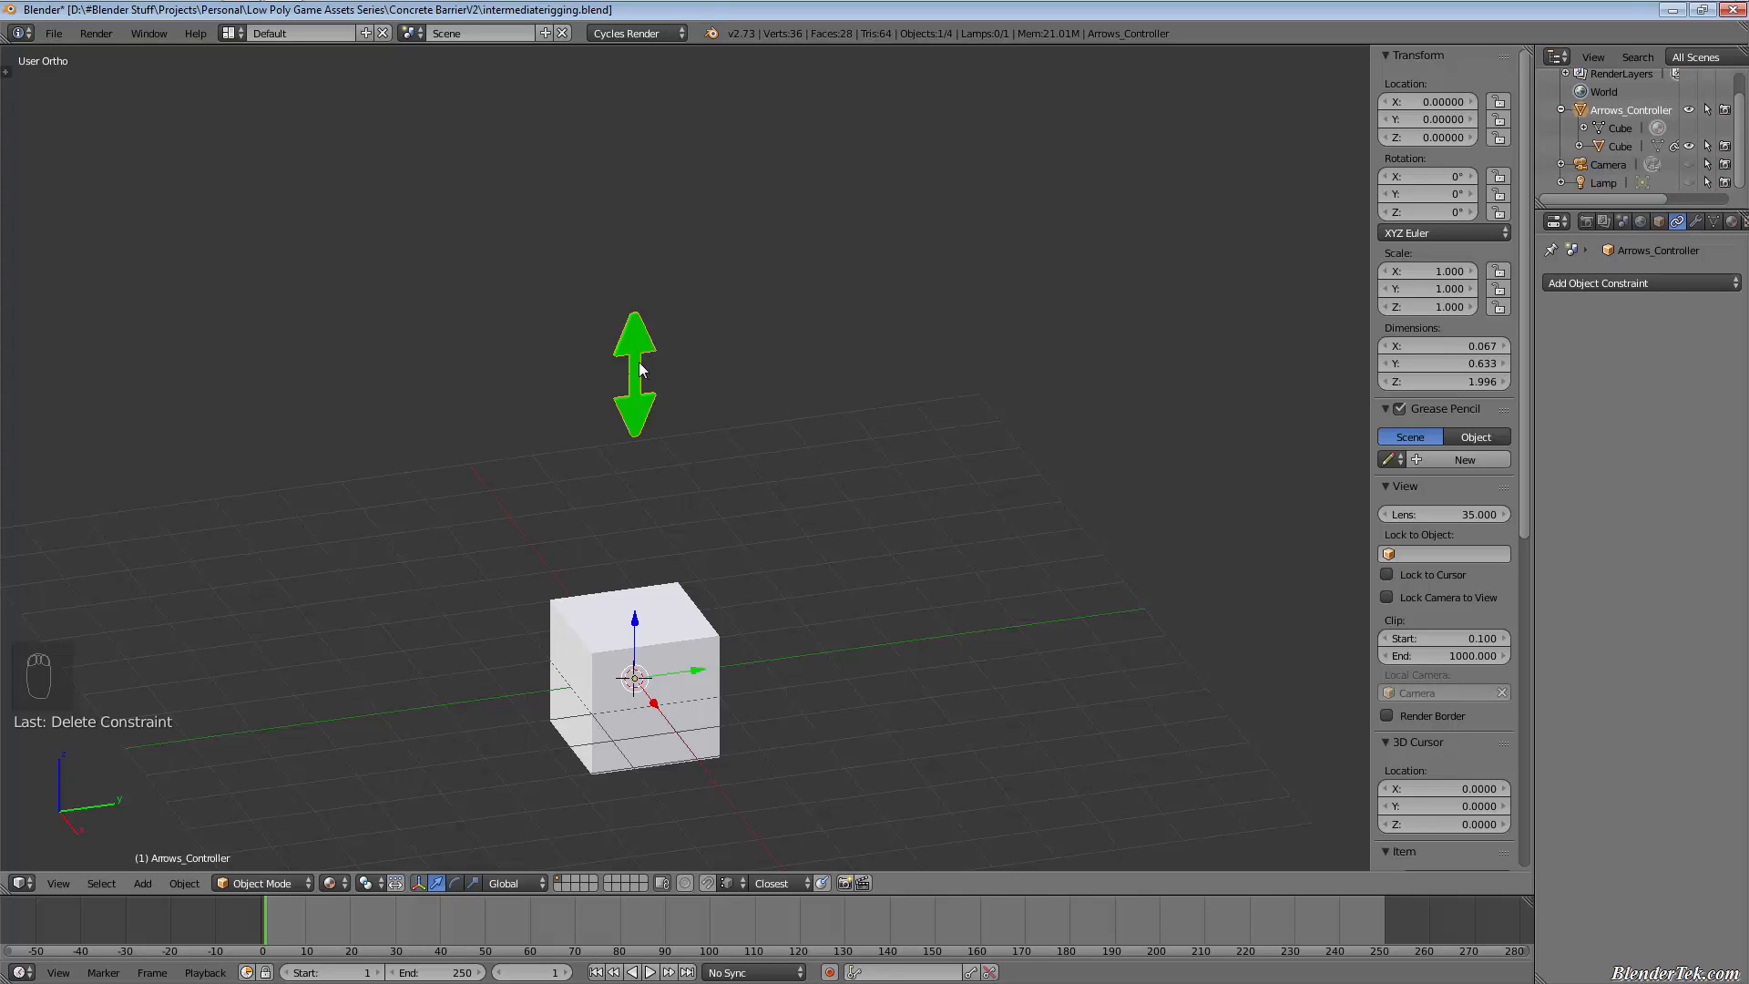
Step: Clear the cube's parent with Alt+P, then test-grab along Z and cancel
key("alt+p")
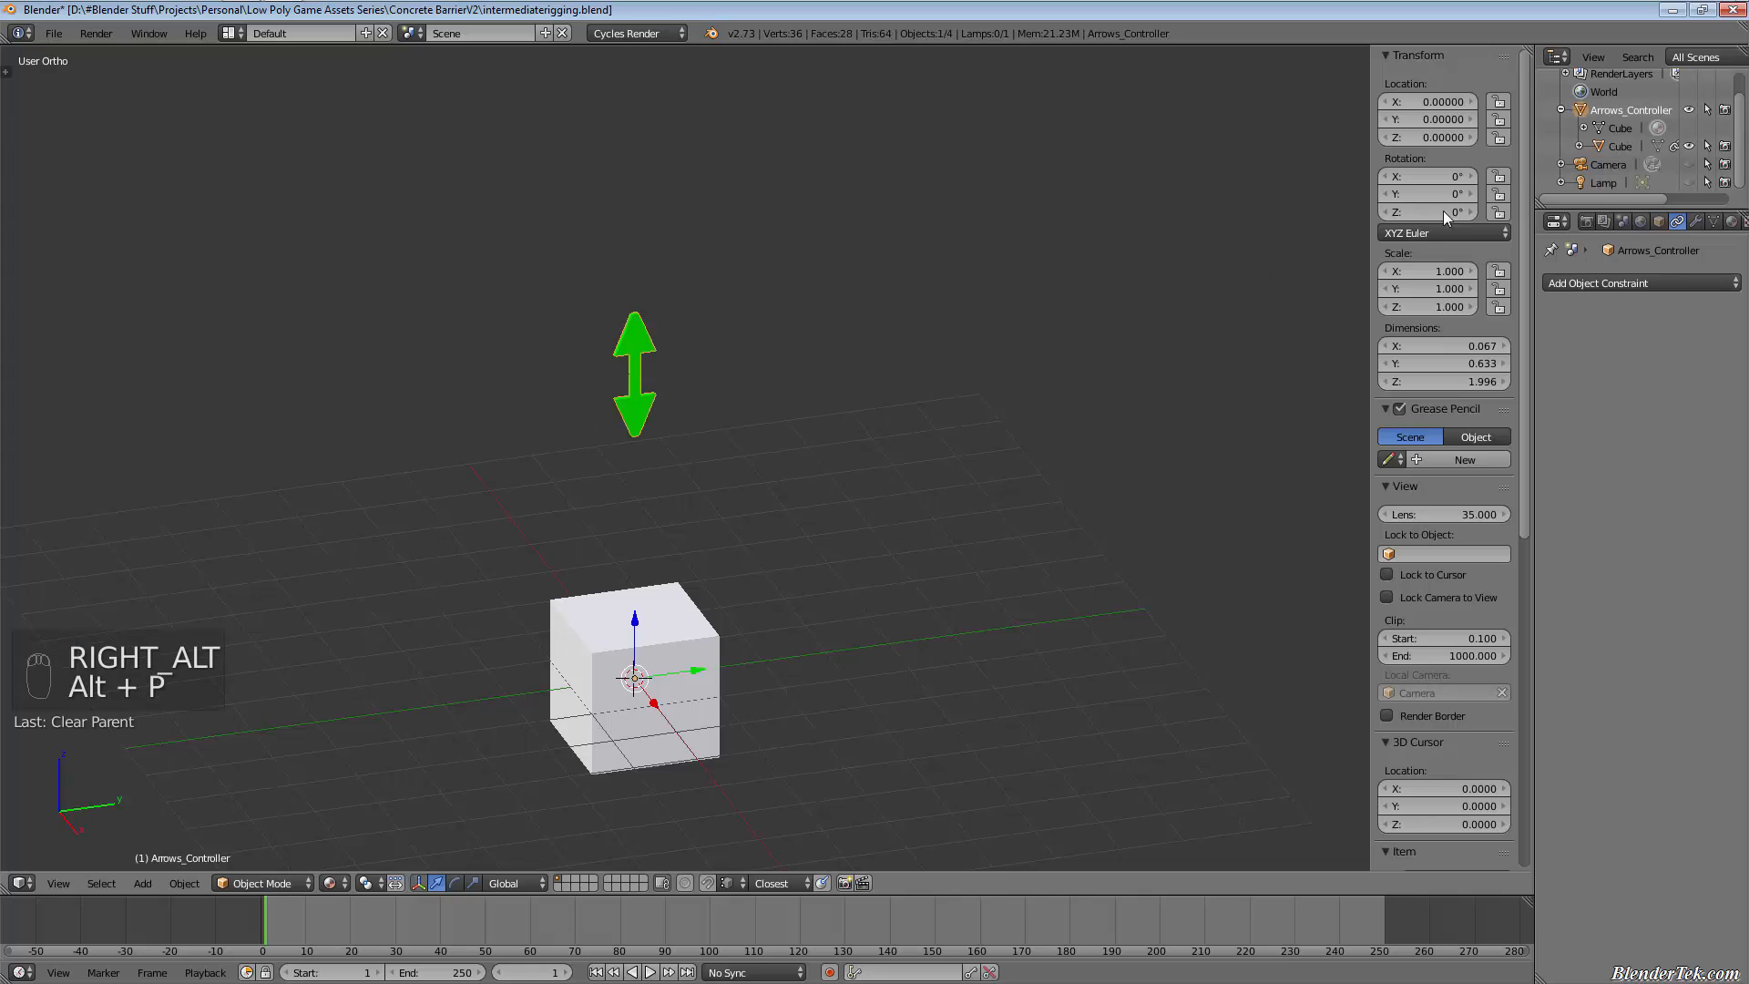
mouse_move(1397, 200)
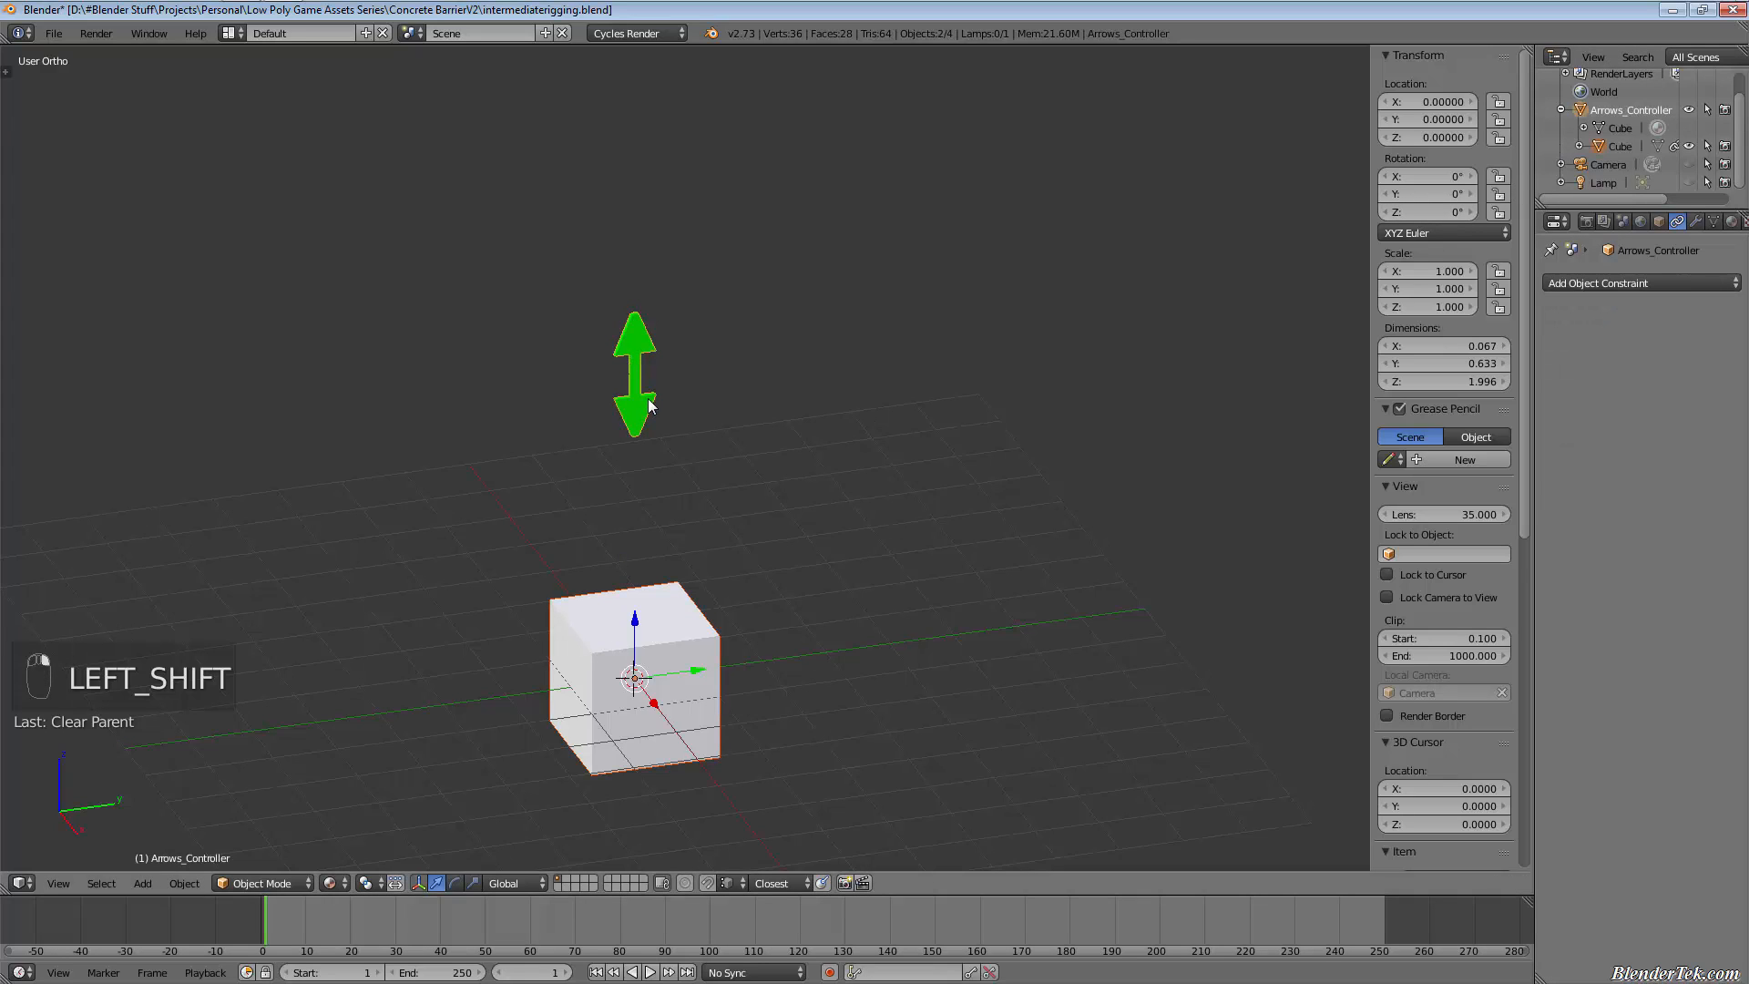
key("alt+p")
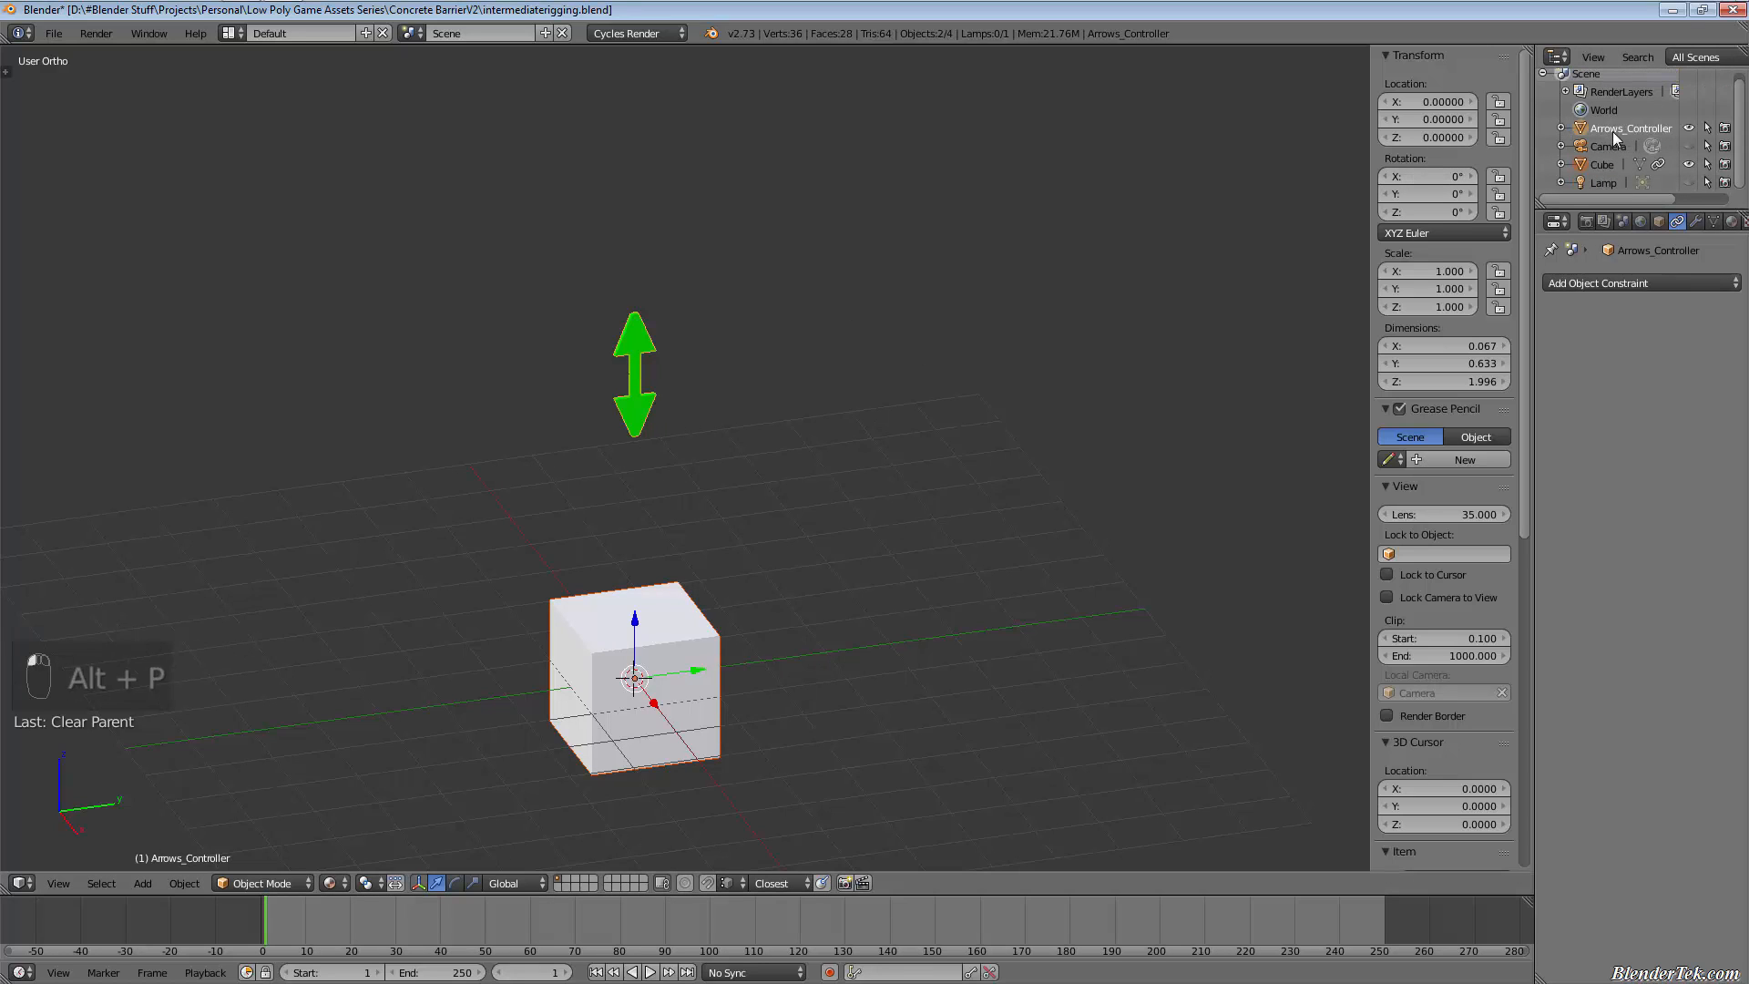
left_click(1601, 164)
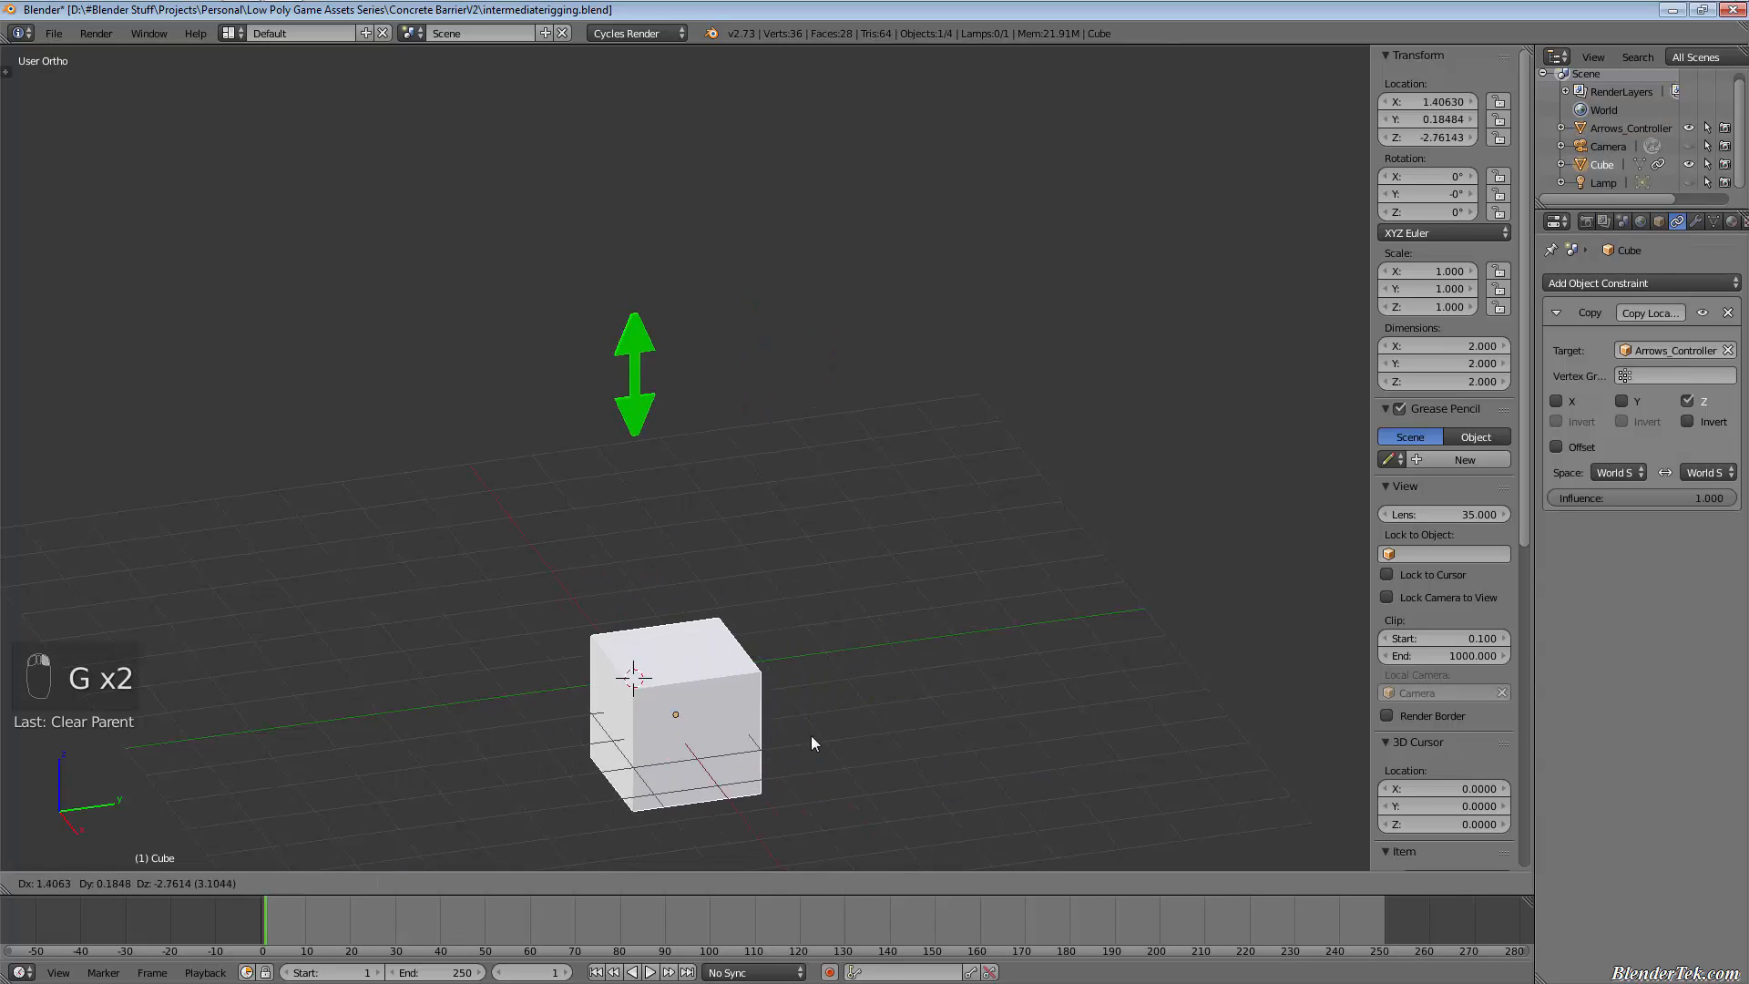
mouse_move(524, 648)
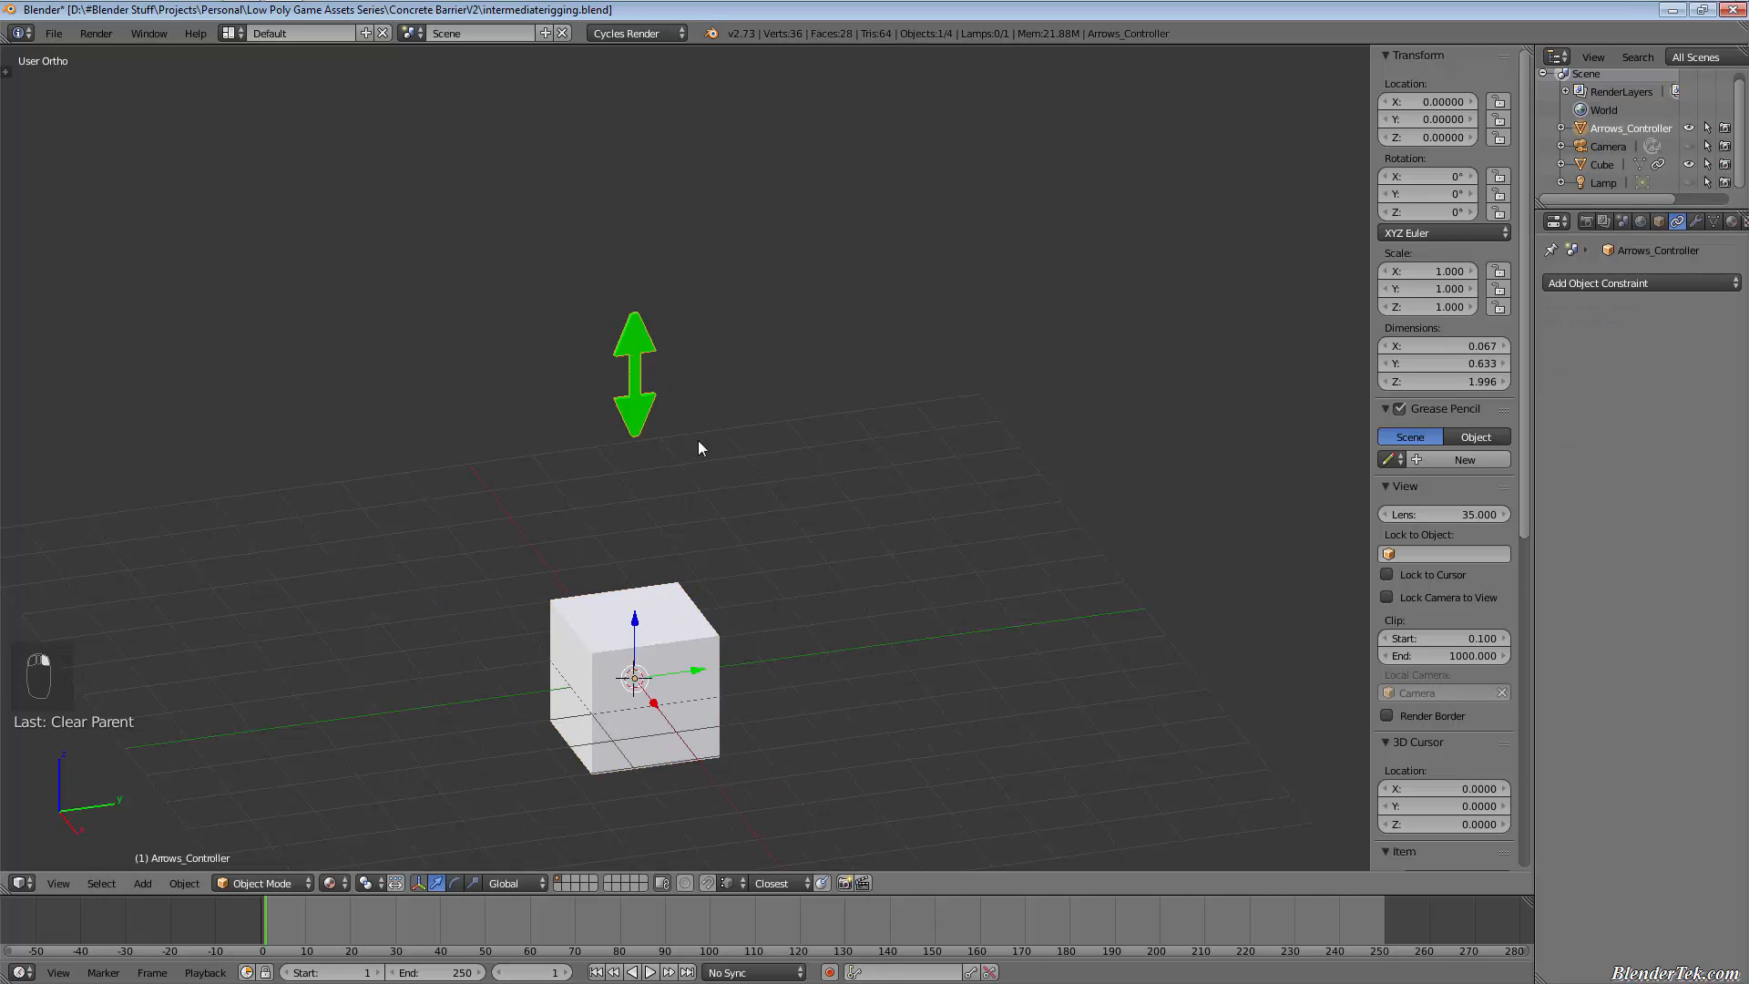
key("g")
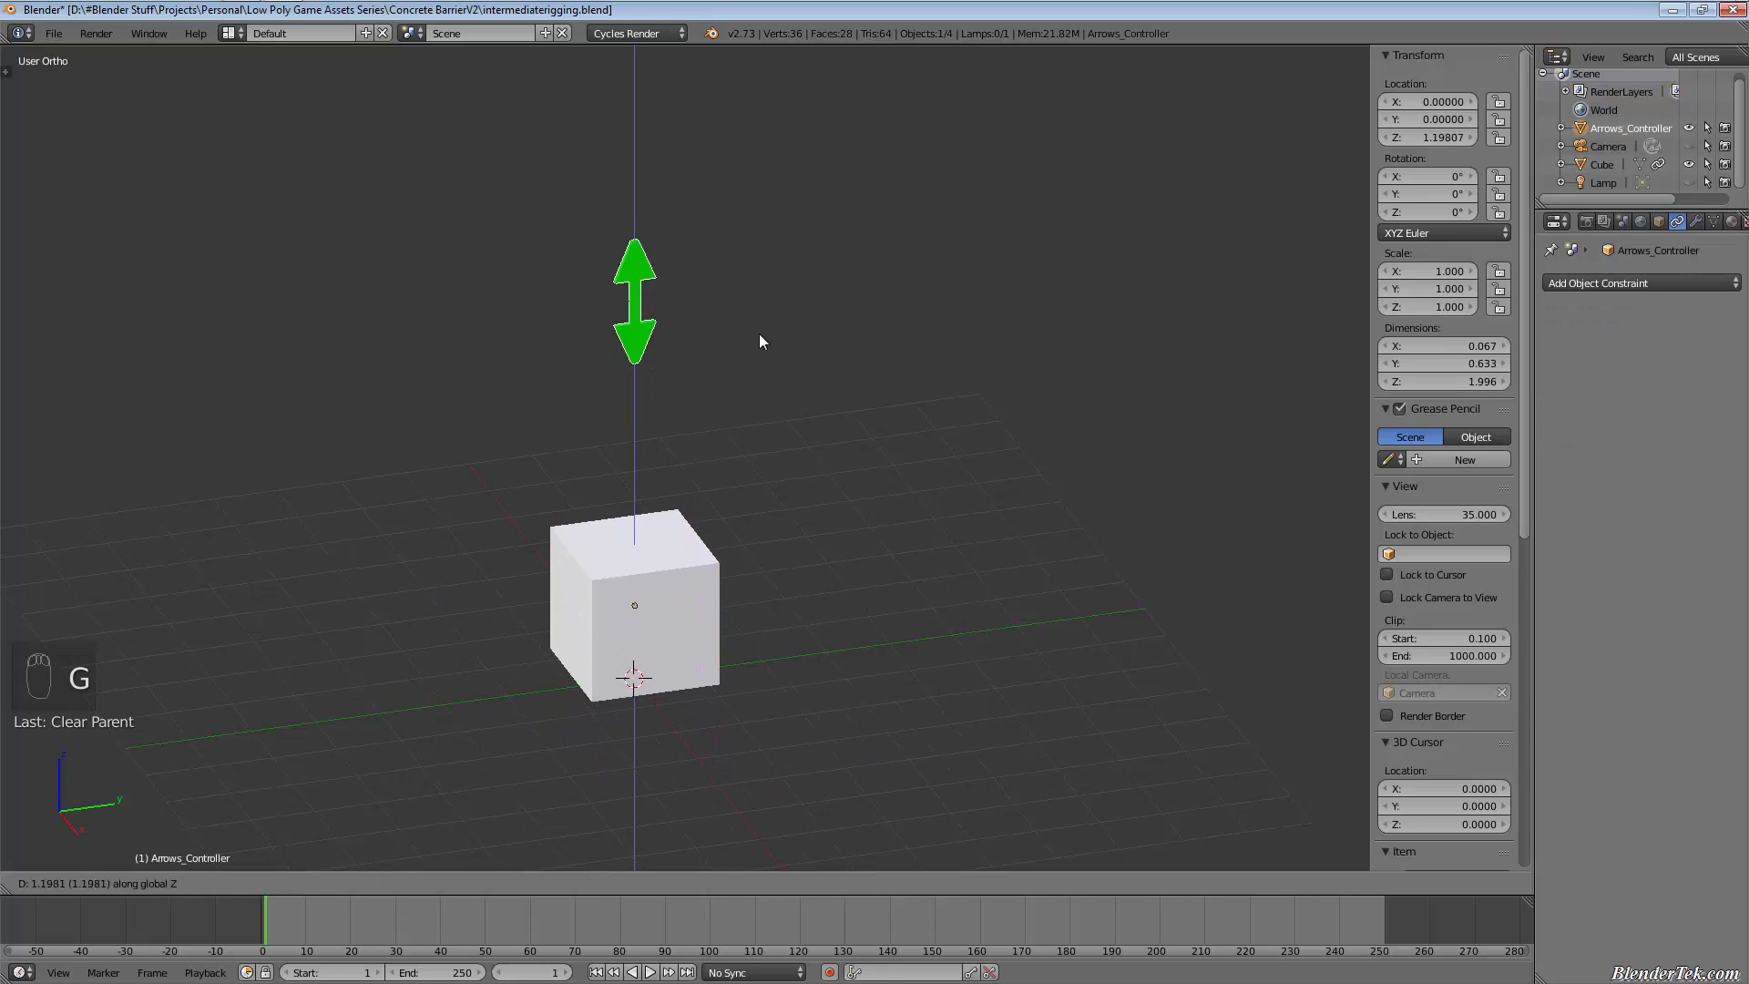
mouse_move(859, 349)
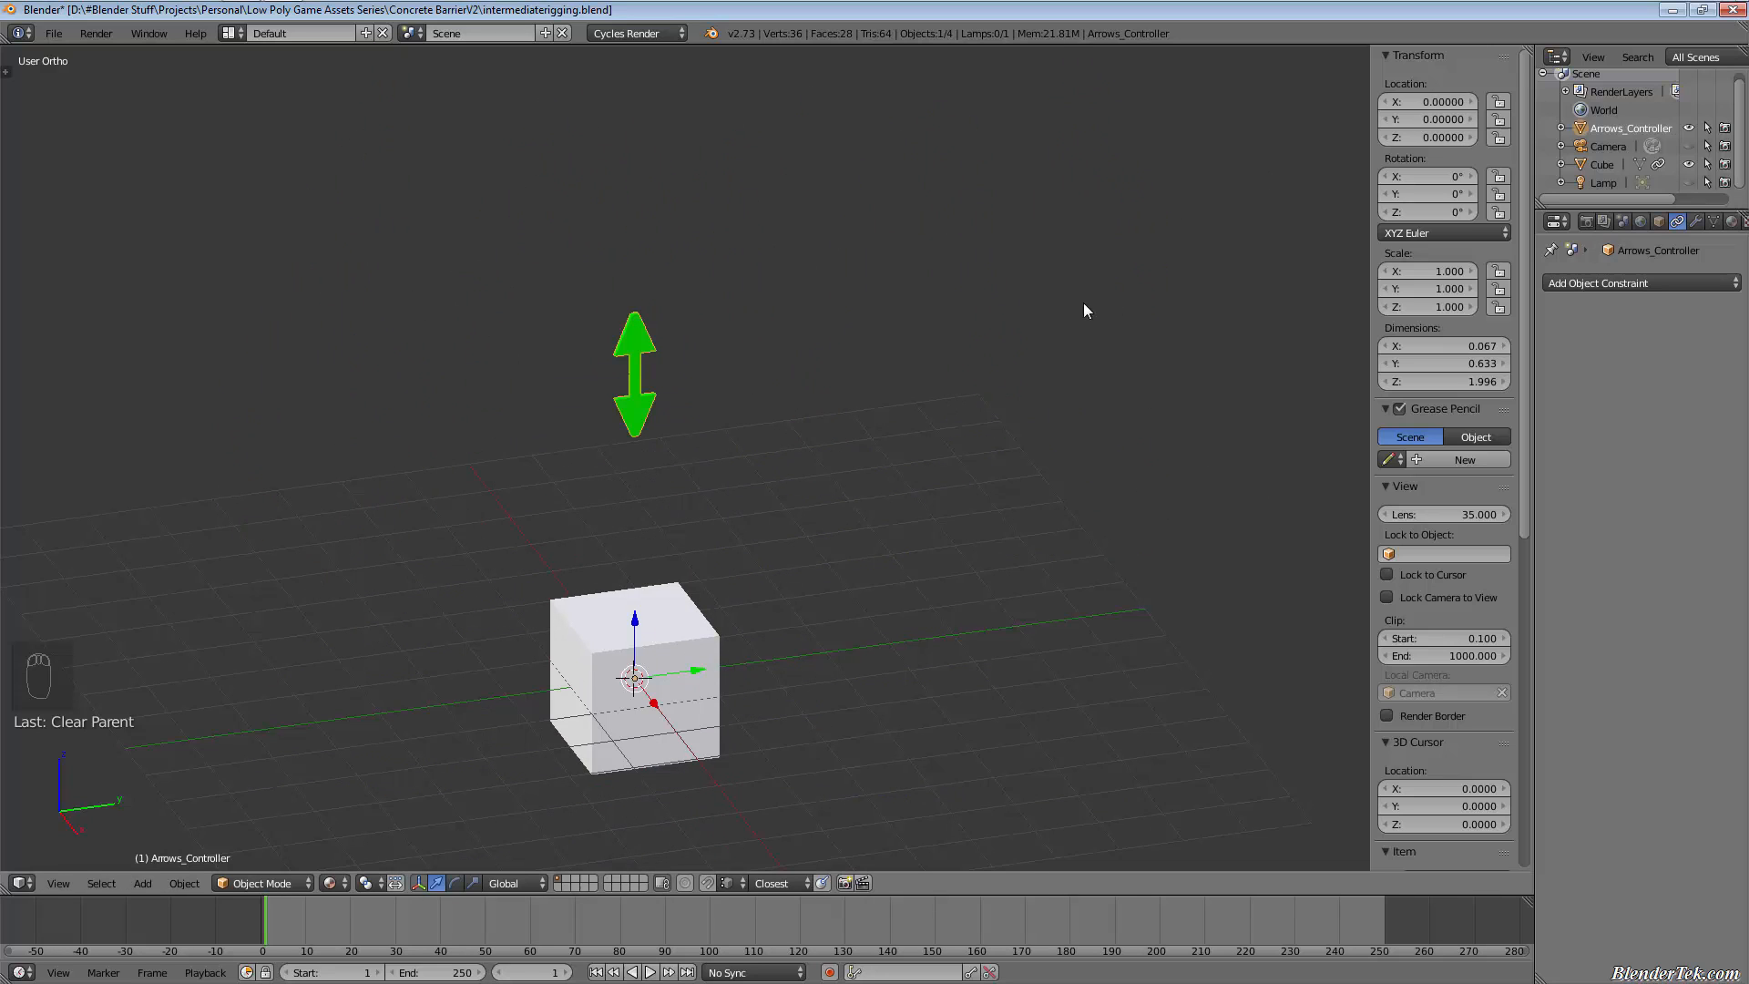
mouse_move(979, 548)
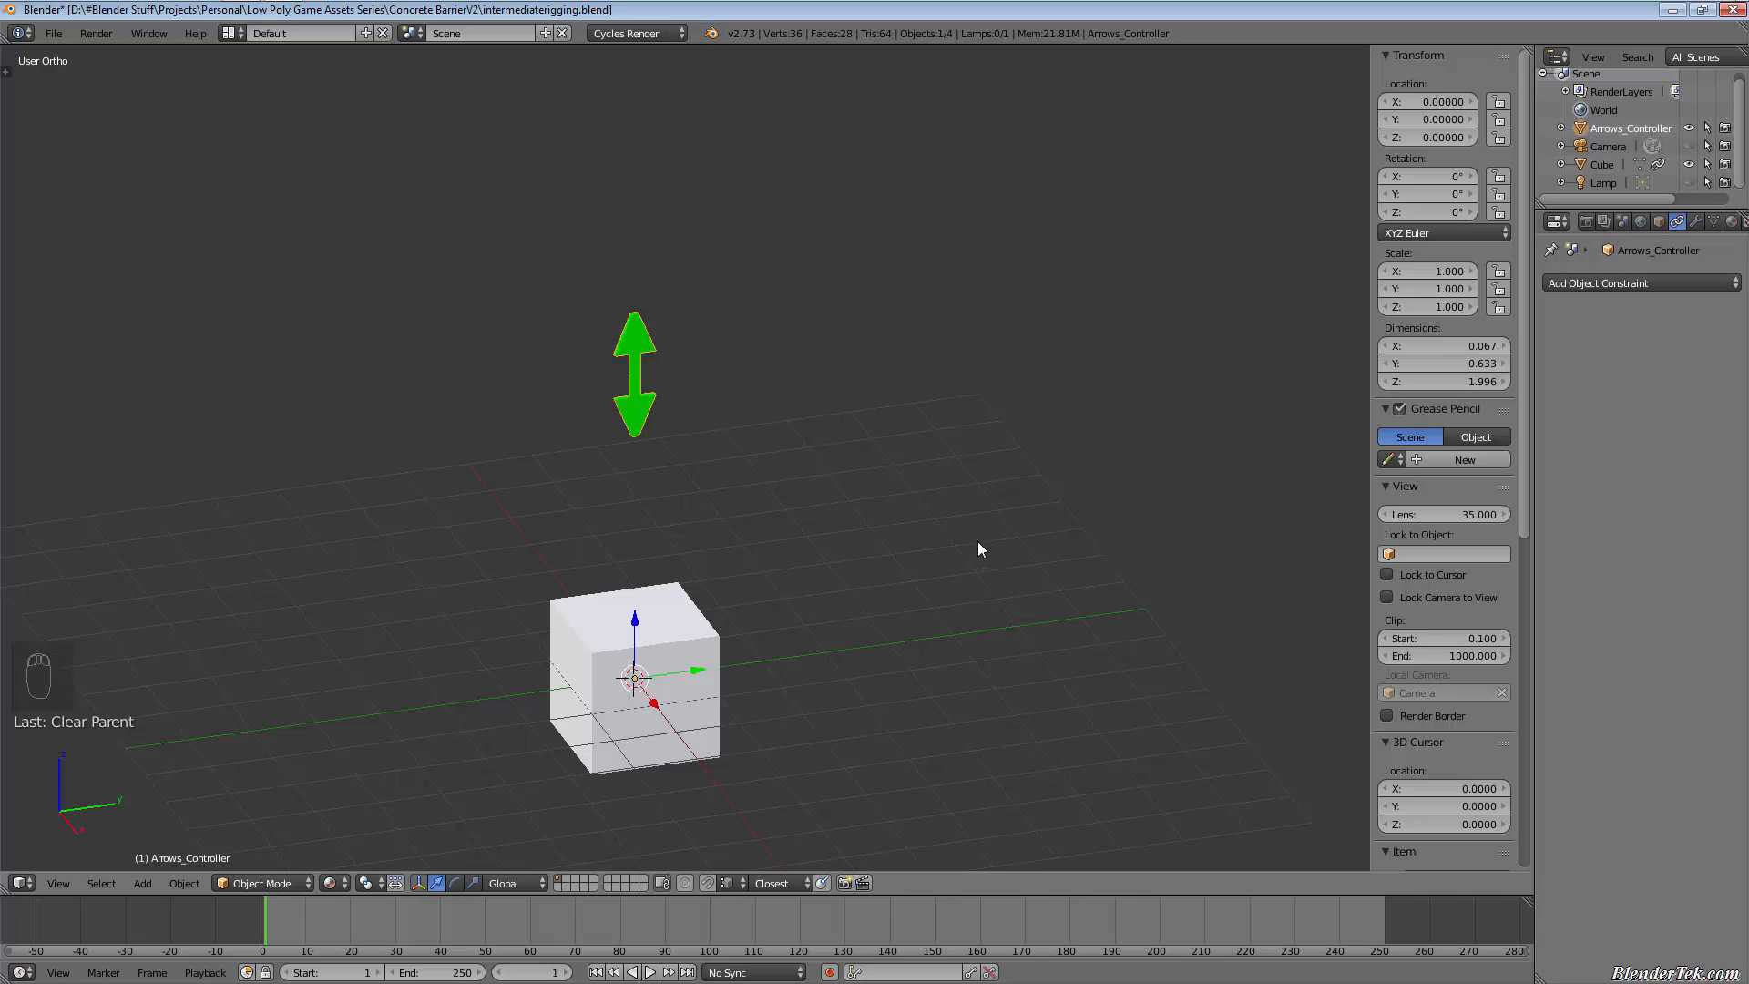
mouse_move(1069, 641)
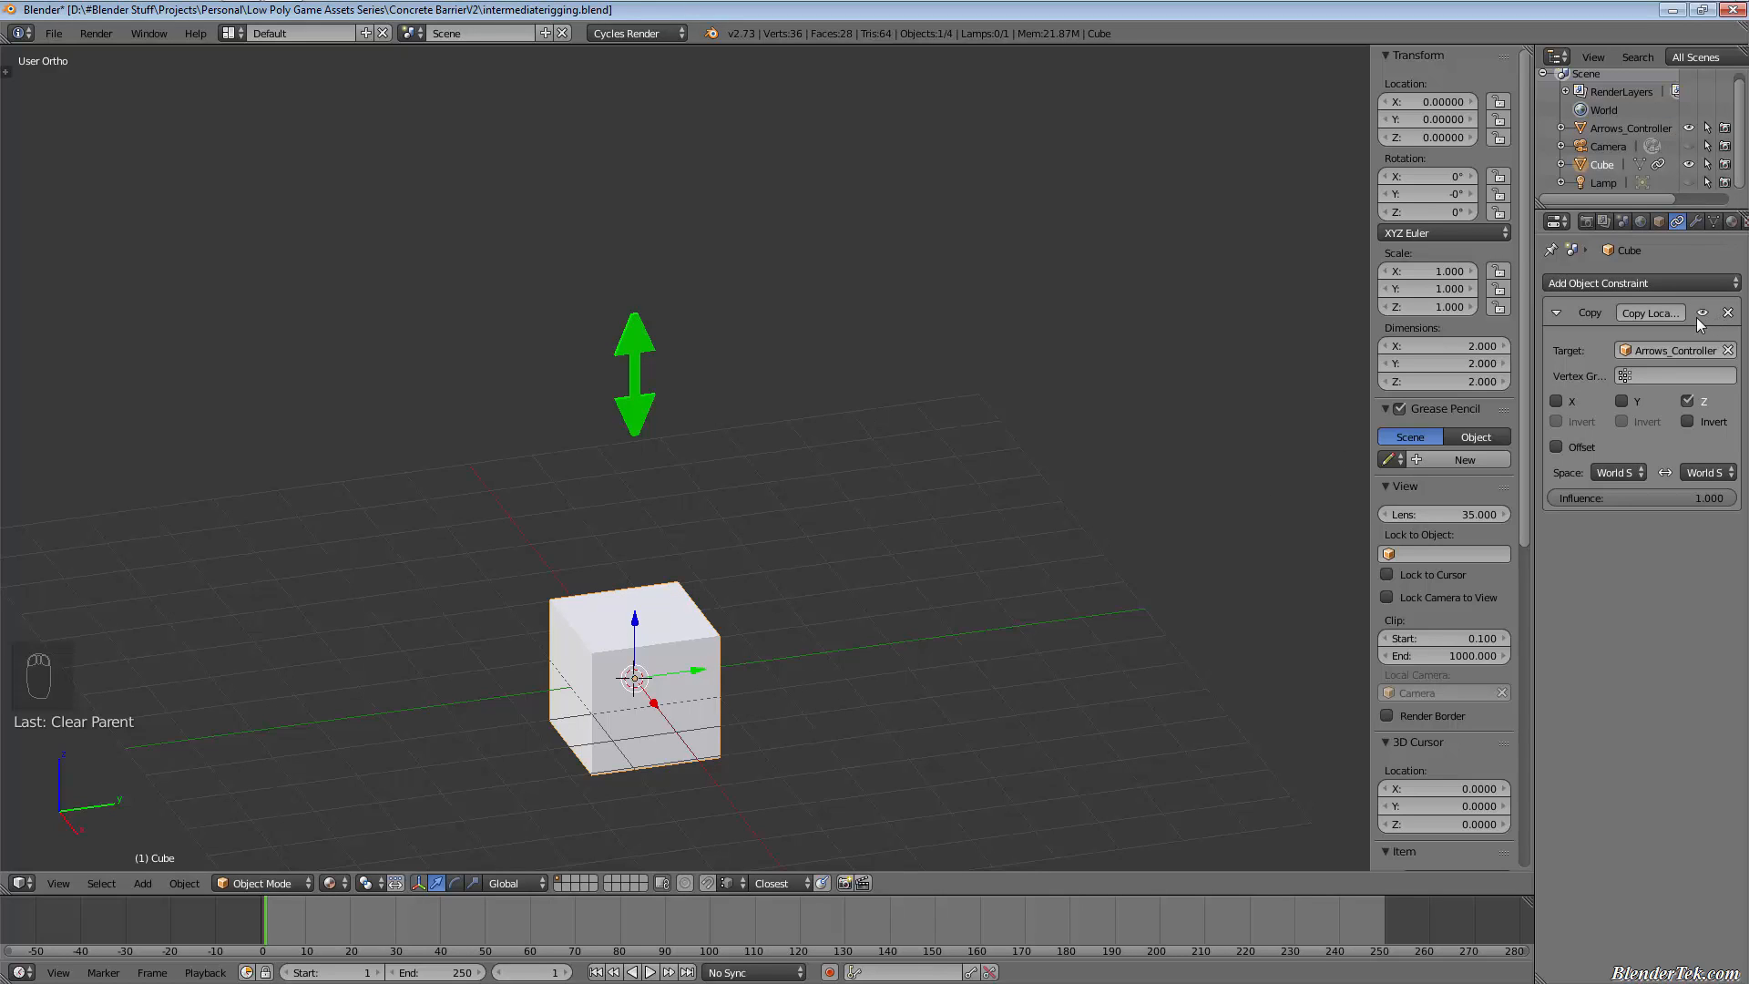
Step: Replace the cube's Copy Location with a Copy Scale constraint from Arrows_Controller, Z only
left_click(1634, 282)
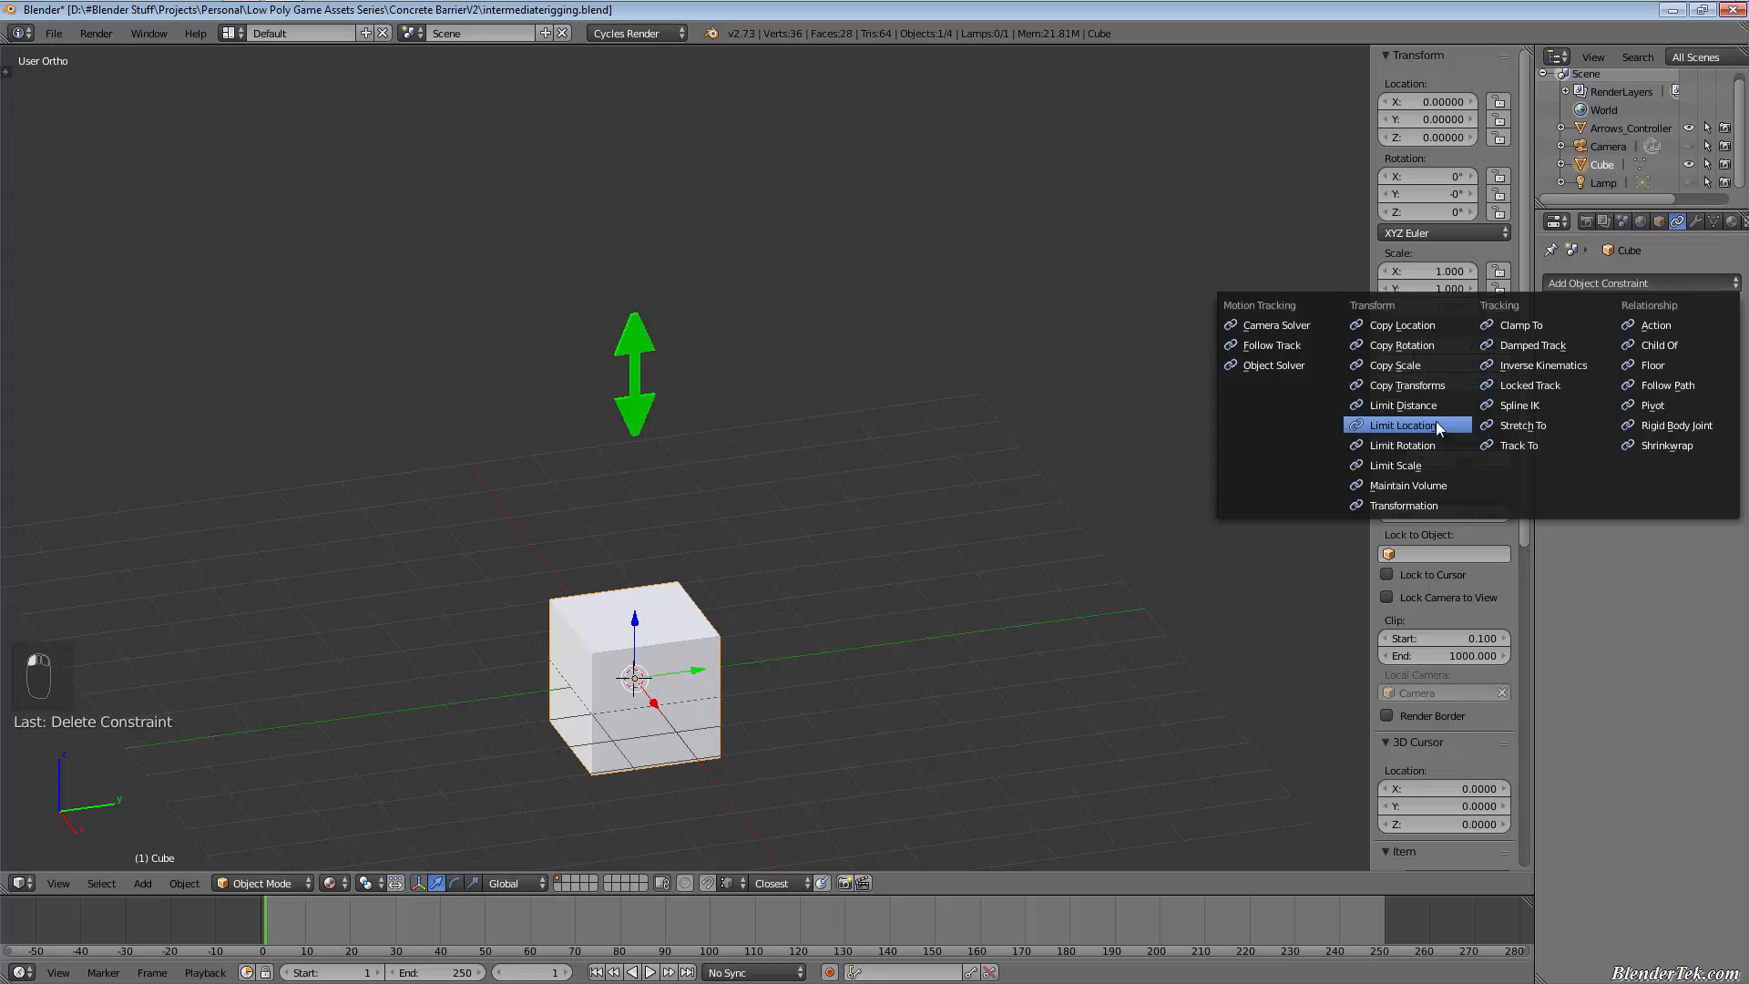
mouse_move(1445, 345)
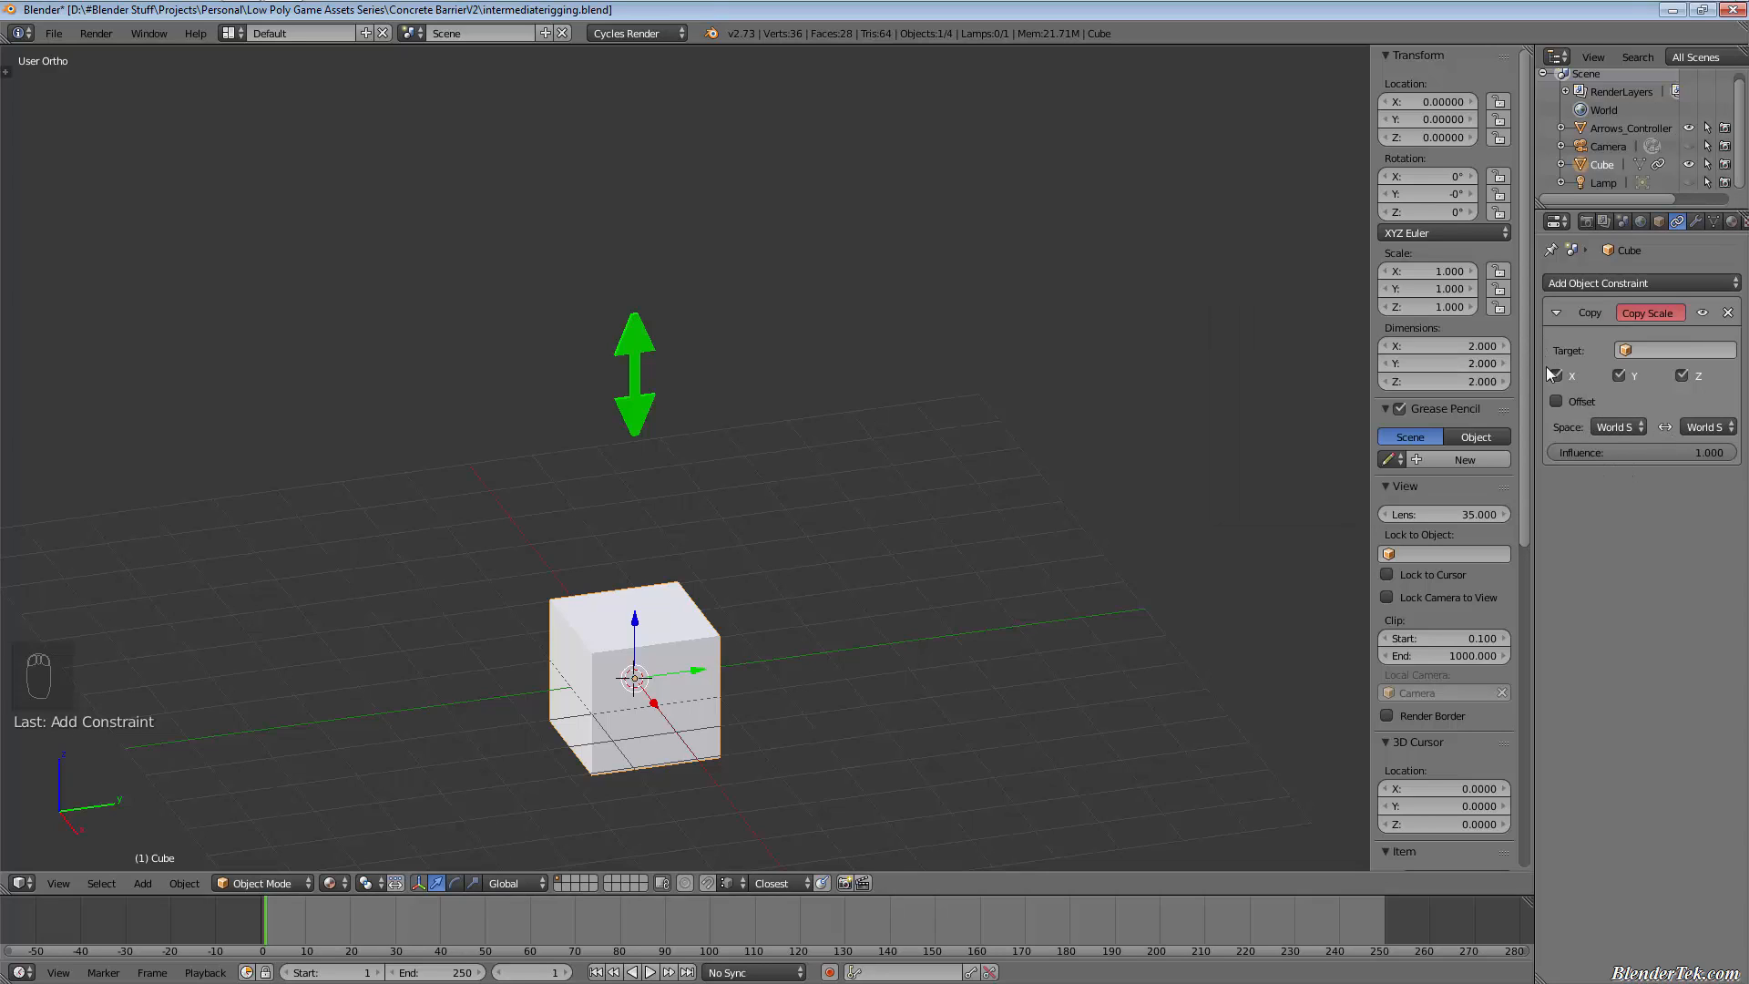
mouse_move(1567, 376)
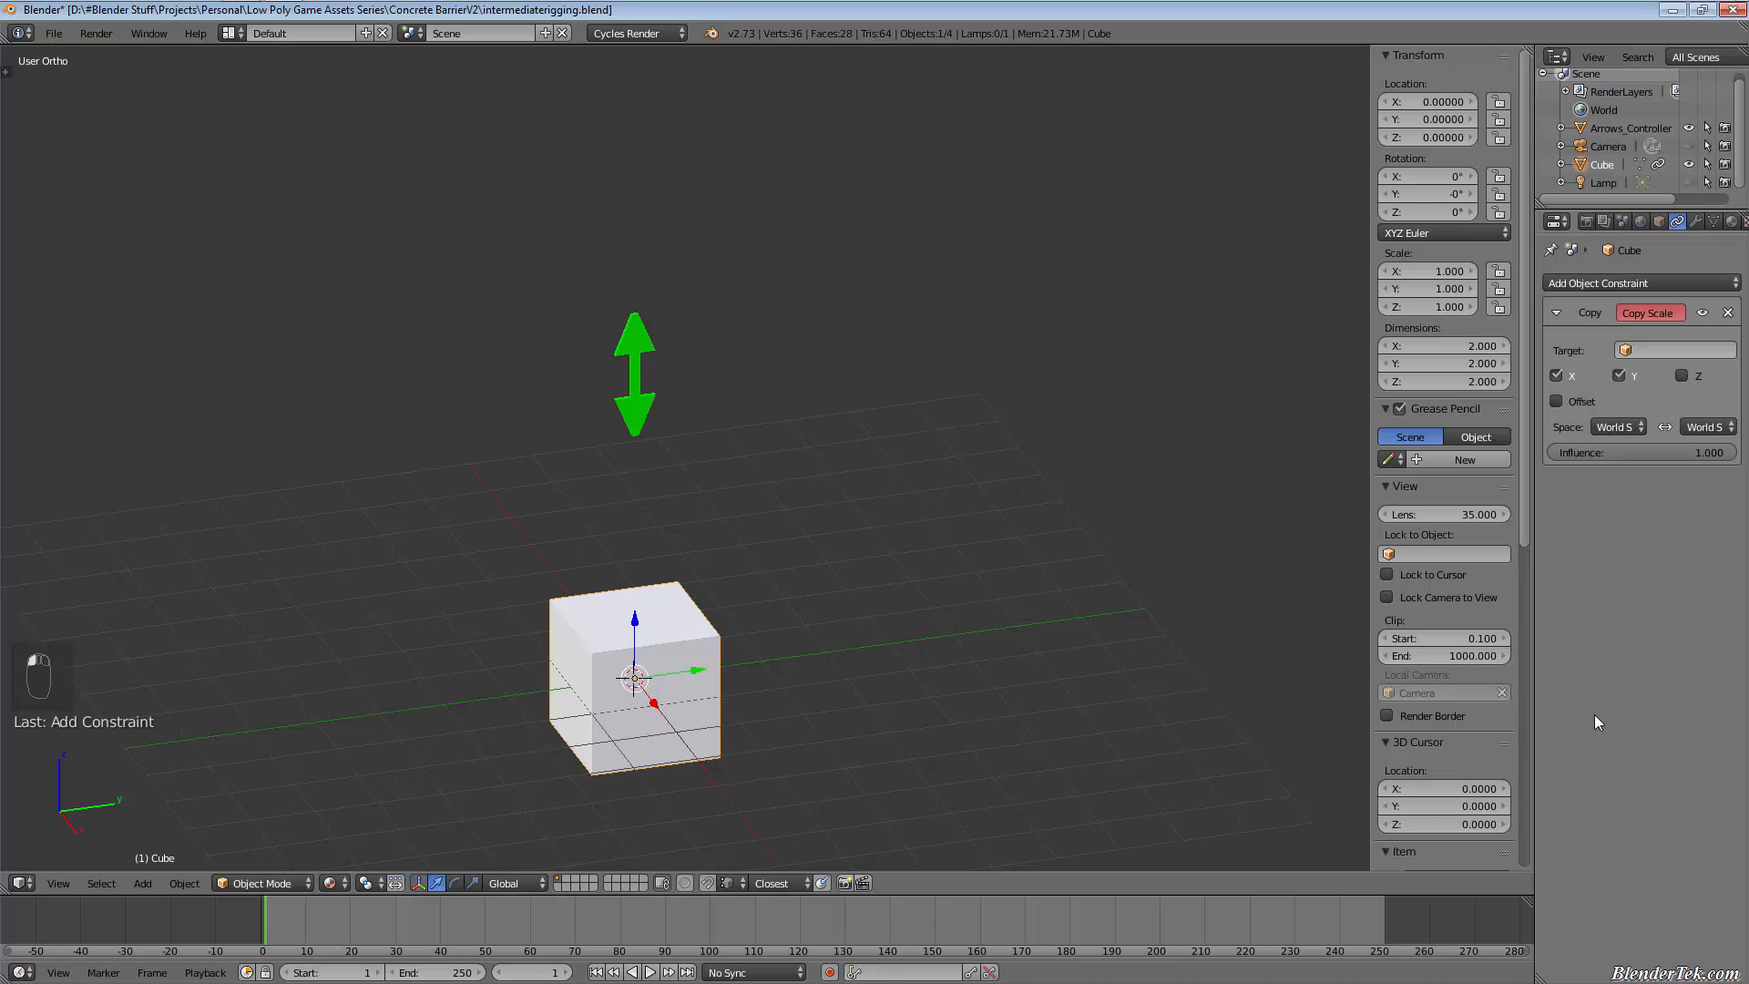
left_click(1671, 349)
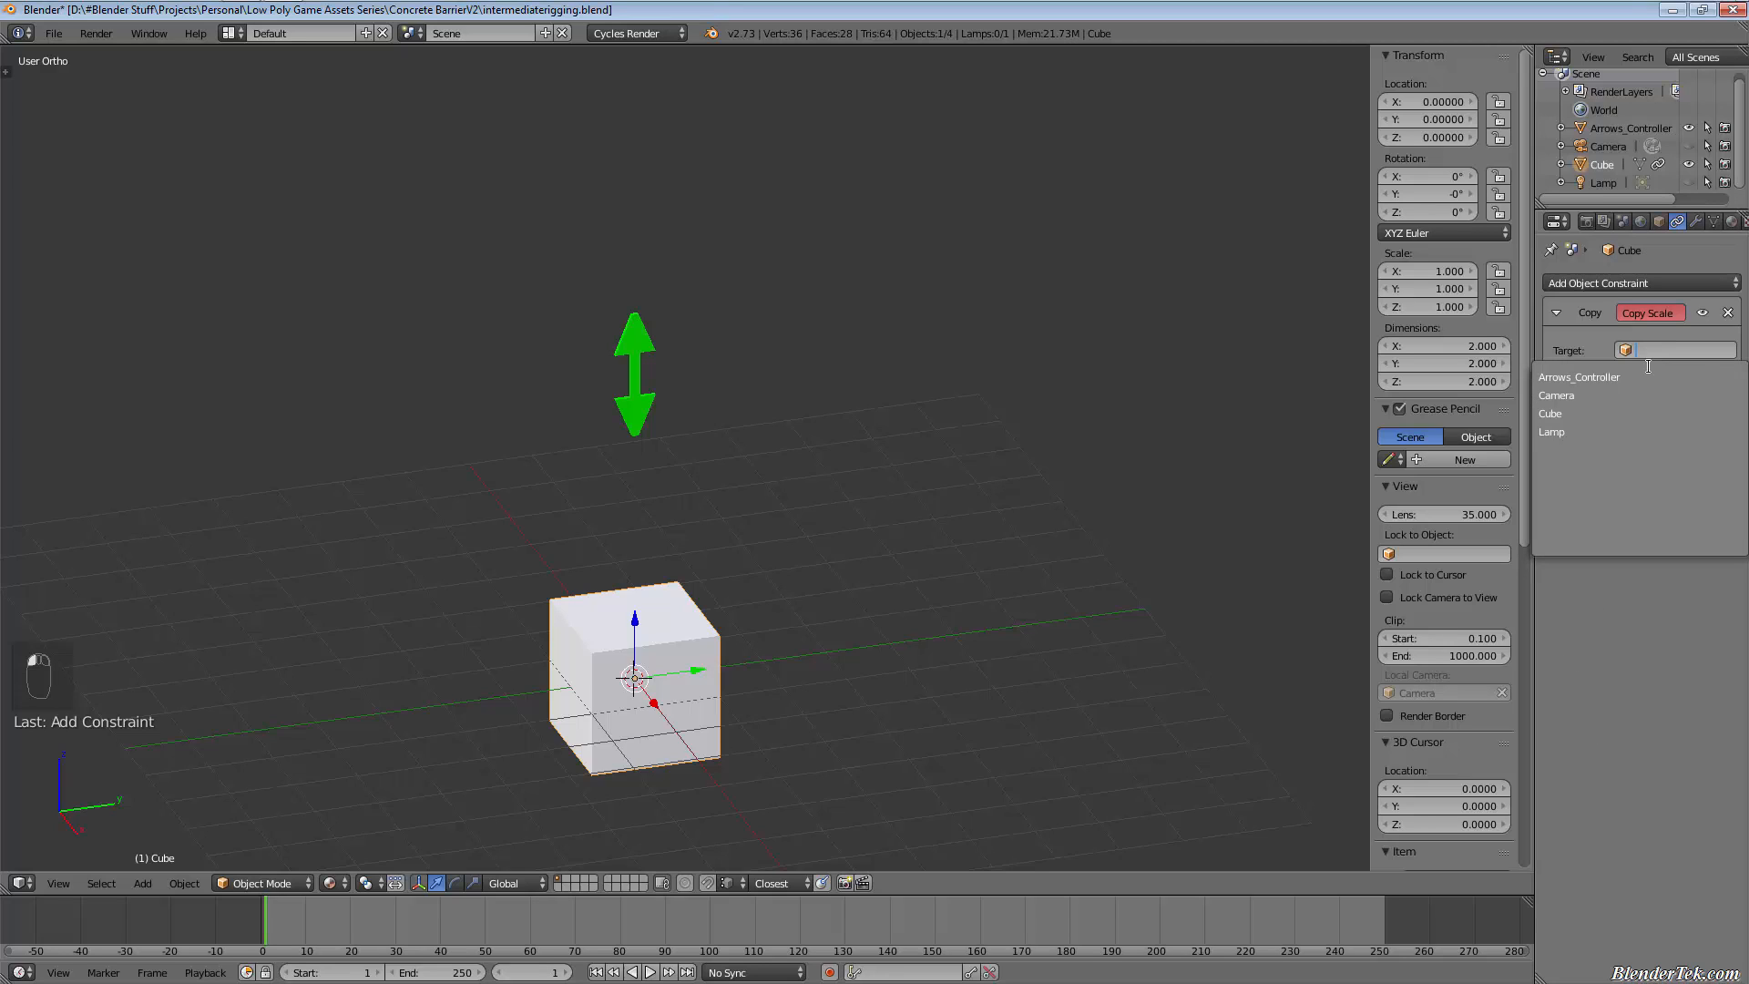
left_click(1579, 376)
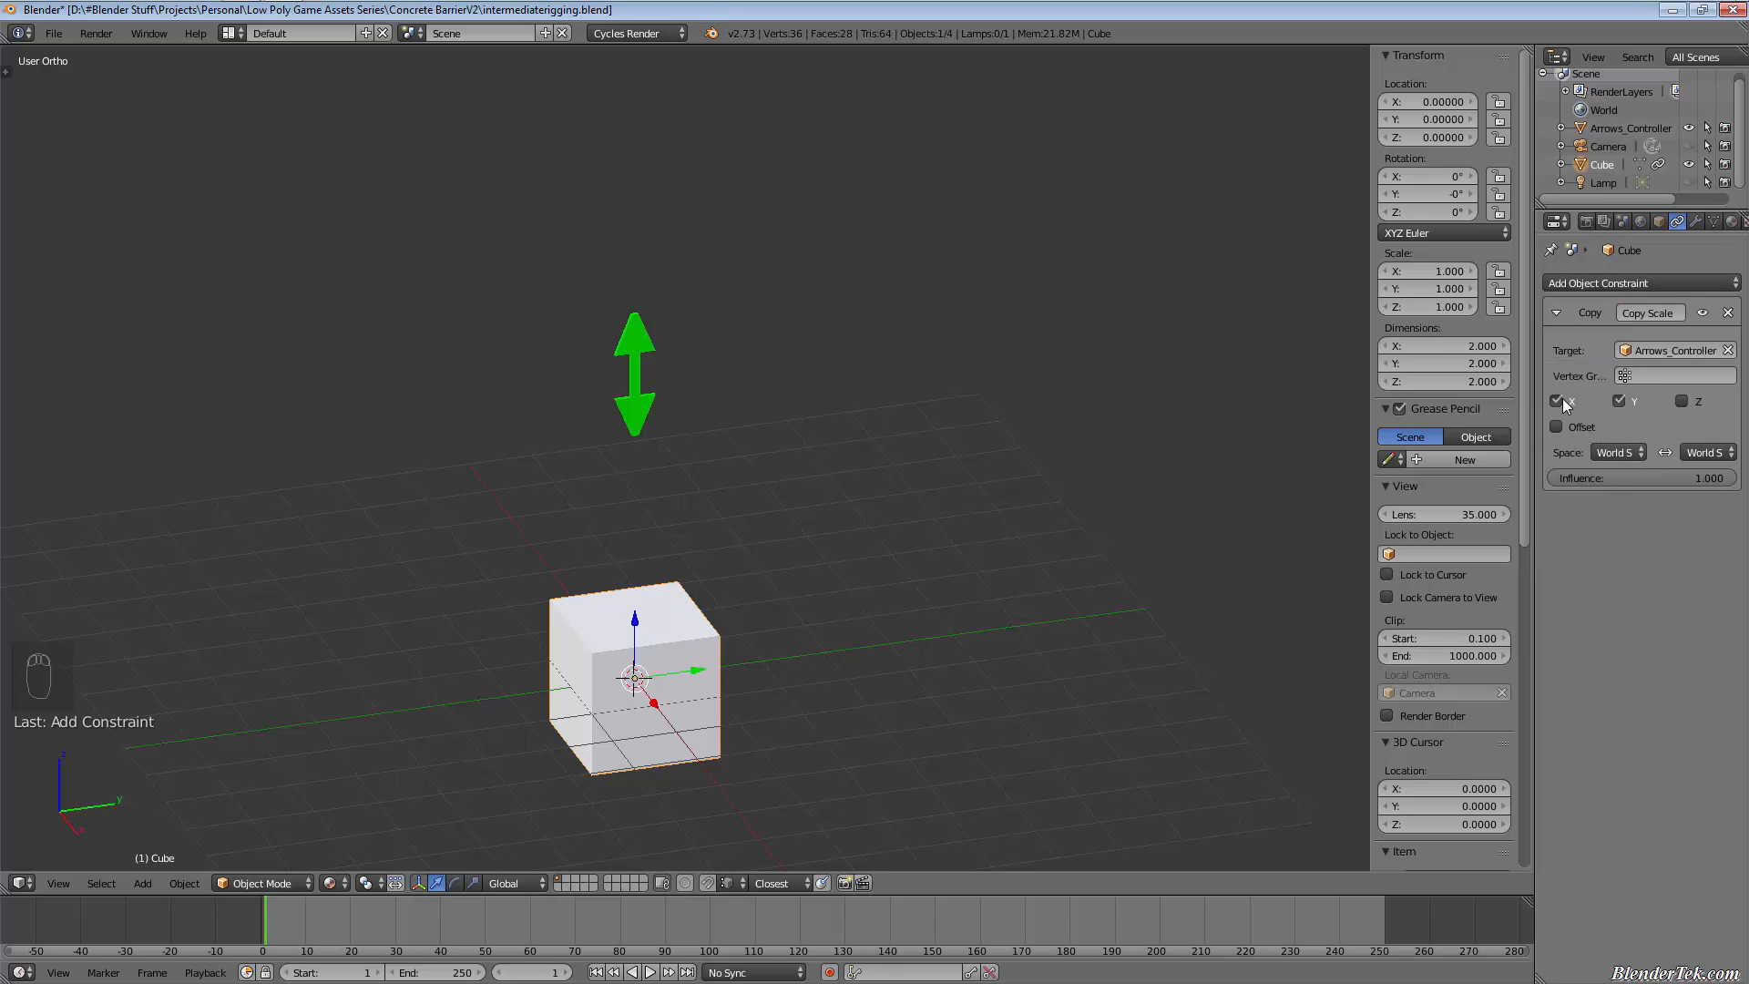
left_click(1556, 401)
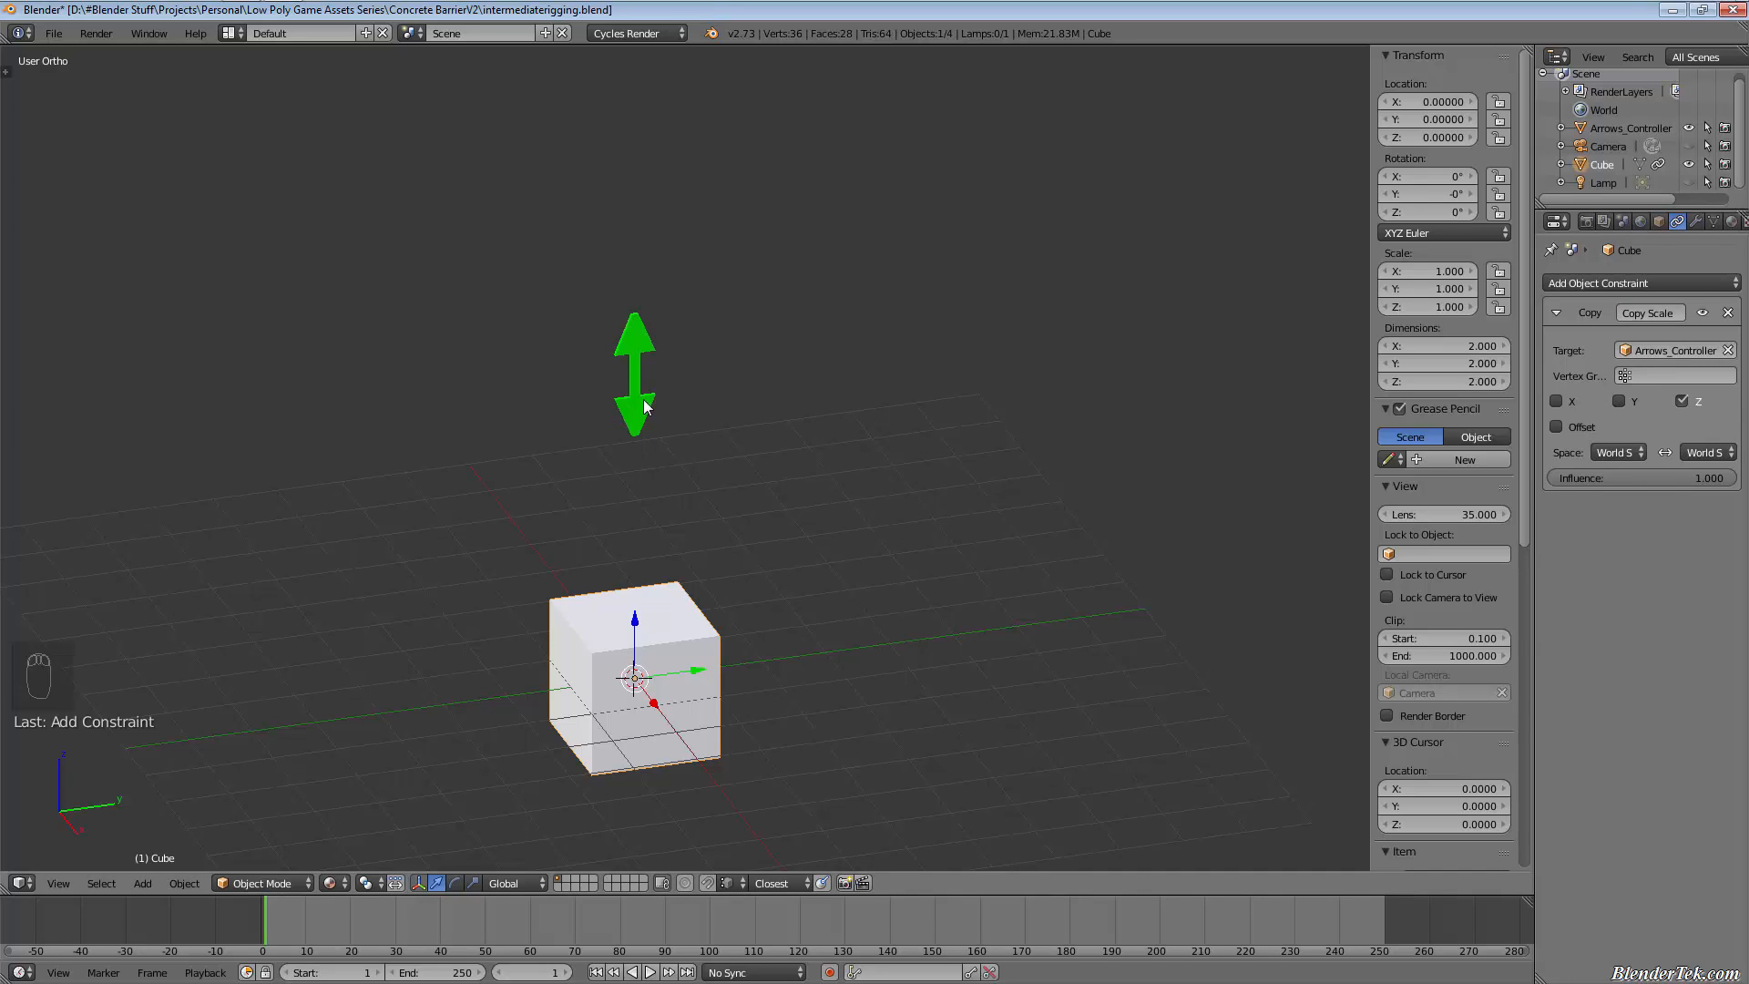
left_click(634, 374)
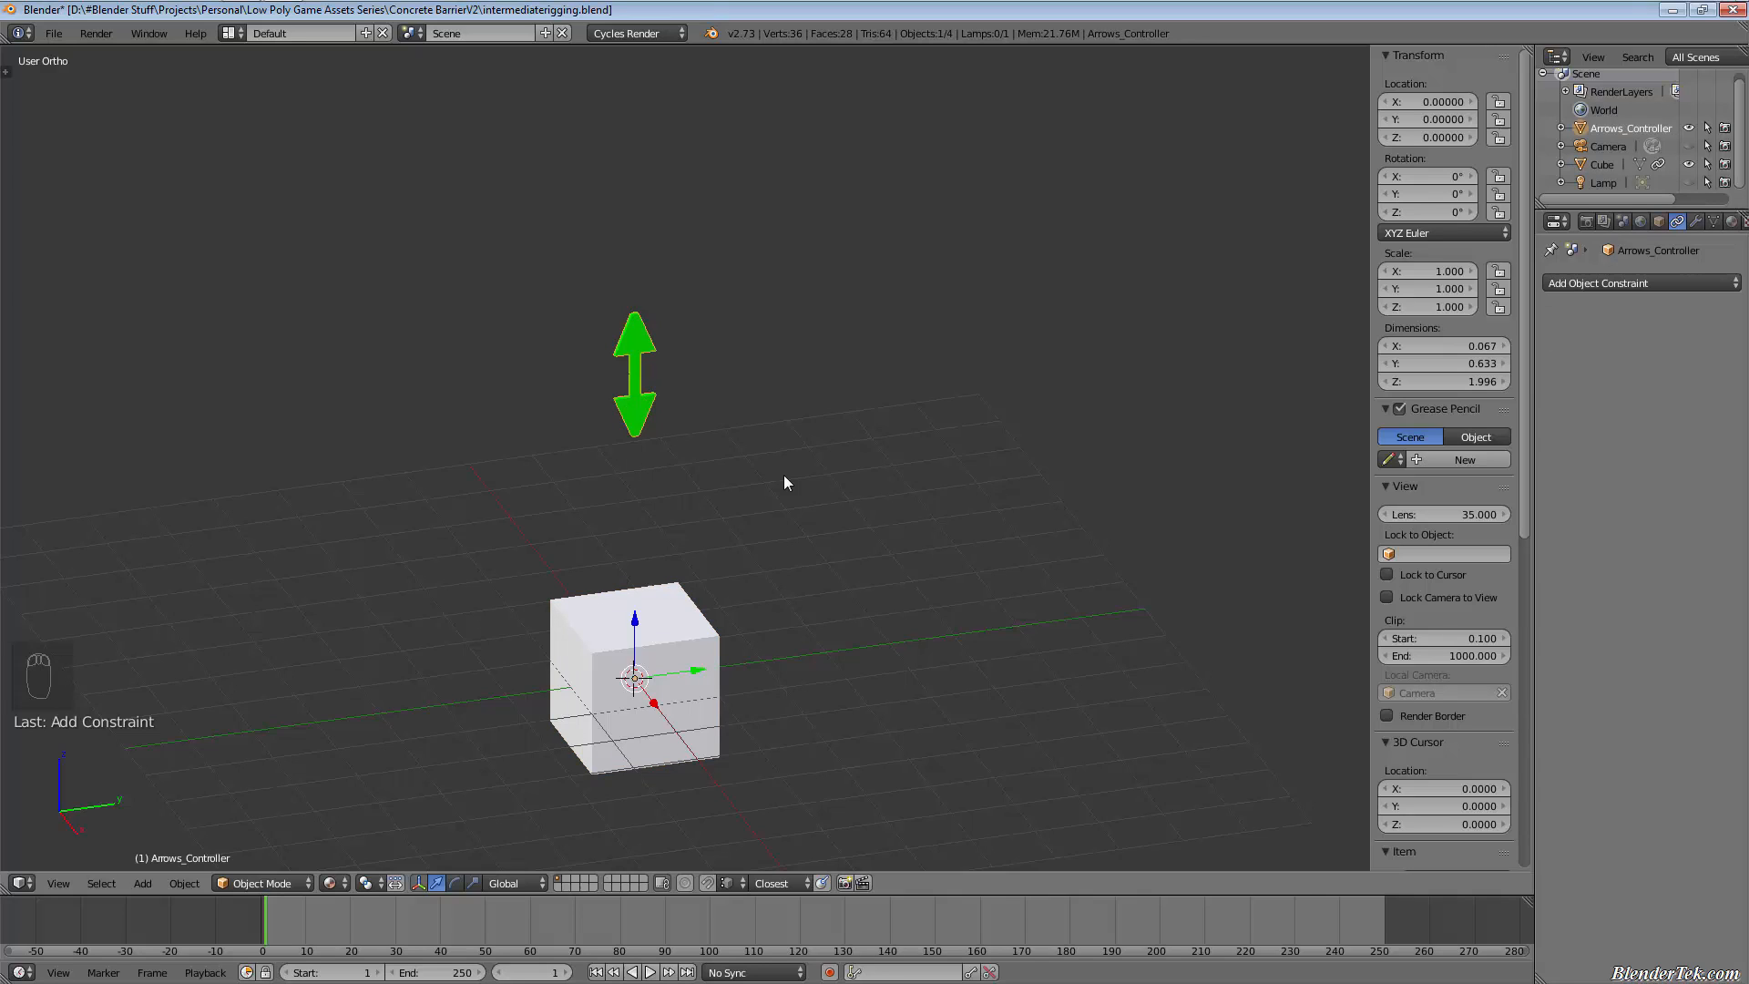
mouse_move(689, 496)
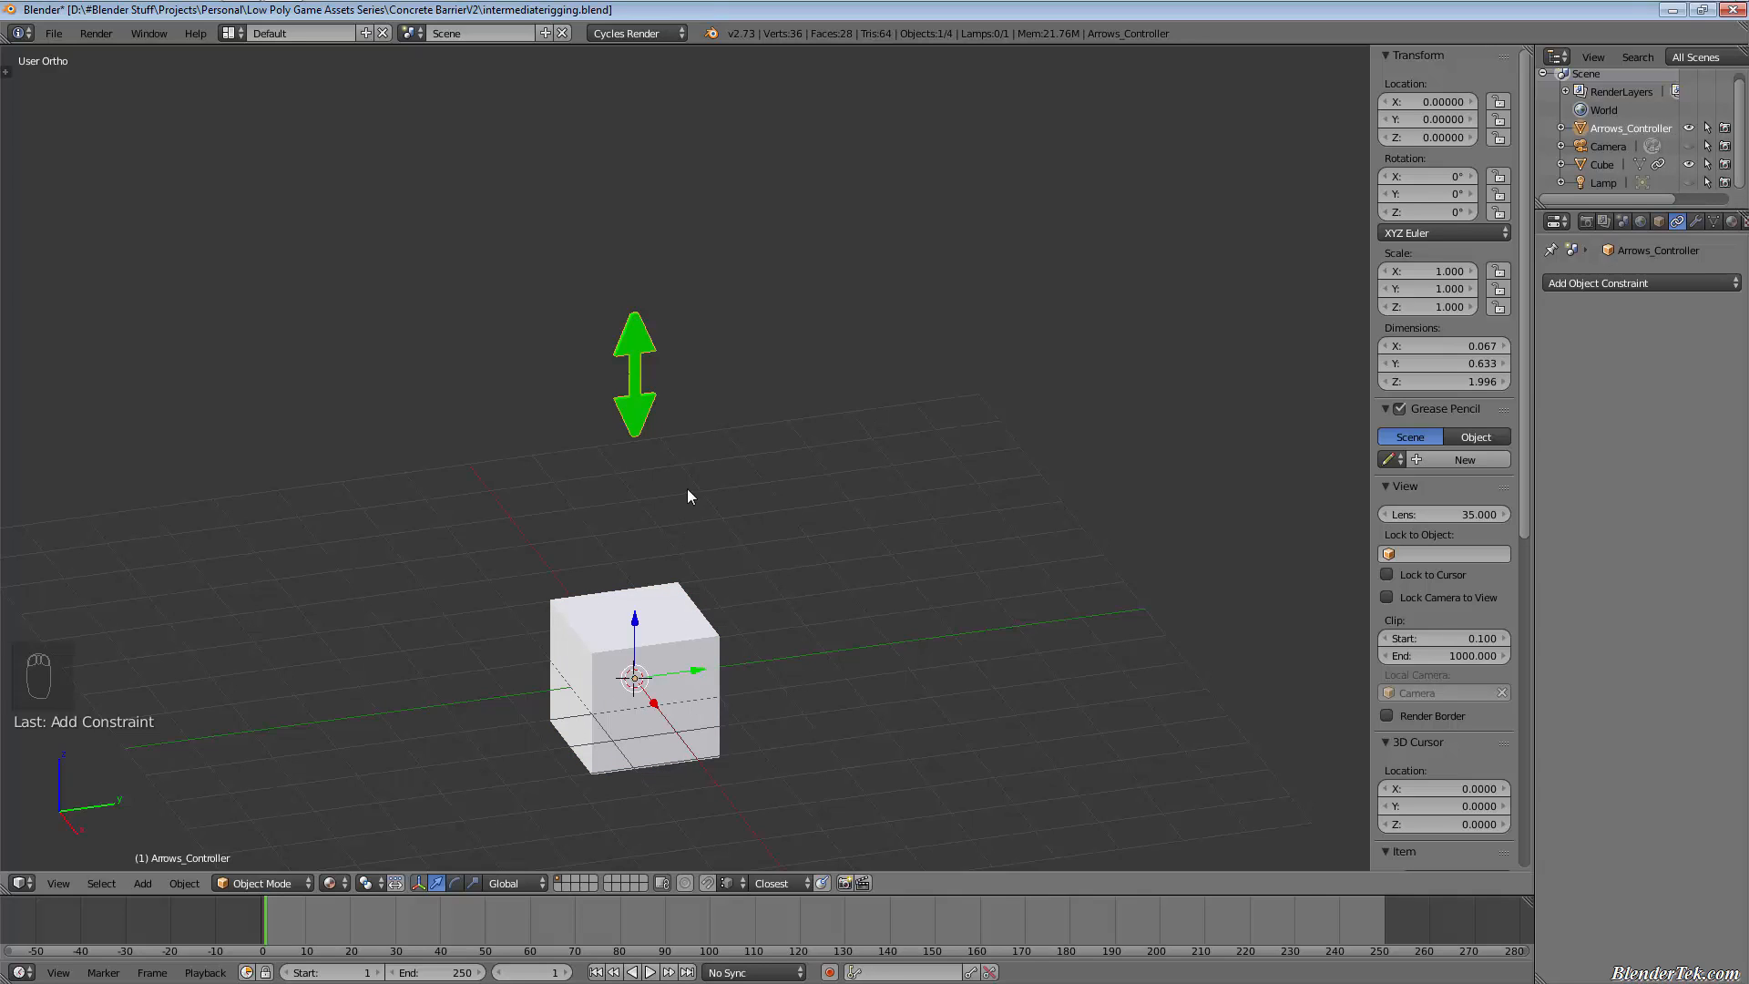
key("g")
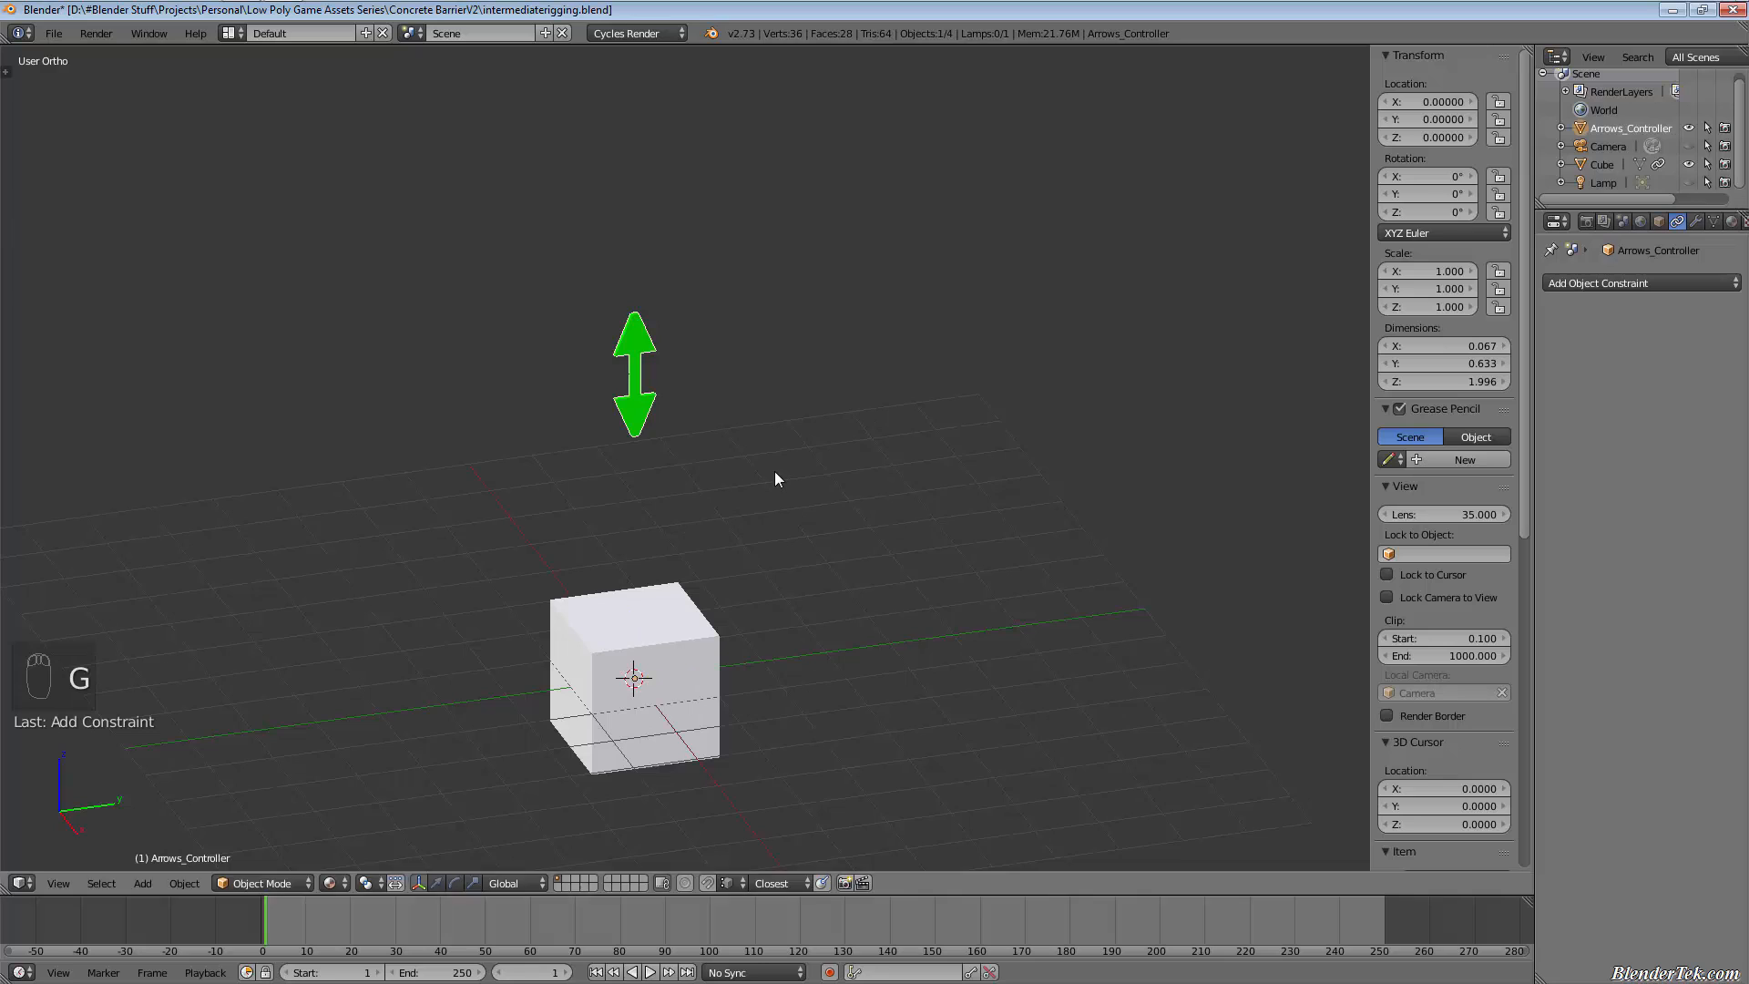
left_click(632, 678)
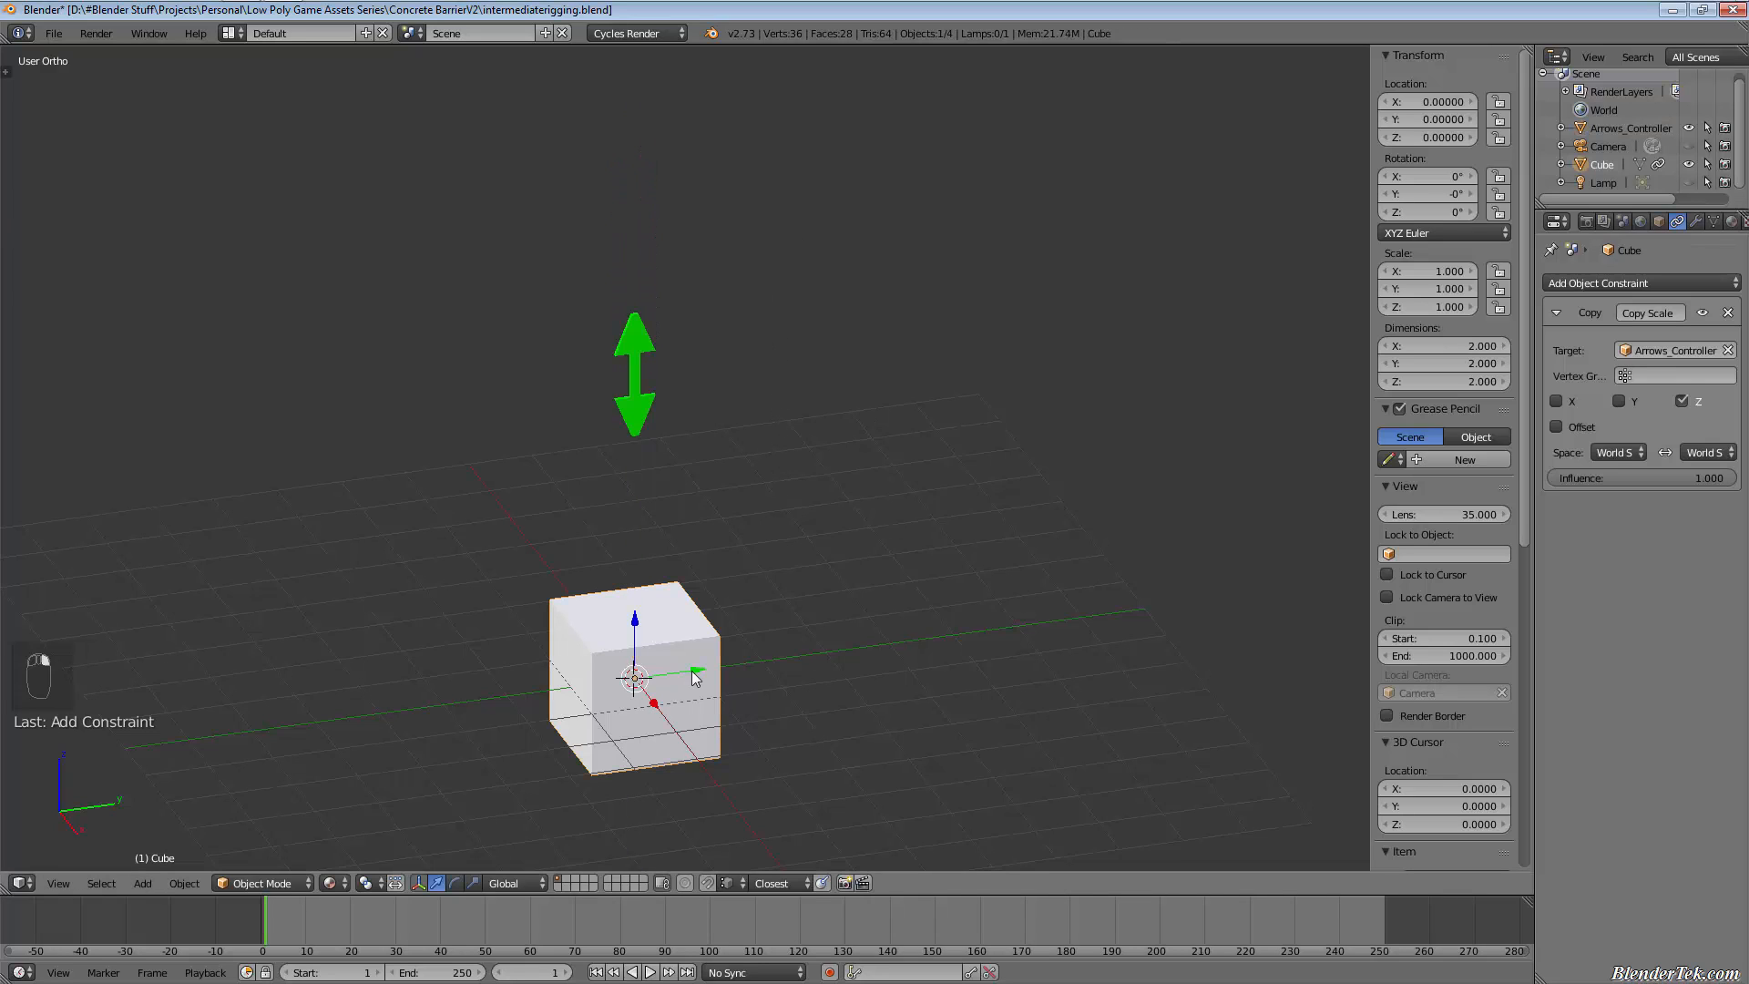
mouse_move(630, 313)
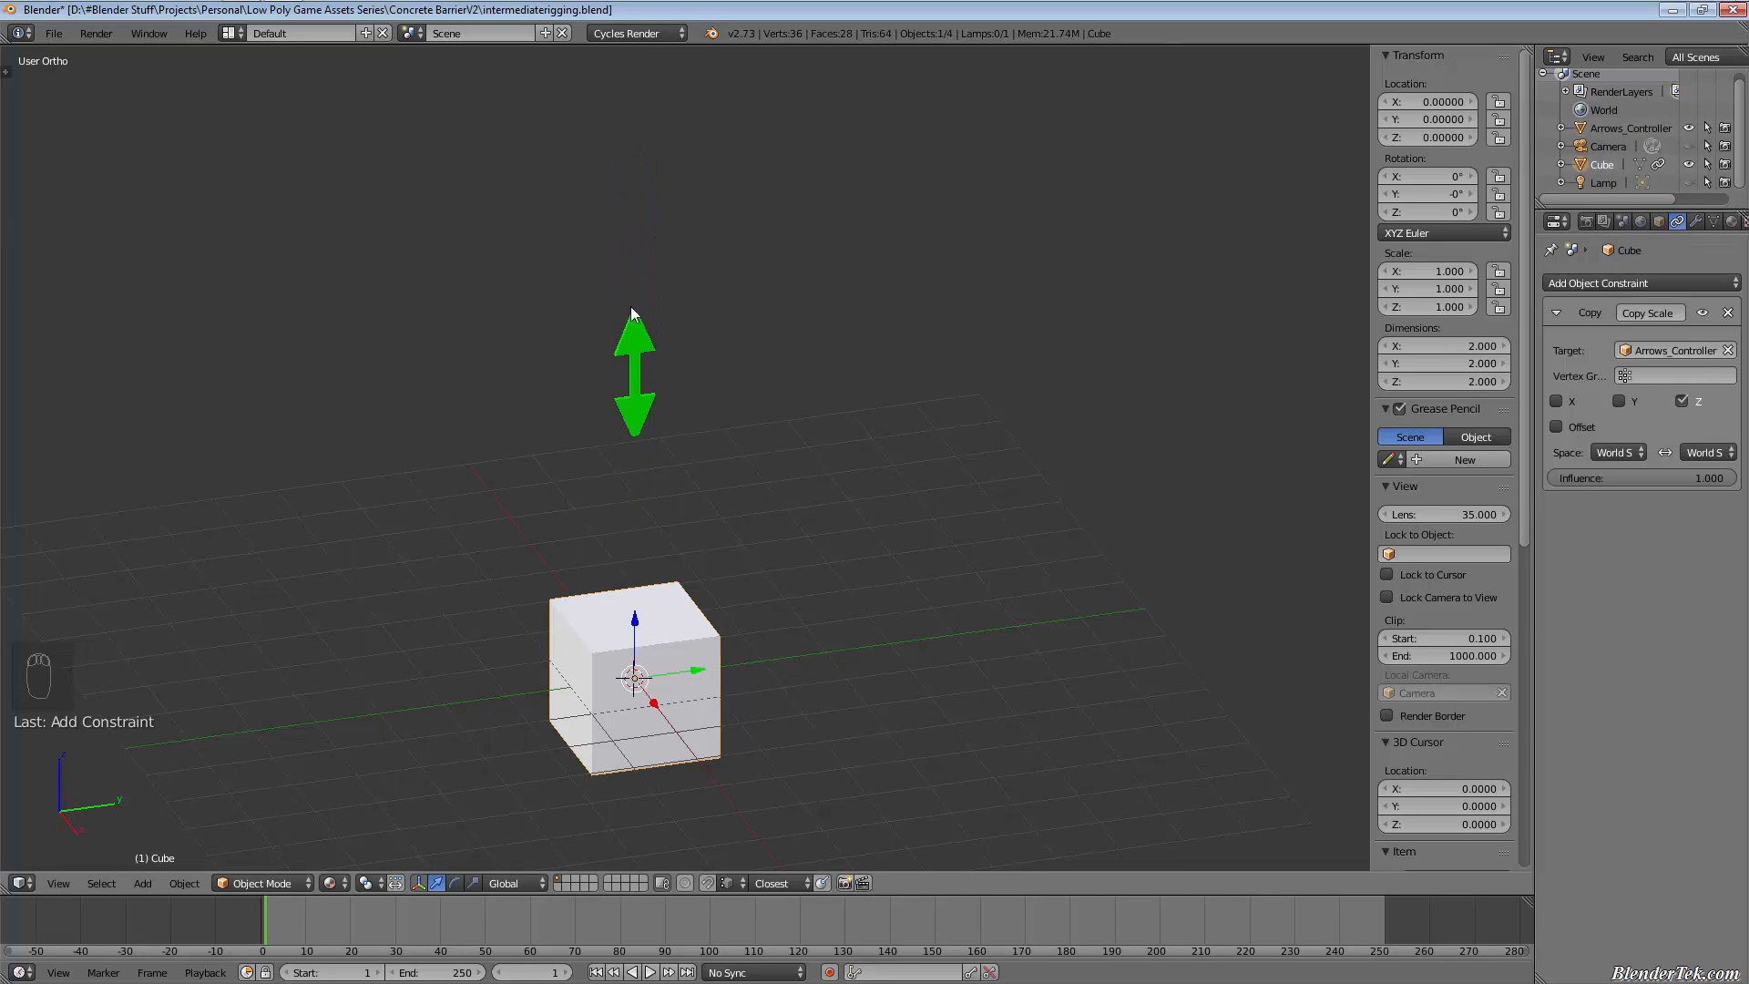
mouse_move(636, 348)
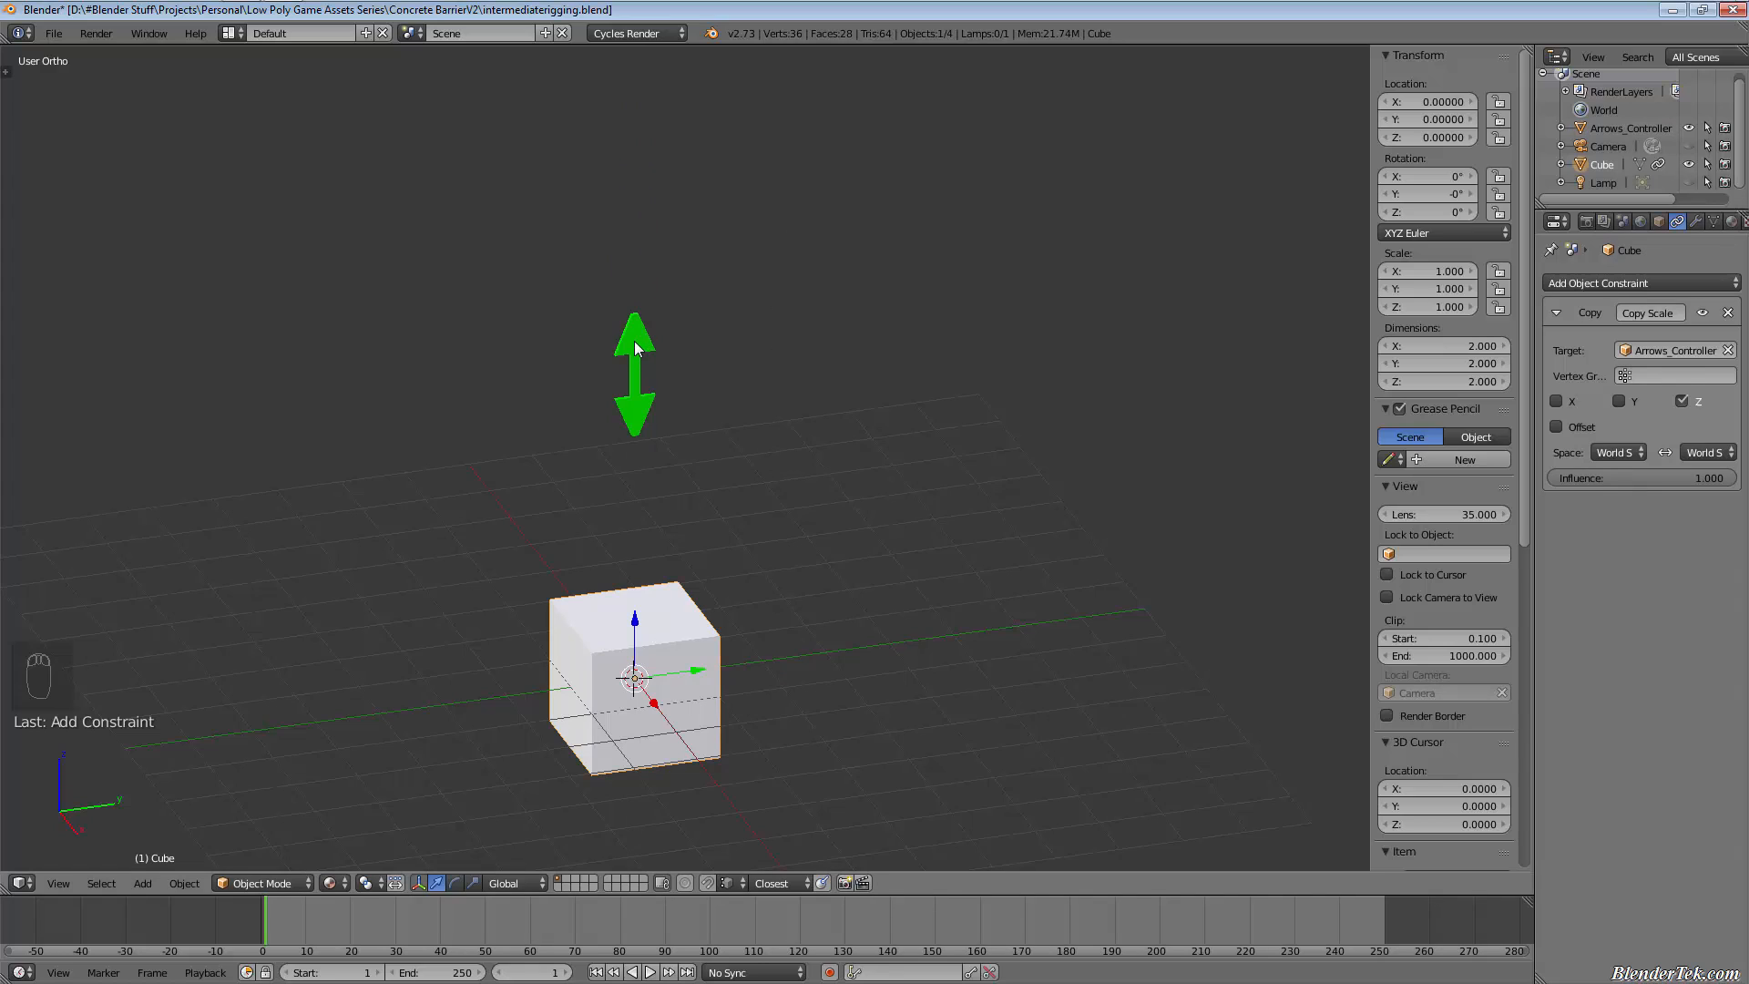
left_click(635, 374)
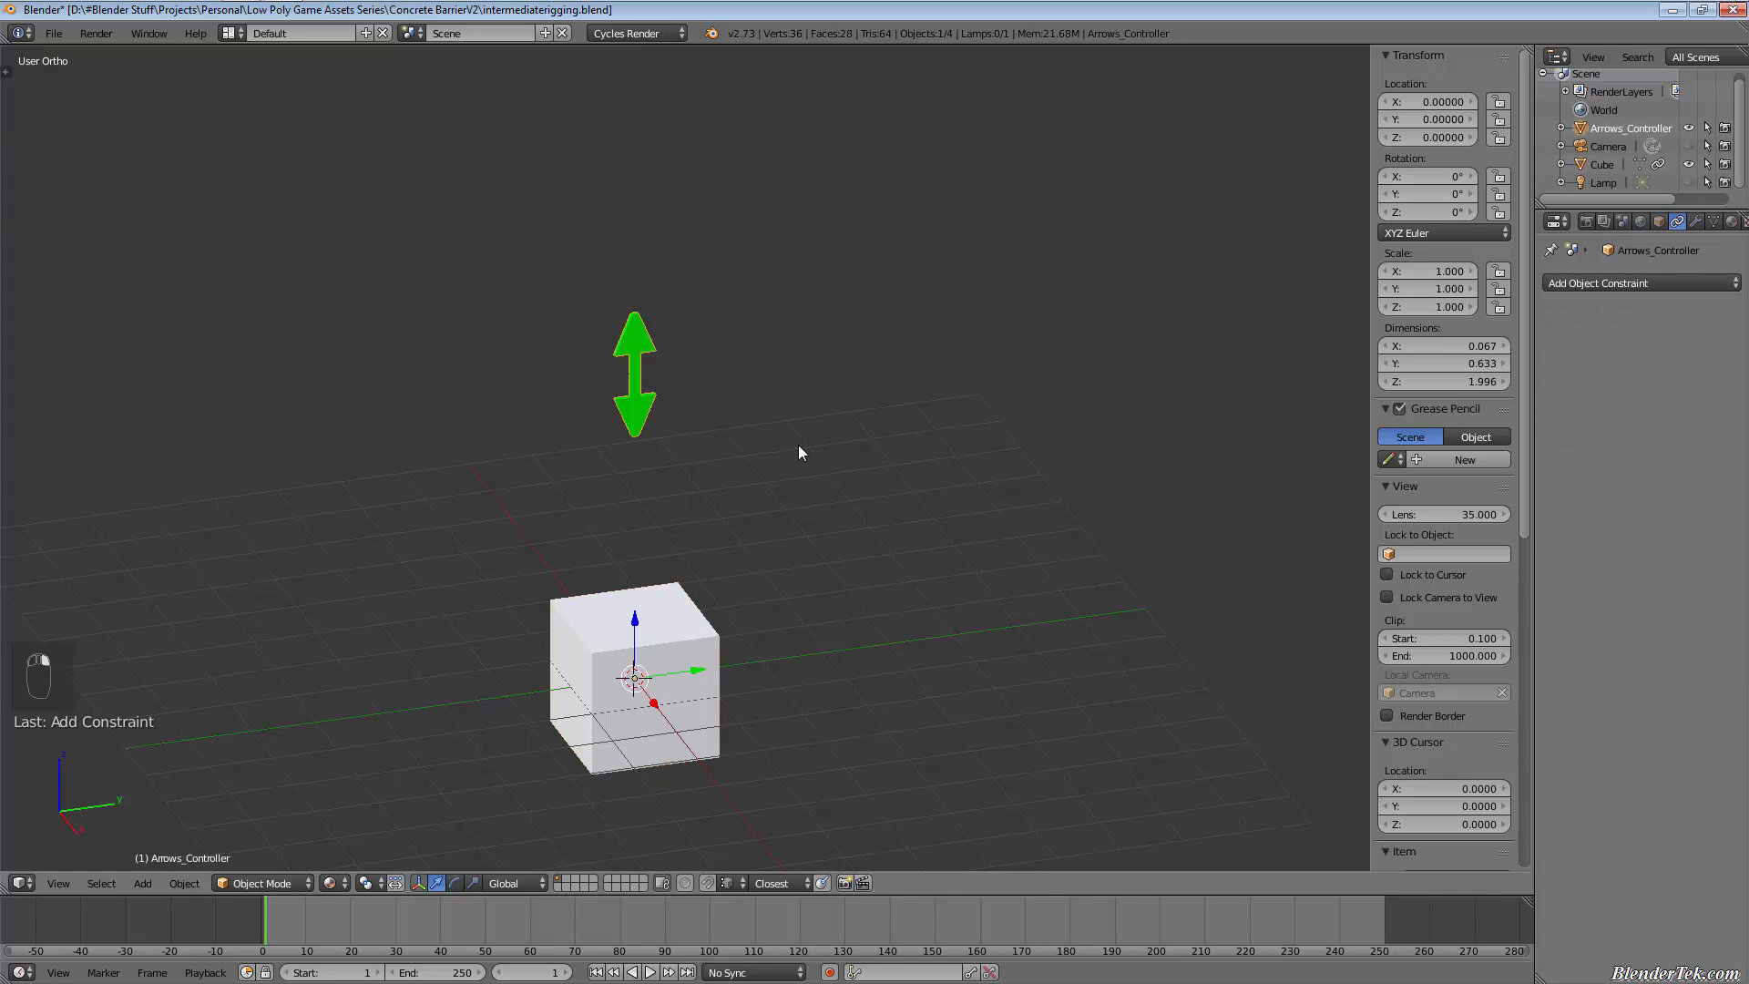
key("s")
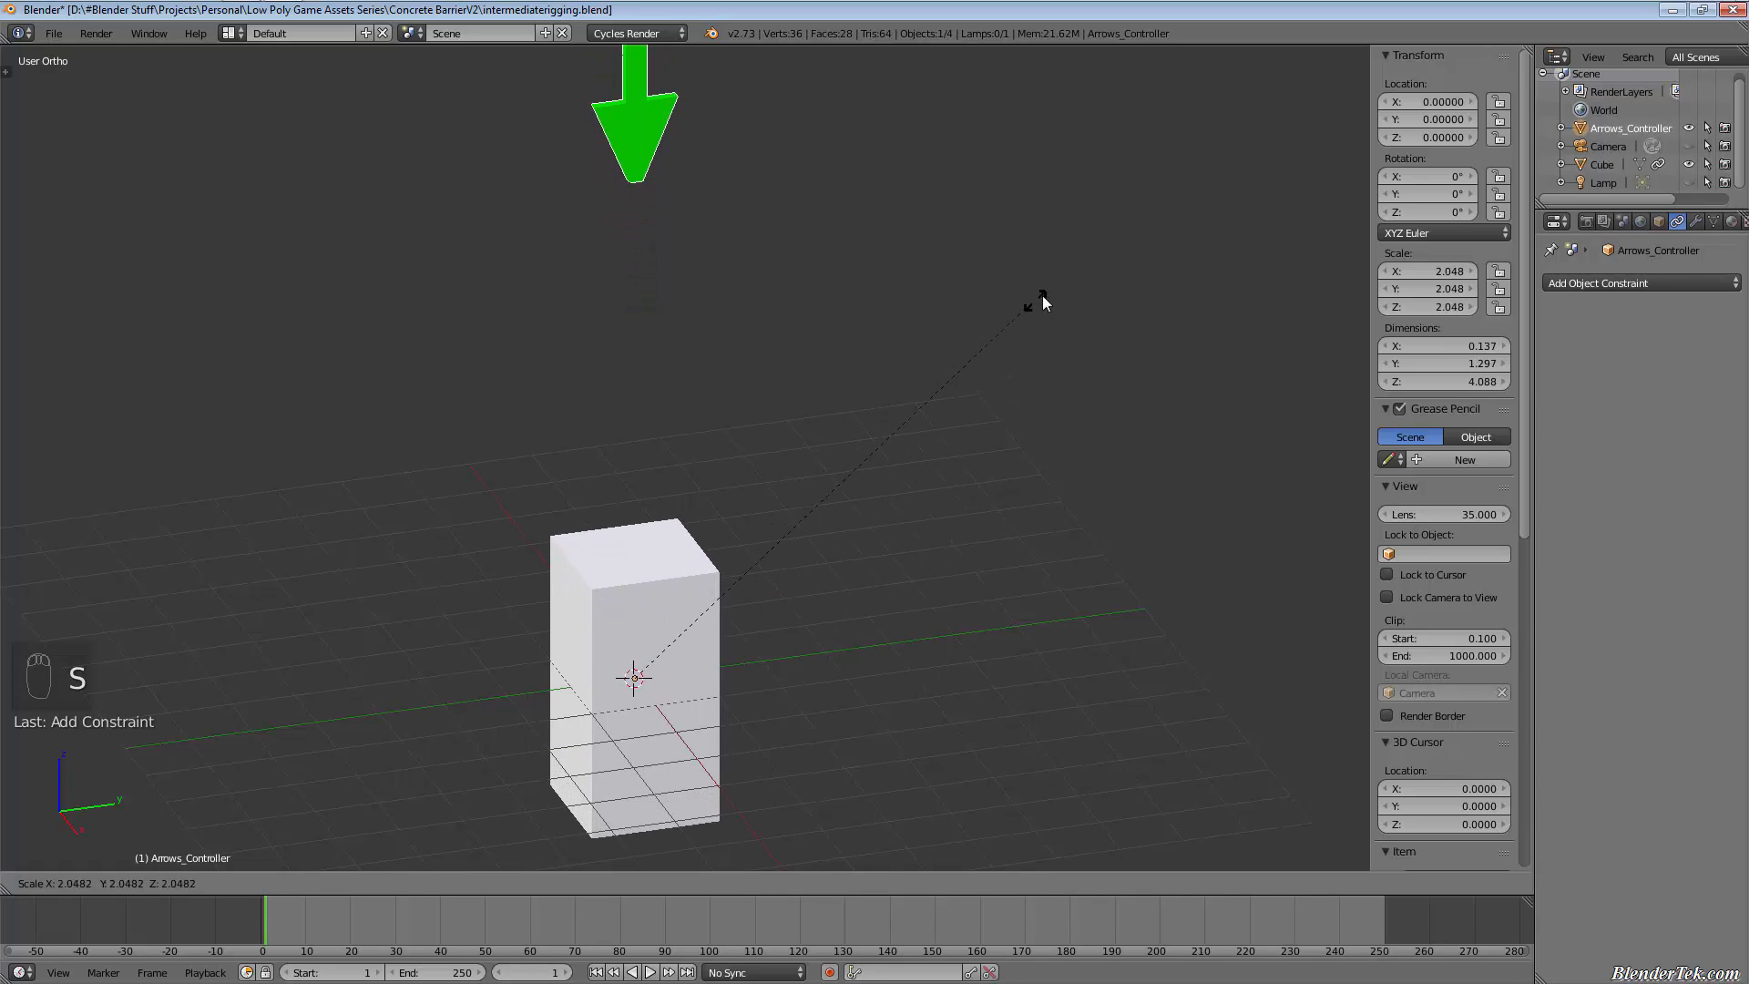
mouse_move(672, 512)
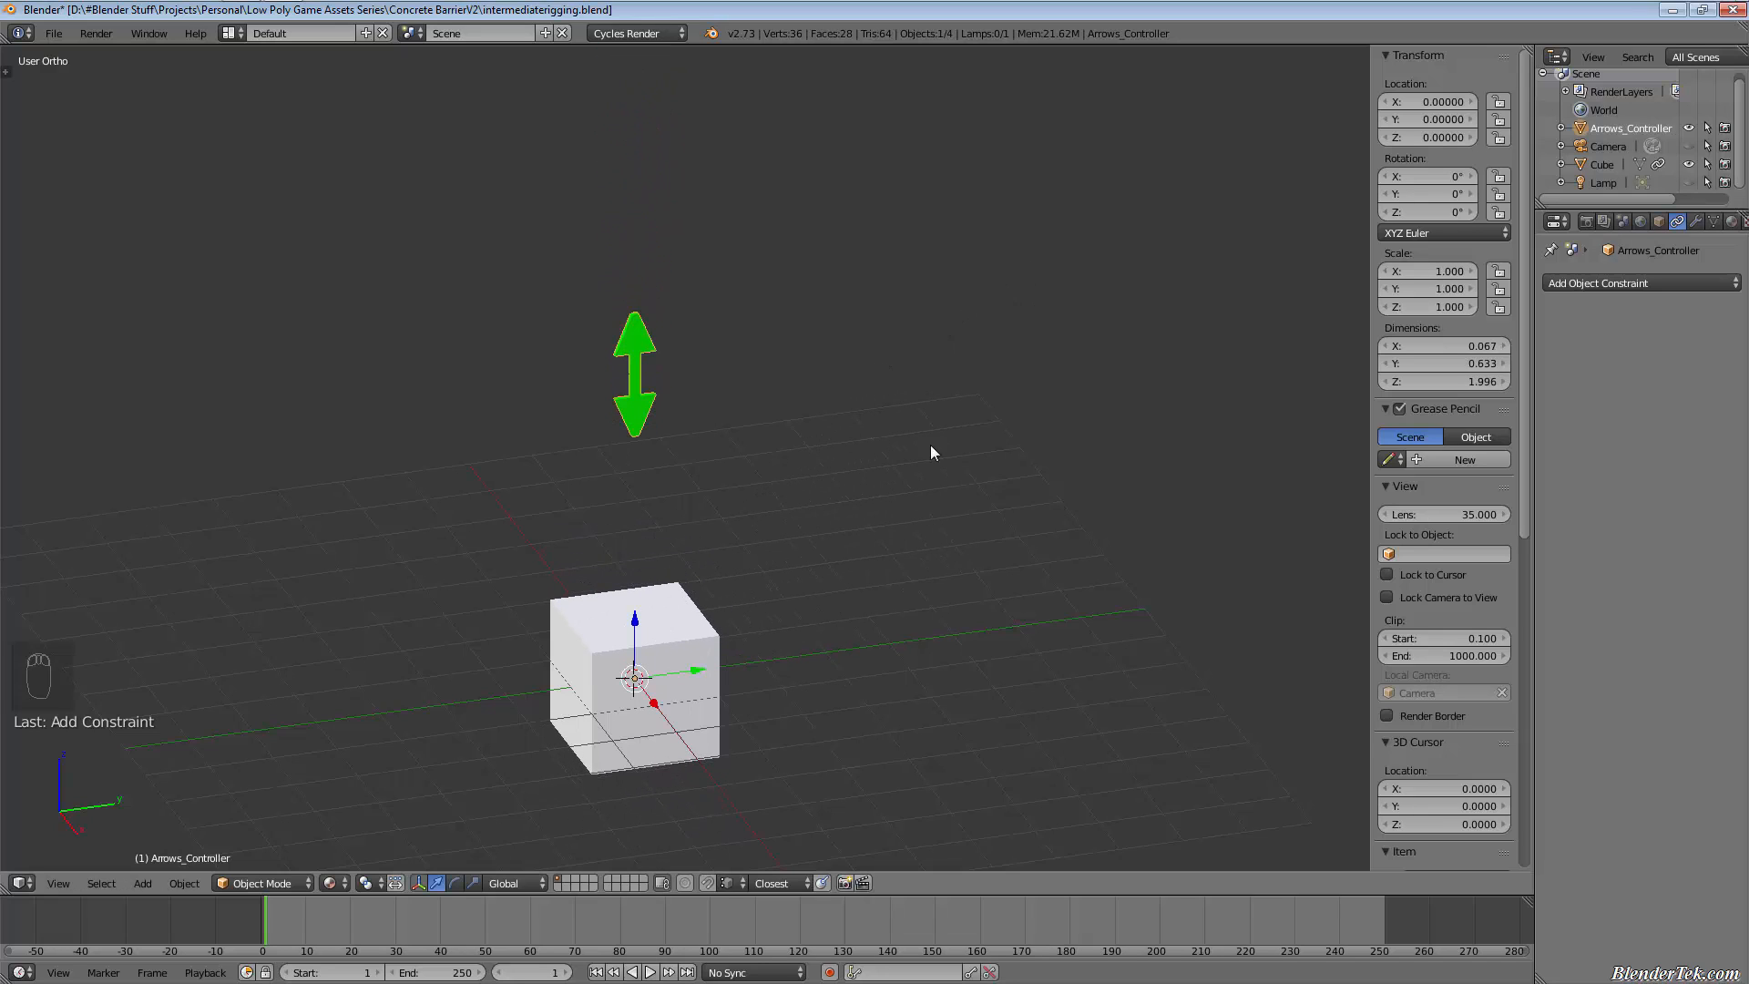
mouse_move(1624, 296)
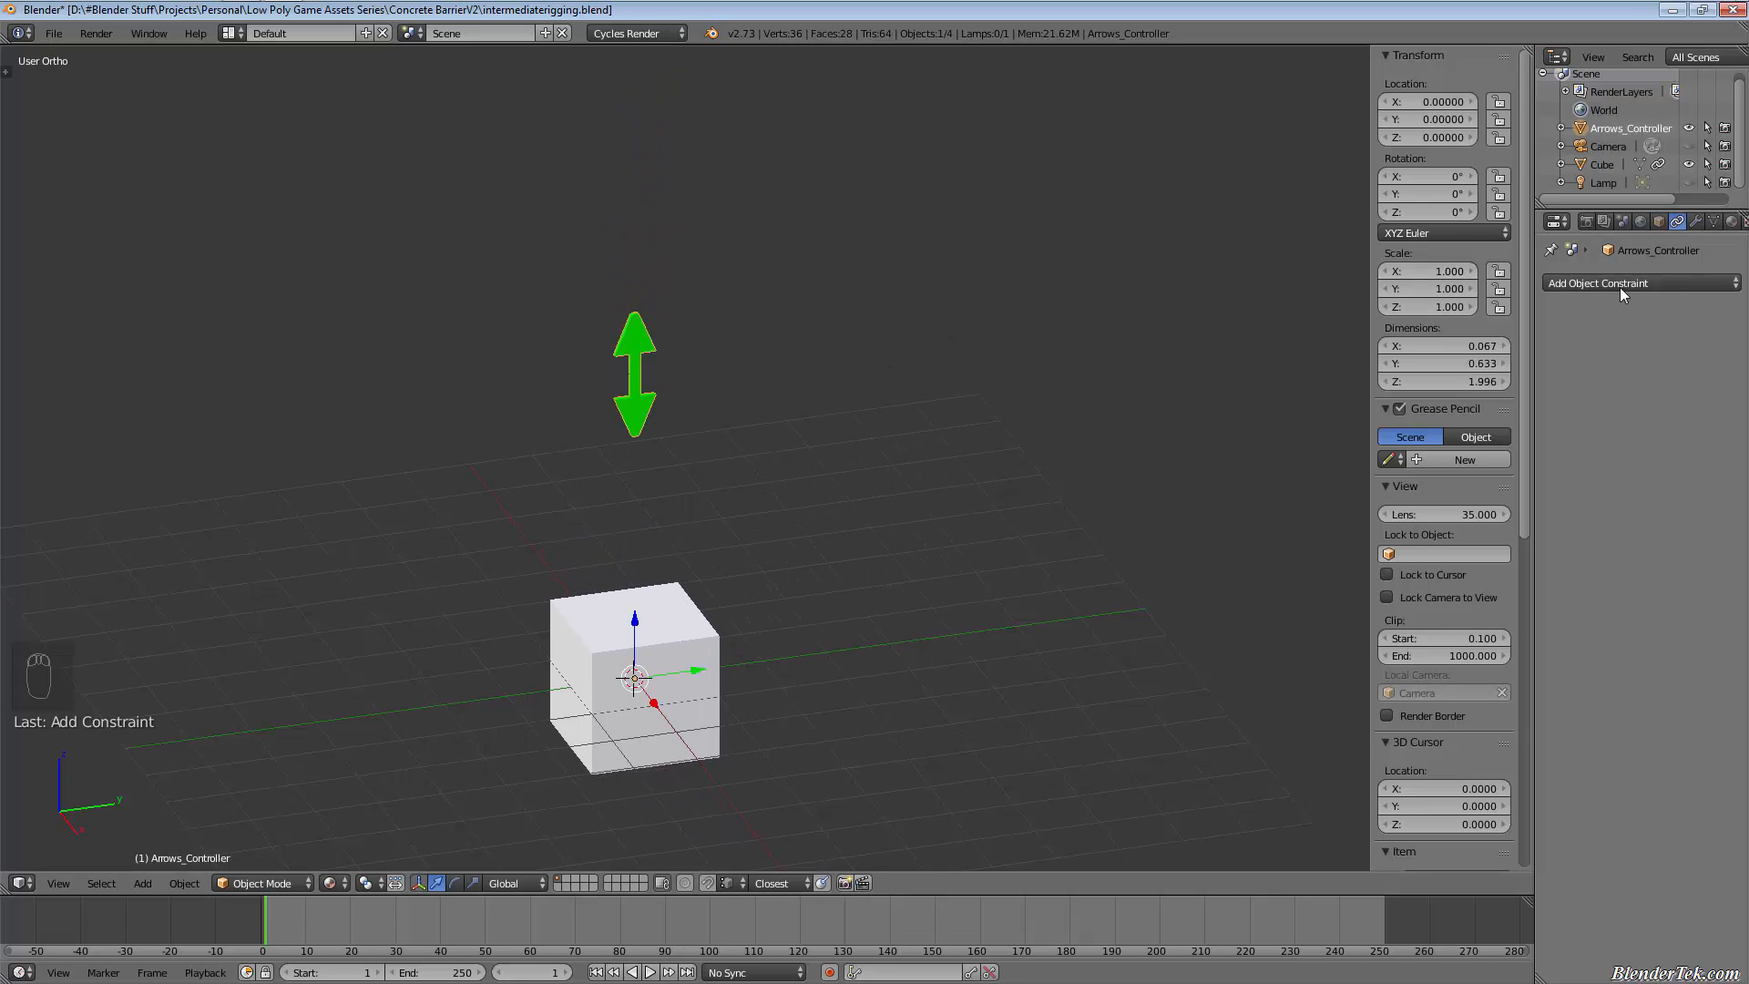
Step: Add a Transformation constraint to Arrows_Controller, then delete it, leaving no constraints
left_click(1600, 283)
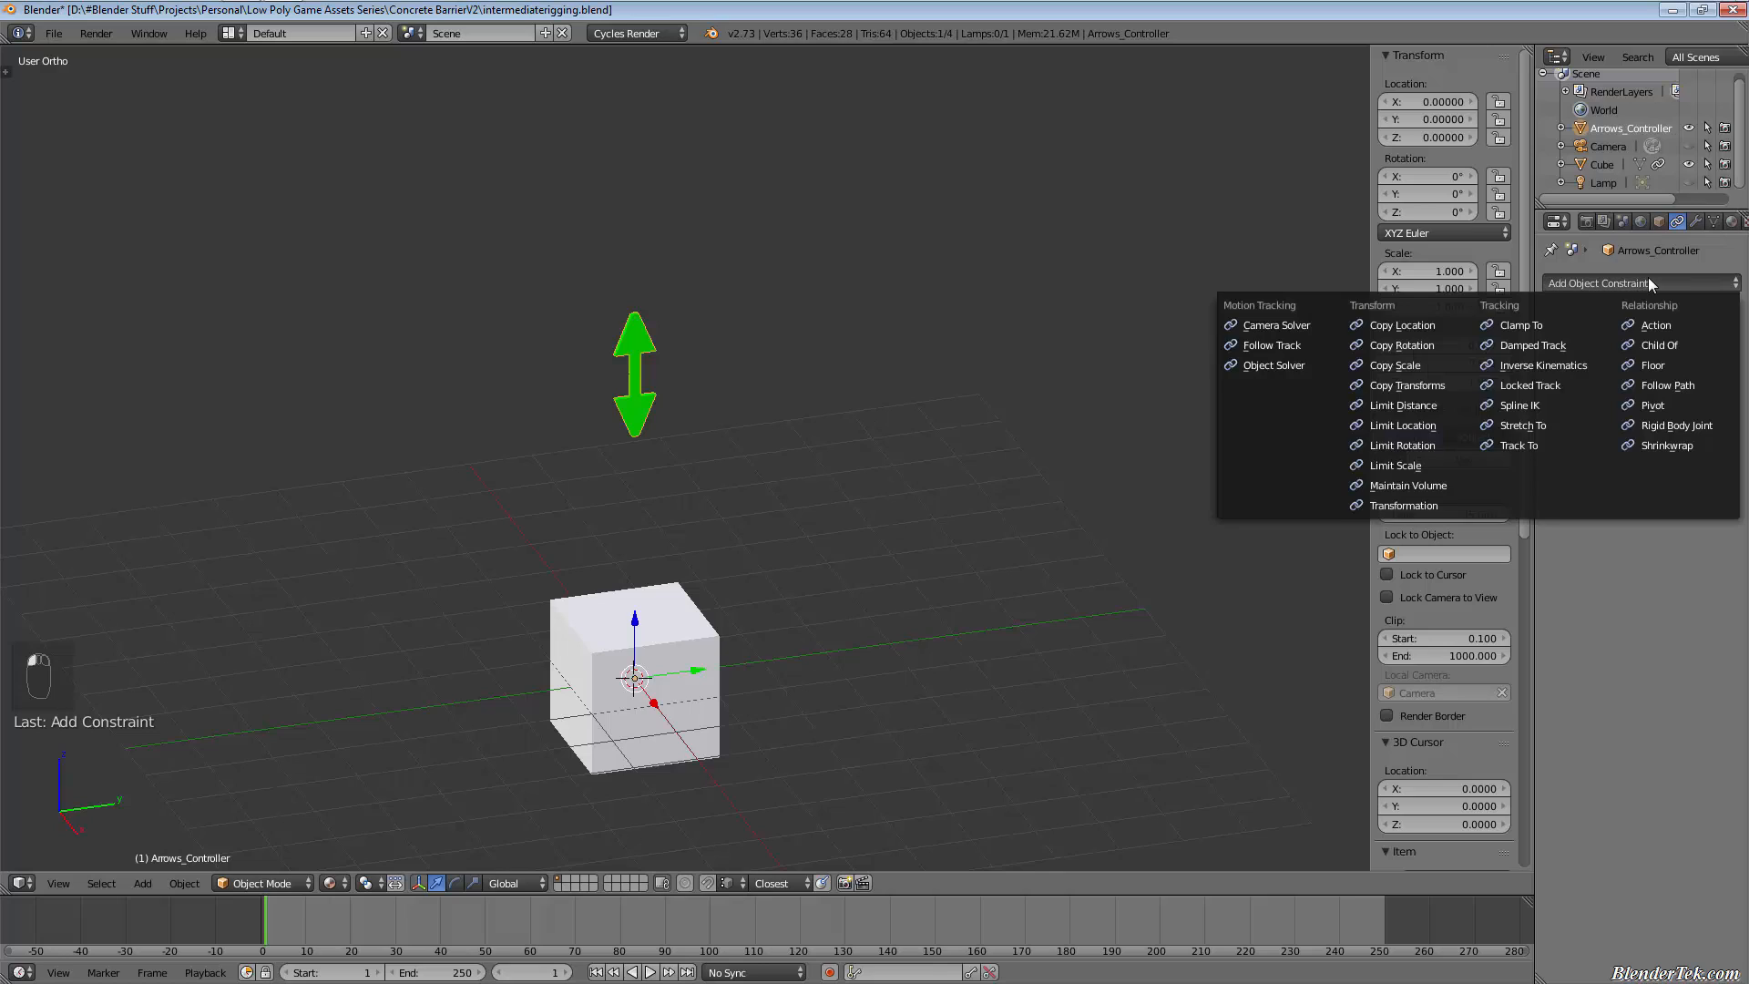
mouse_move(1406, 504)
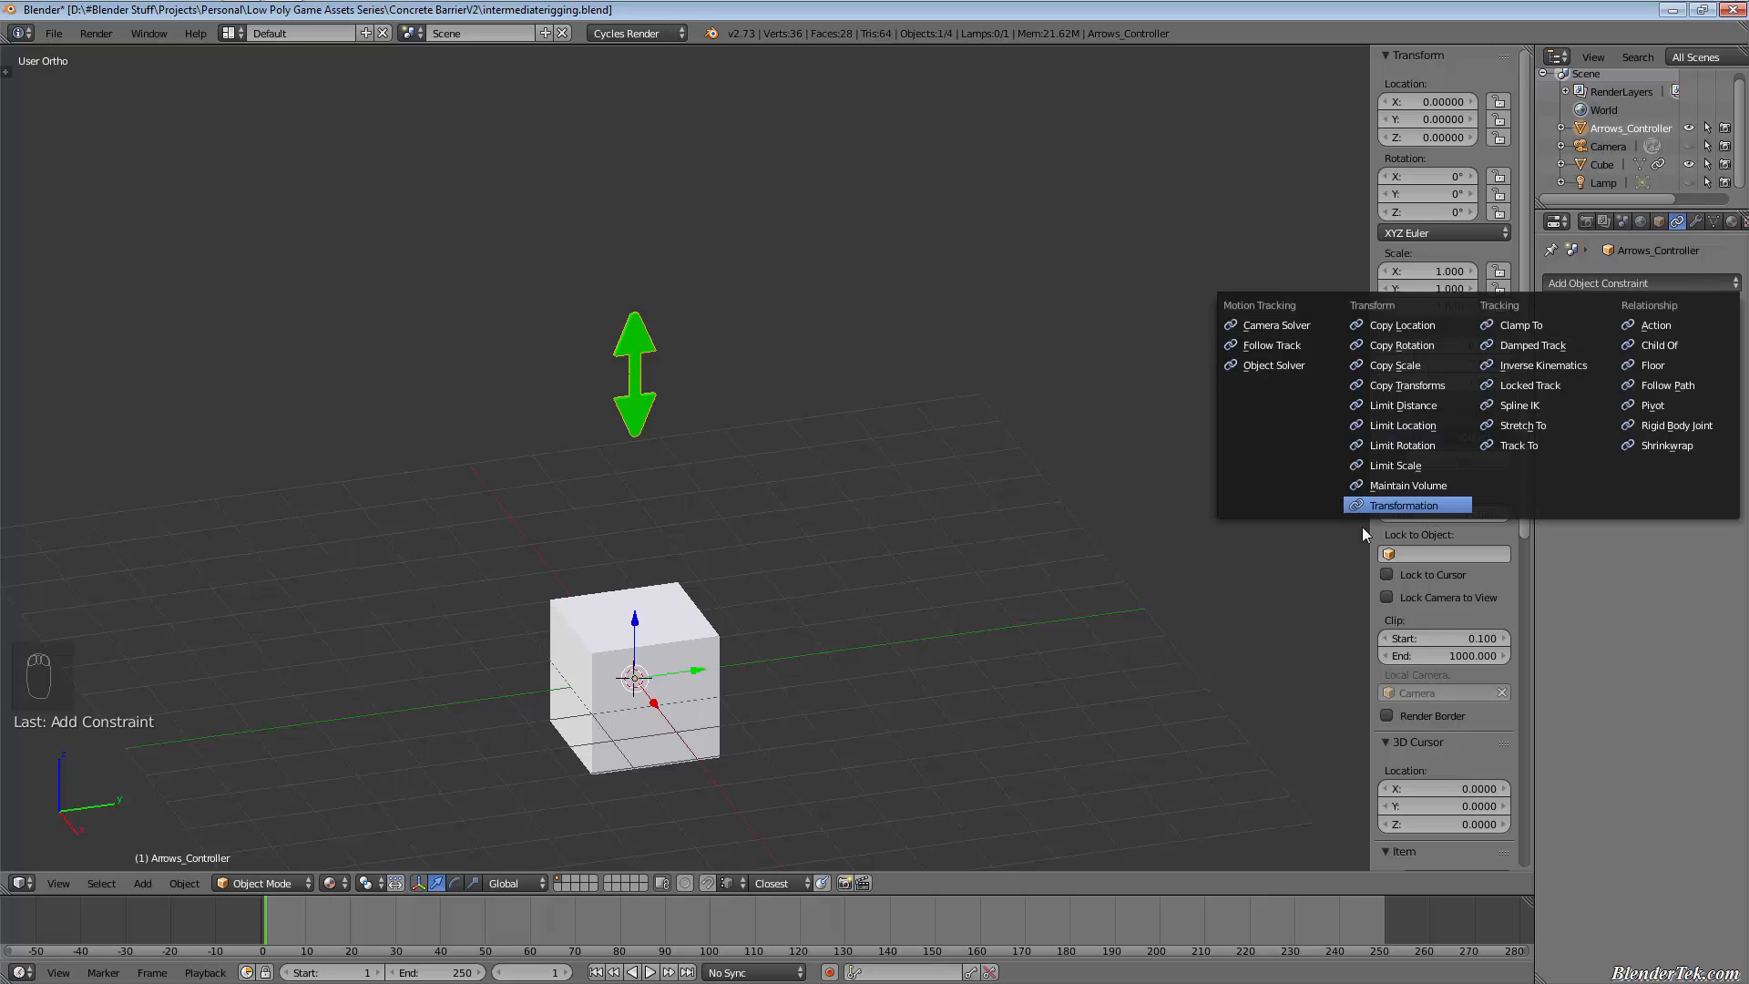
left_click(1403, 503)
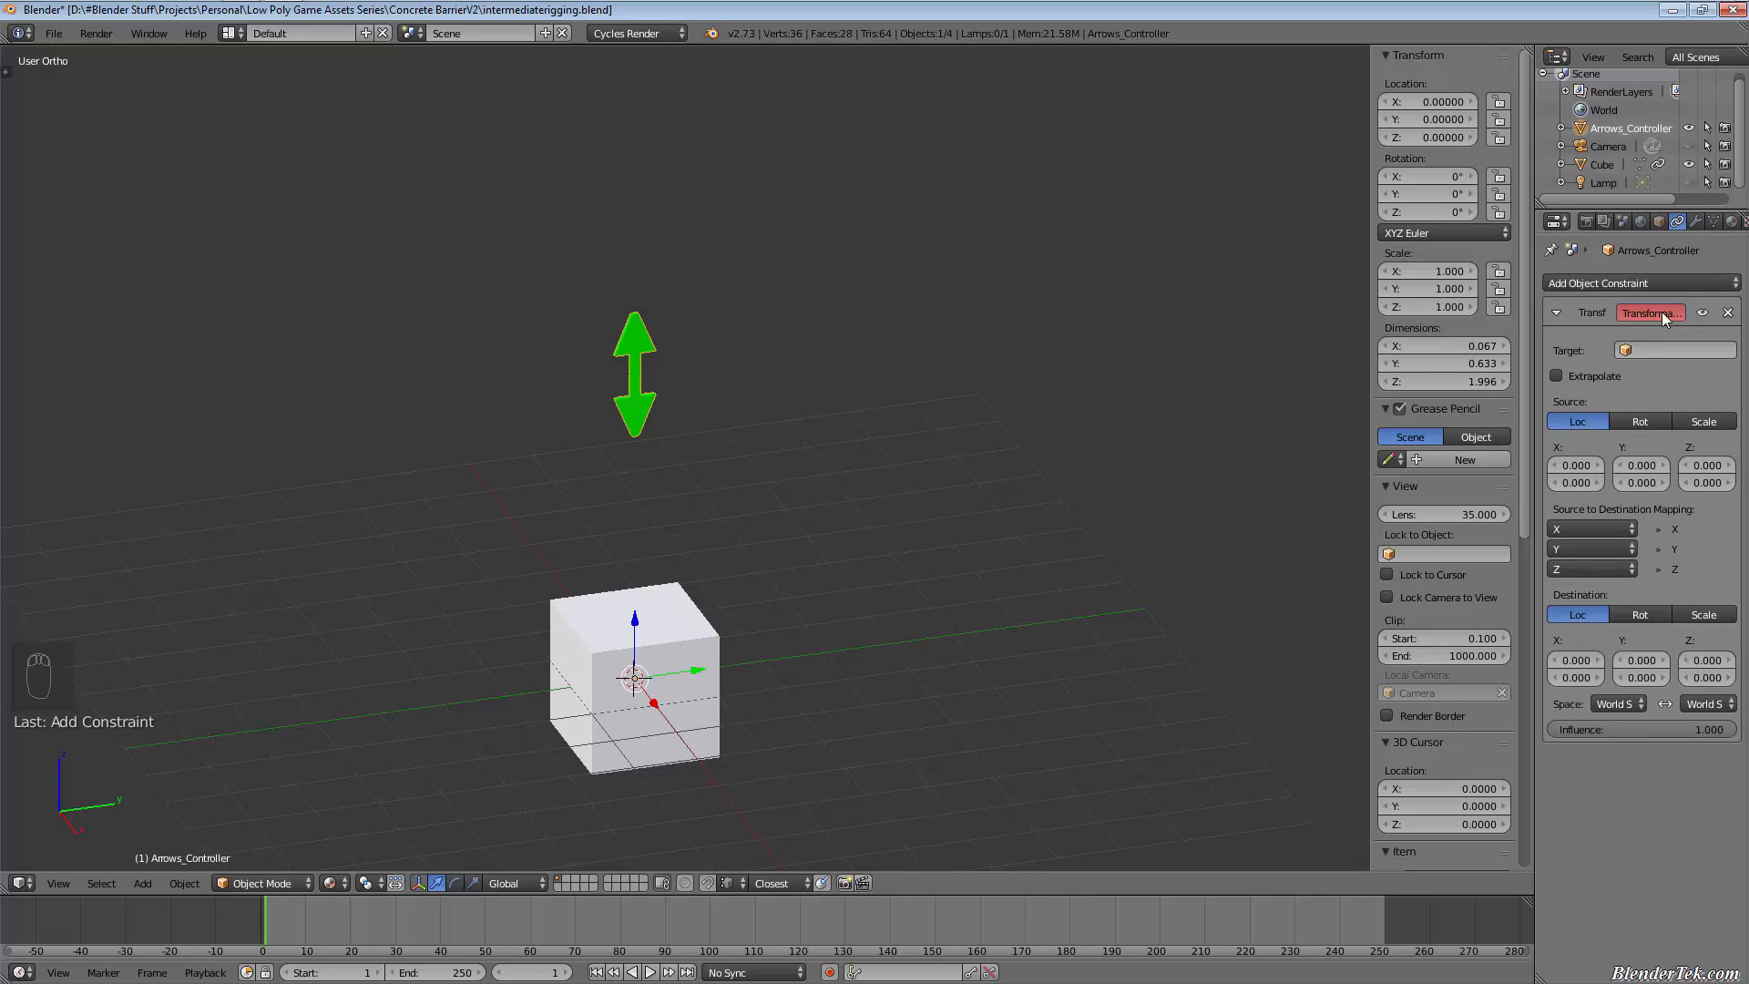
mouse_move(1545, 348)
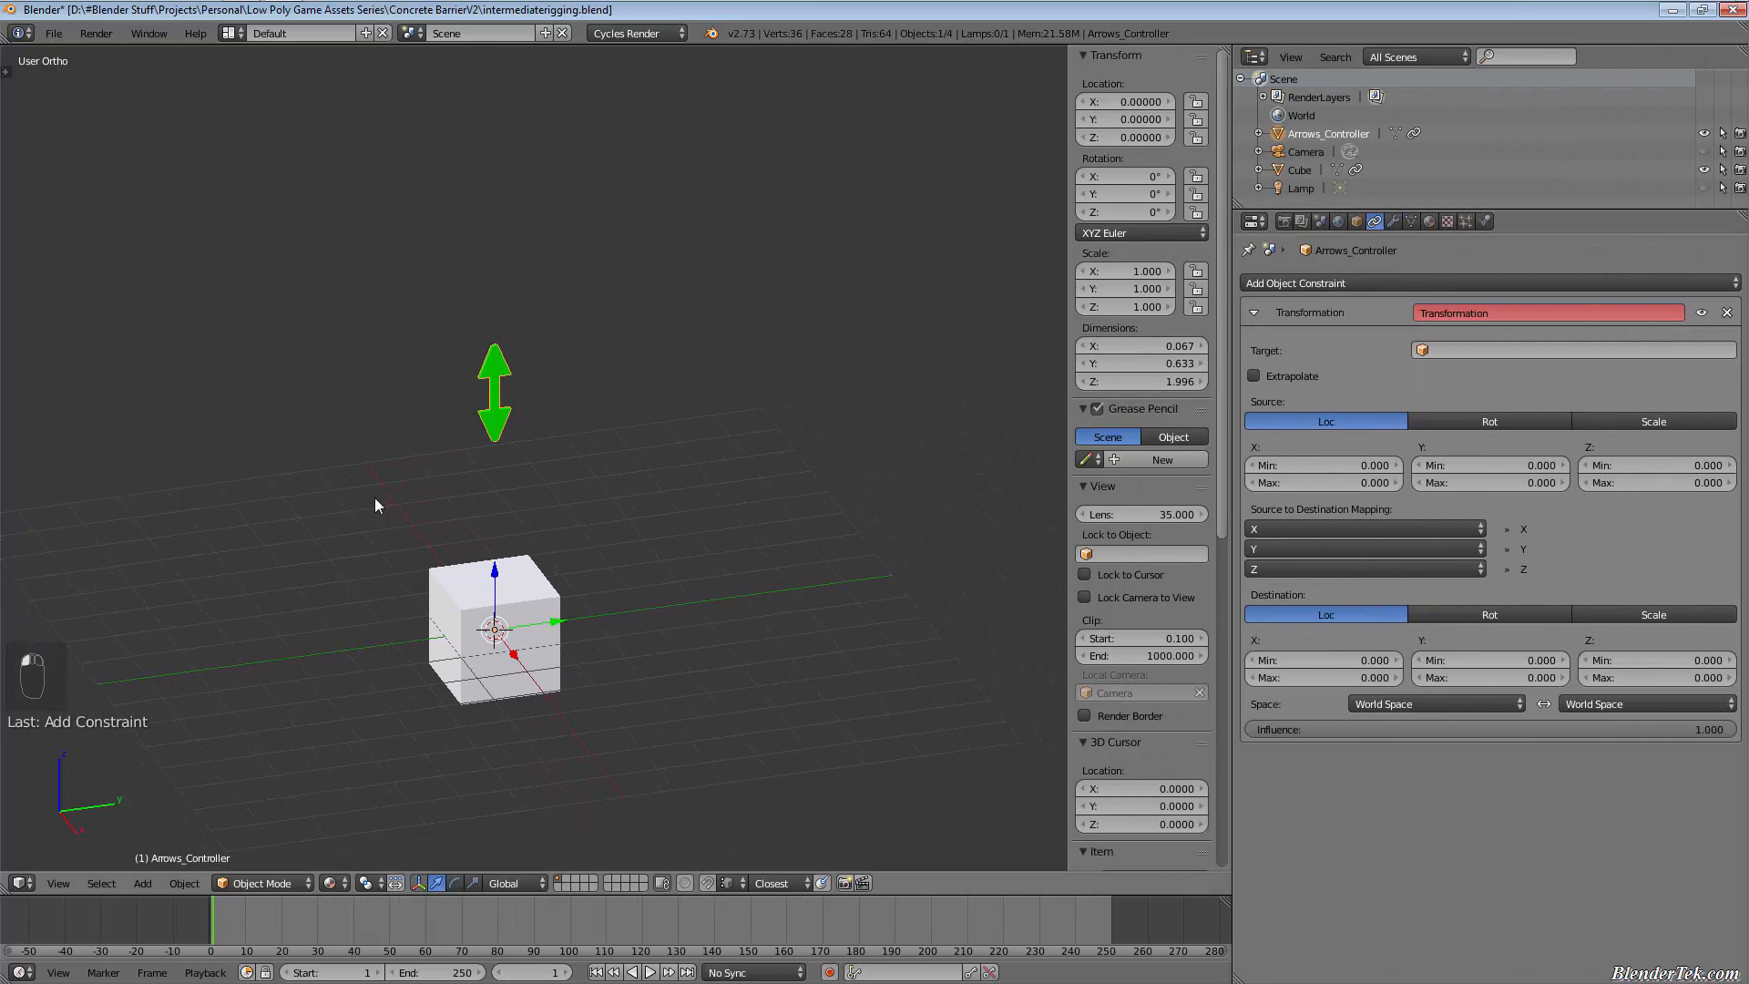
mouse_move(508, 232)
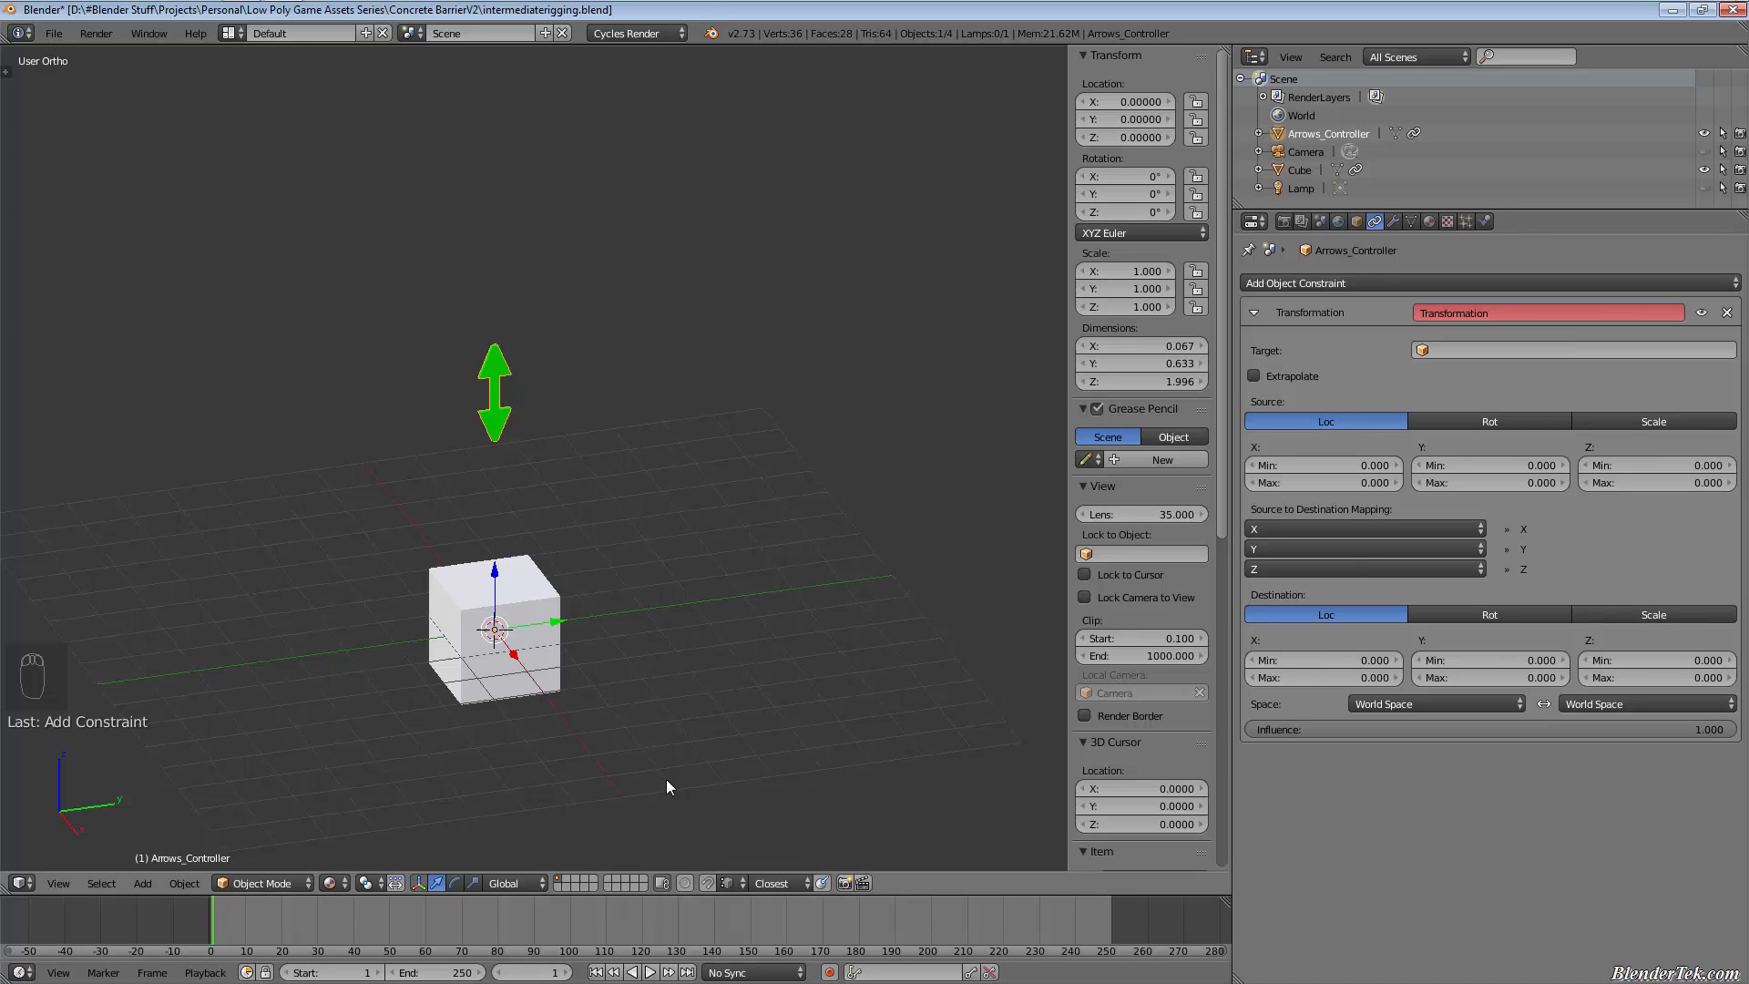
mouse_move(1035, 487)
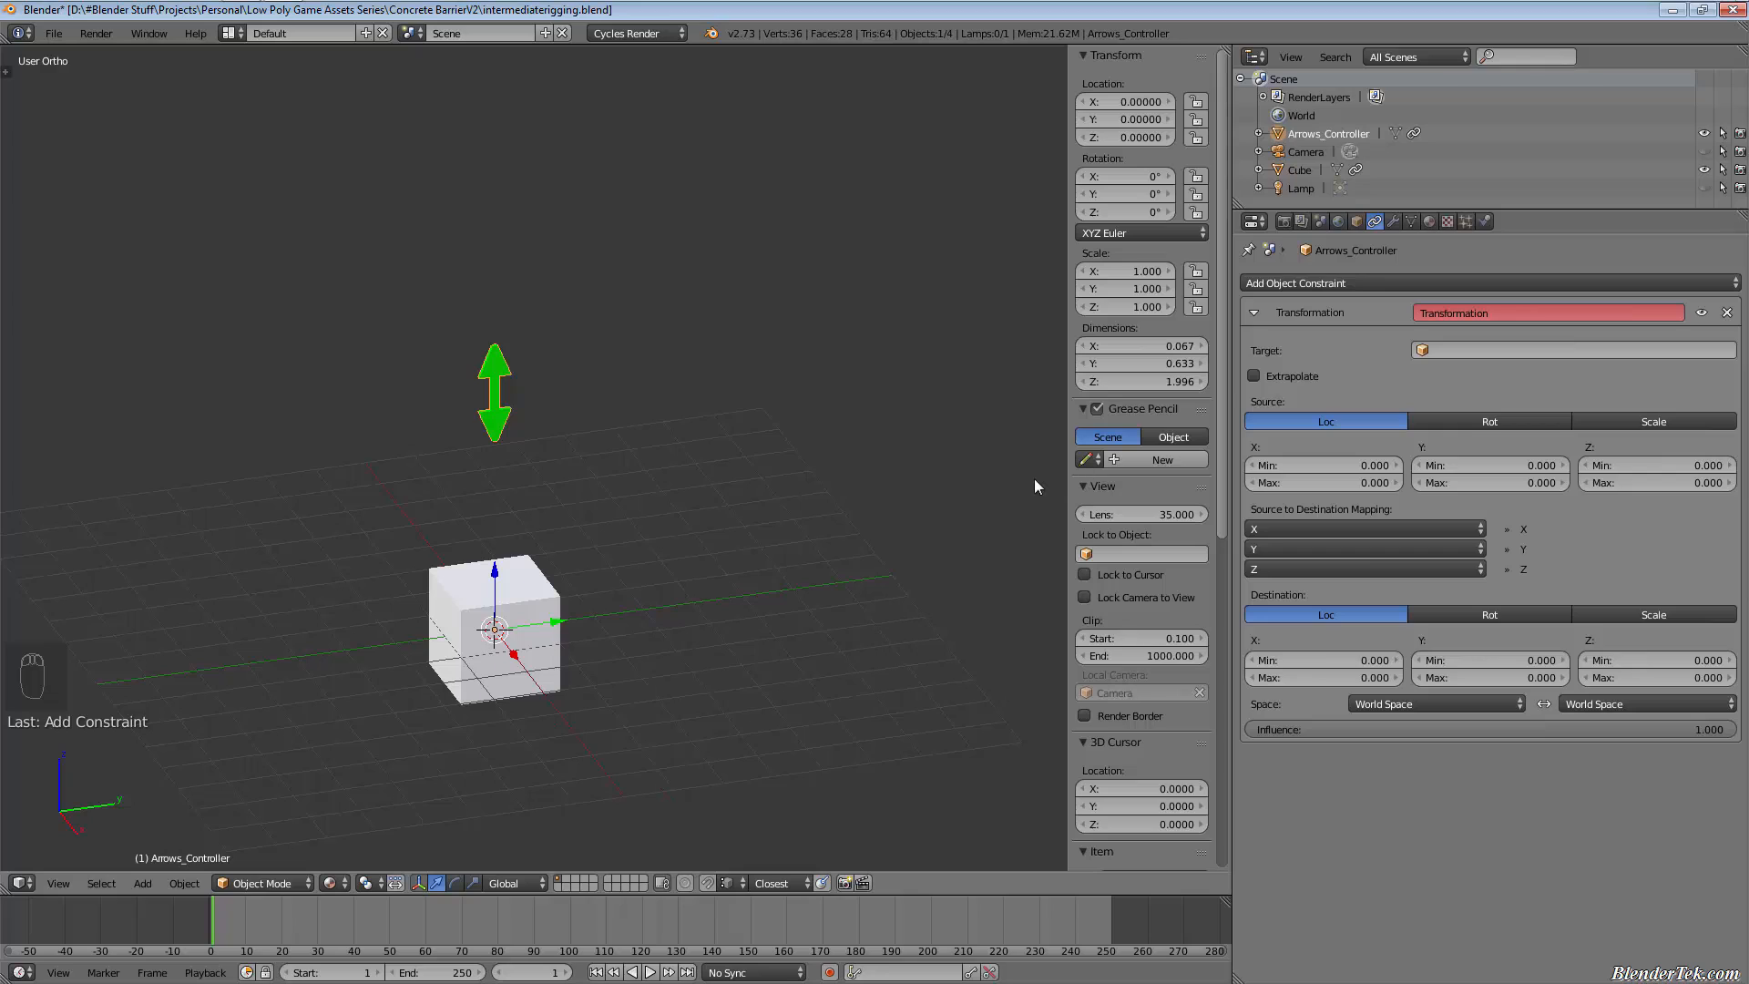
mouse_move(447, 468)
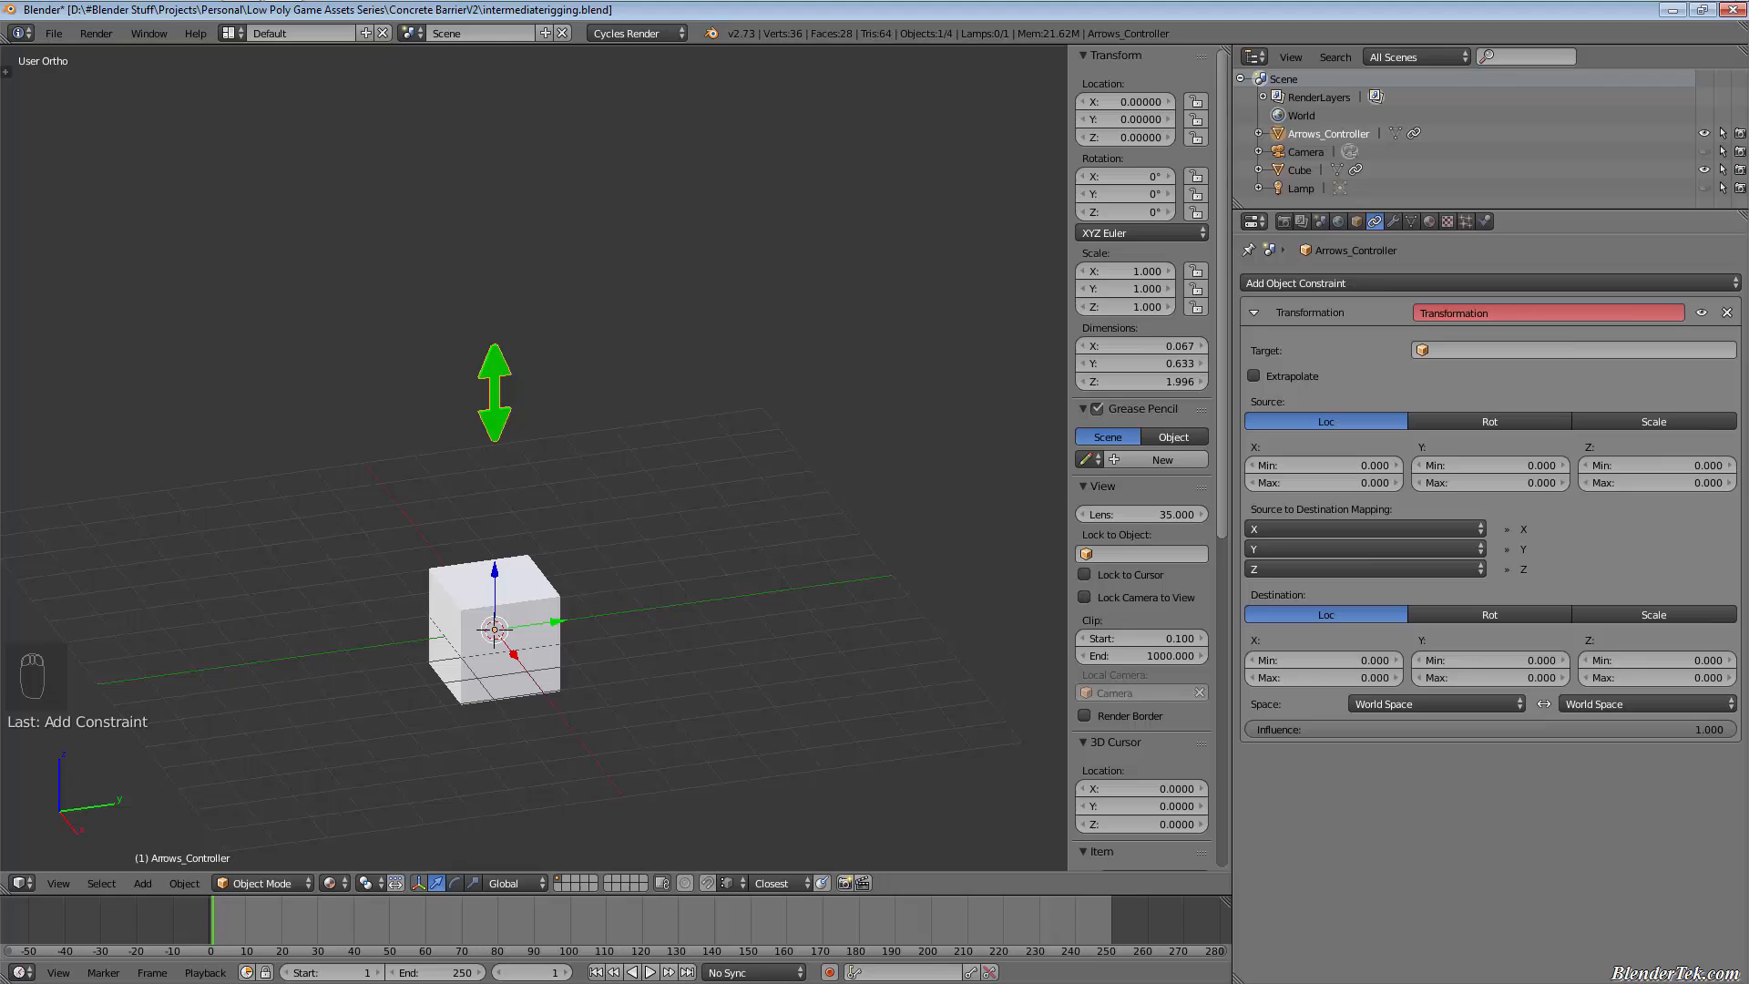
mouse_move(581, 654)
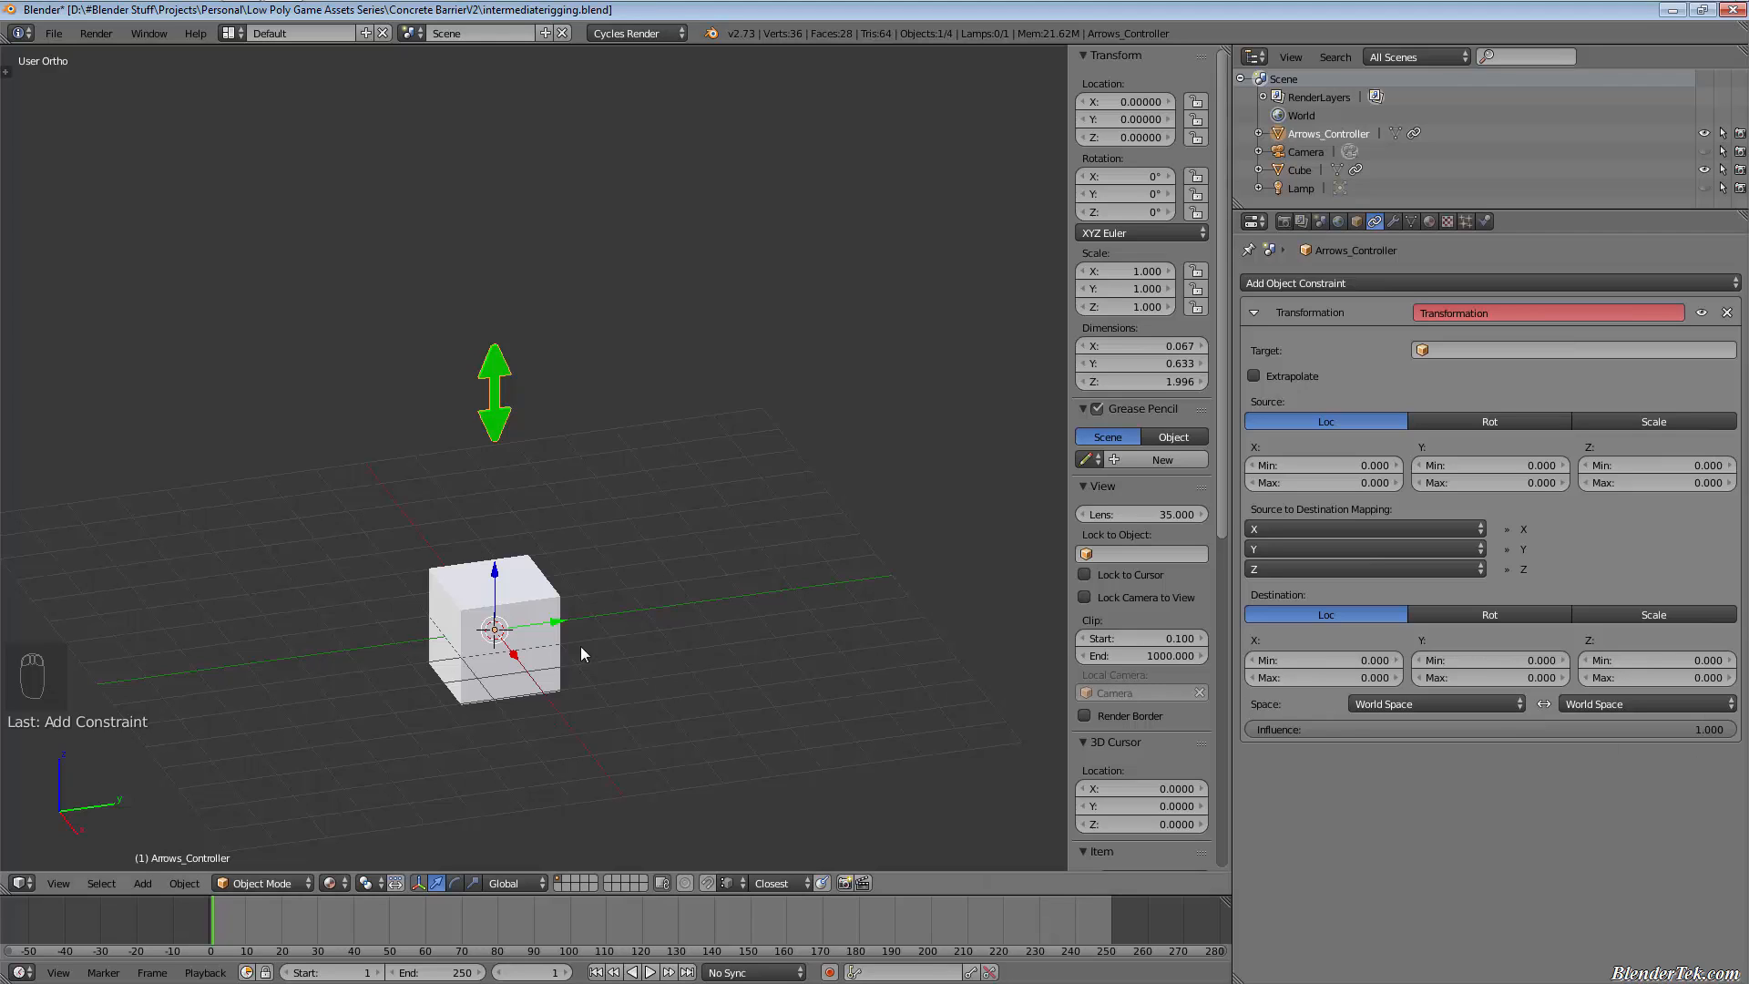
mouse_move(636, 409)
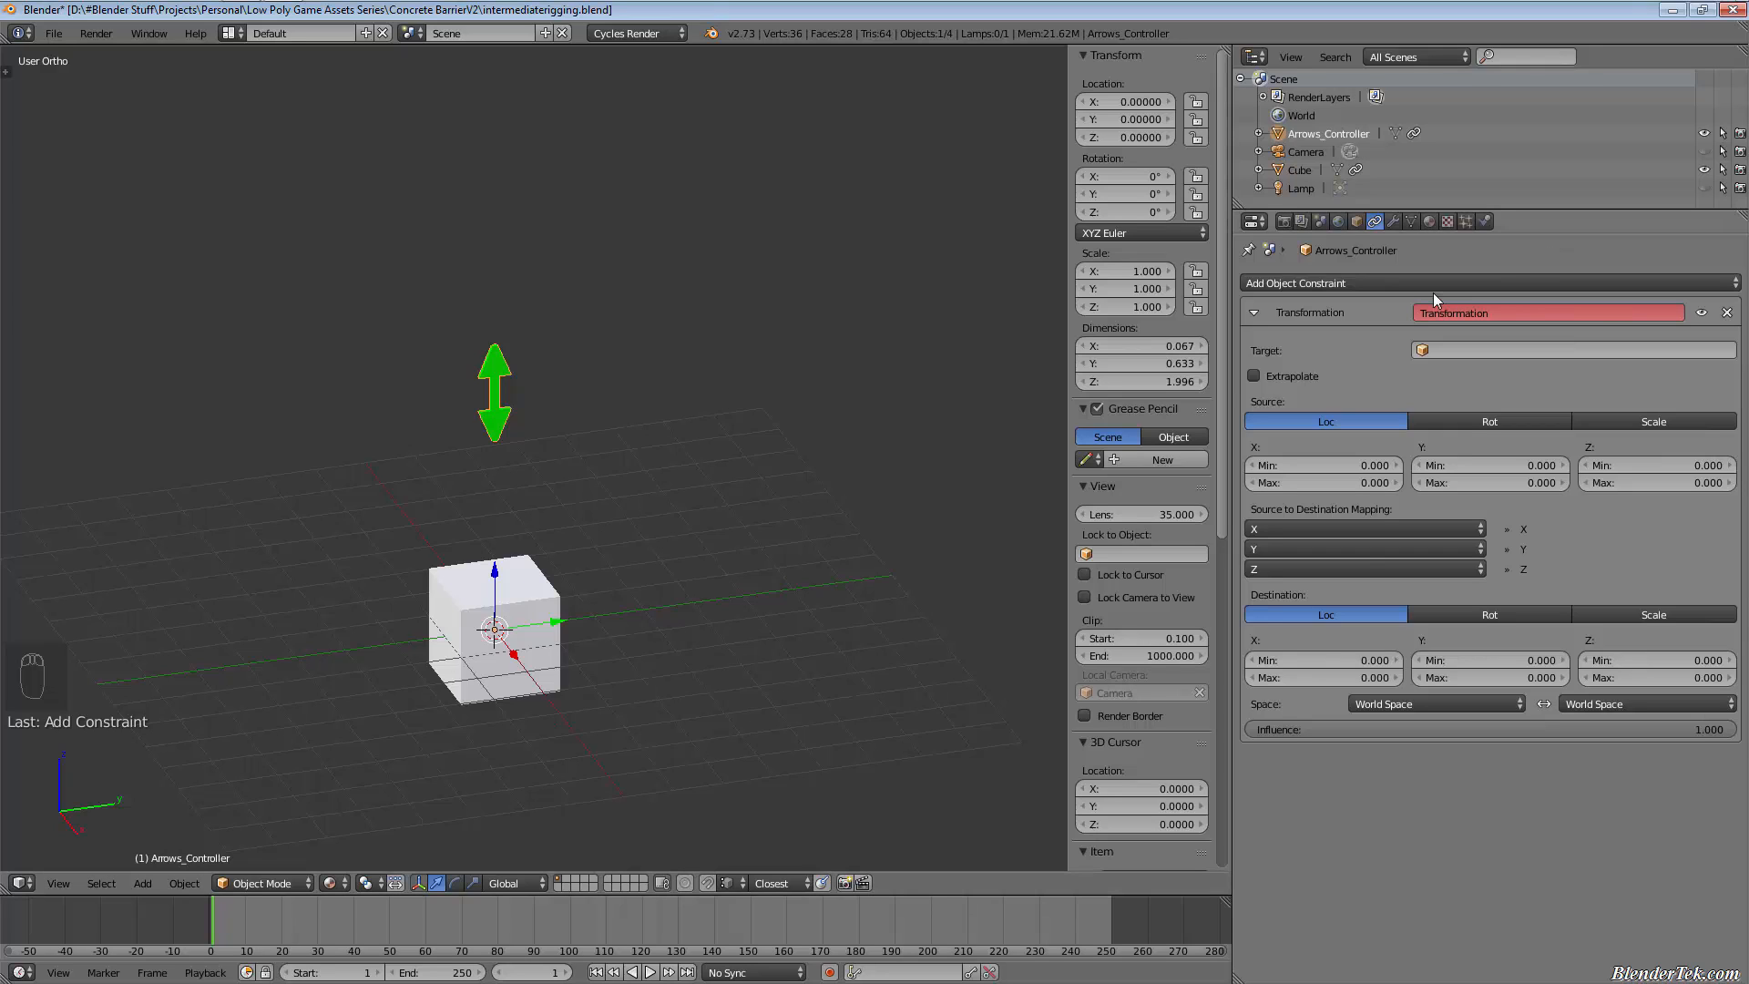
left_click(1297, 283)
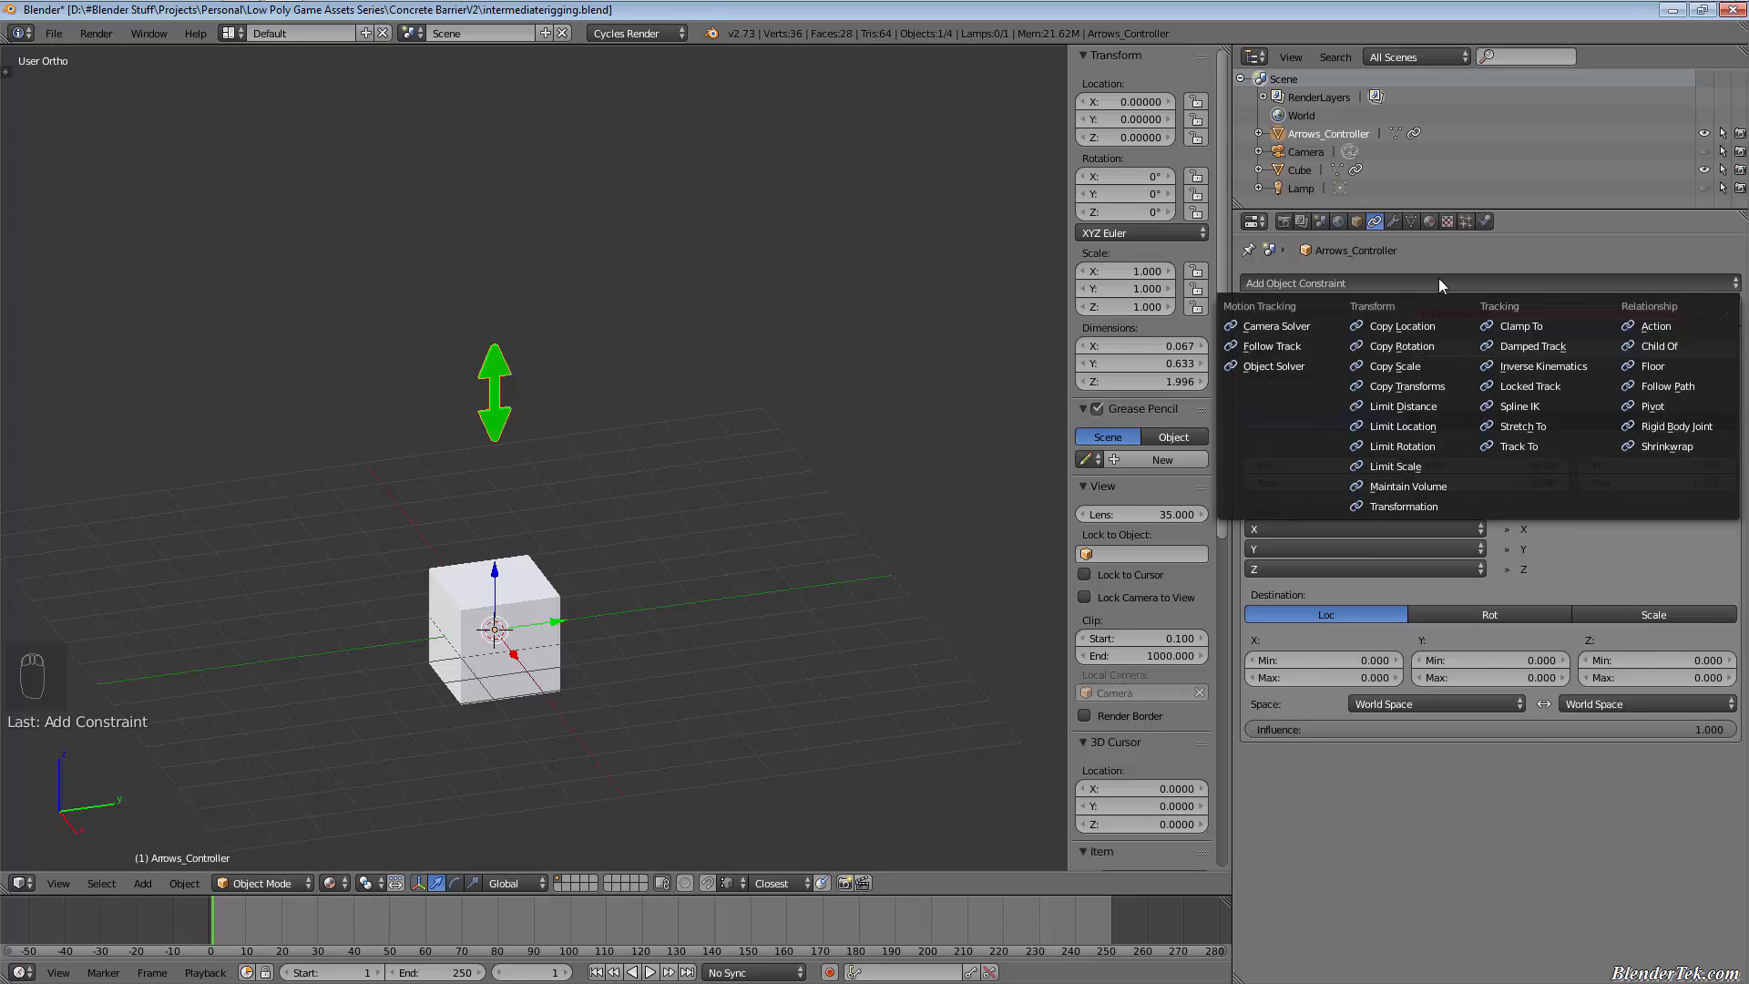
left_click(1400, 506)
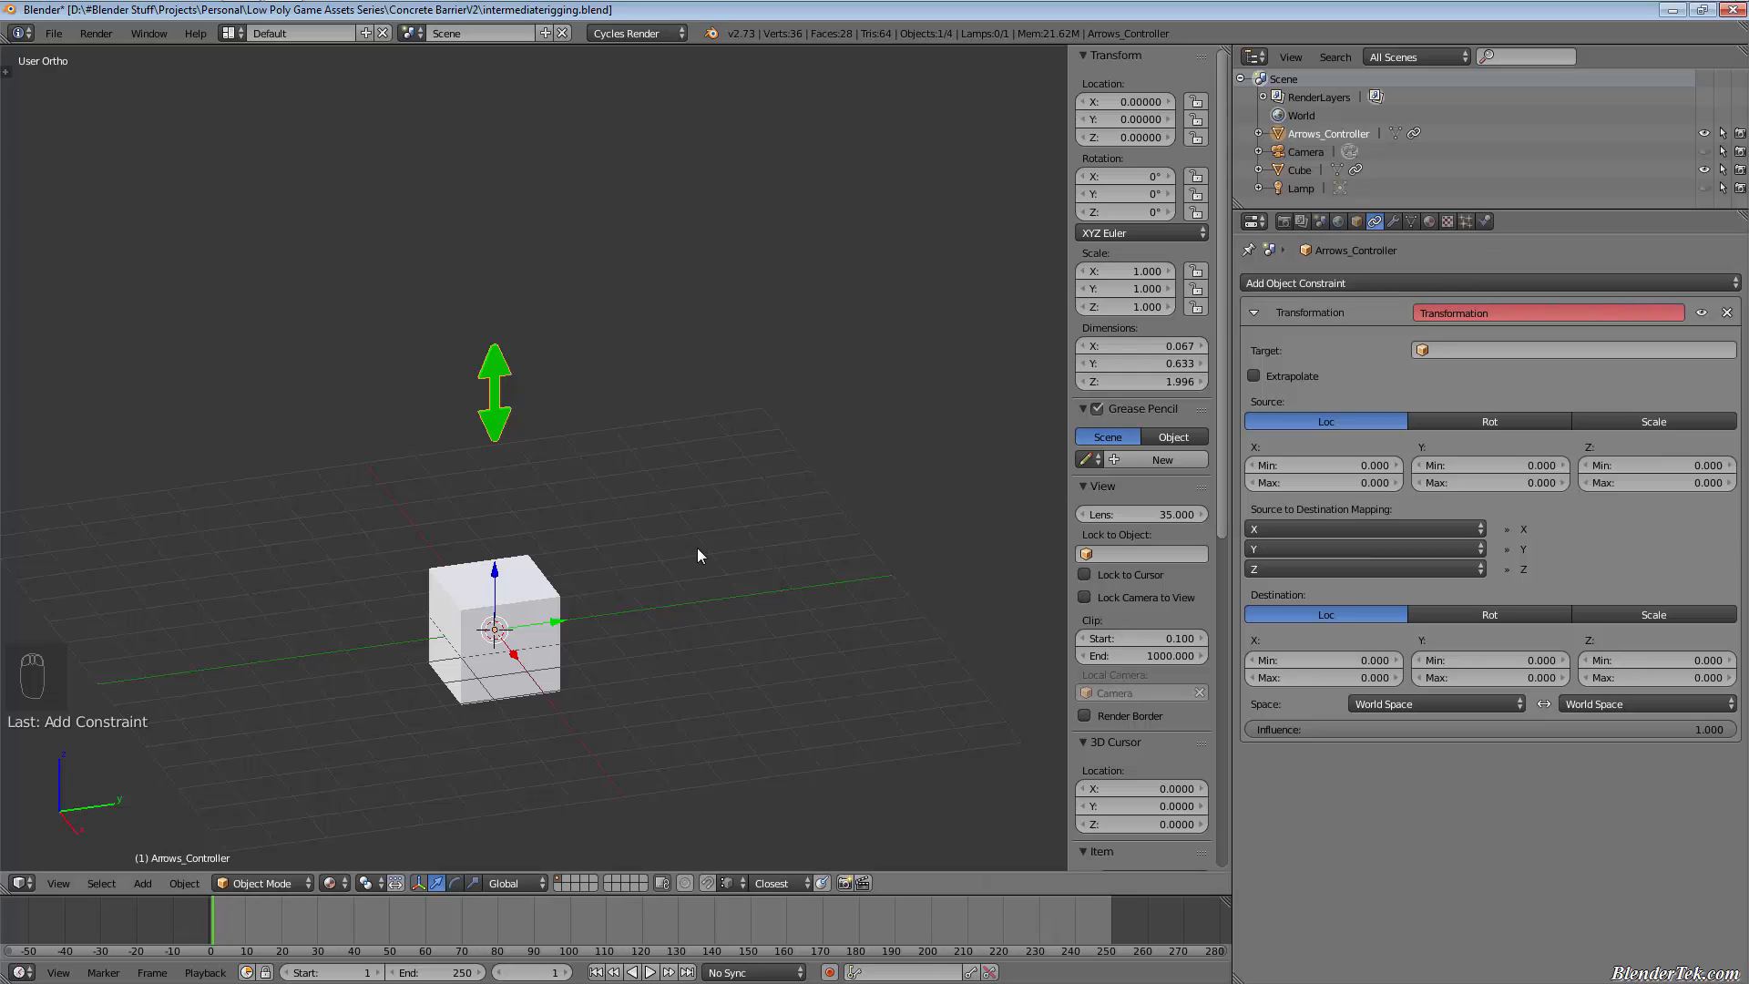
mouse_move(664, 565)
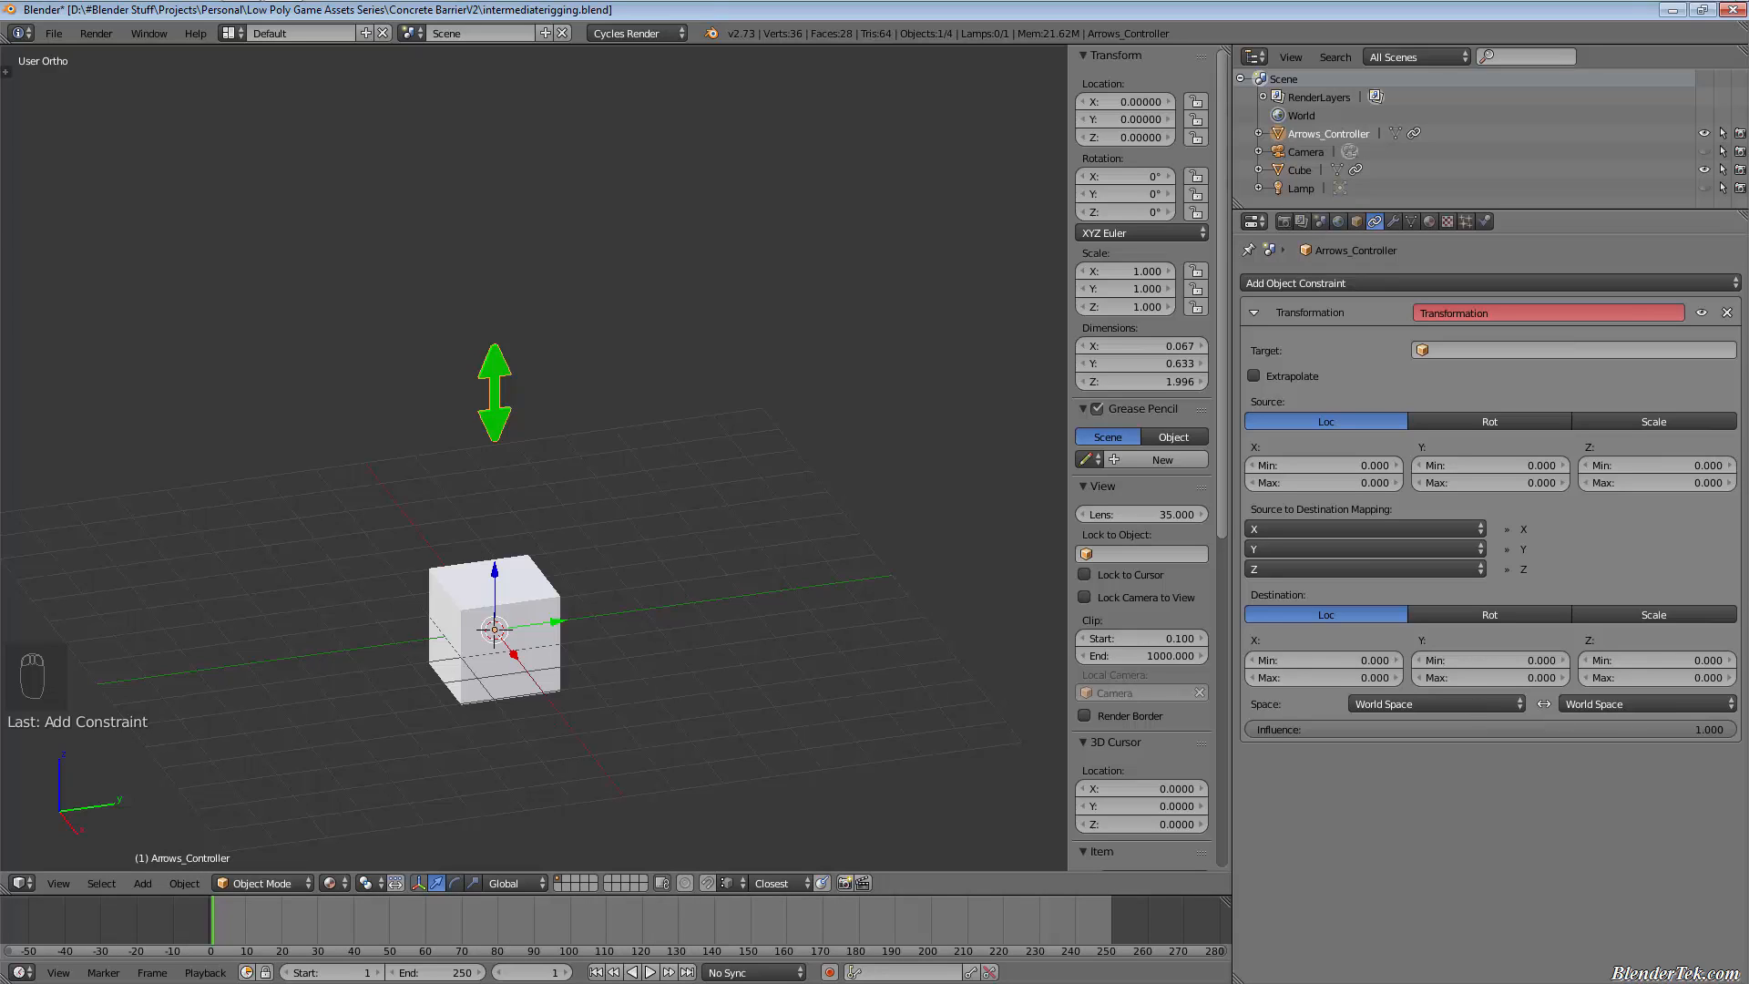
left_click(1728, 312)
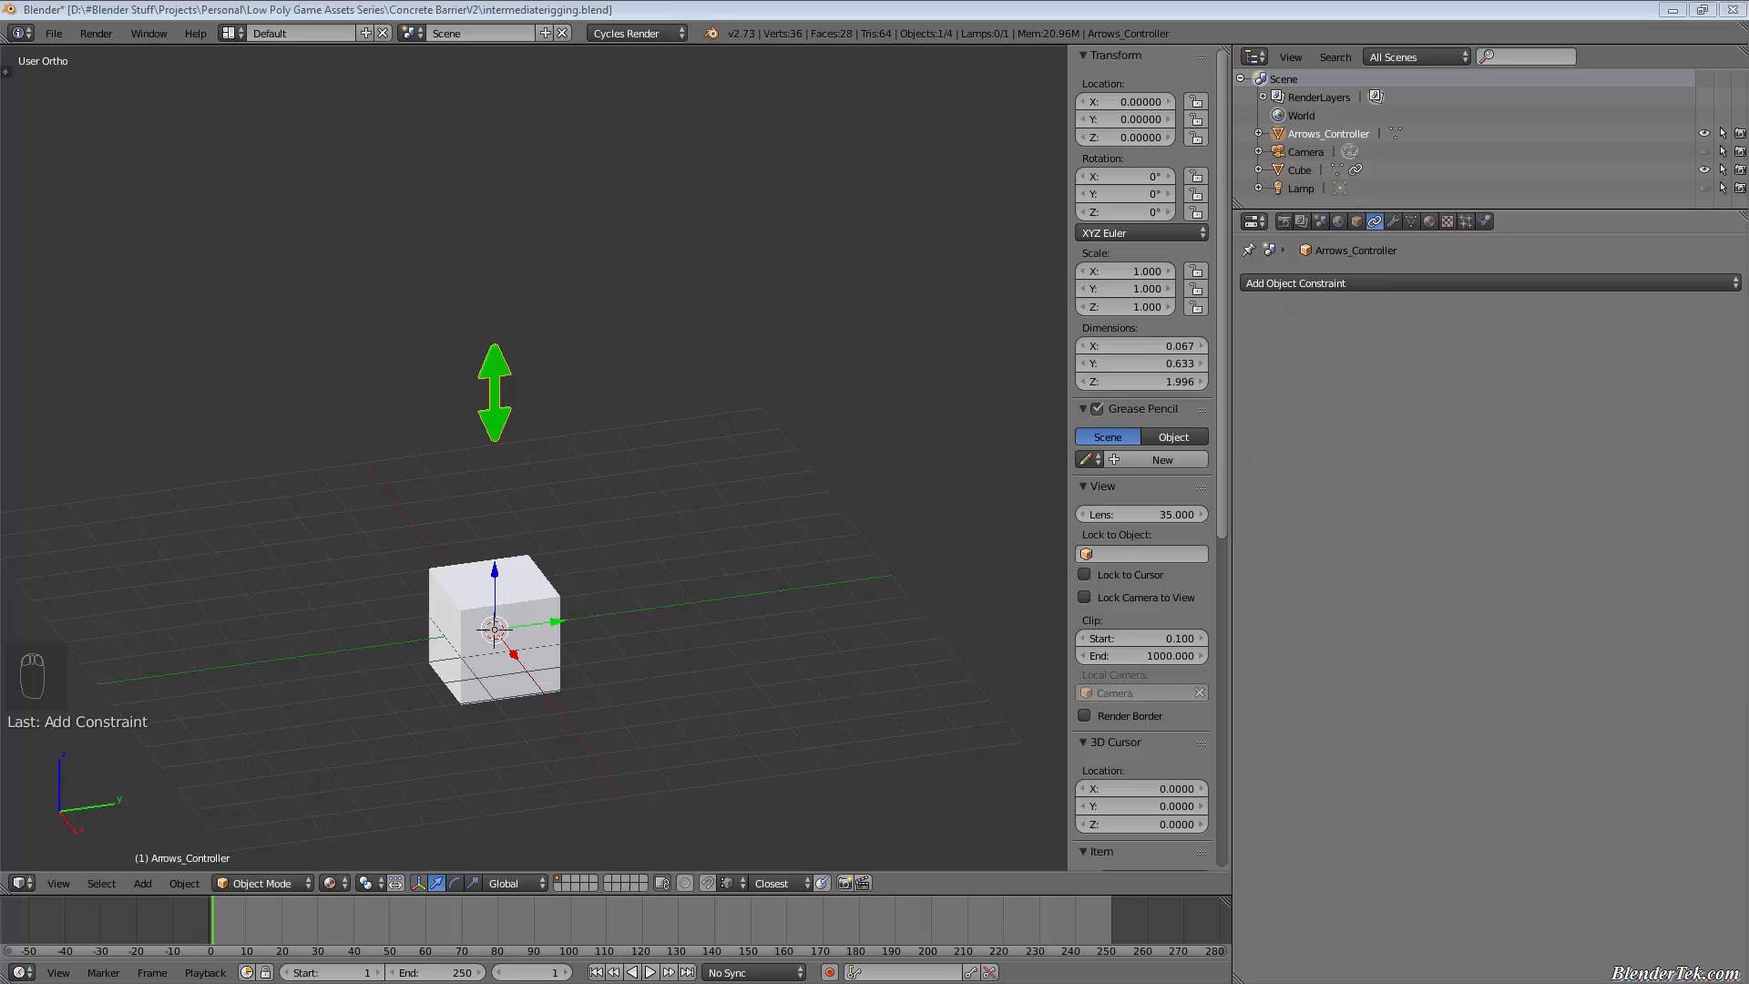
Step: Select Cube and set its Transformation constraint's Source Location Z max to about -1
left_click(1300, 170)
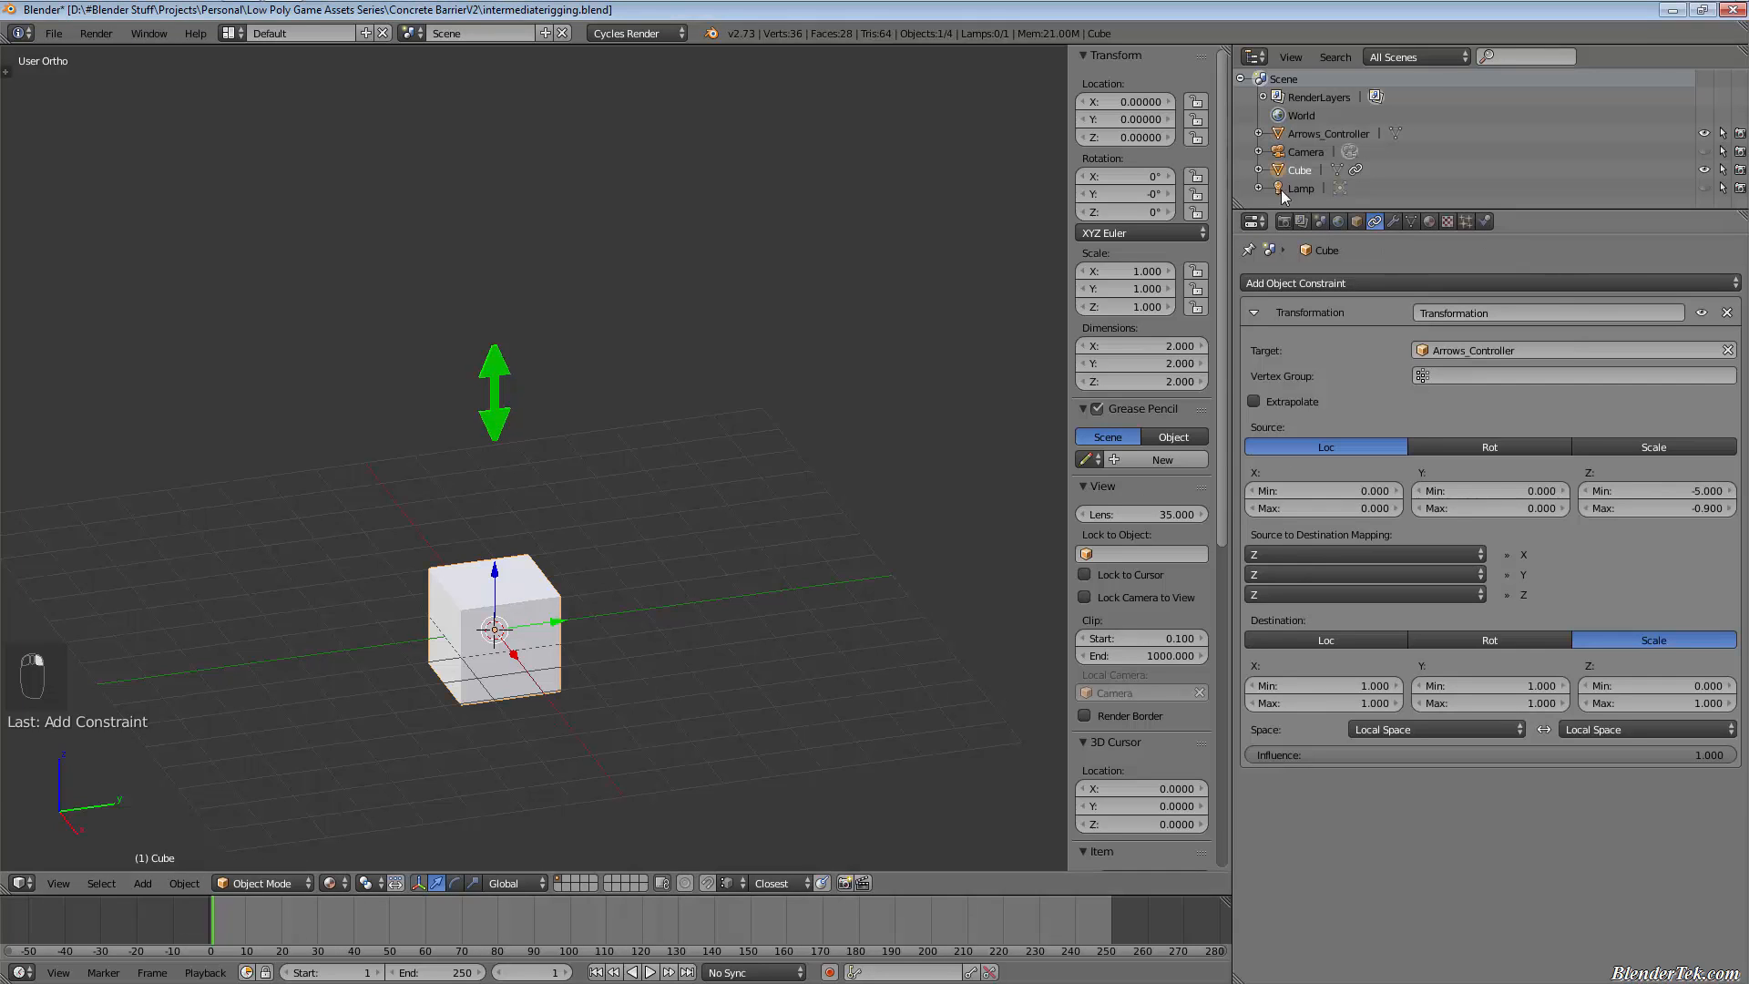
mouse_move(1625, 588)
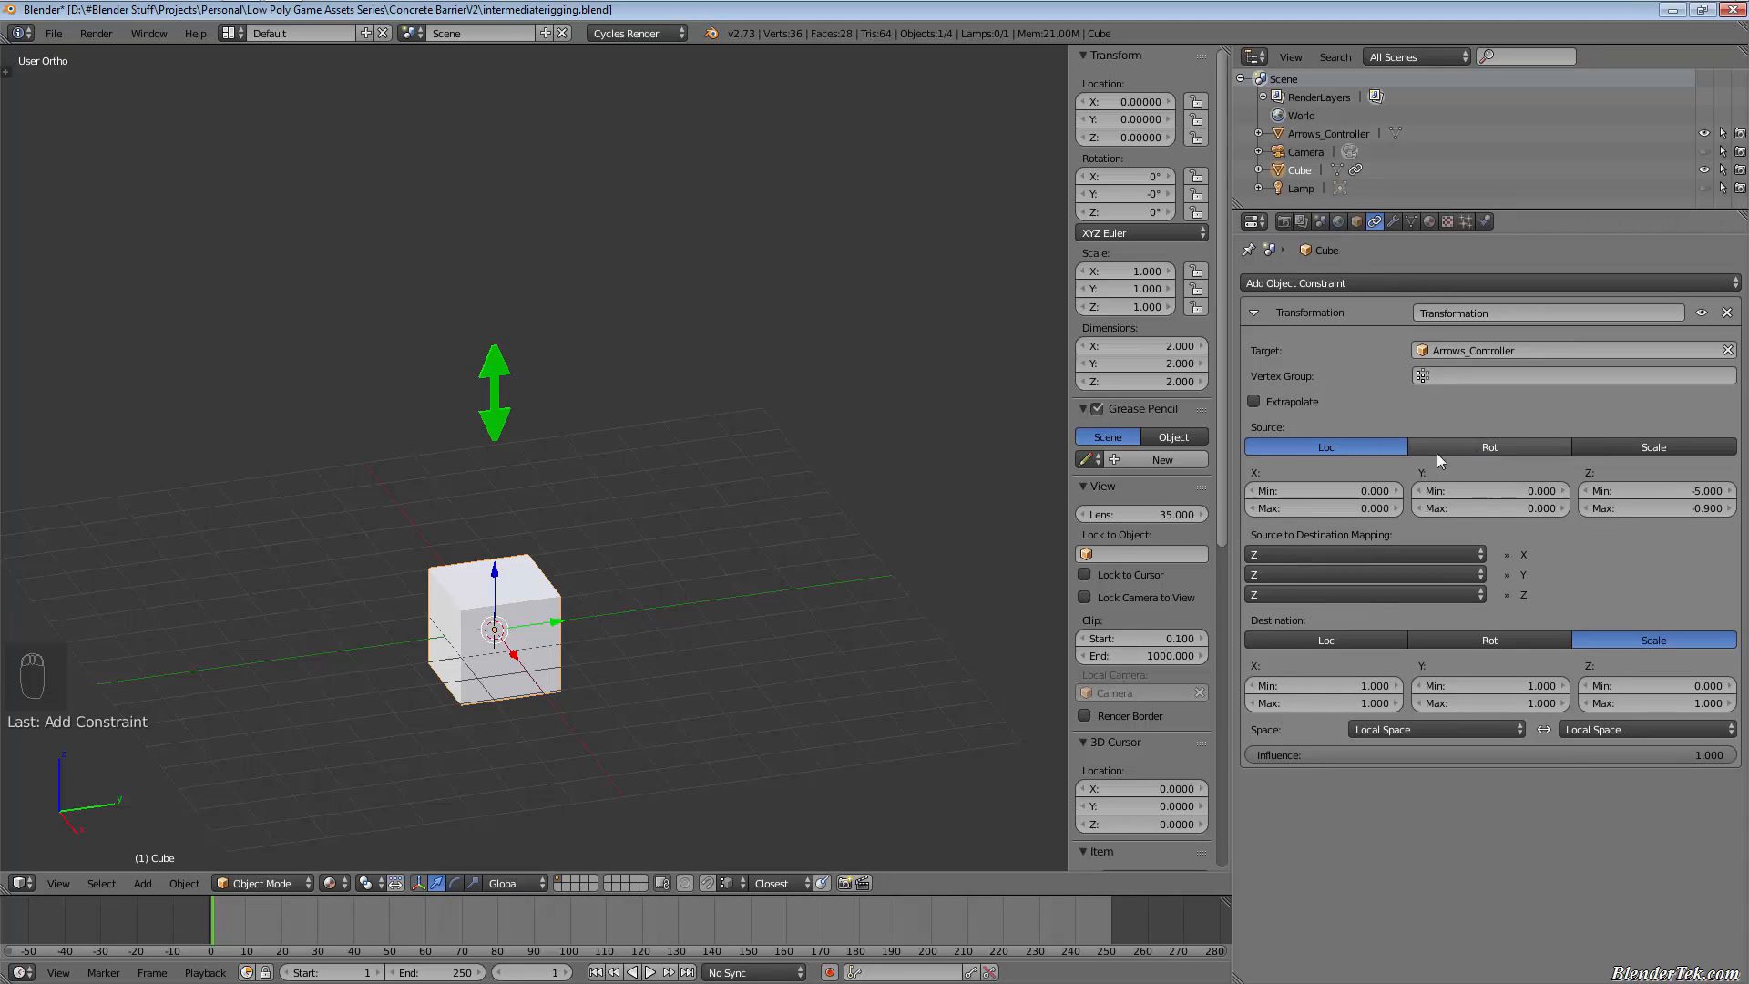
mouse_move(1328, 419)
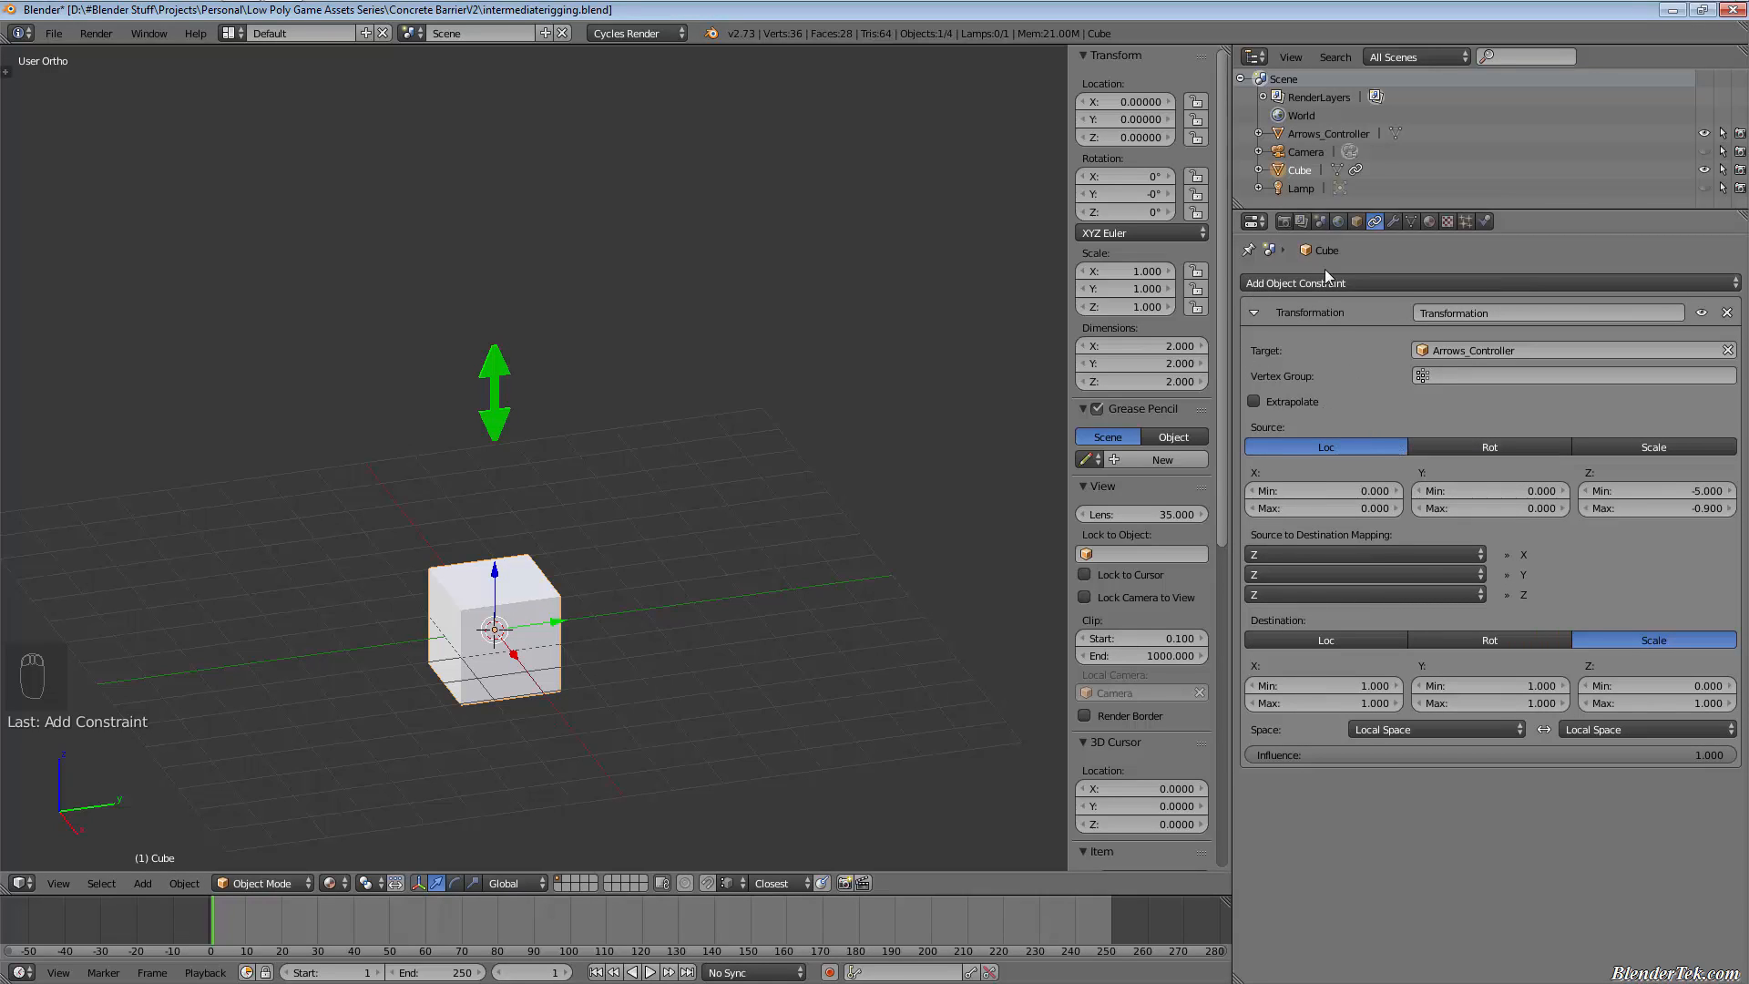
mouse_move(1295, 282)
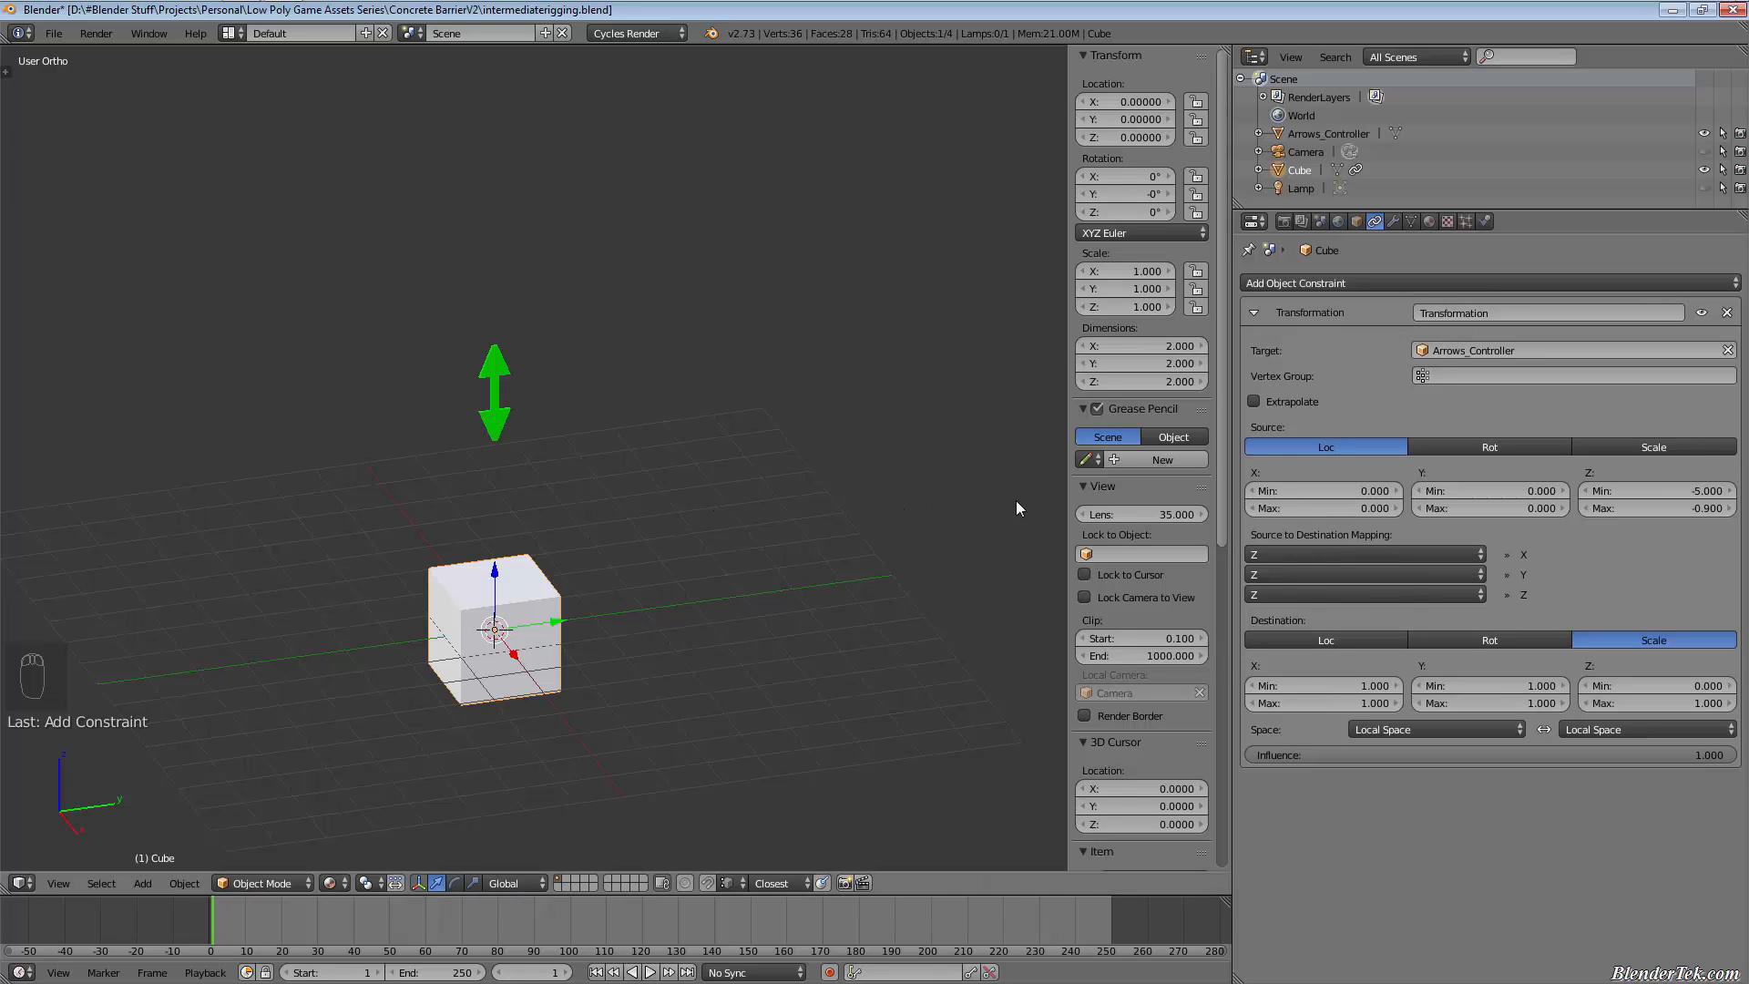
mouse_move(1323, 399)
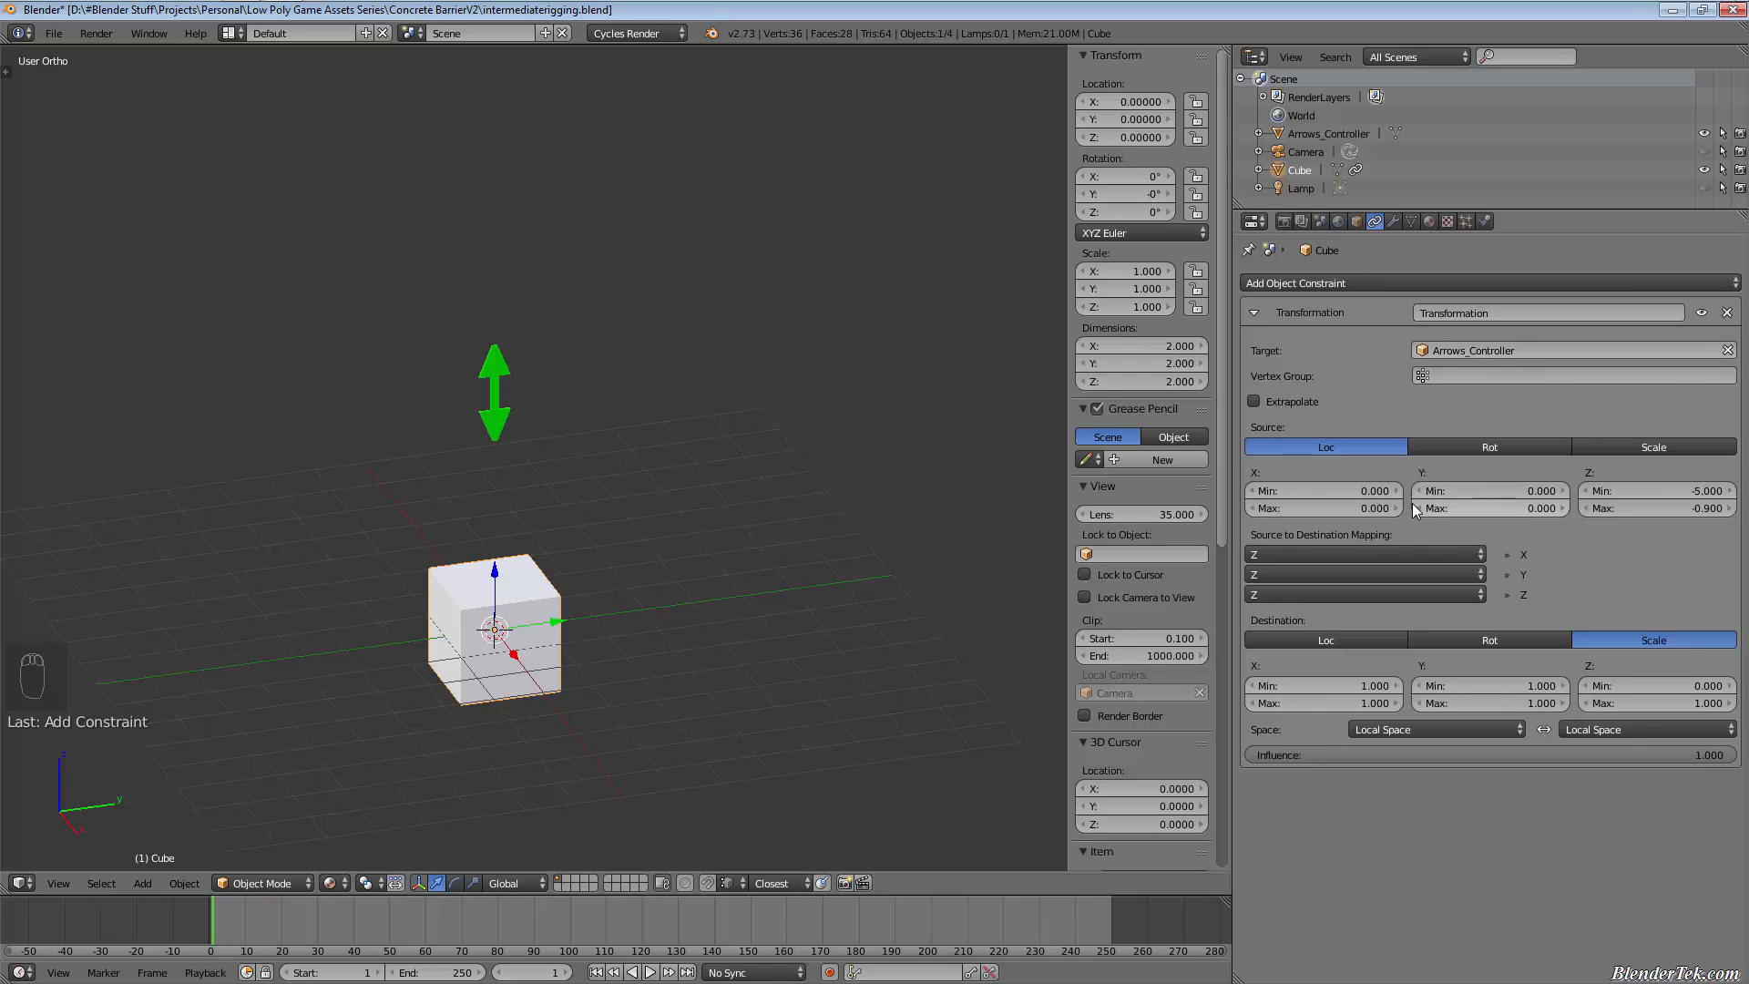
mouse_move(1640, 491)
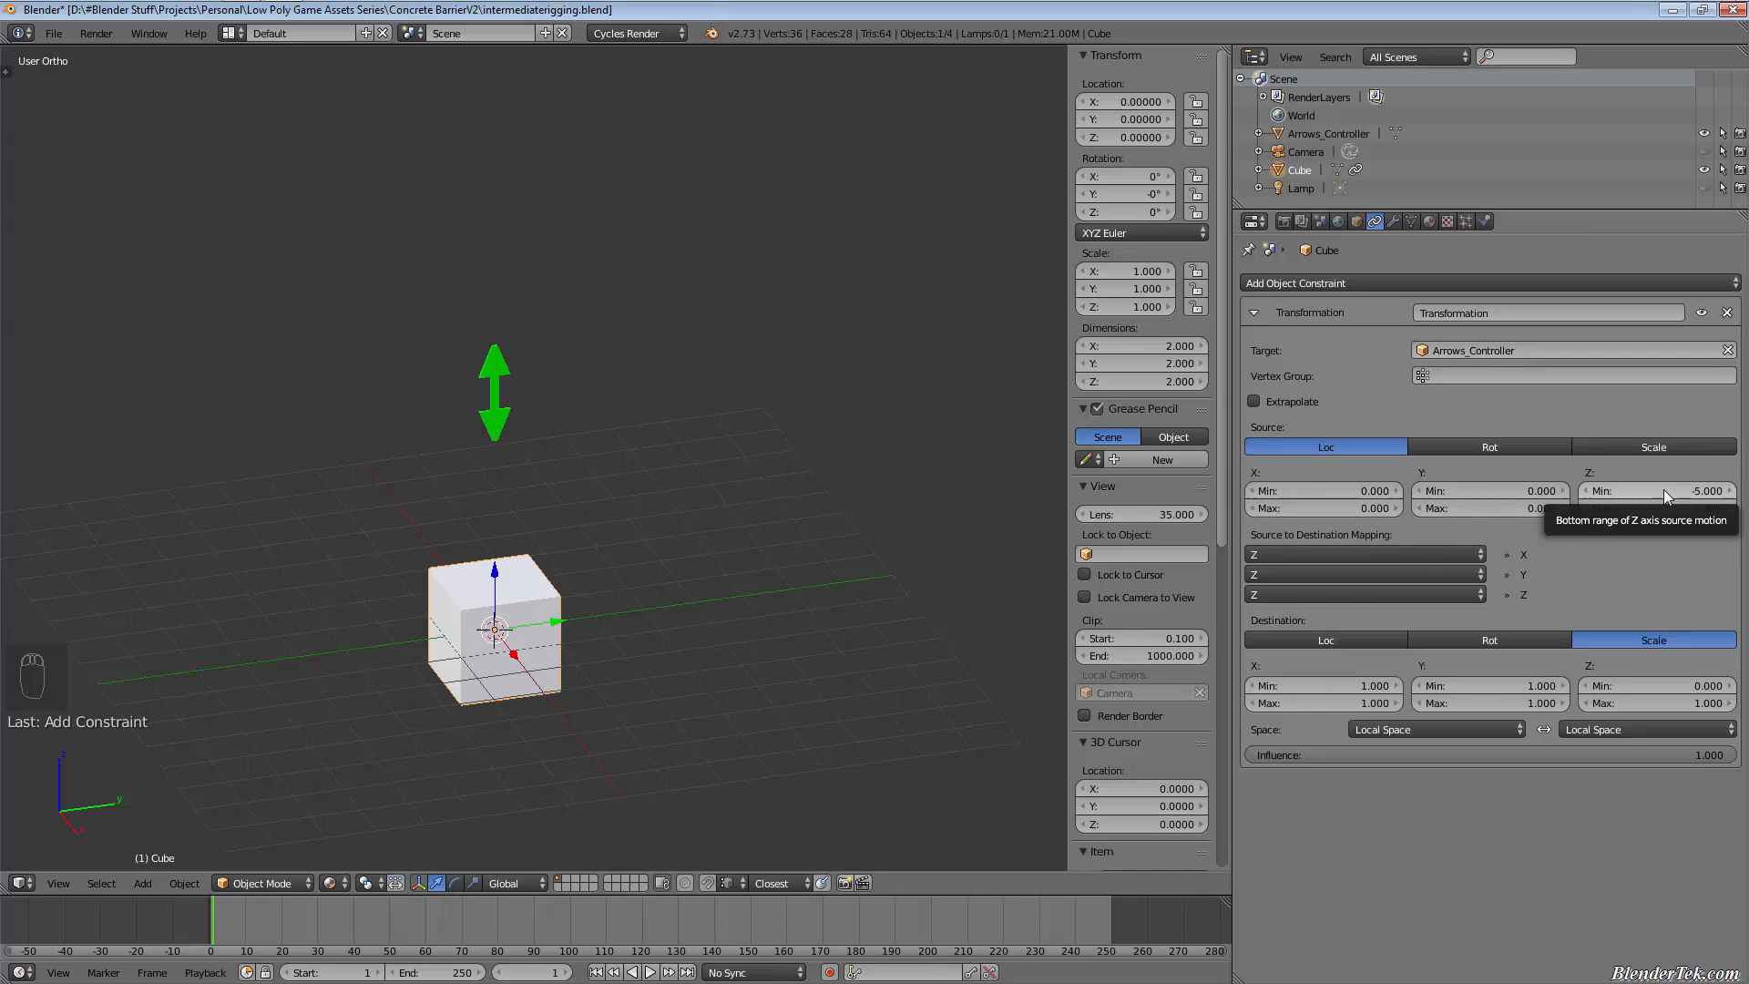
left_click(1656, 507)
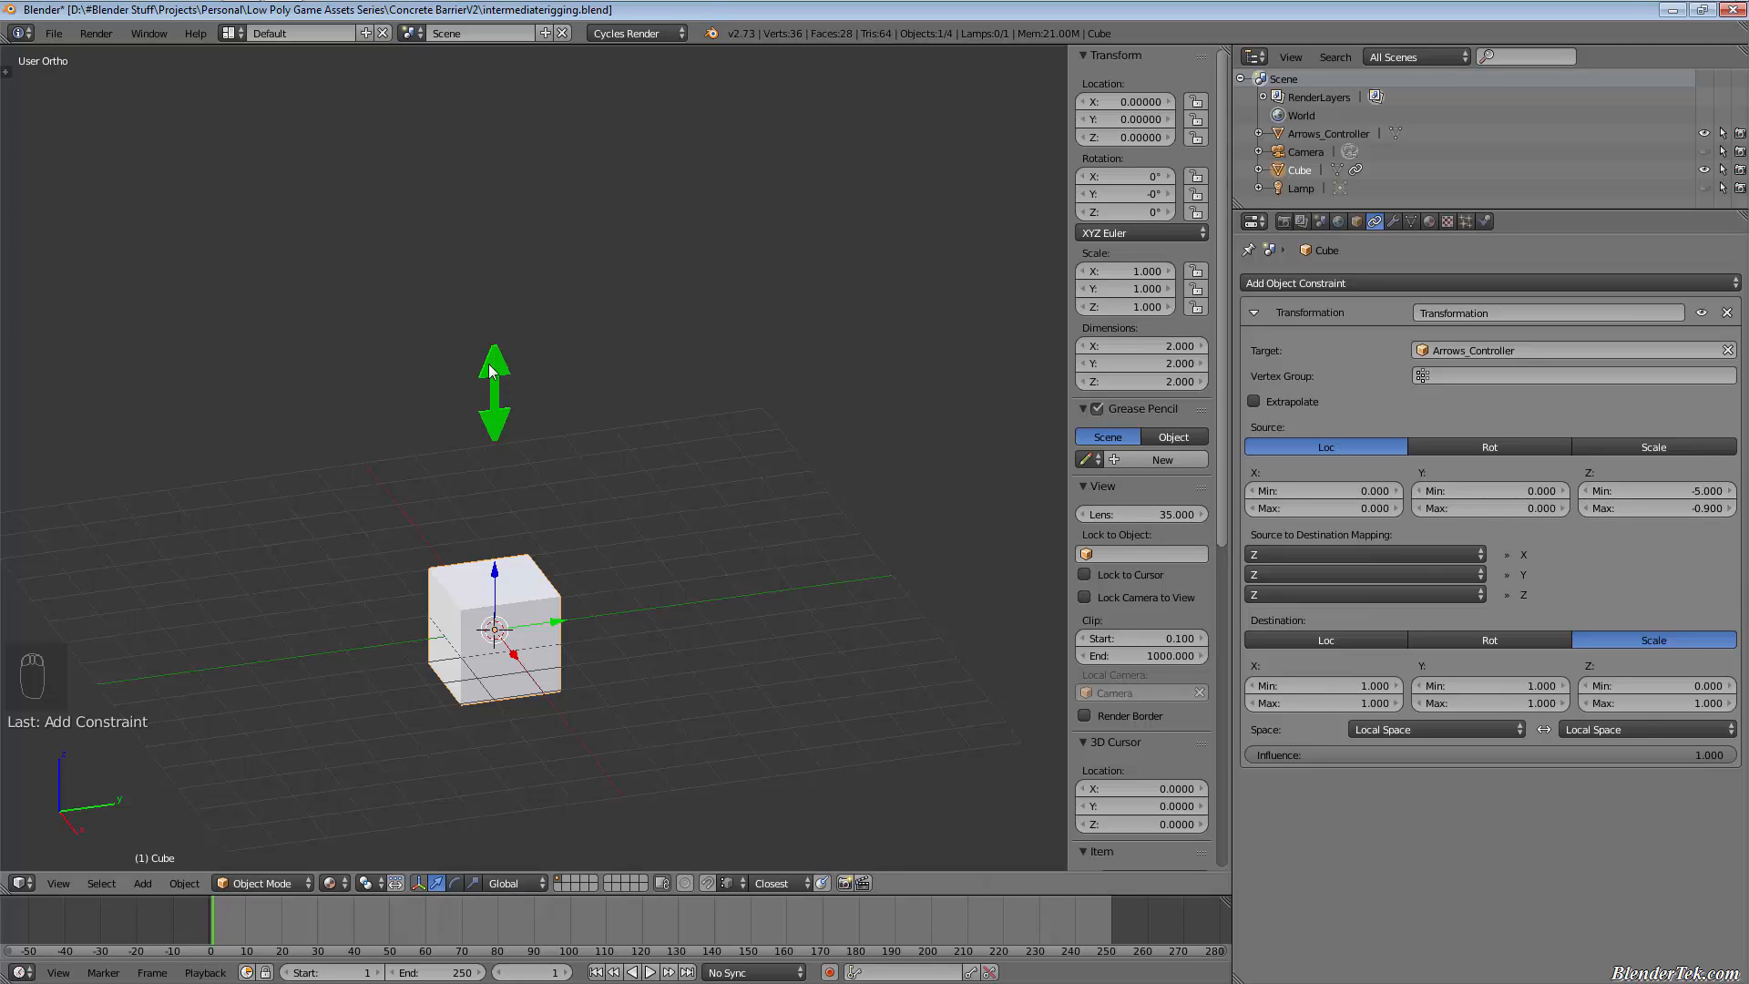
mouse_move(640, 615)
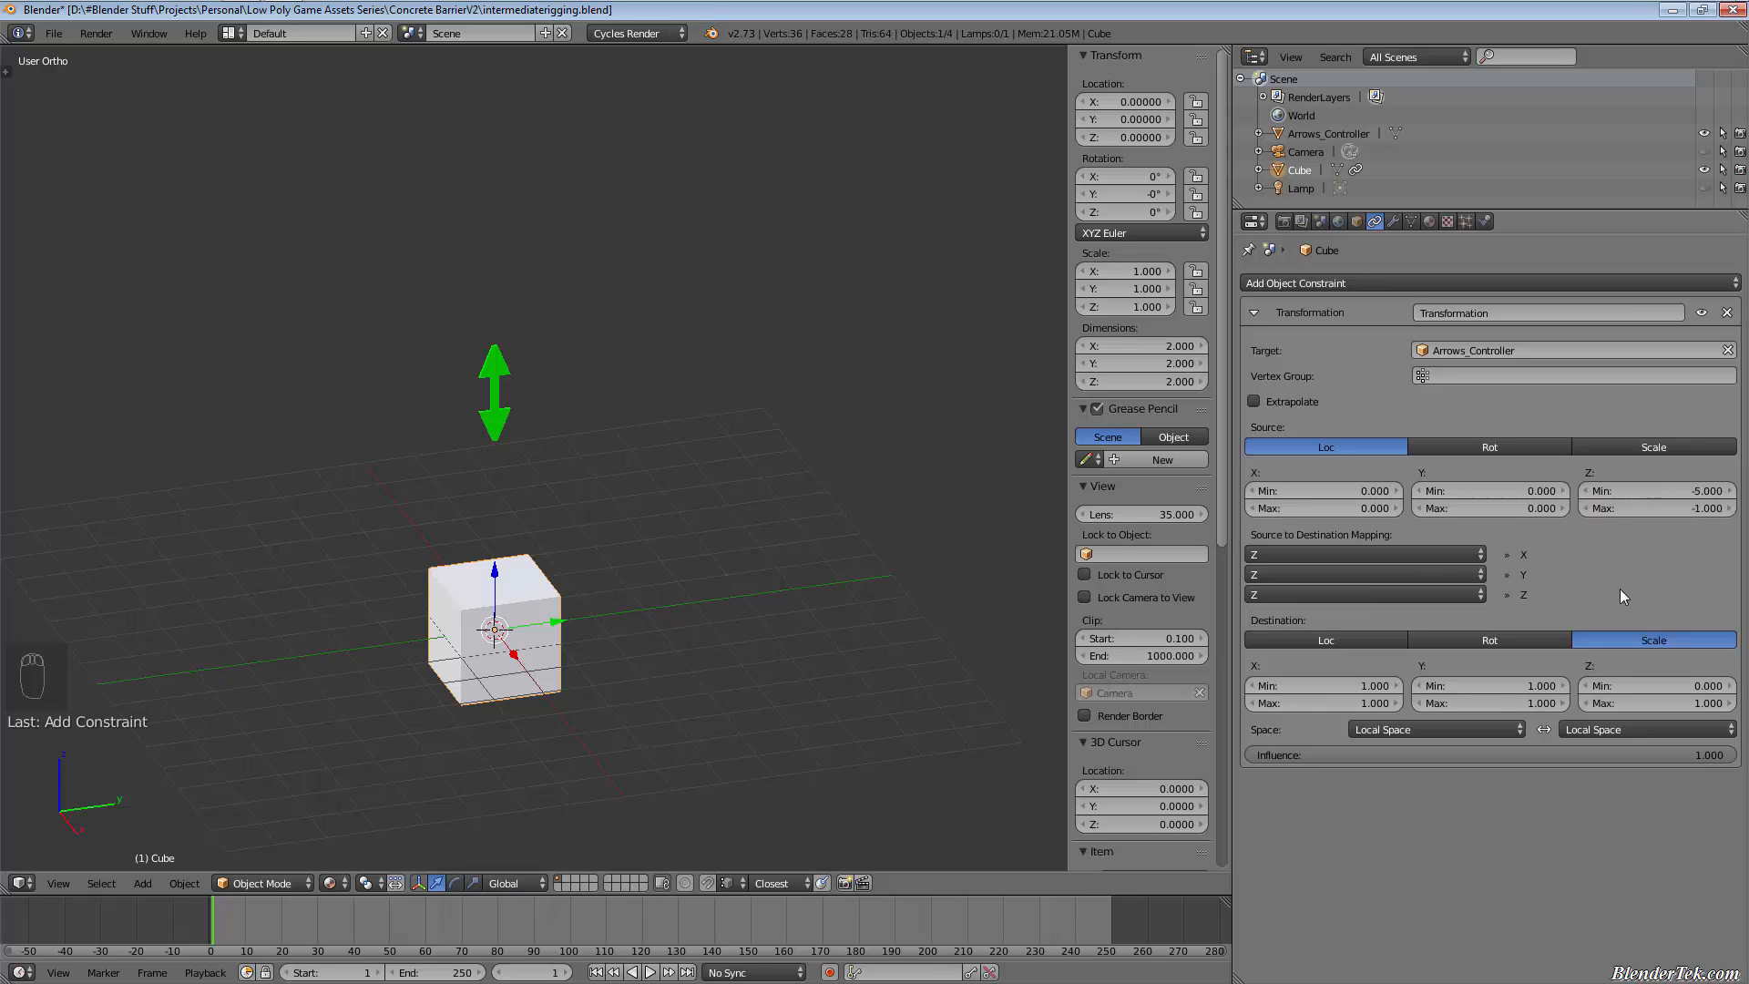
mouse_move(1311, 730)
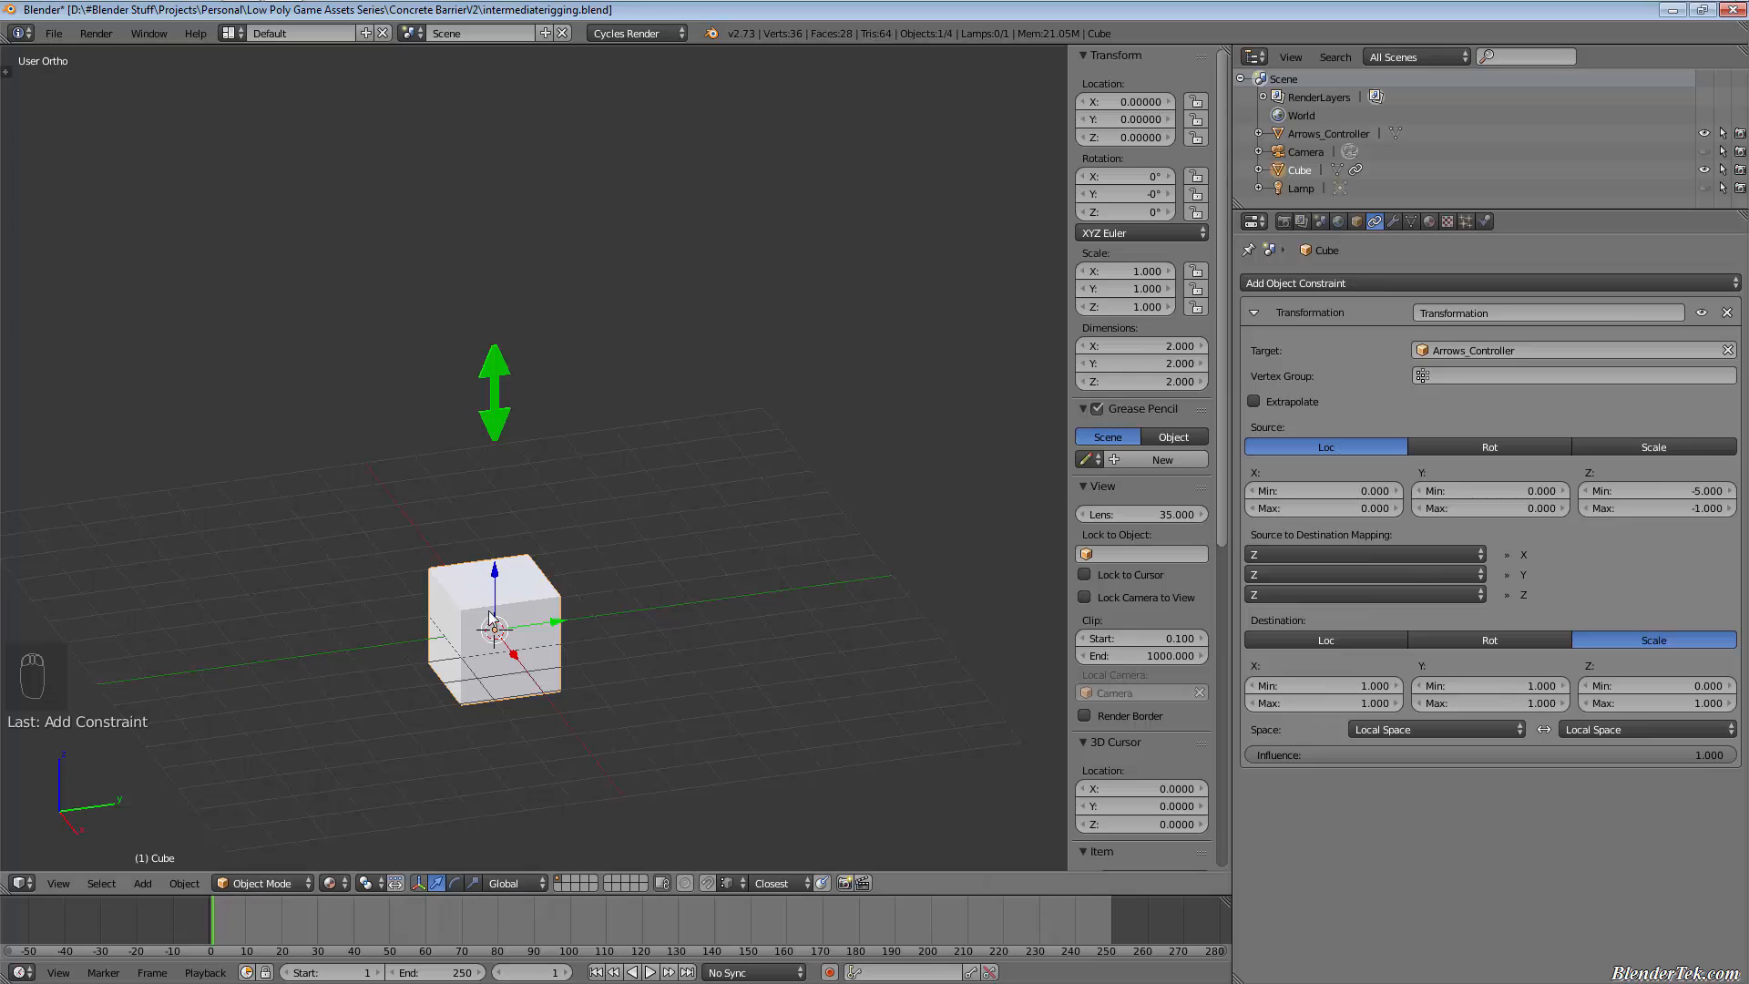
mouse_move(693, 651)
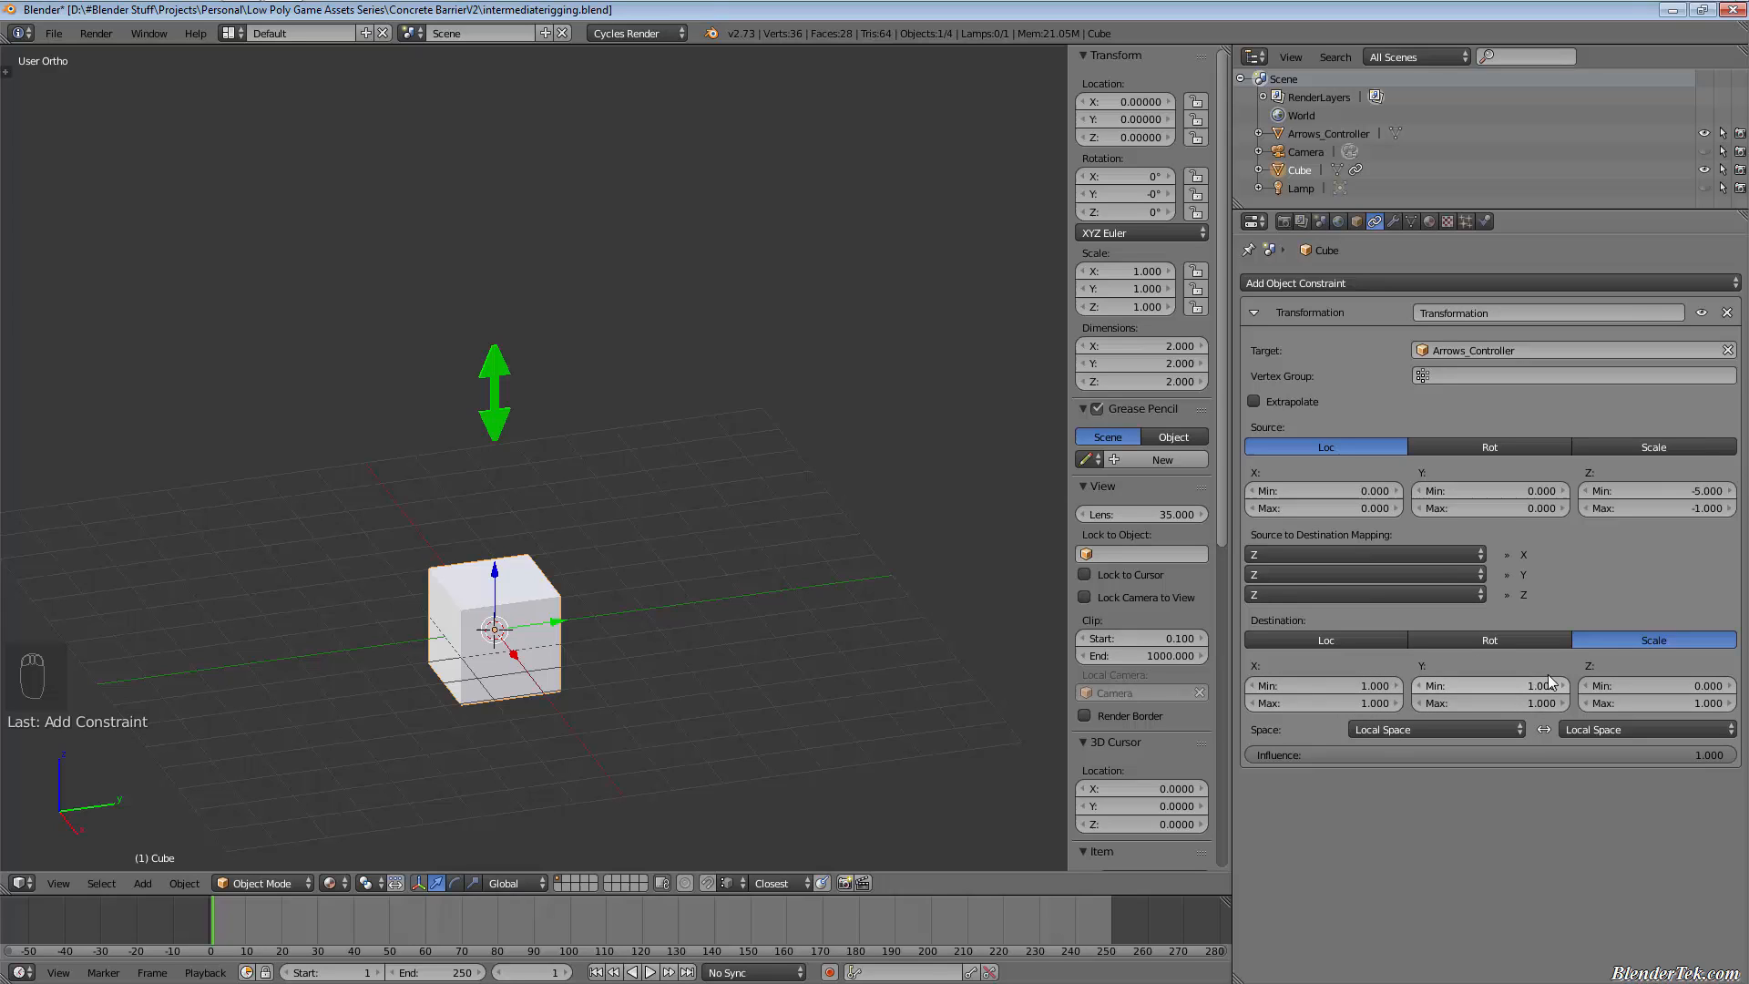
mouse_move(1640, 686)
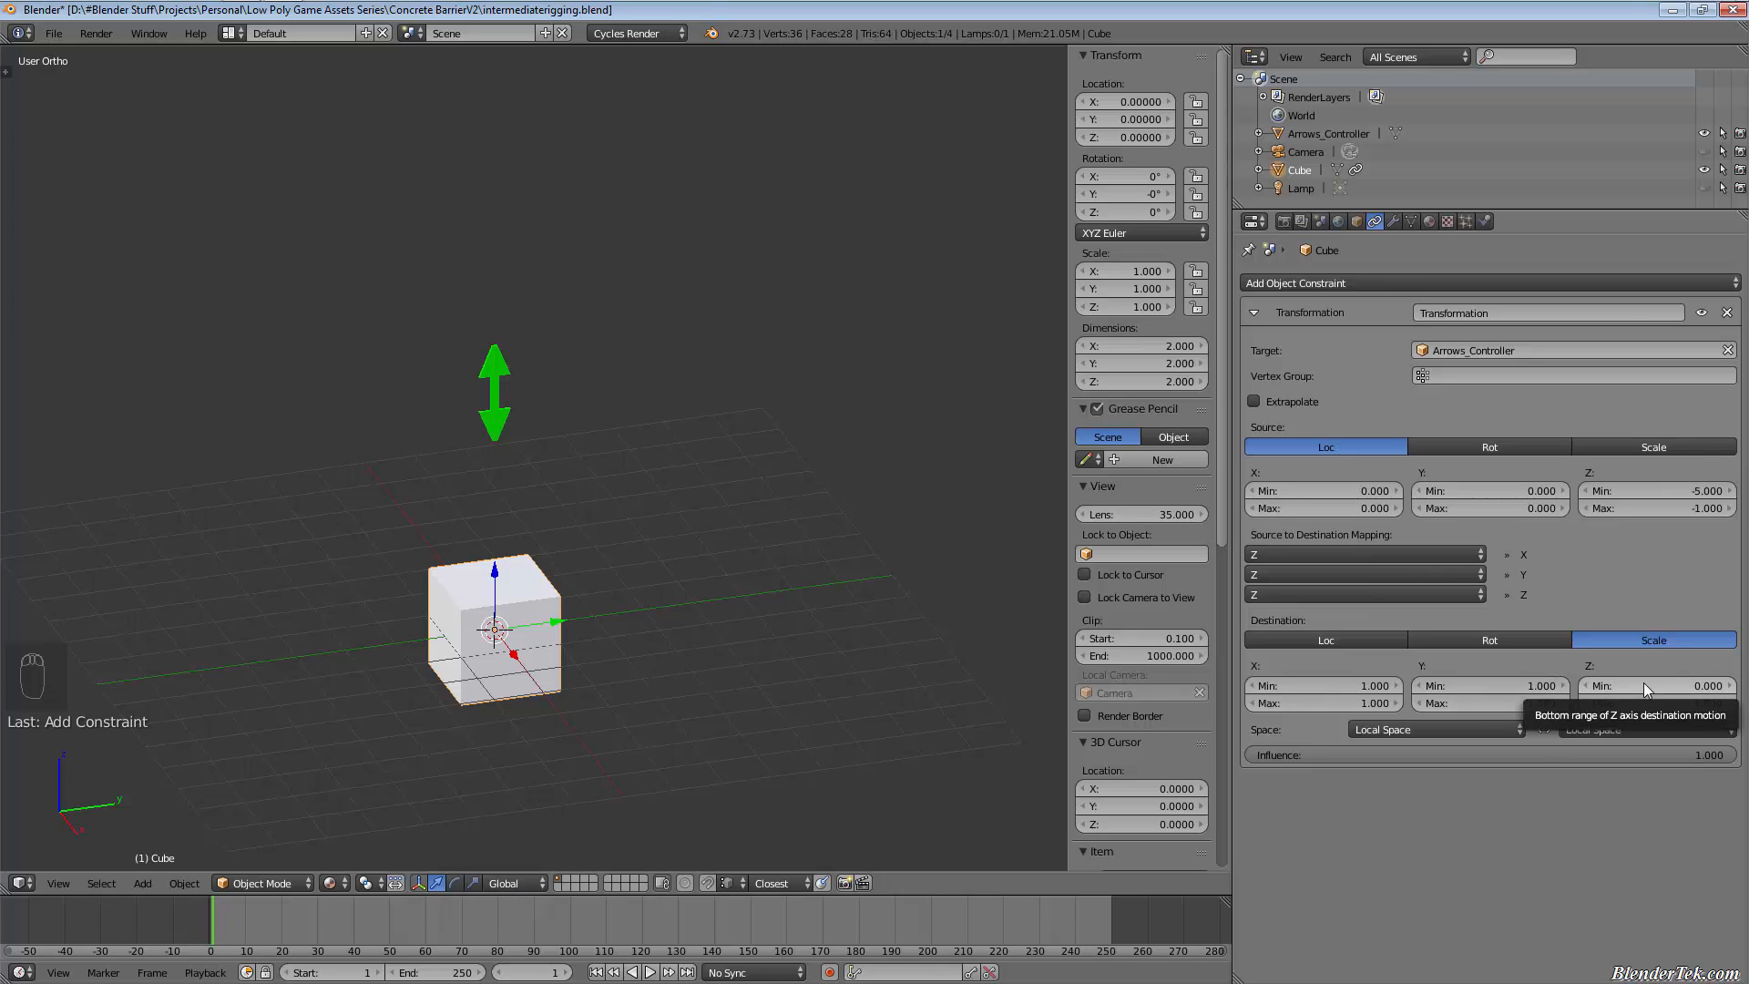
mouse_move(1657, 703)
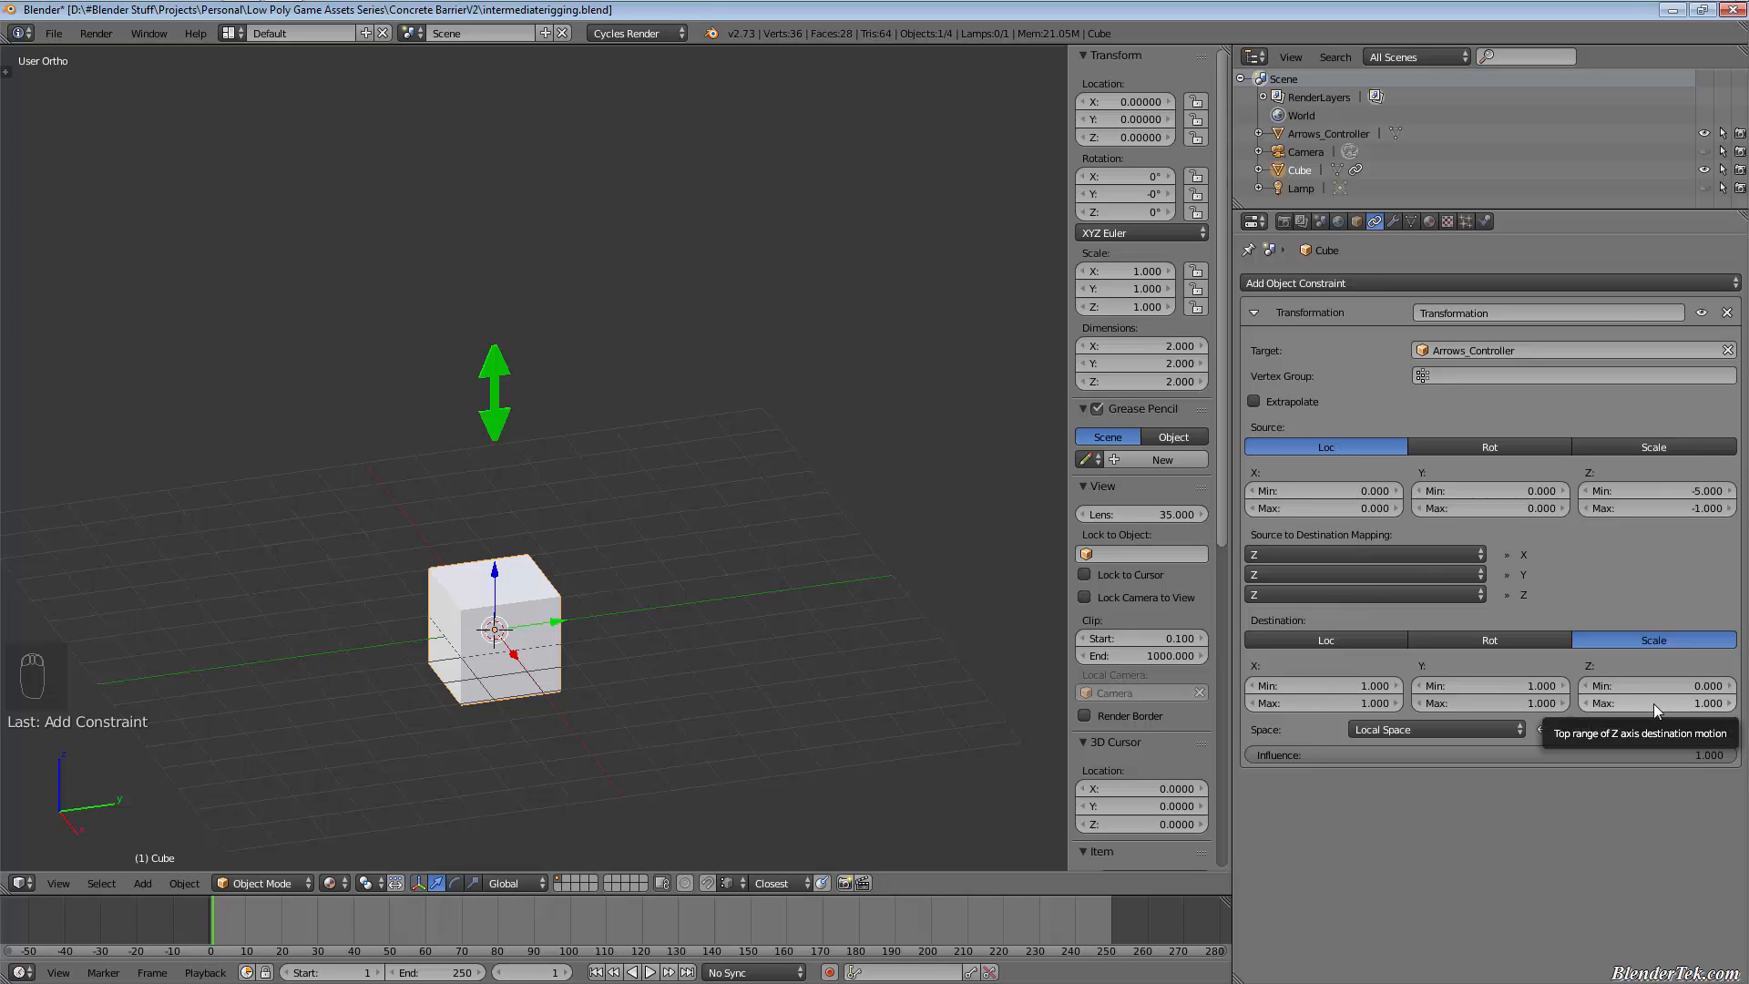
mouse_move(1657, 685)
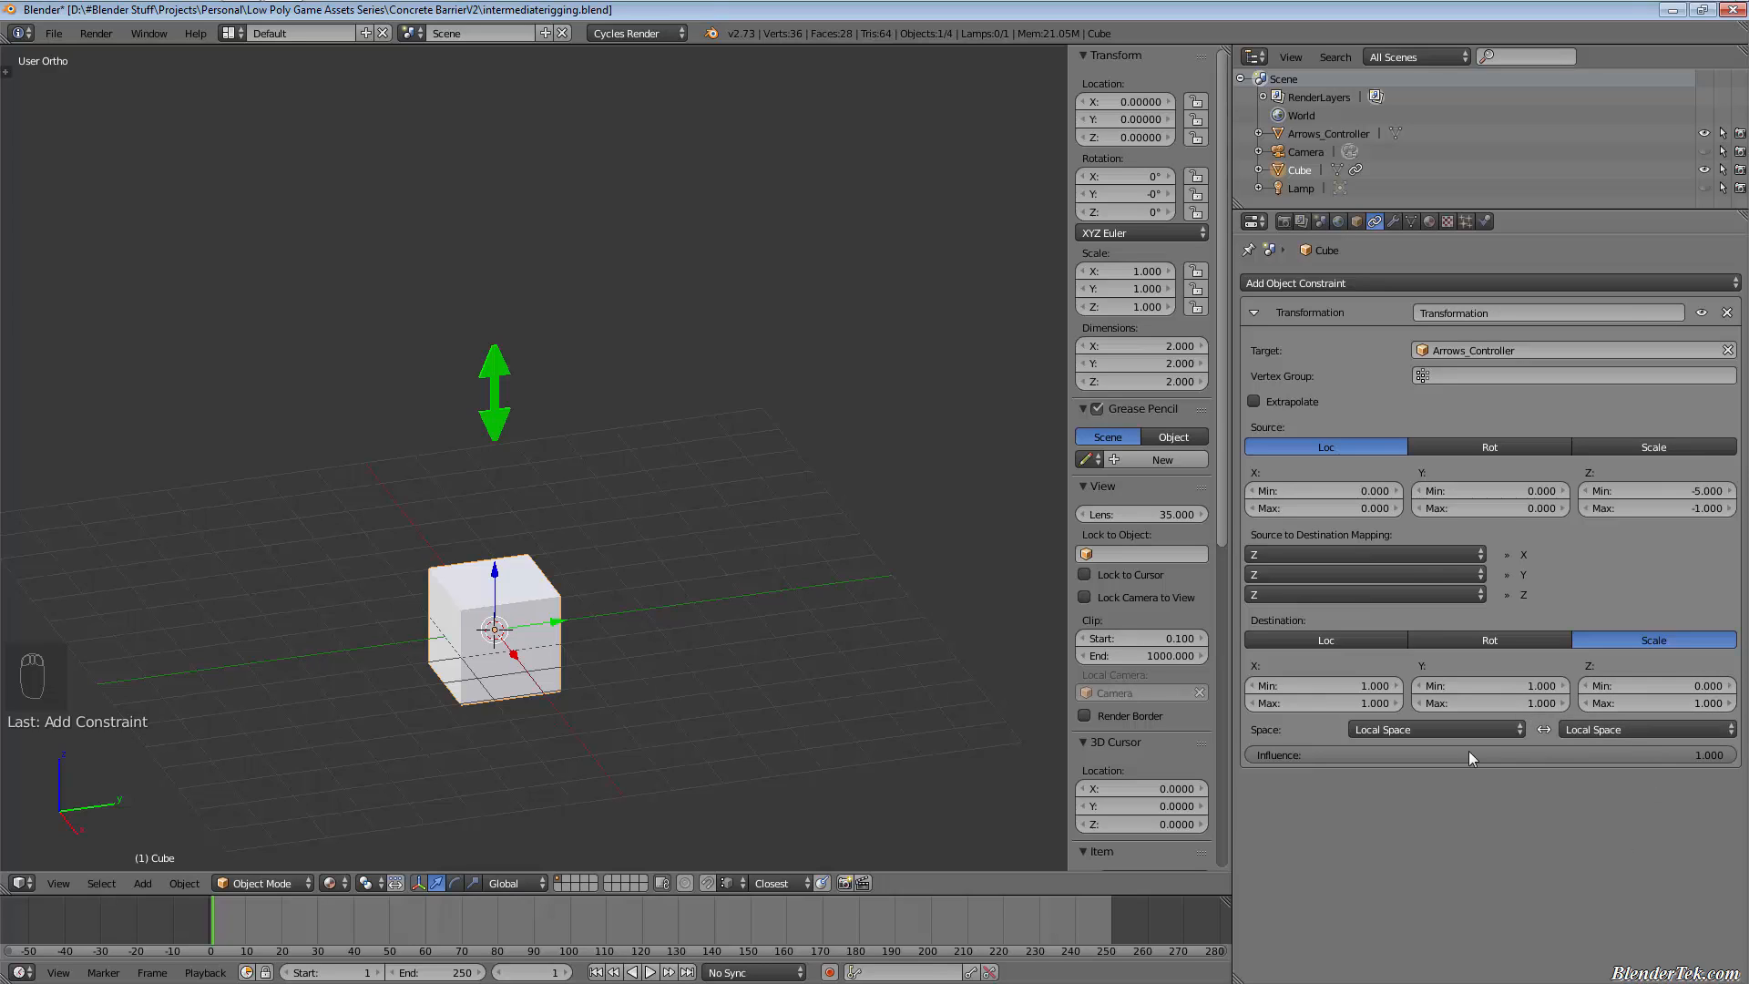
mouse_move(1366, 873)
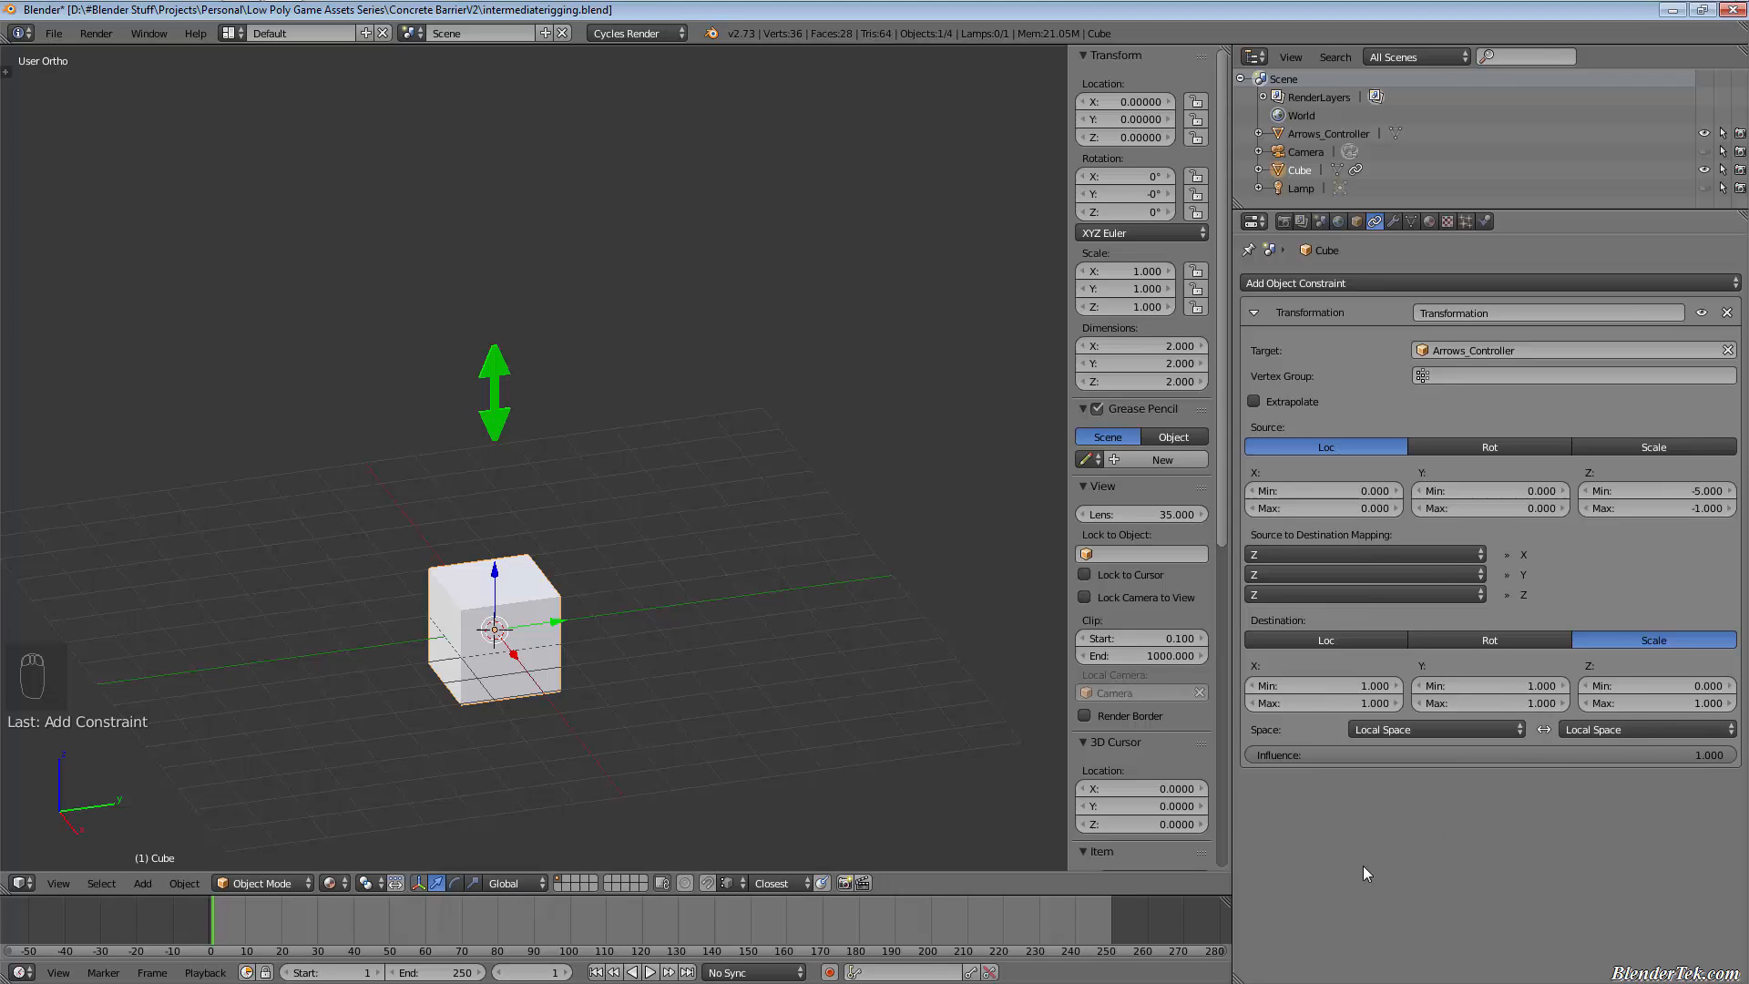
mouse_move(1419, 547)
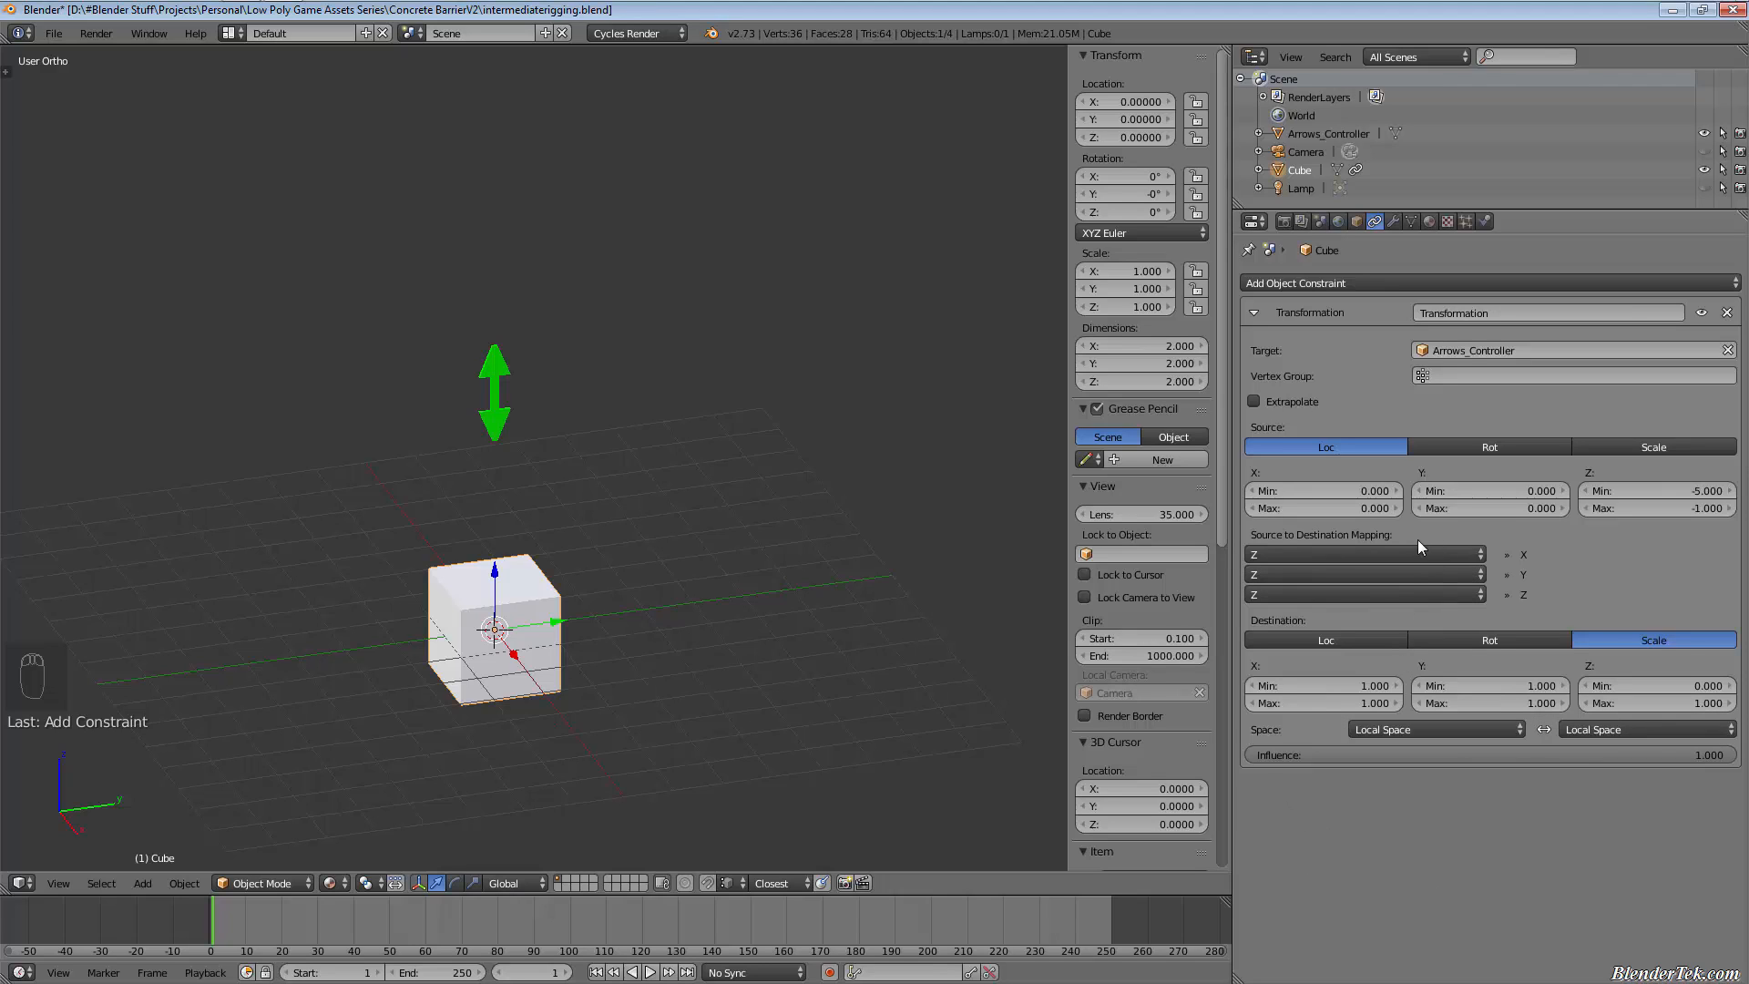
mouse_move(1611, 463)
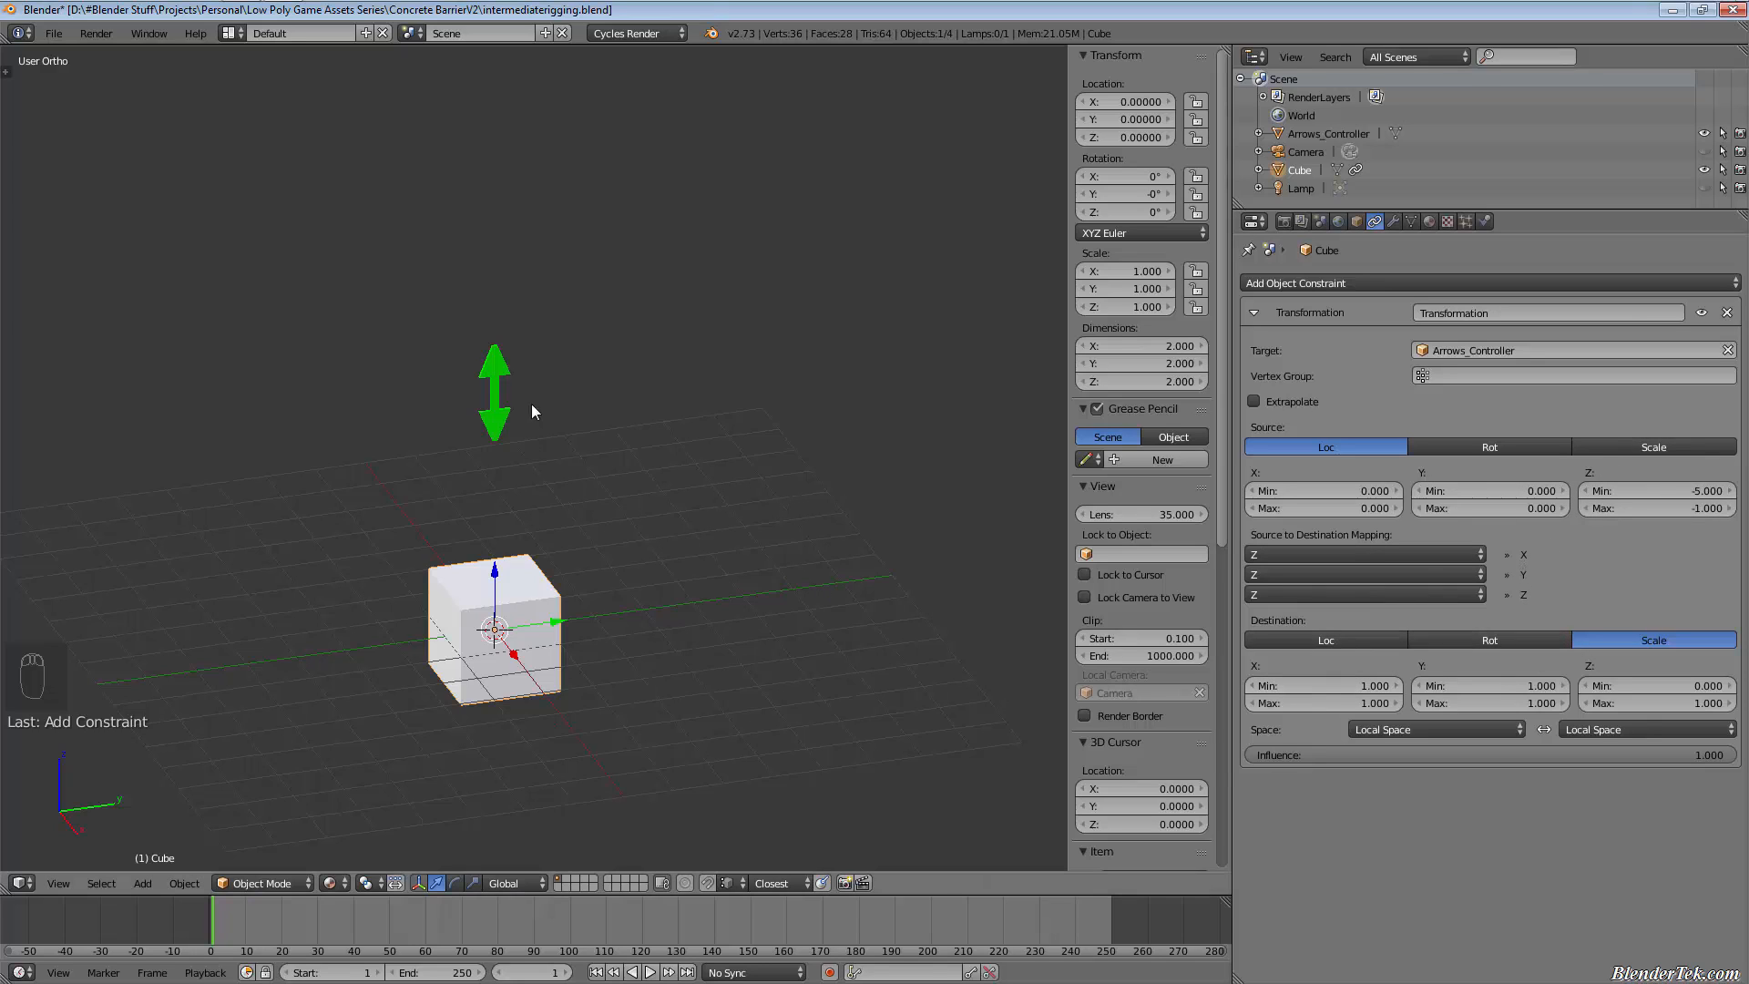
key("g")
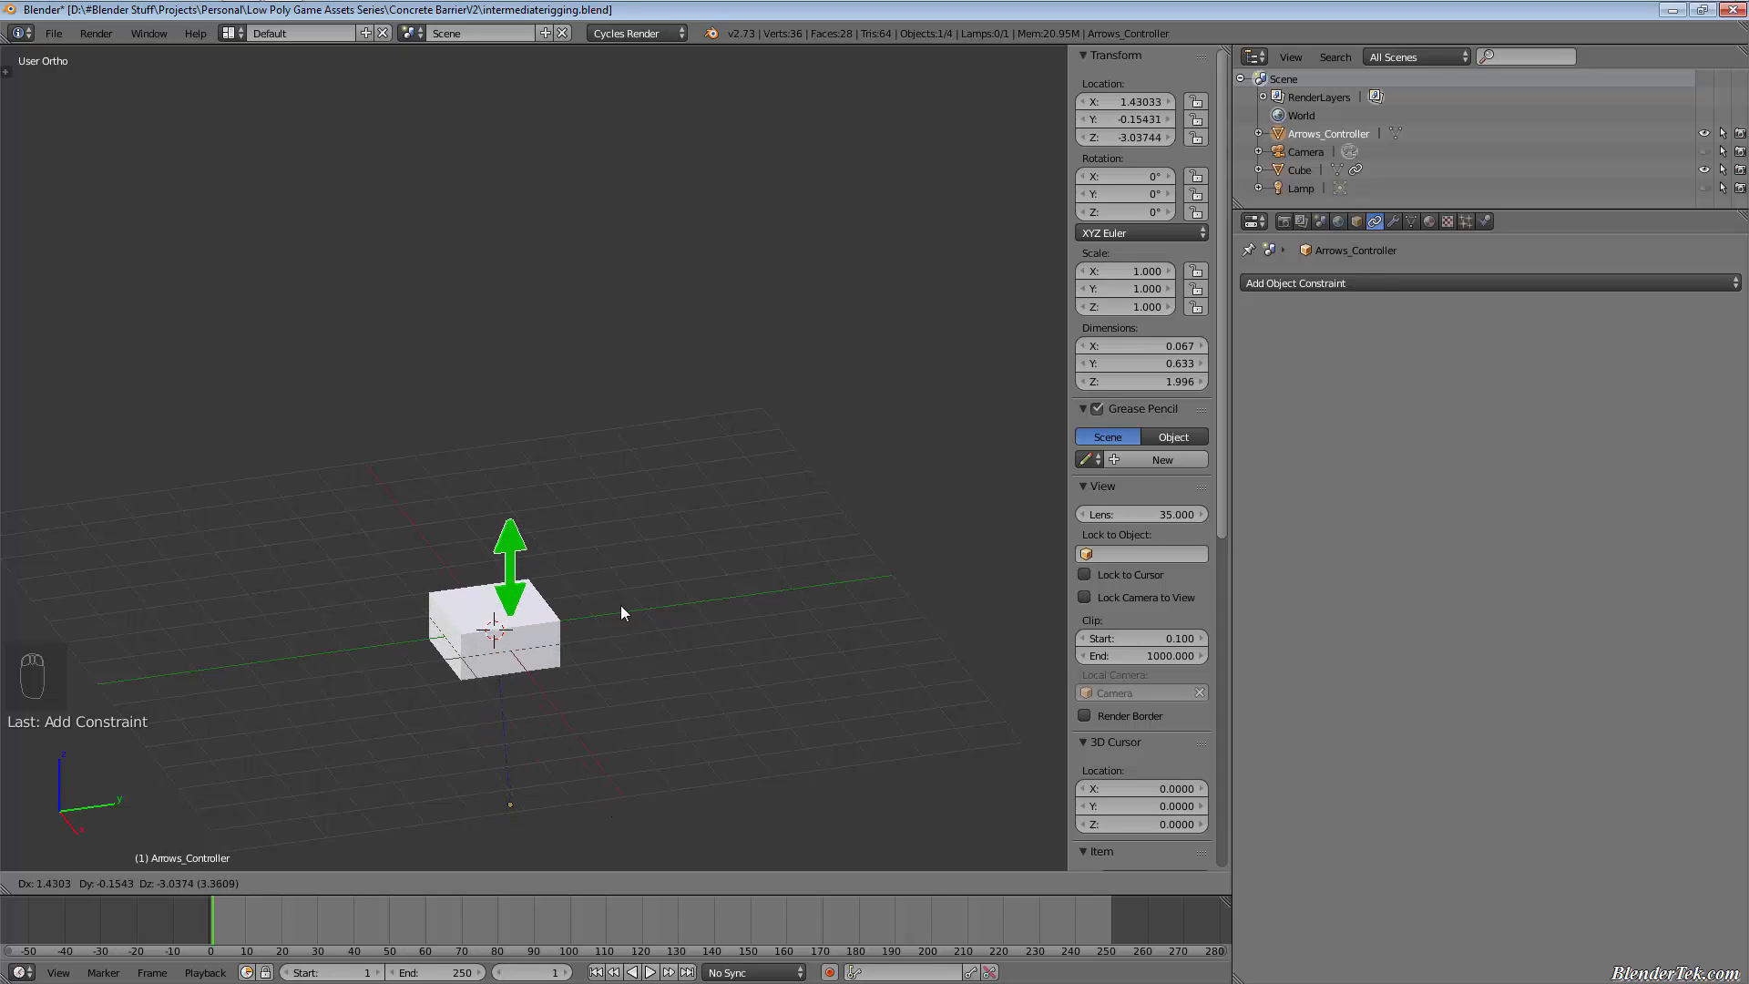
left_click_drag(510, 547, 515, 413)
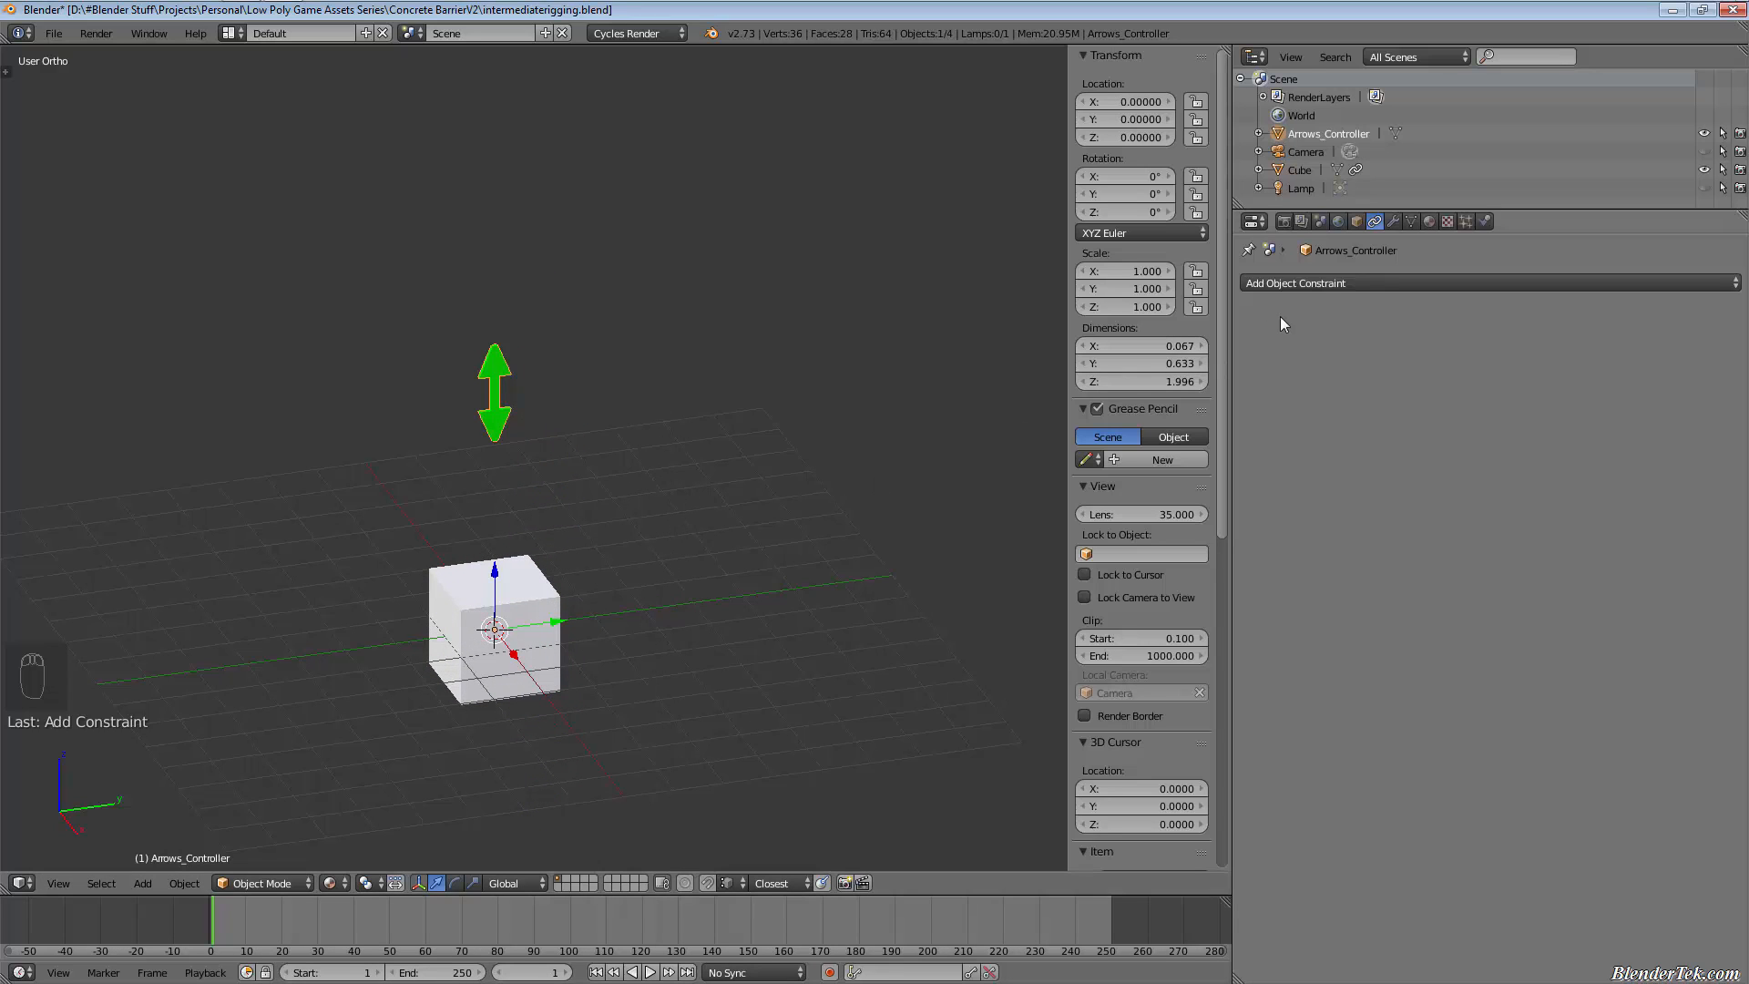
mouse_move(677, 583)
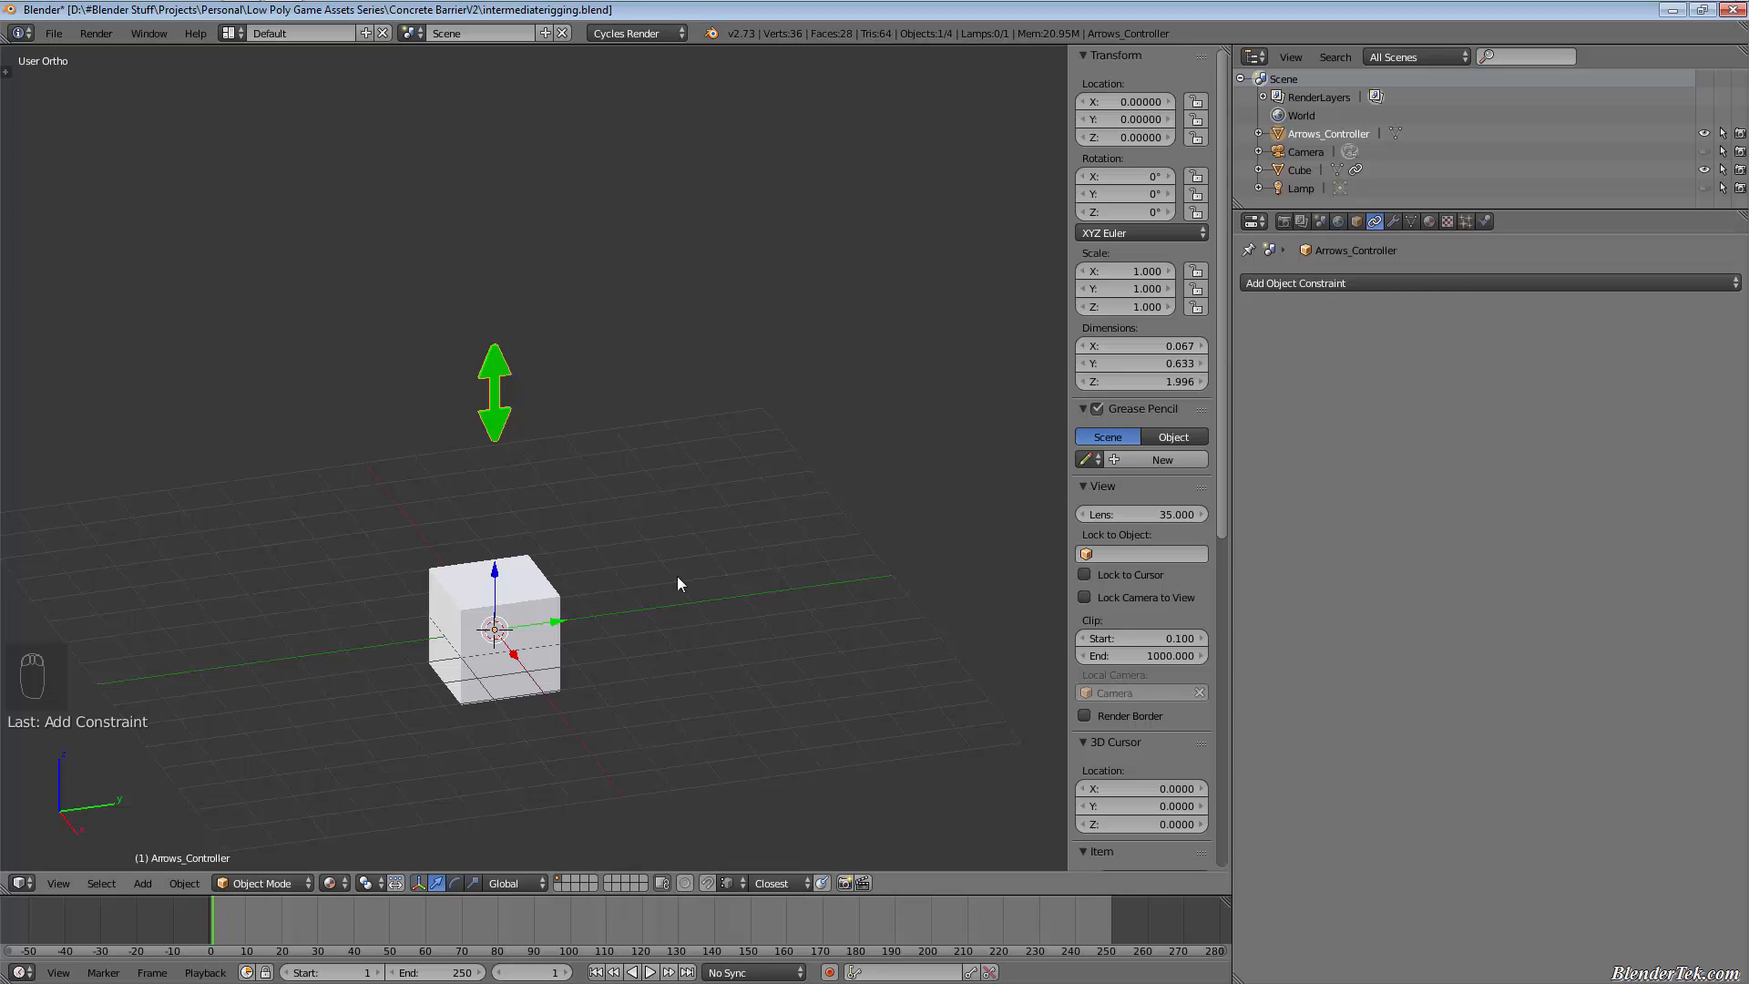
mouse_move(609, 539)
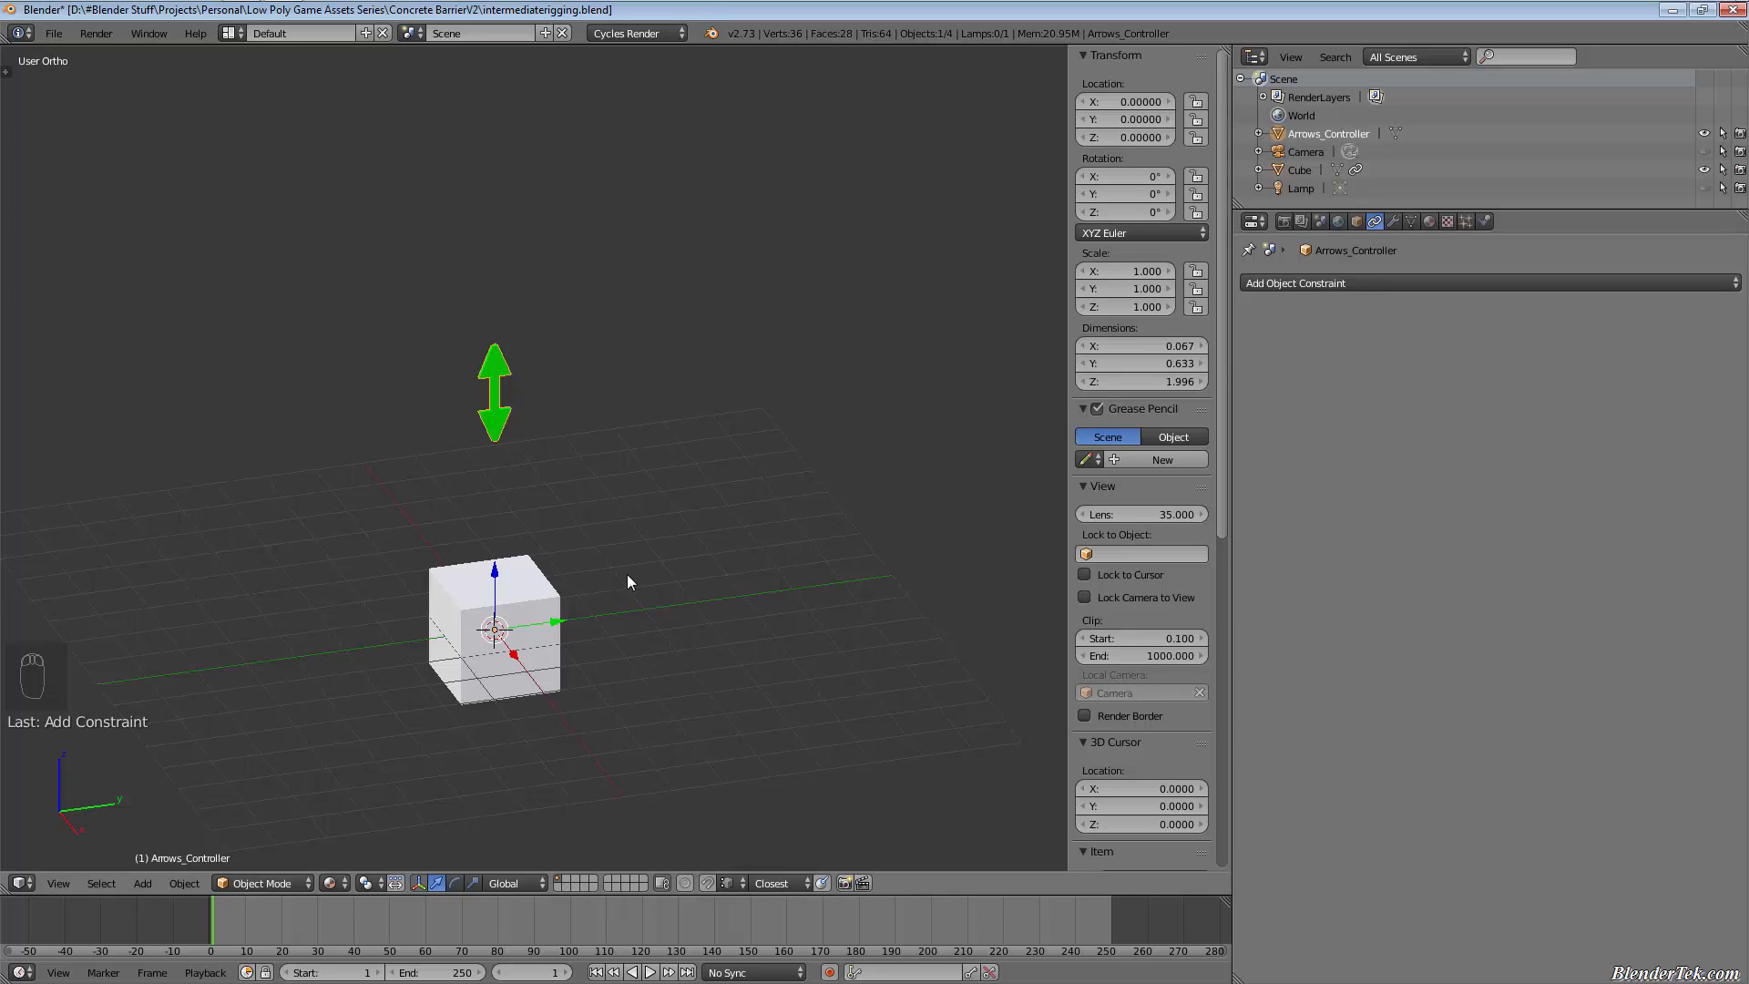
mouse_move(1258, 422)
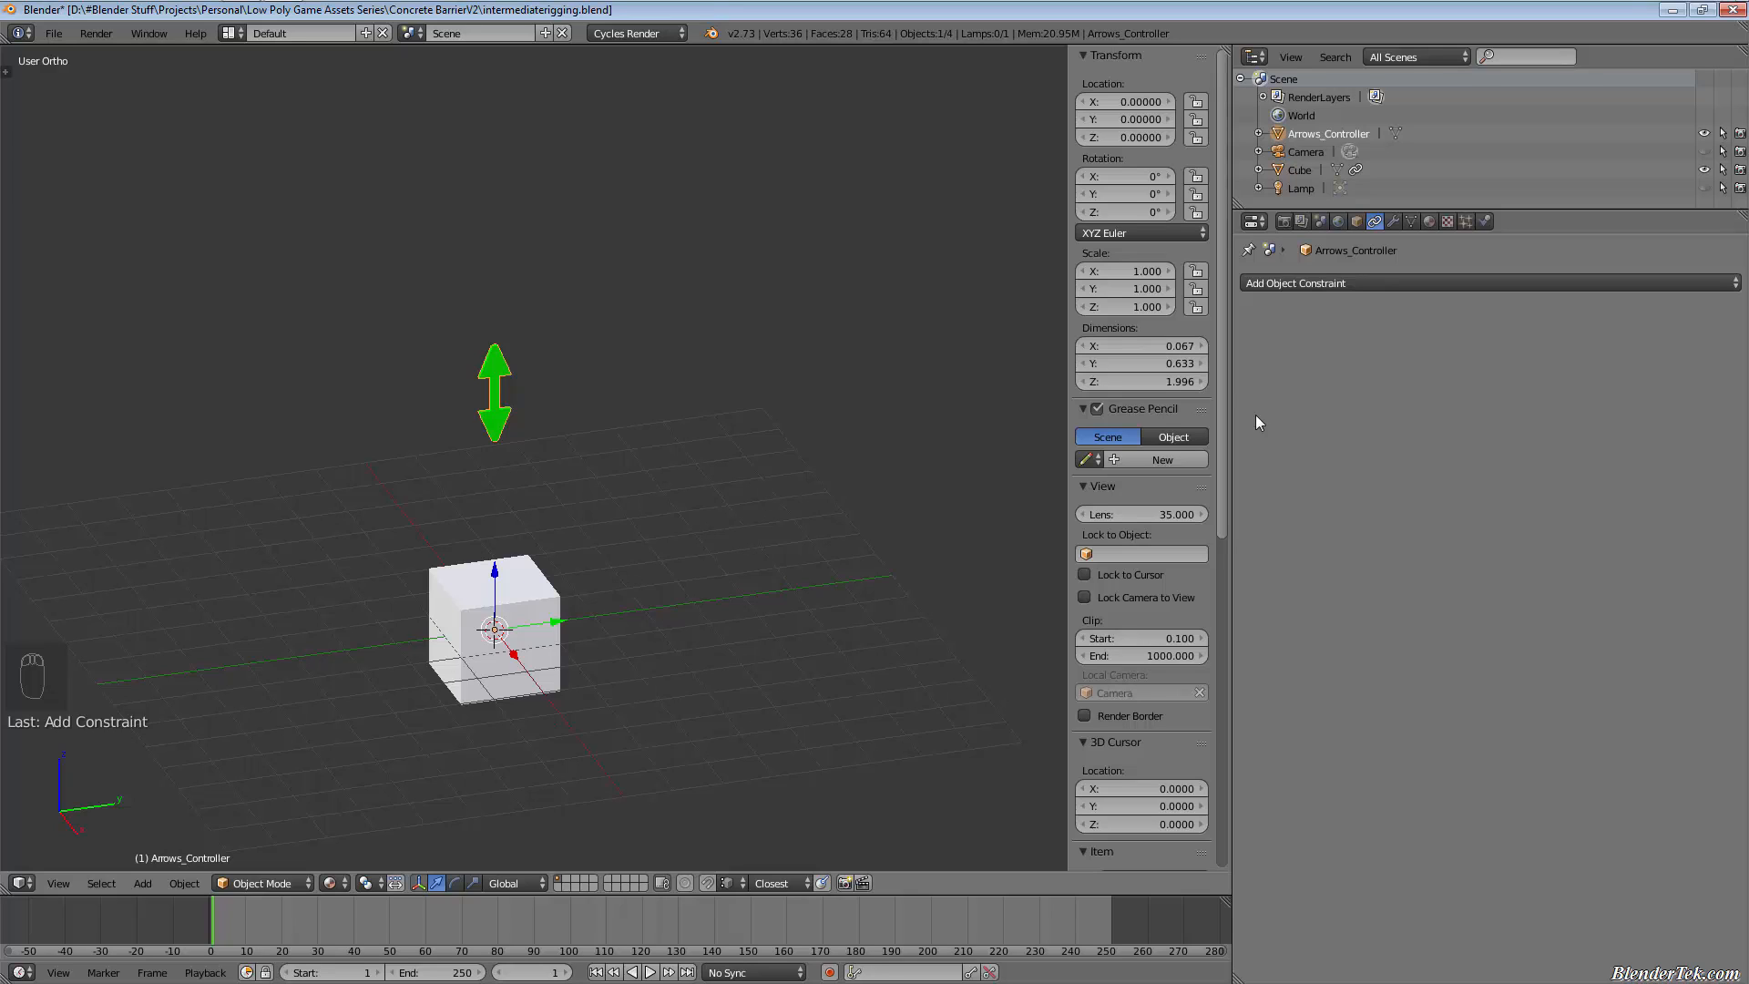